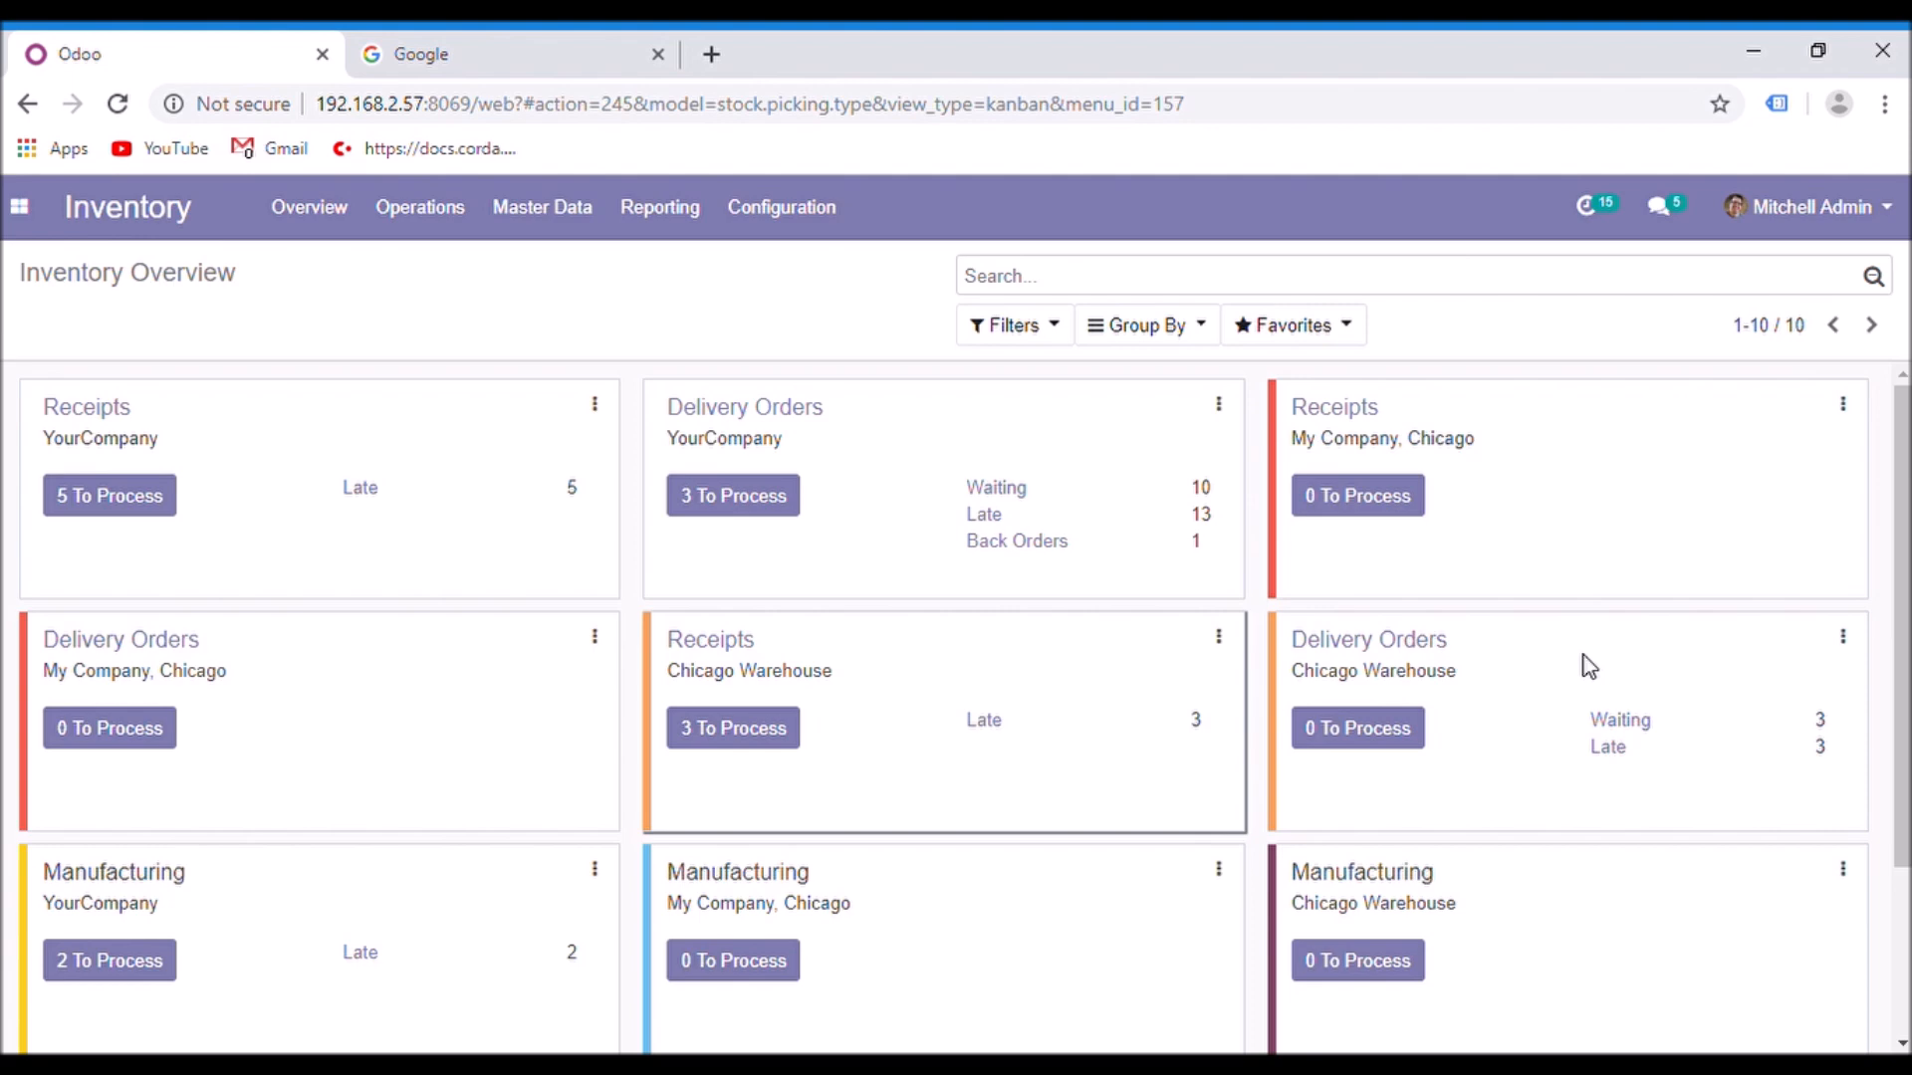
mouse_move(1500, 707)
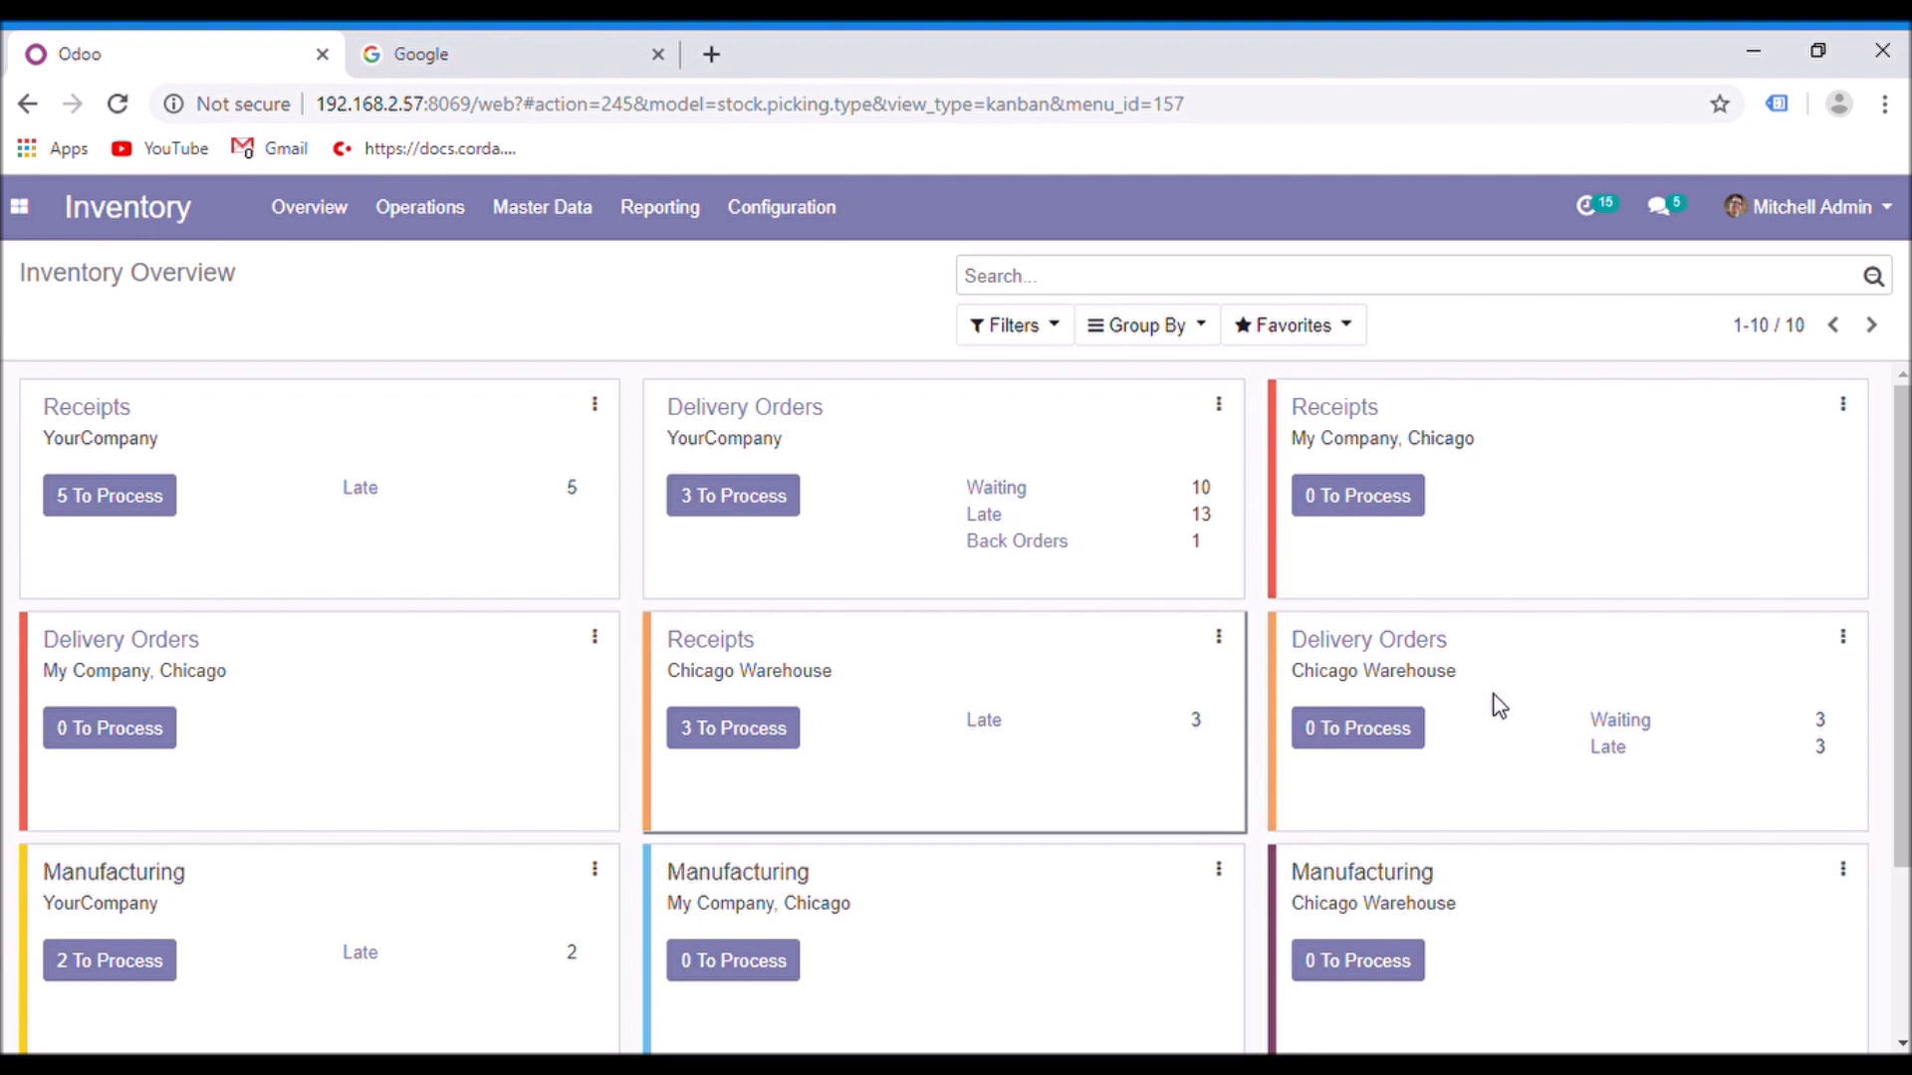
mouse_move(910, 498)
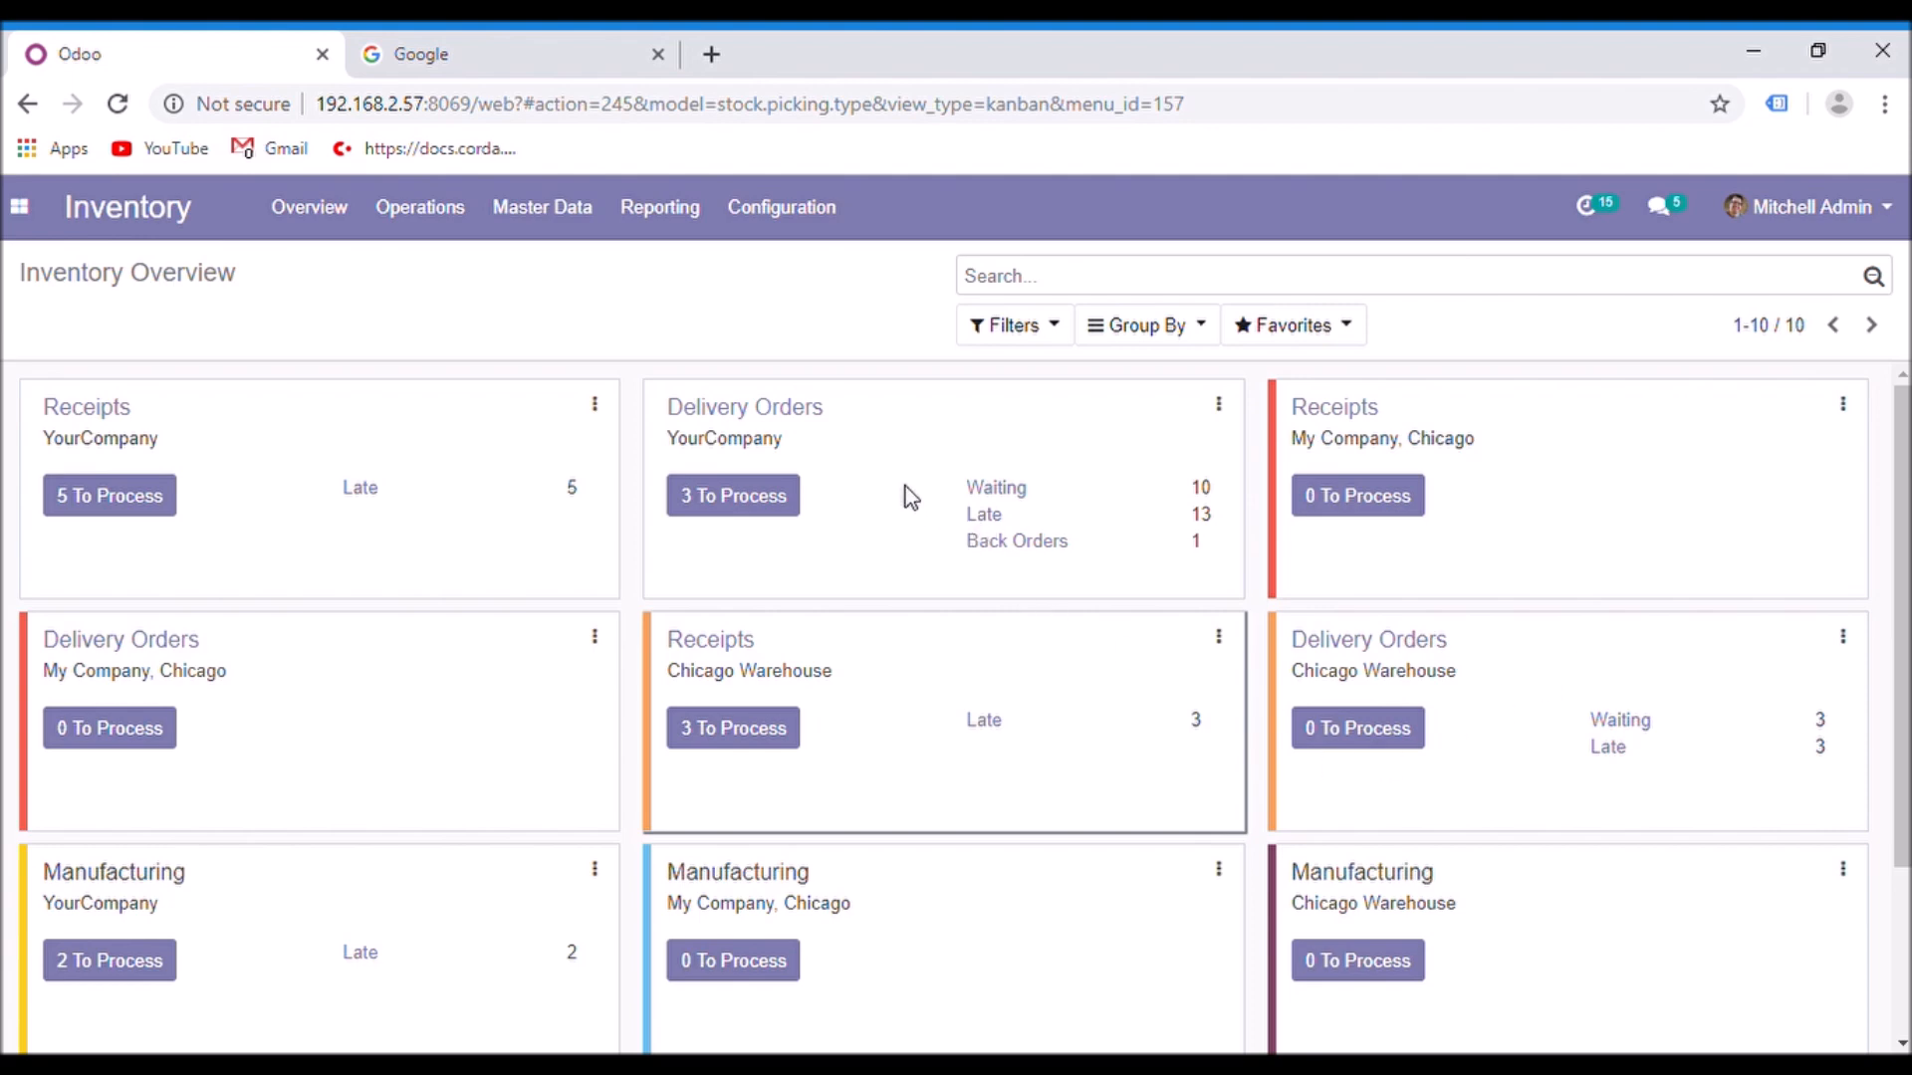
mouse_move(745, 351)
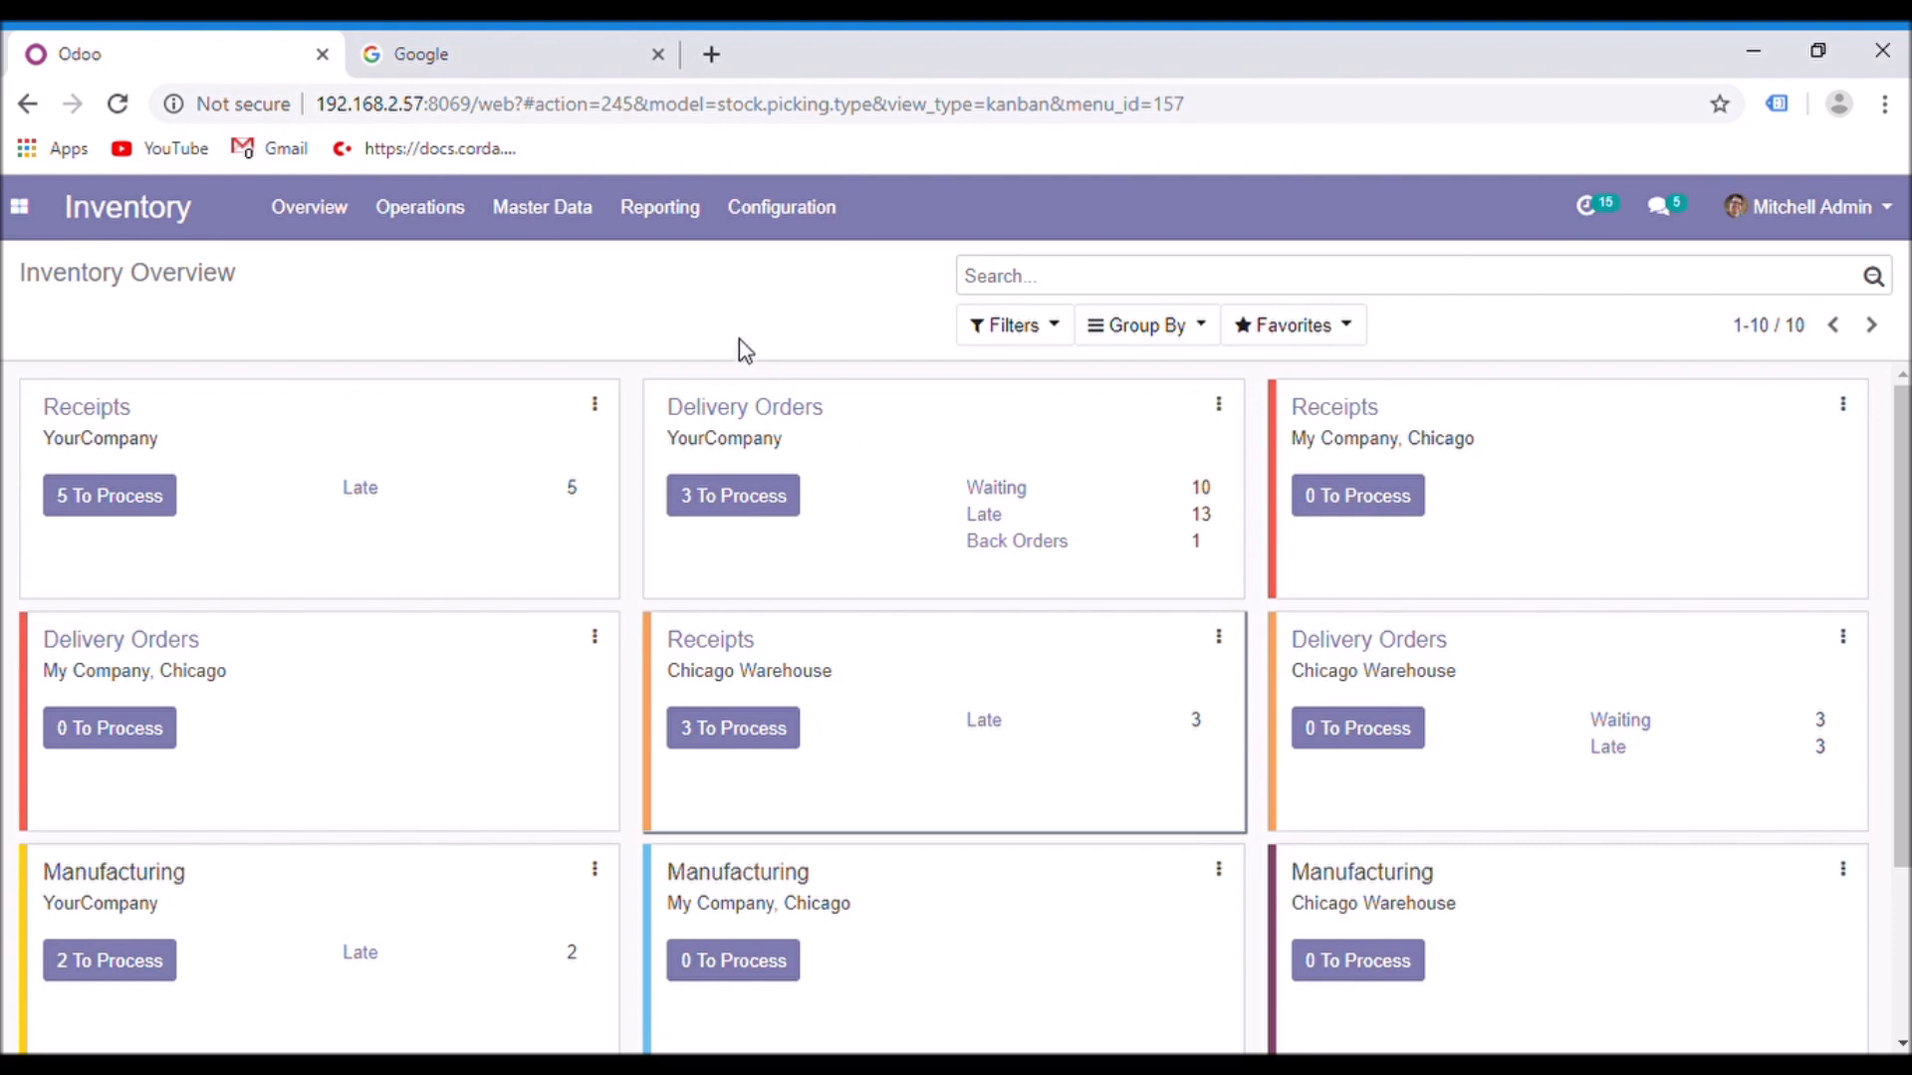
mouse_move(581, 158)
type("debug")
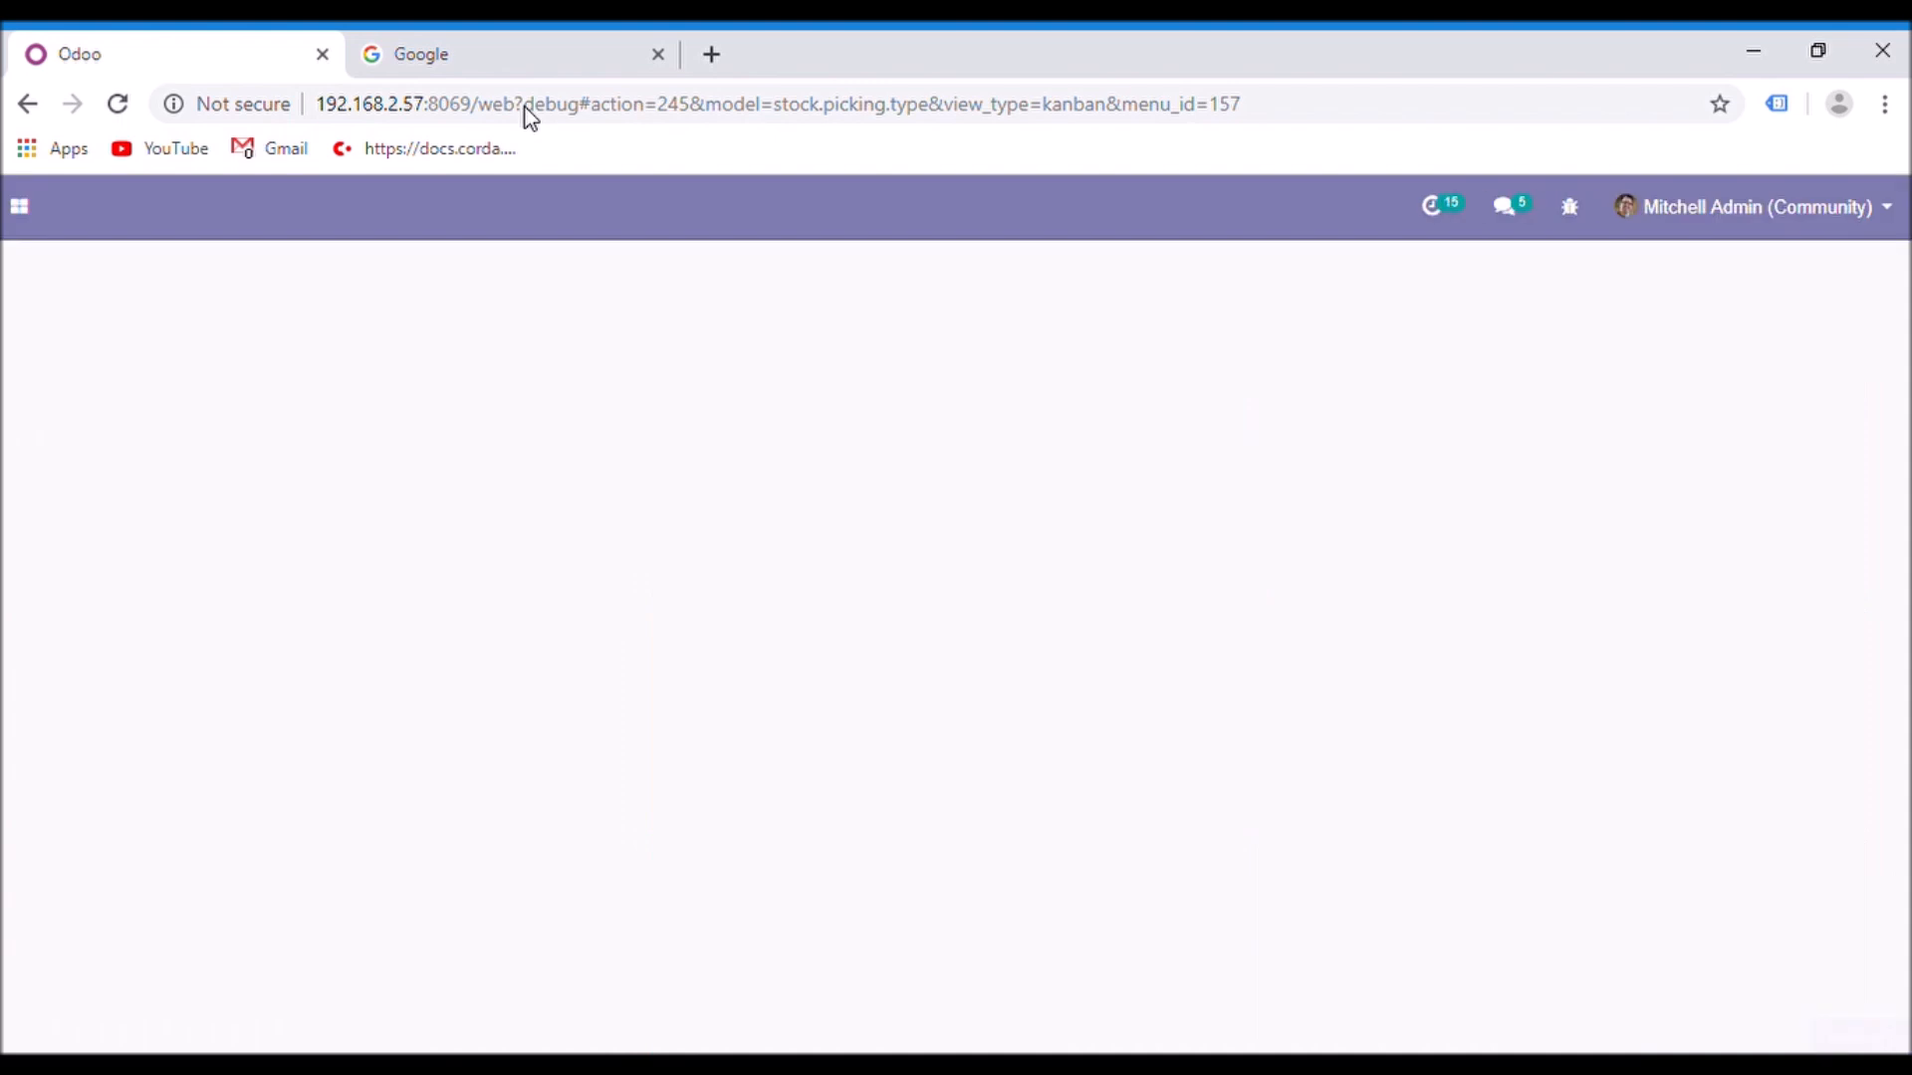
Open the Default Nomenclature record from Configuration > Barcode Nomenclatures
left_click(781, 207)
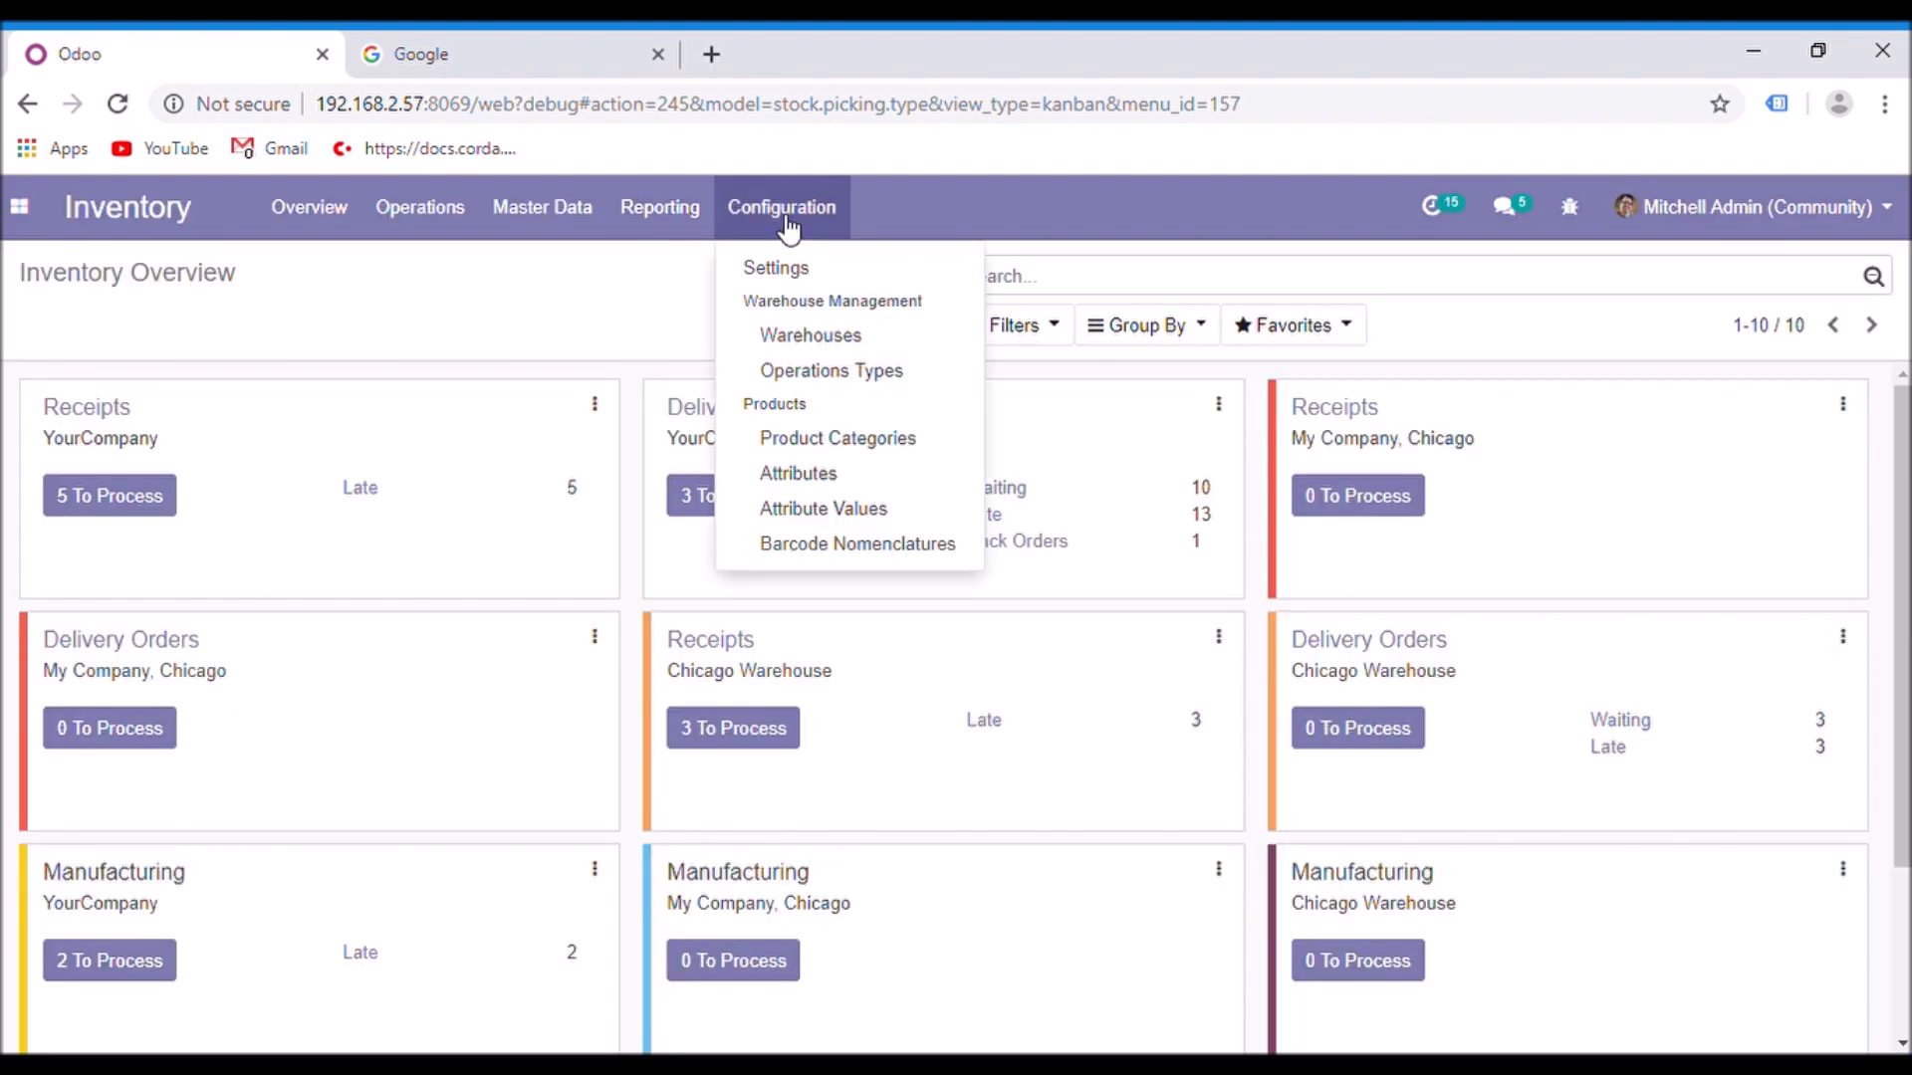
left_click(817, 560)
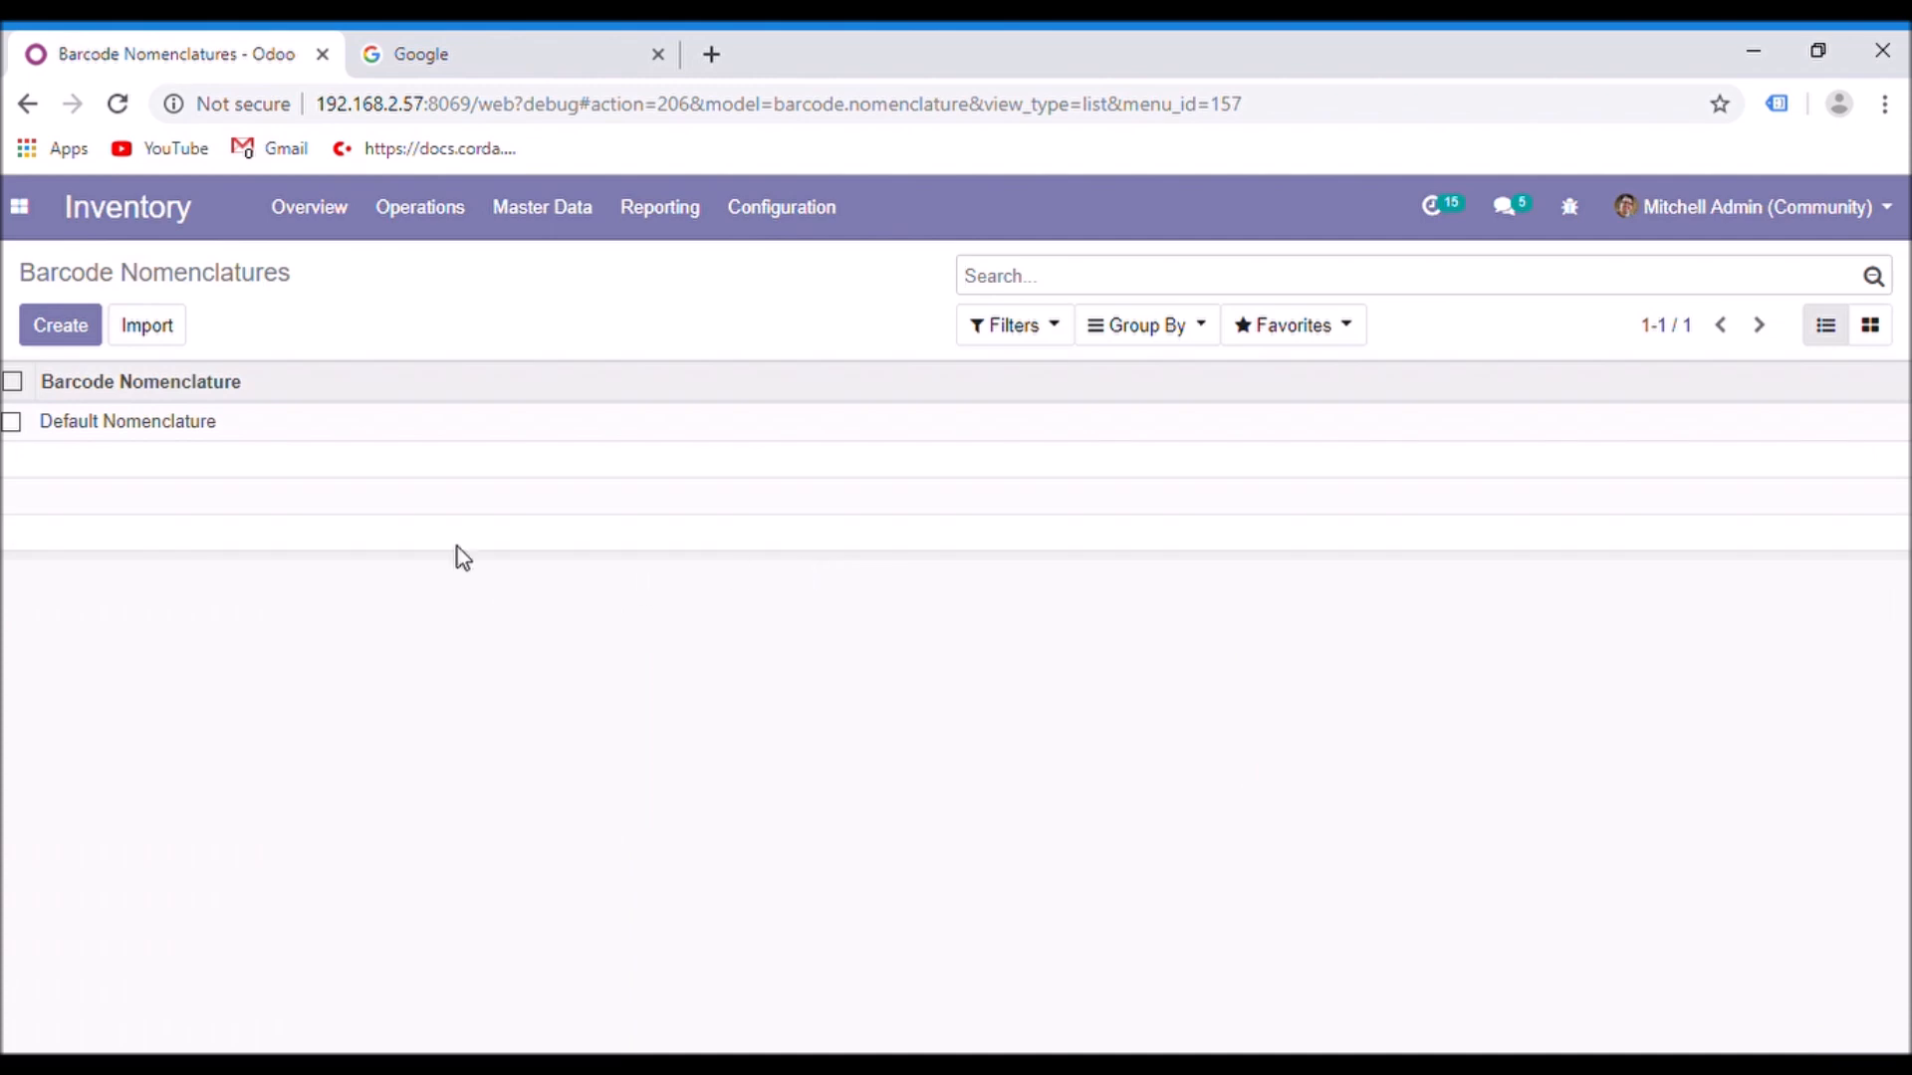
mouse_move(454, 452)
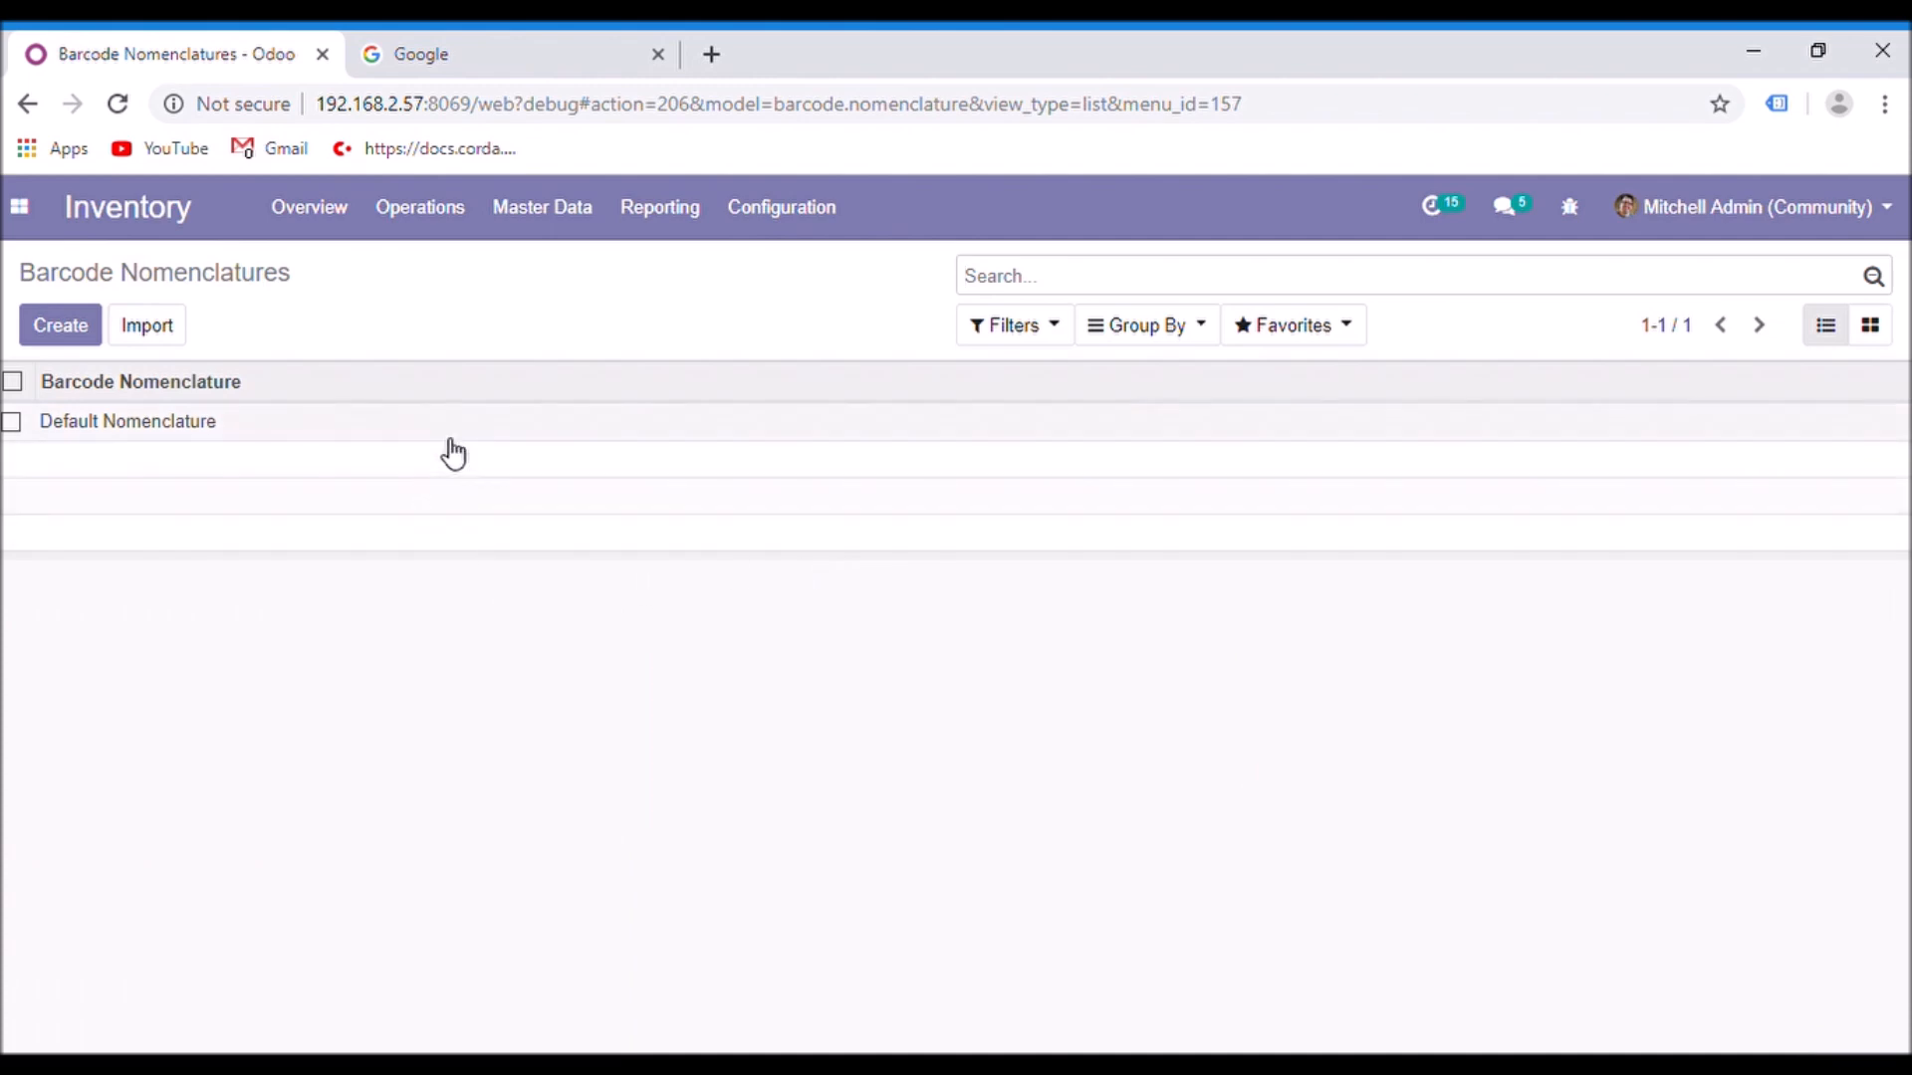
left_click(127, 420)
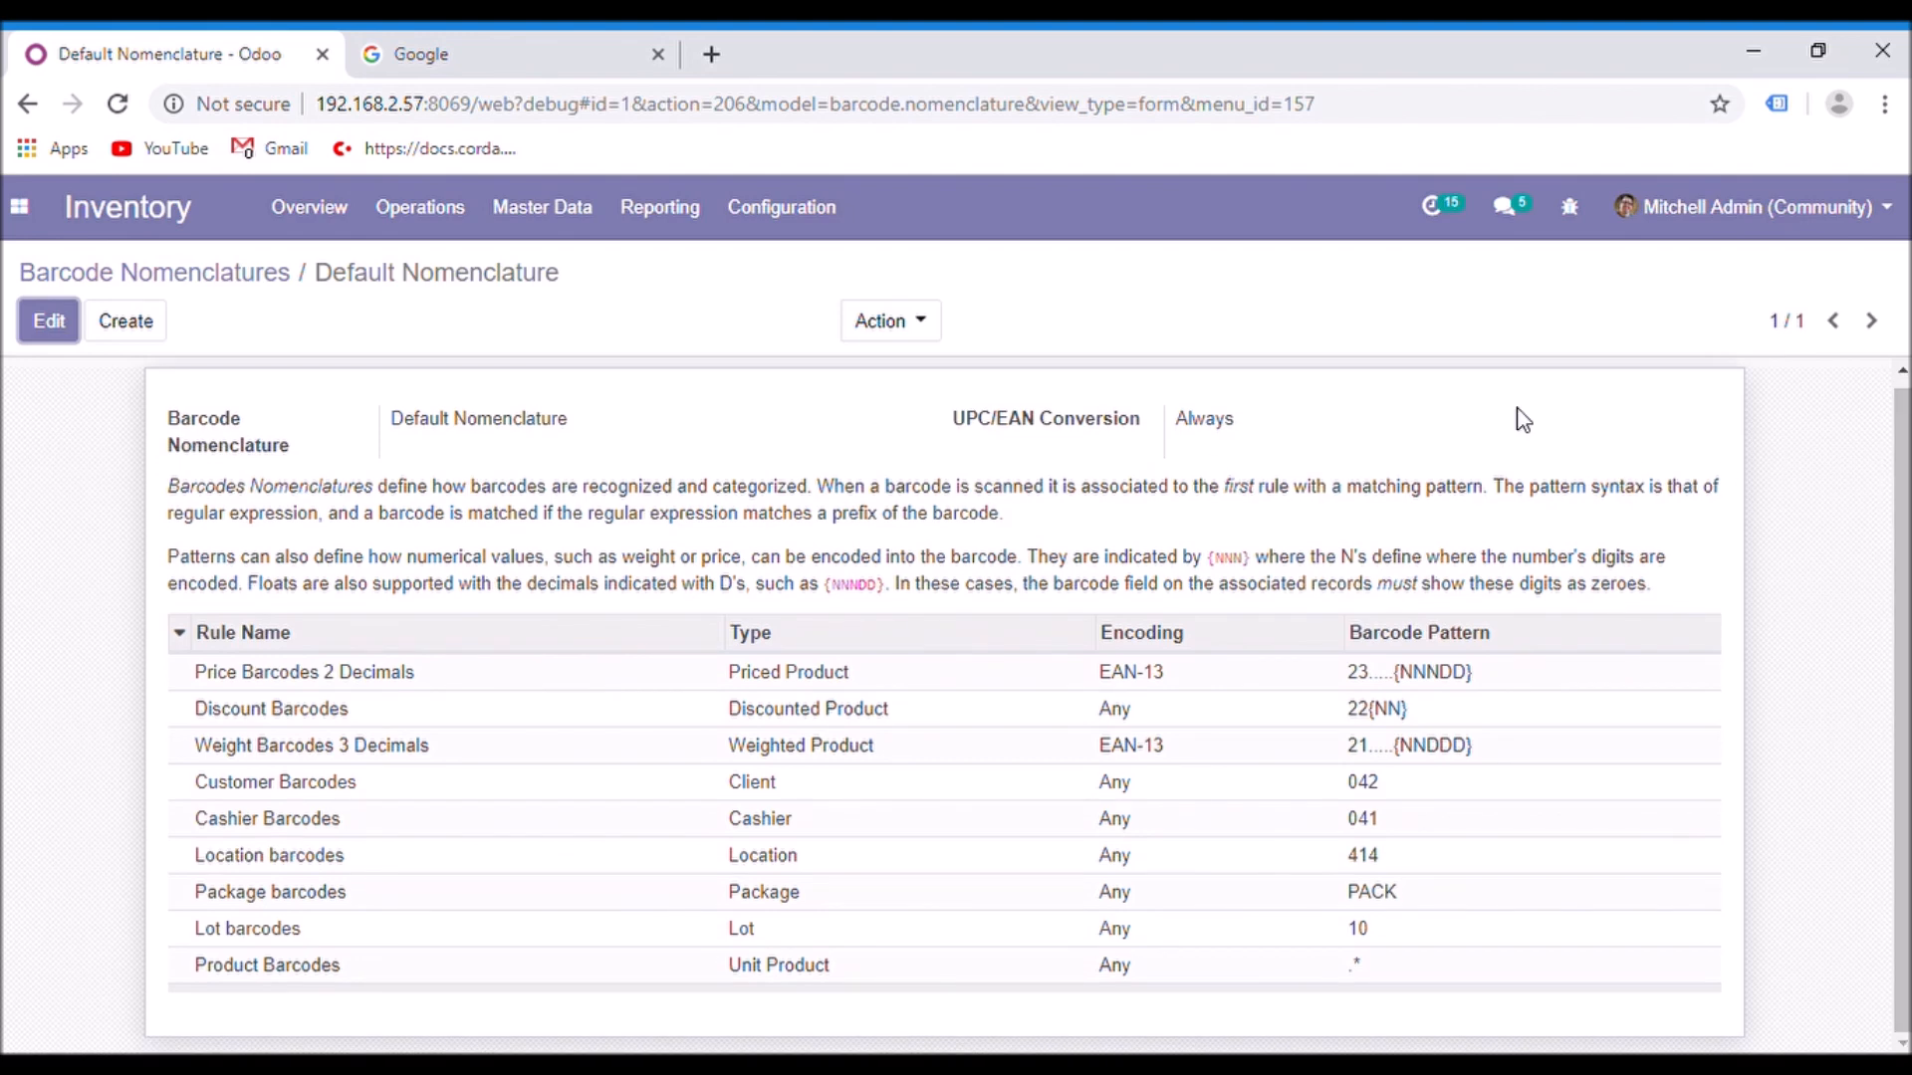
mouse_move(908, 376)
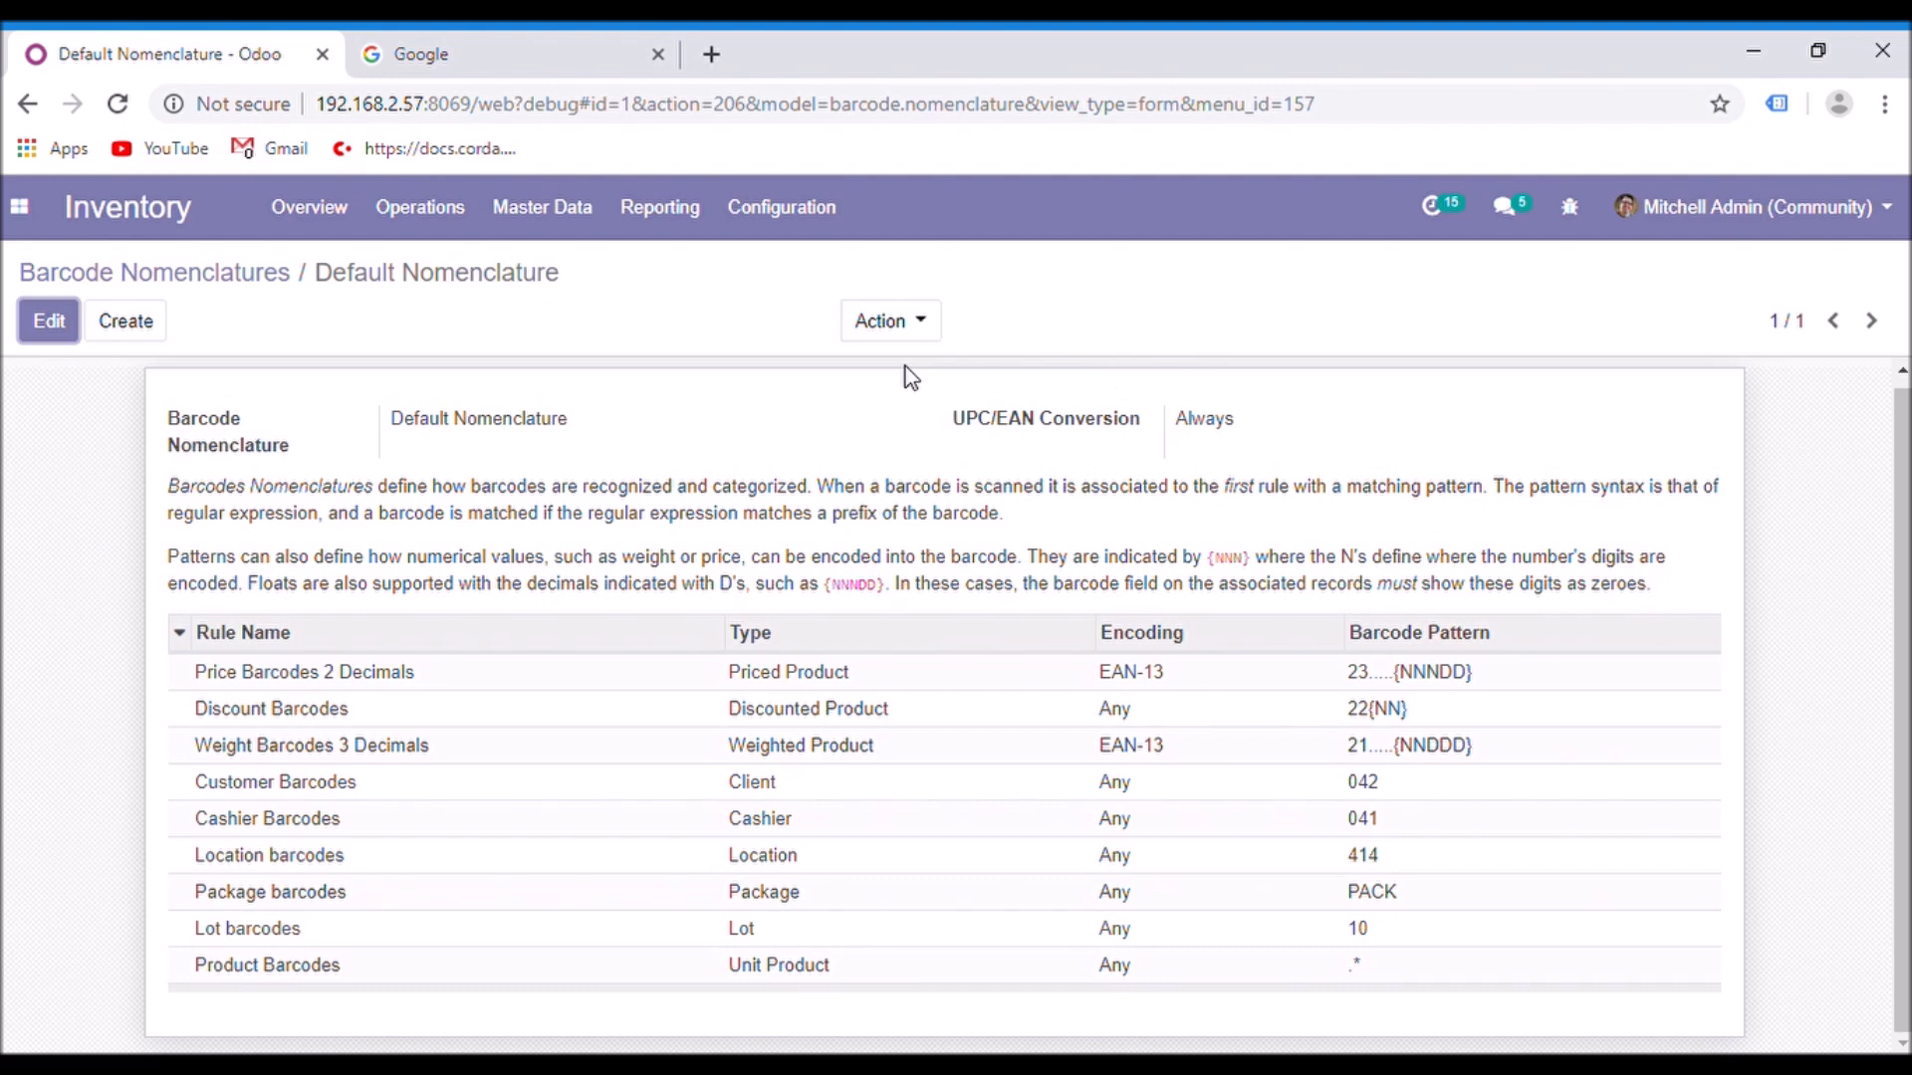
mouse_move(701, 293)
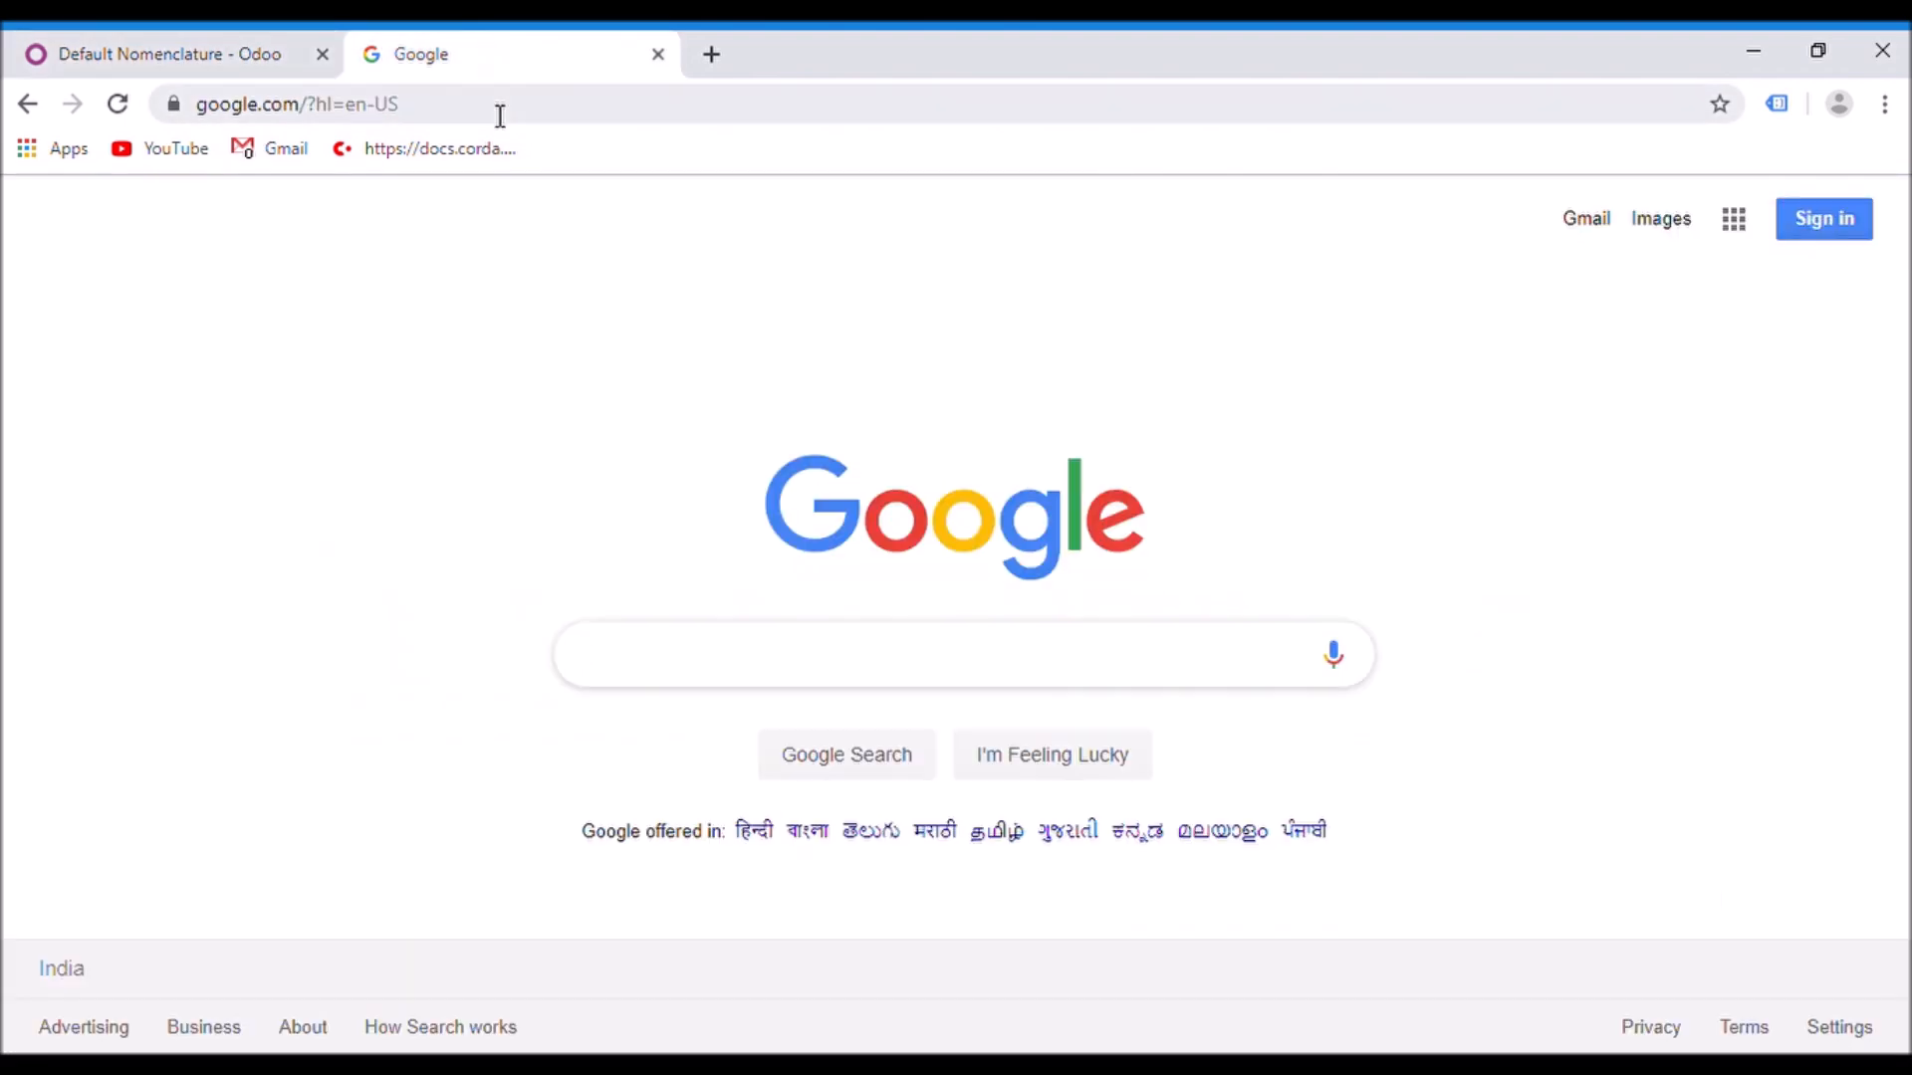
Search Google for 'cybrosys' to reach the Cybrosys Technologies website
type("c")
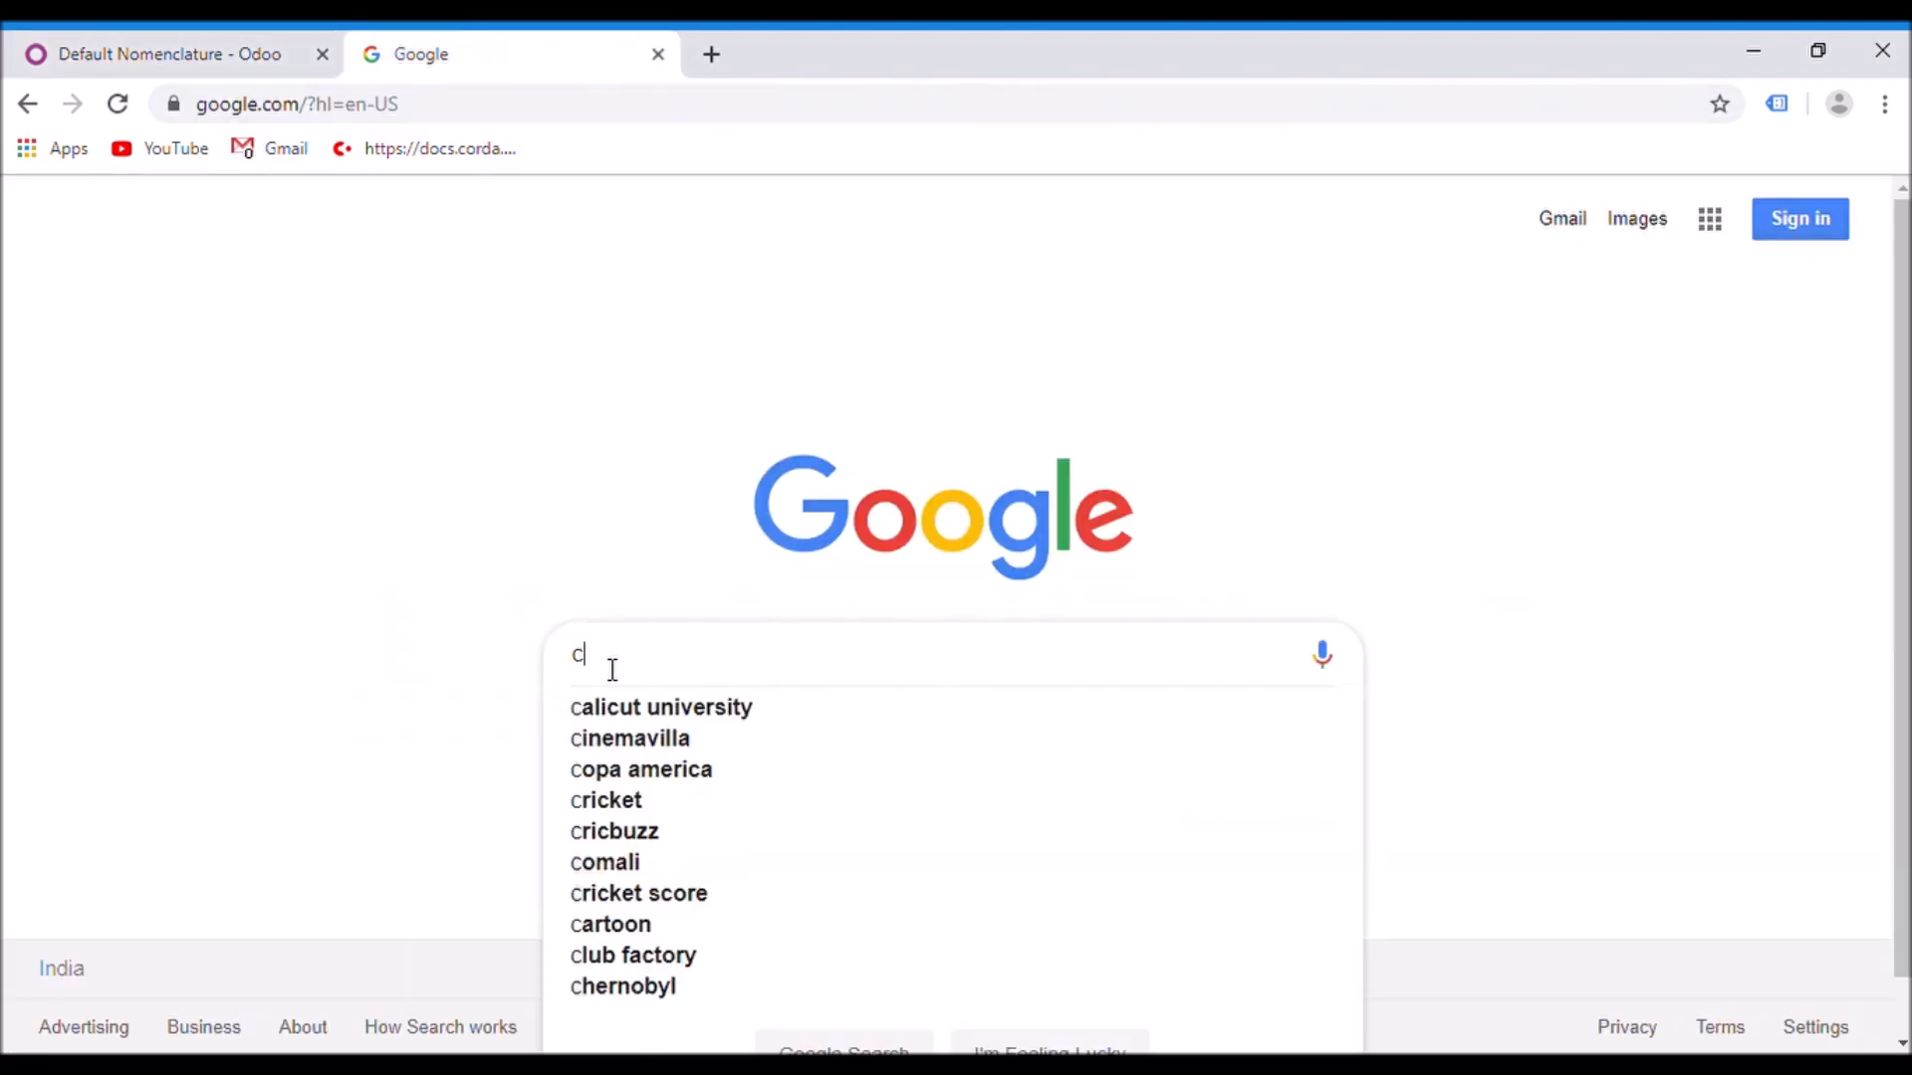
type("ybros")
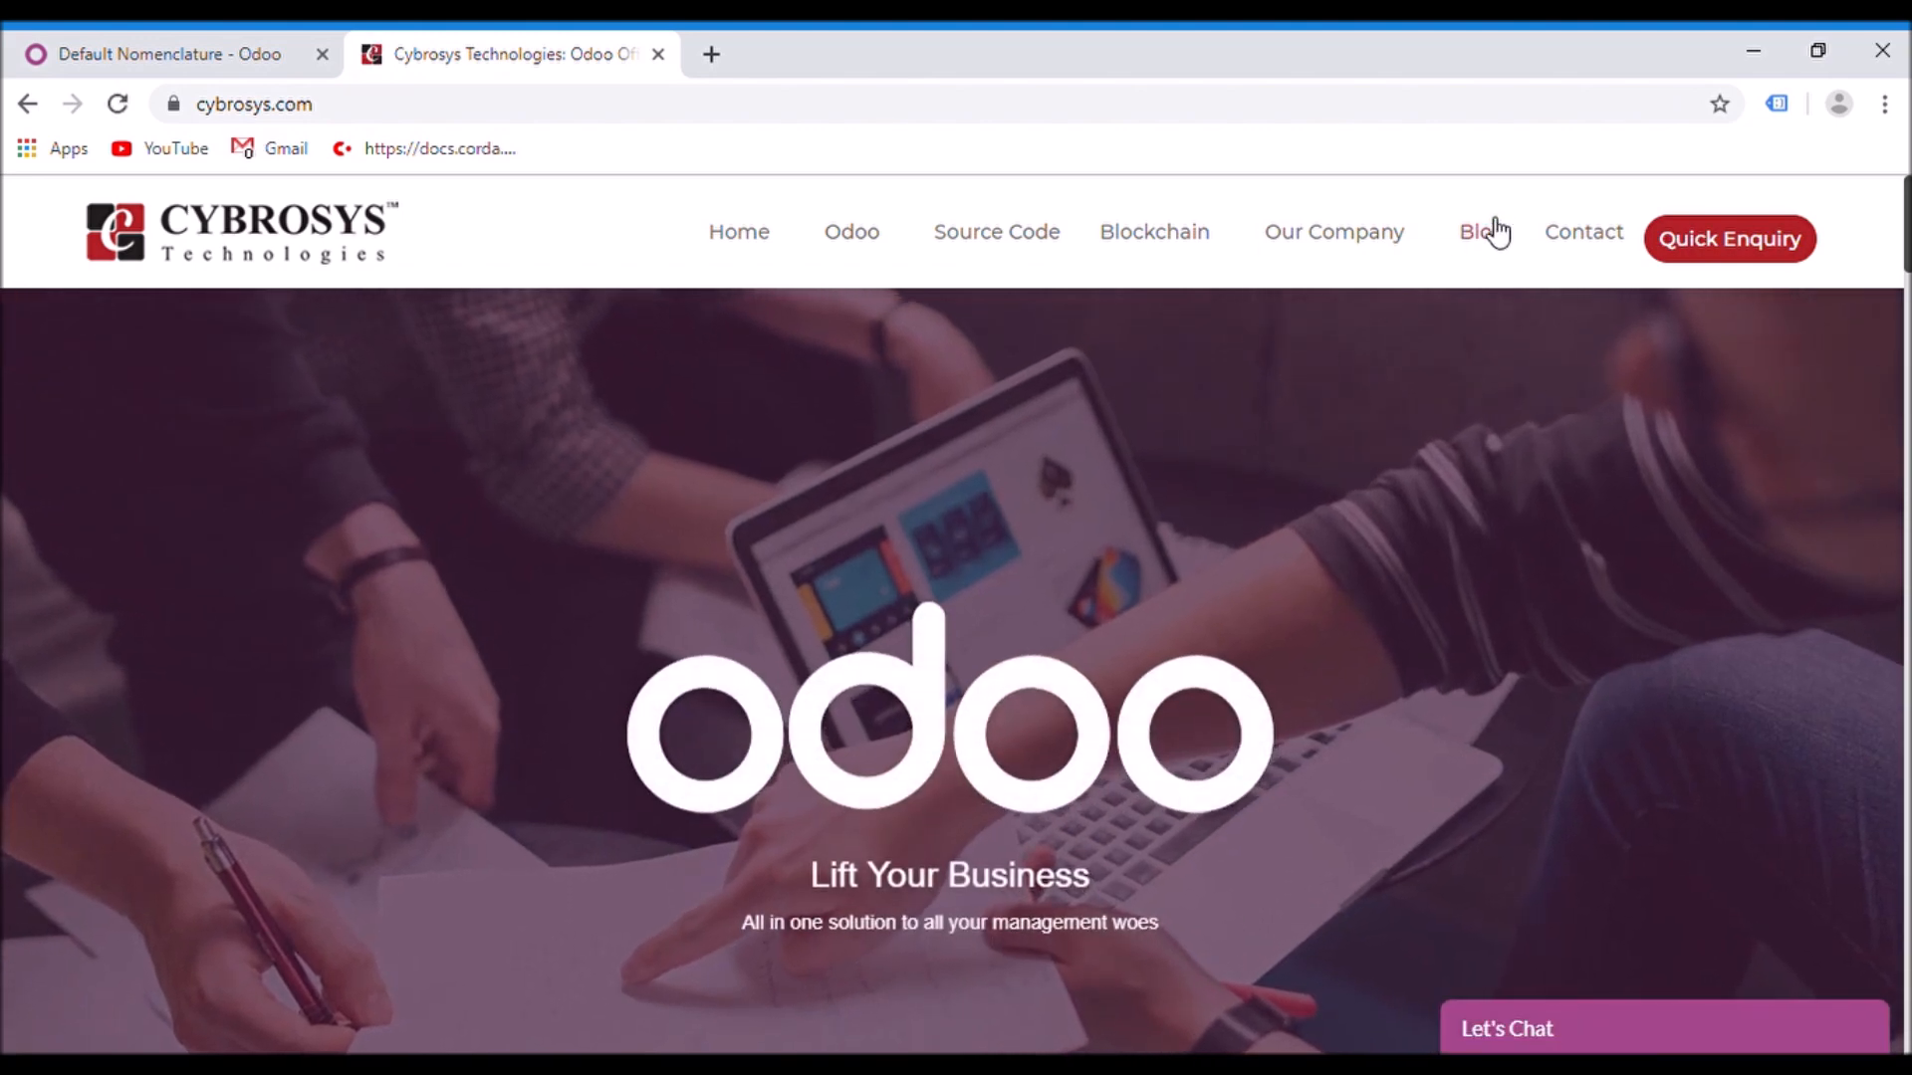
From the Blog page, search 'barcode' and open the Barcode Nomenclature in Odoo 12 POS article
left_click(1482, 231)
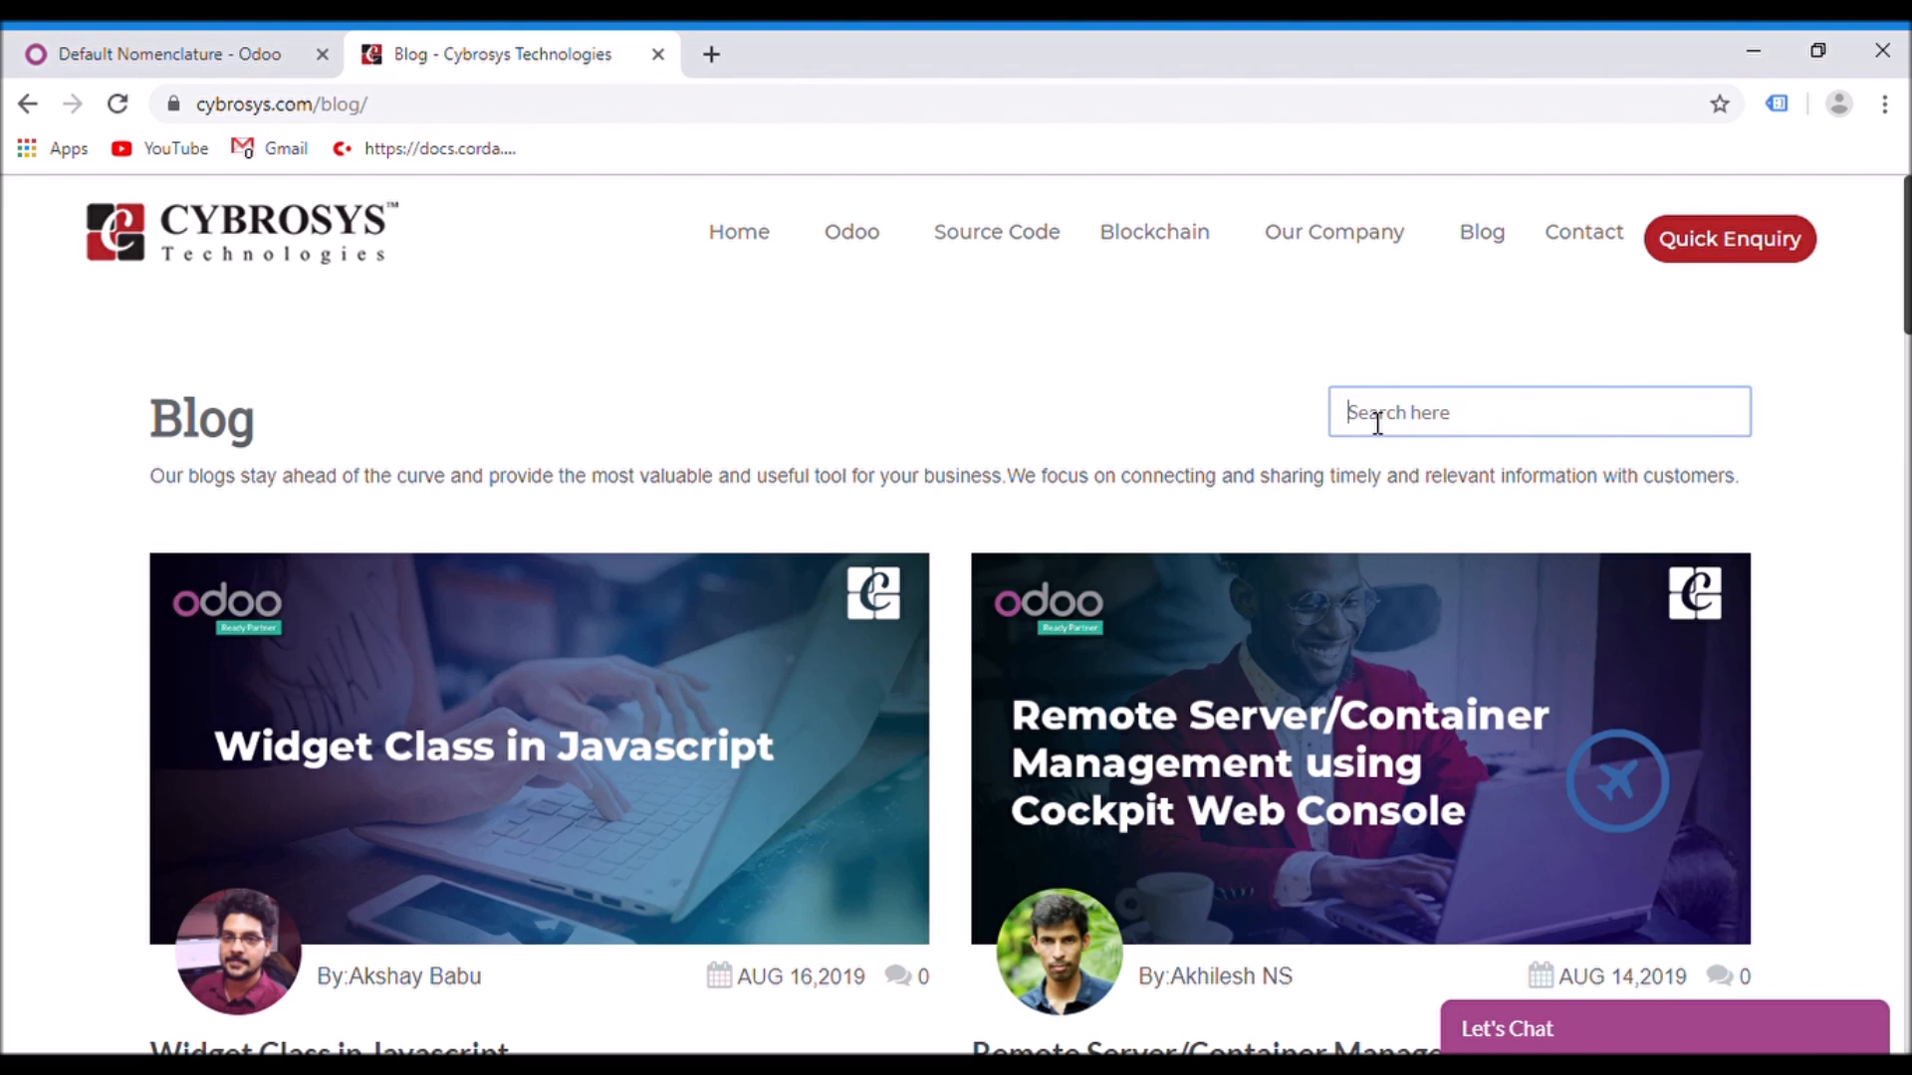
type("barc")
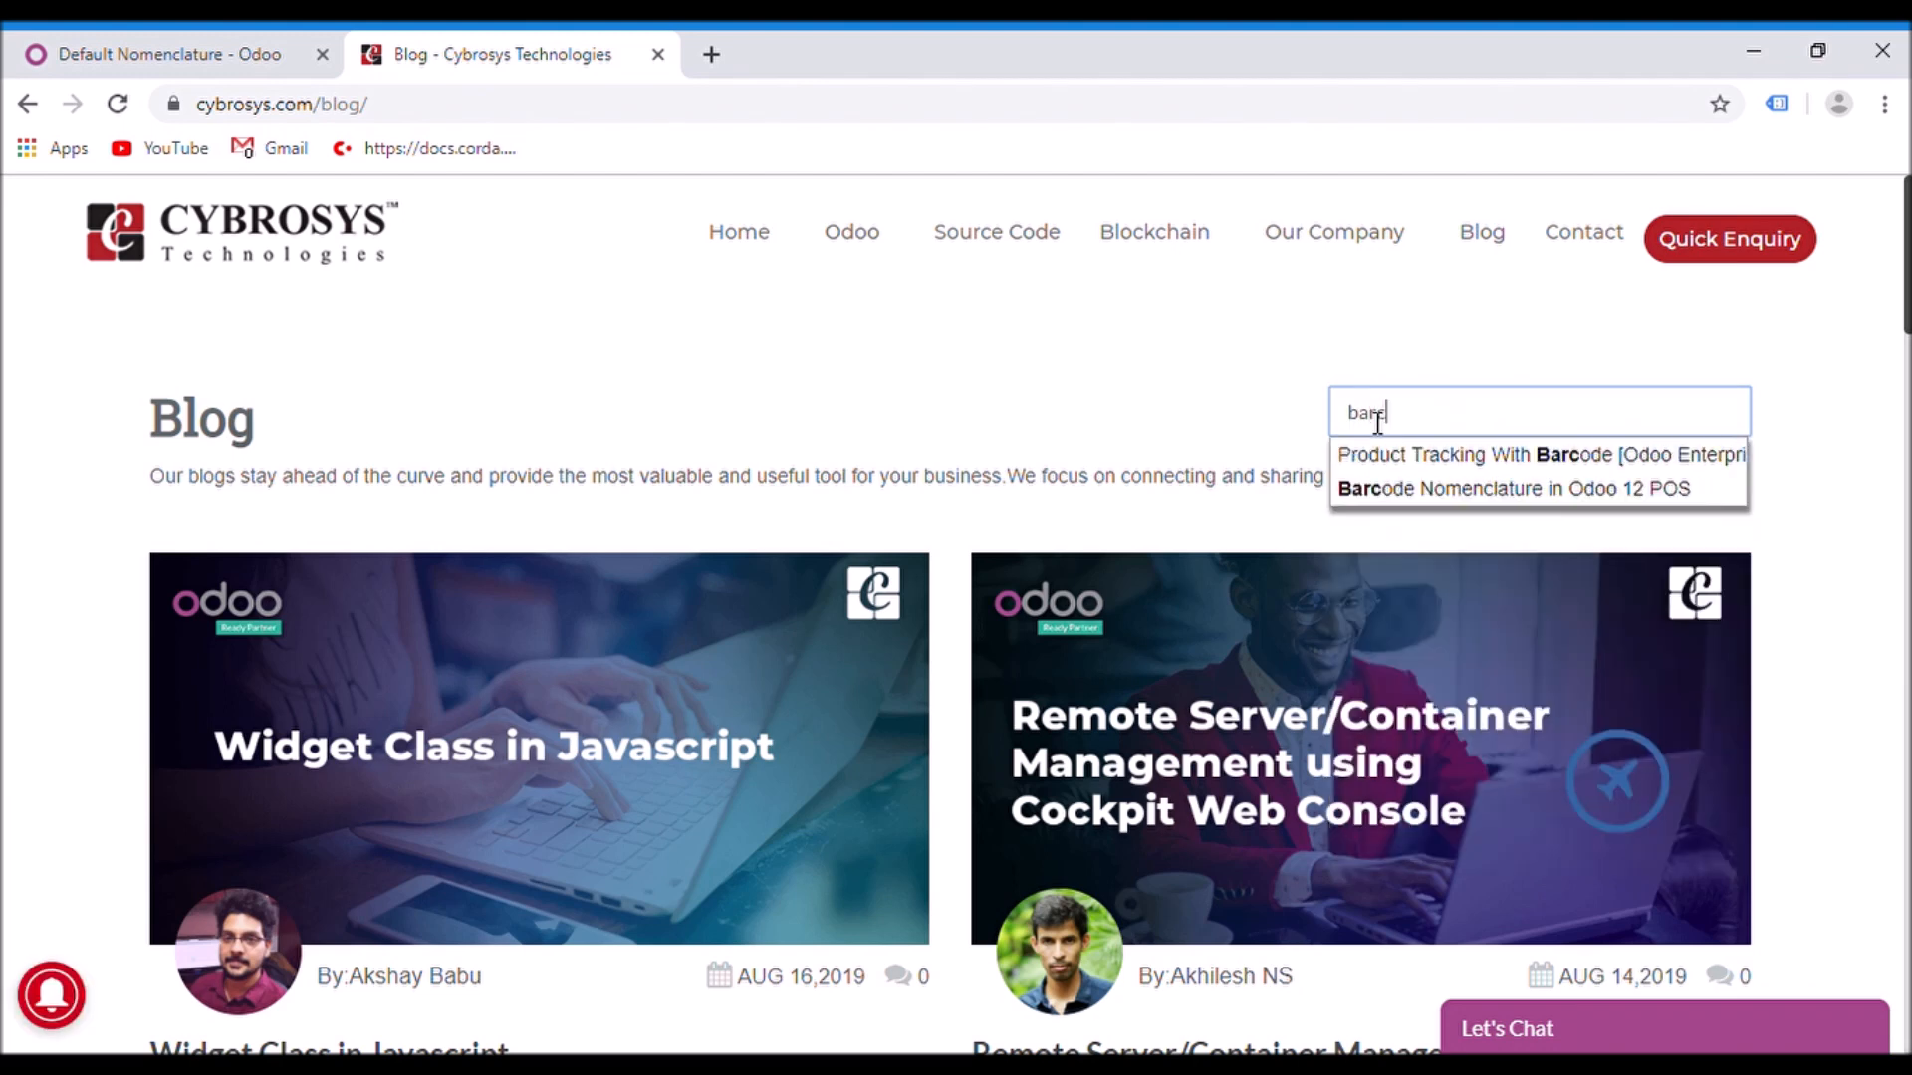
type("ode")
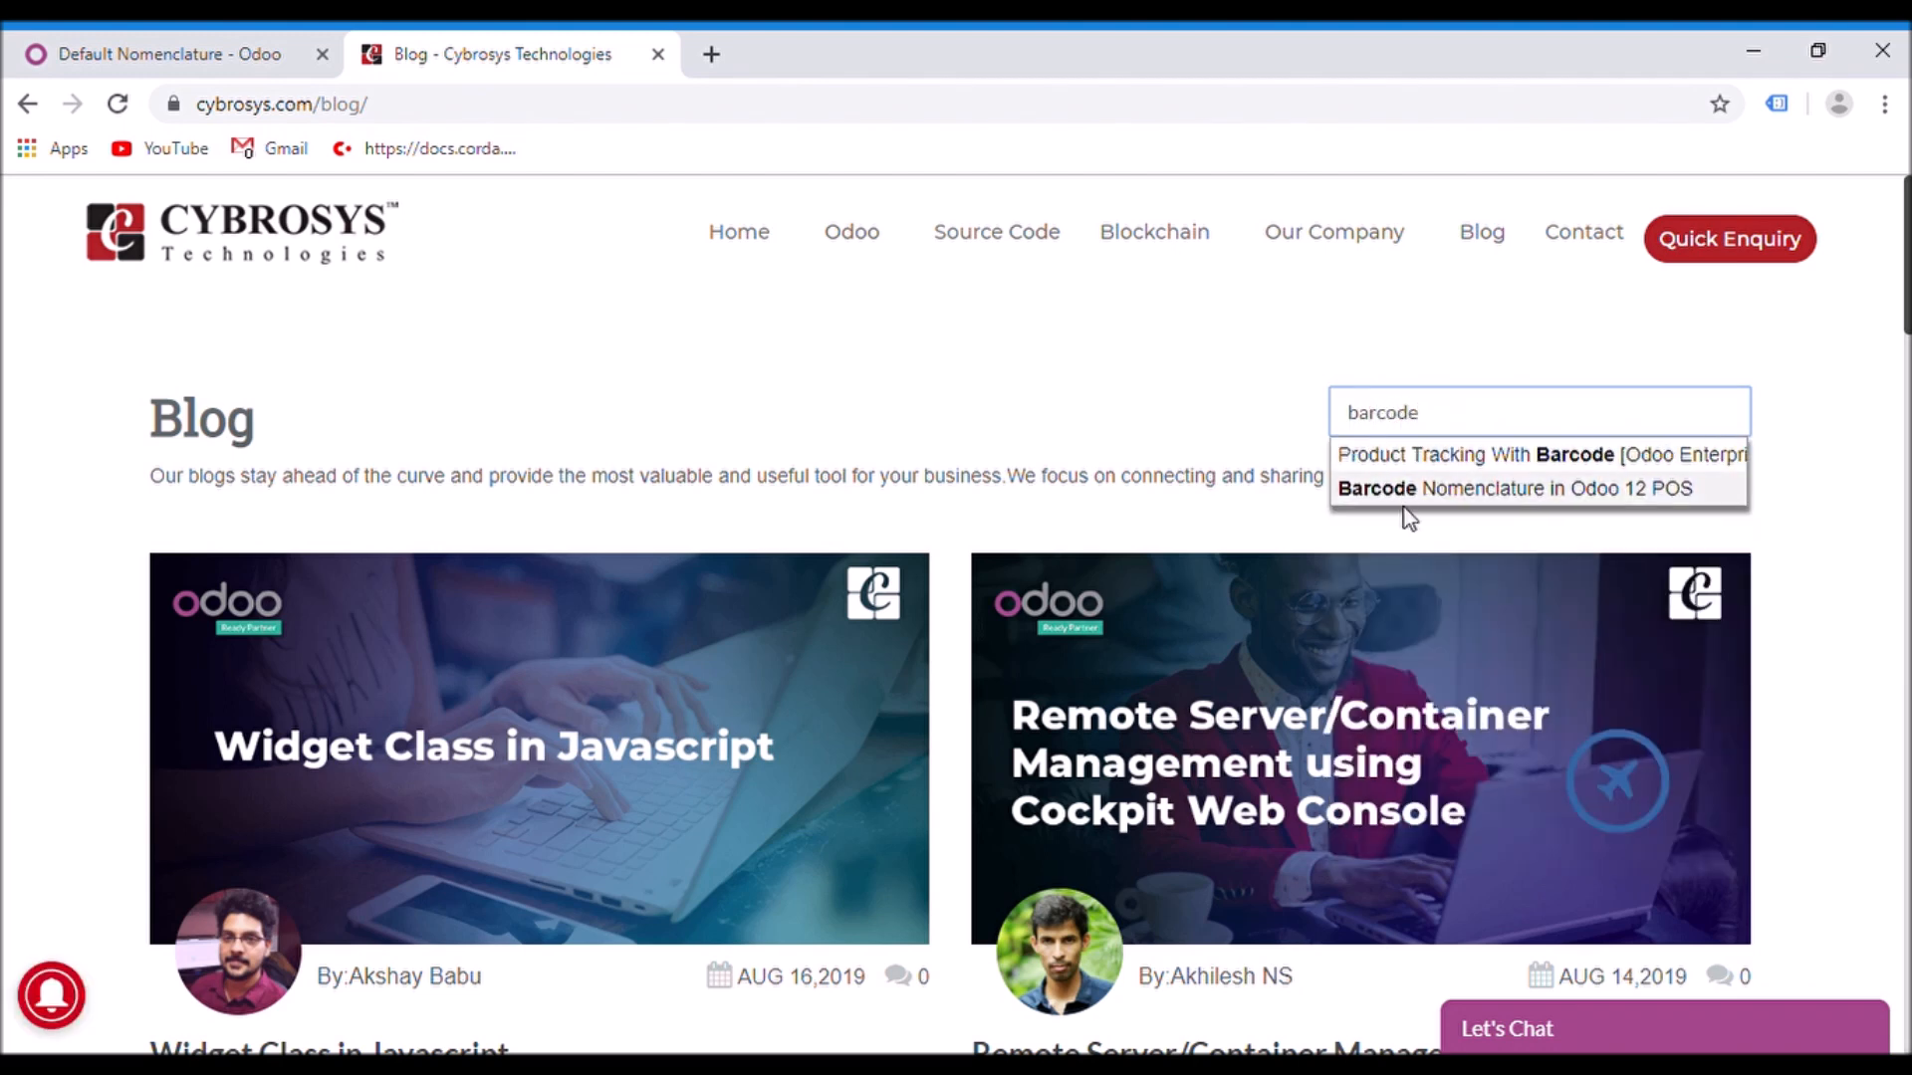
left_click(1515, 488)
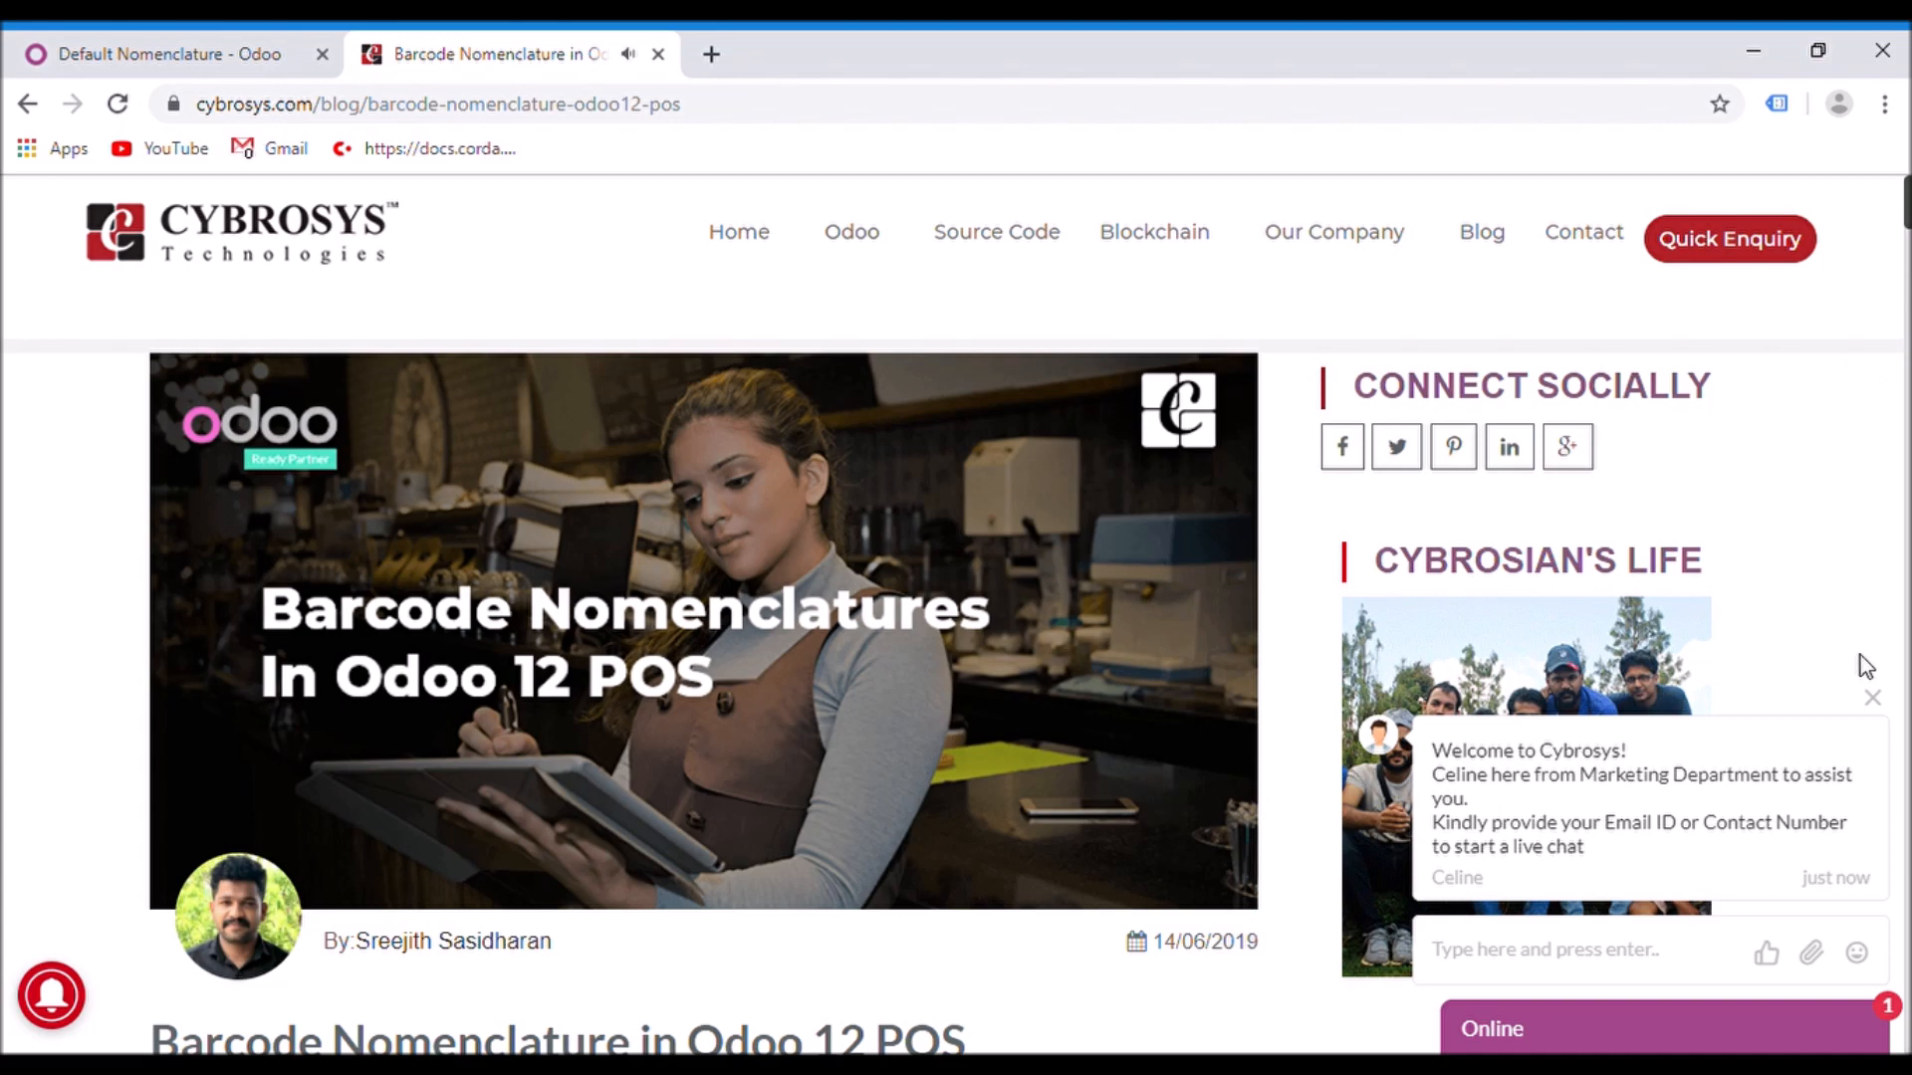
Dismiss the live chat and scroll to the Default Nomenclature screenshot and rule encoding explanation
left_click(1872, 697)
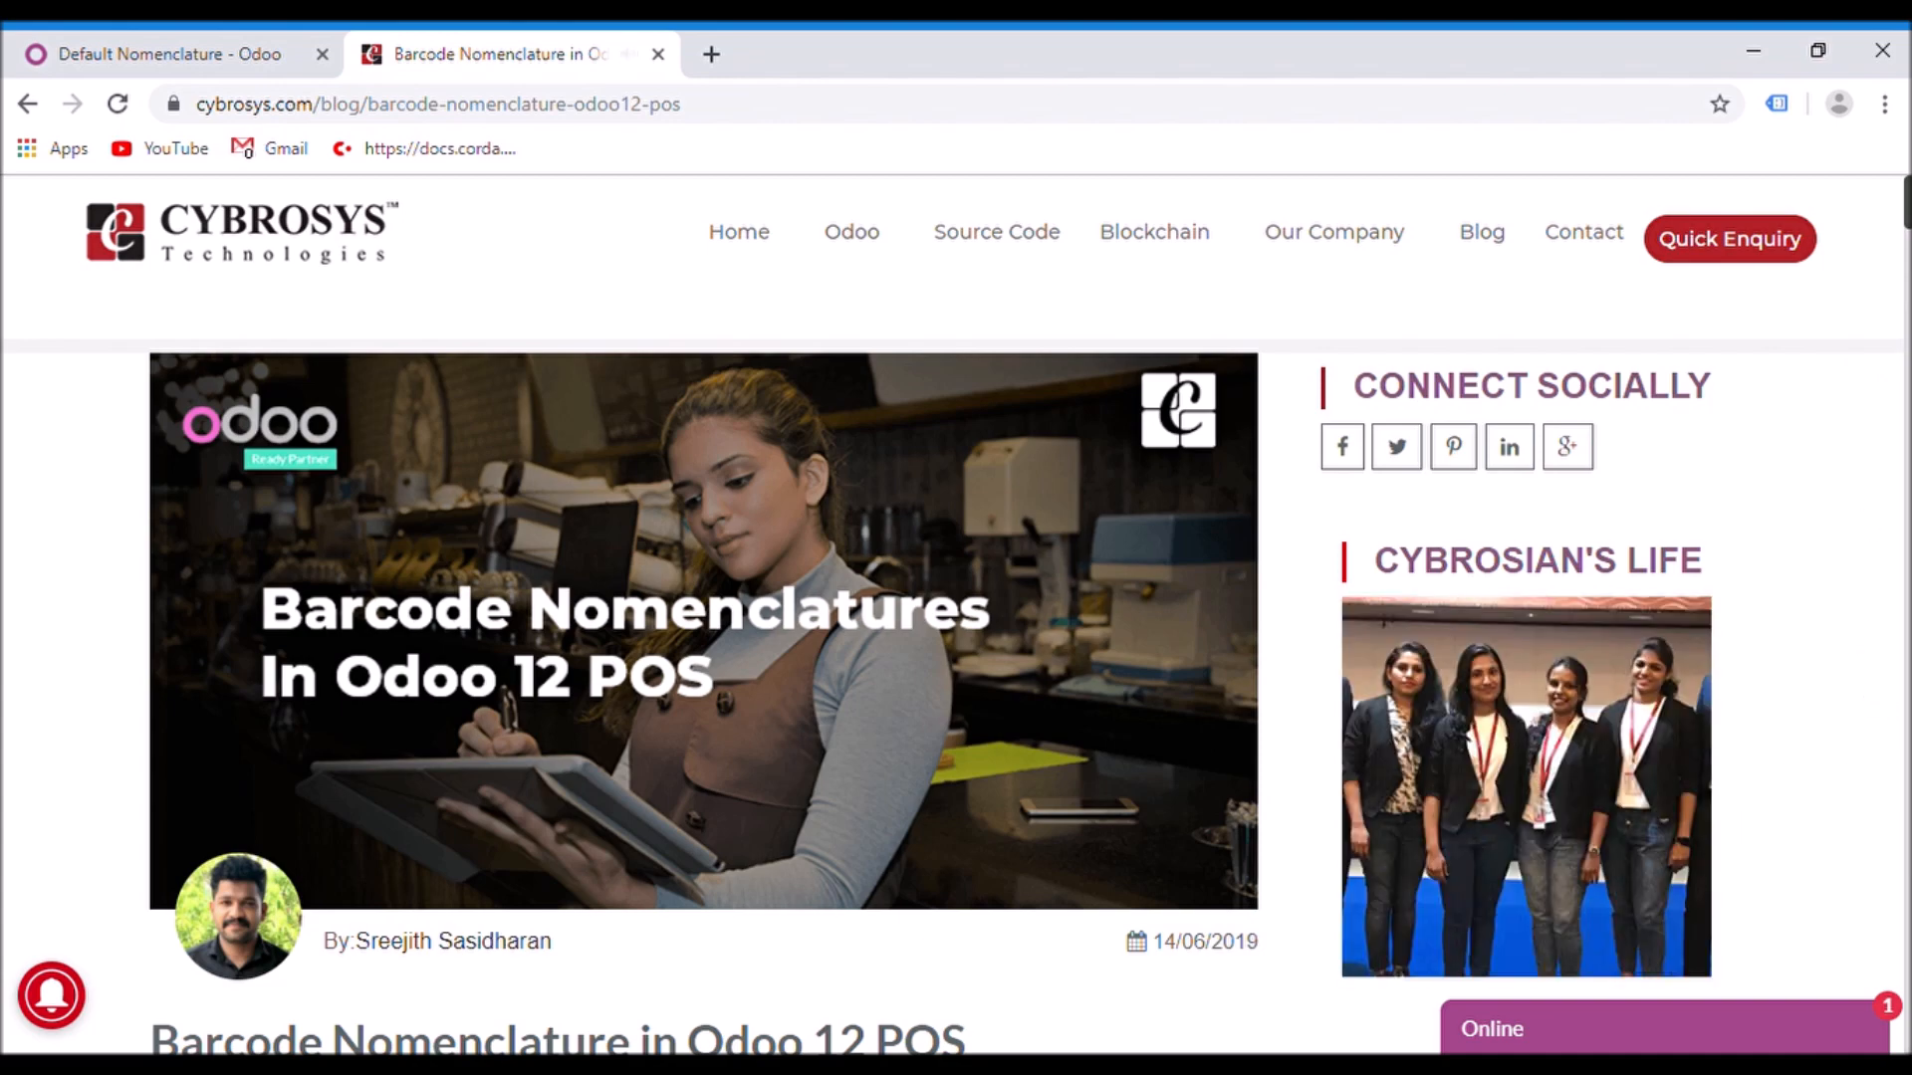
scroll("down", 3)
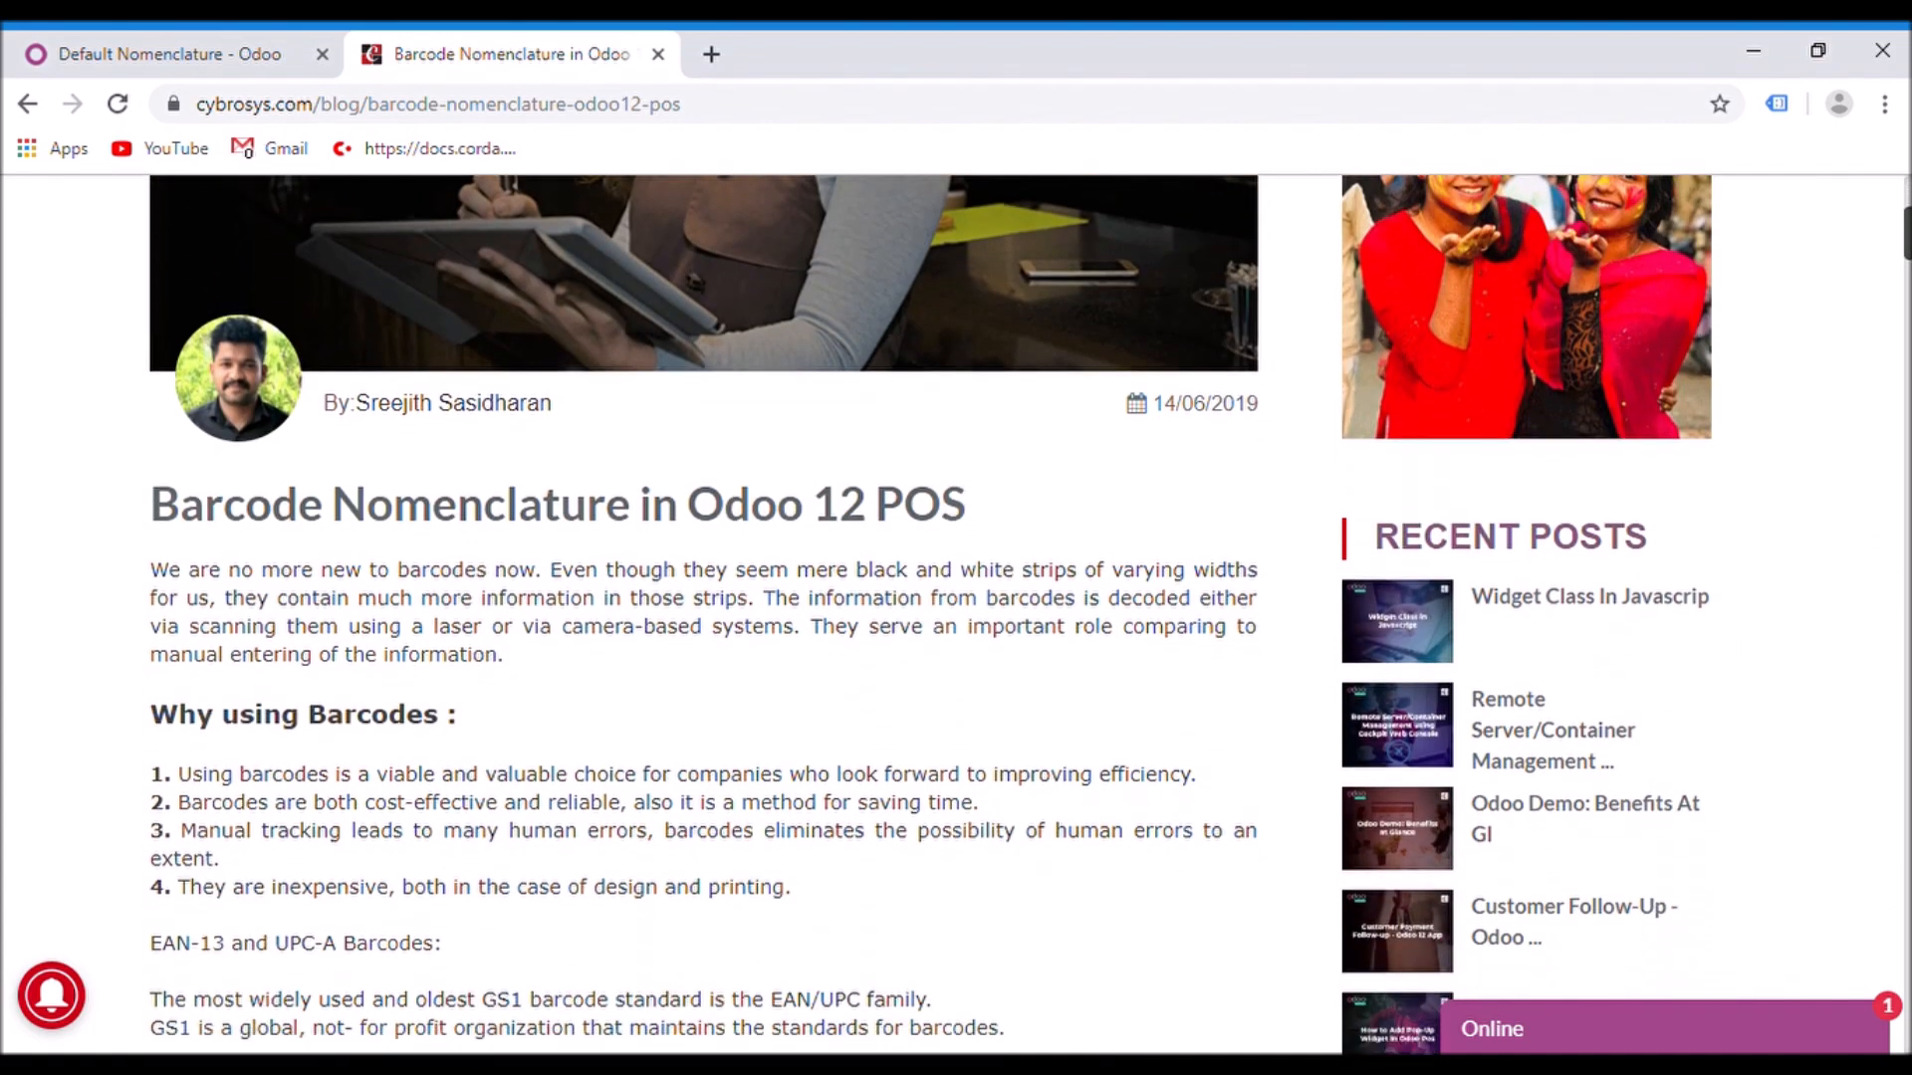
scroll("down", 3)
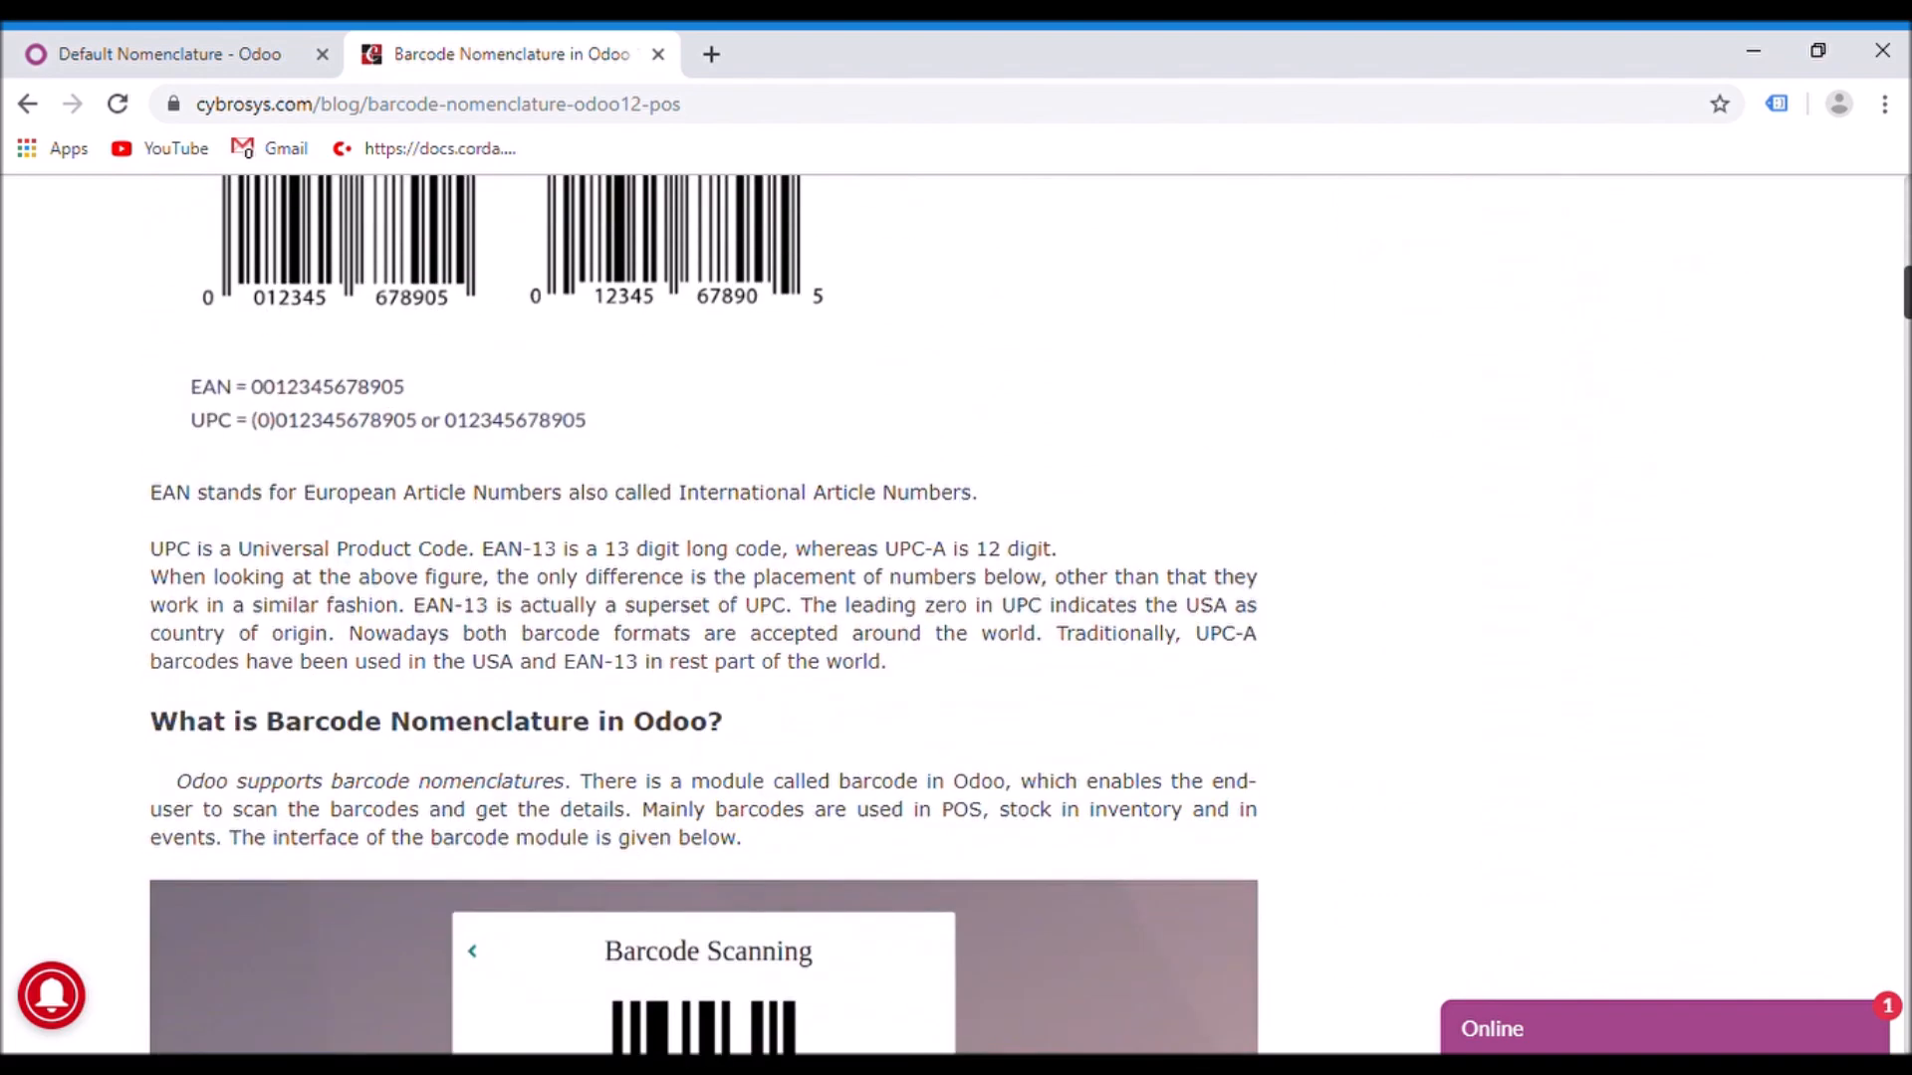
scroll("down", 3)
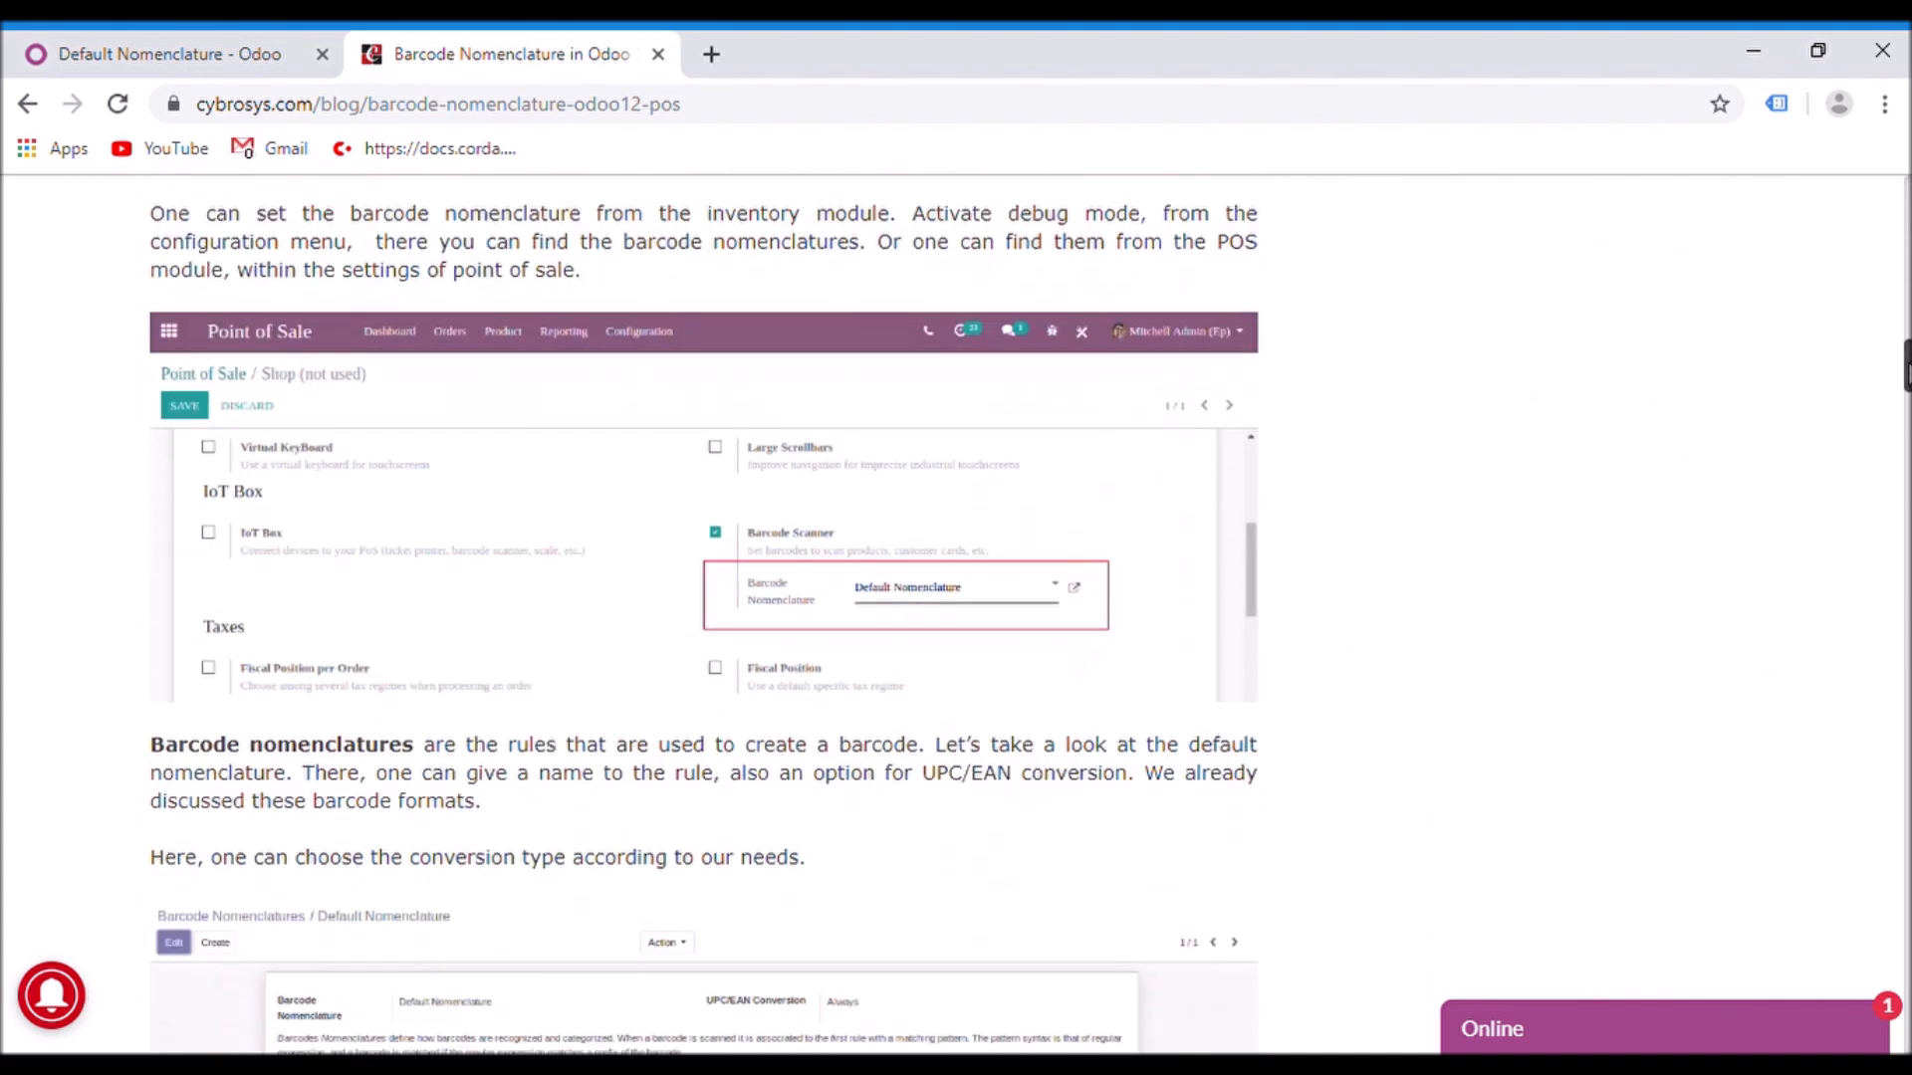
scroll("down", 3)
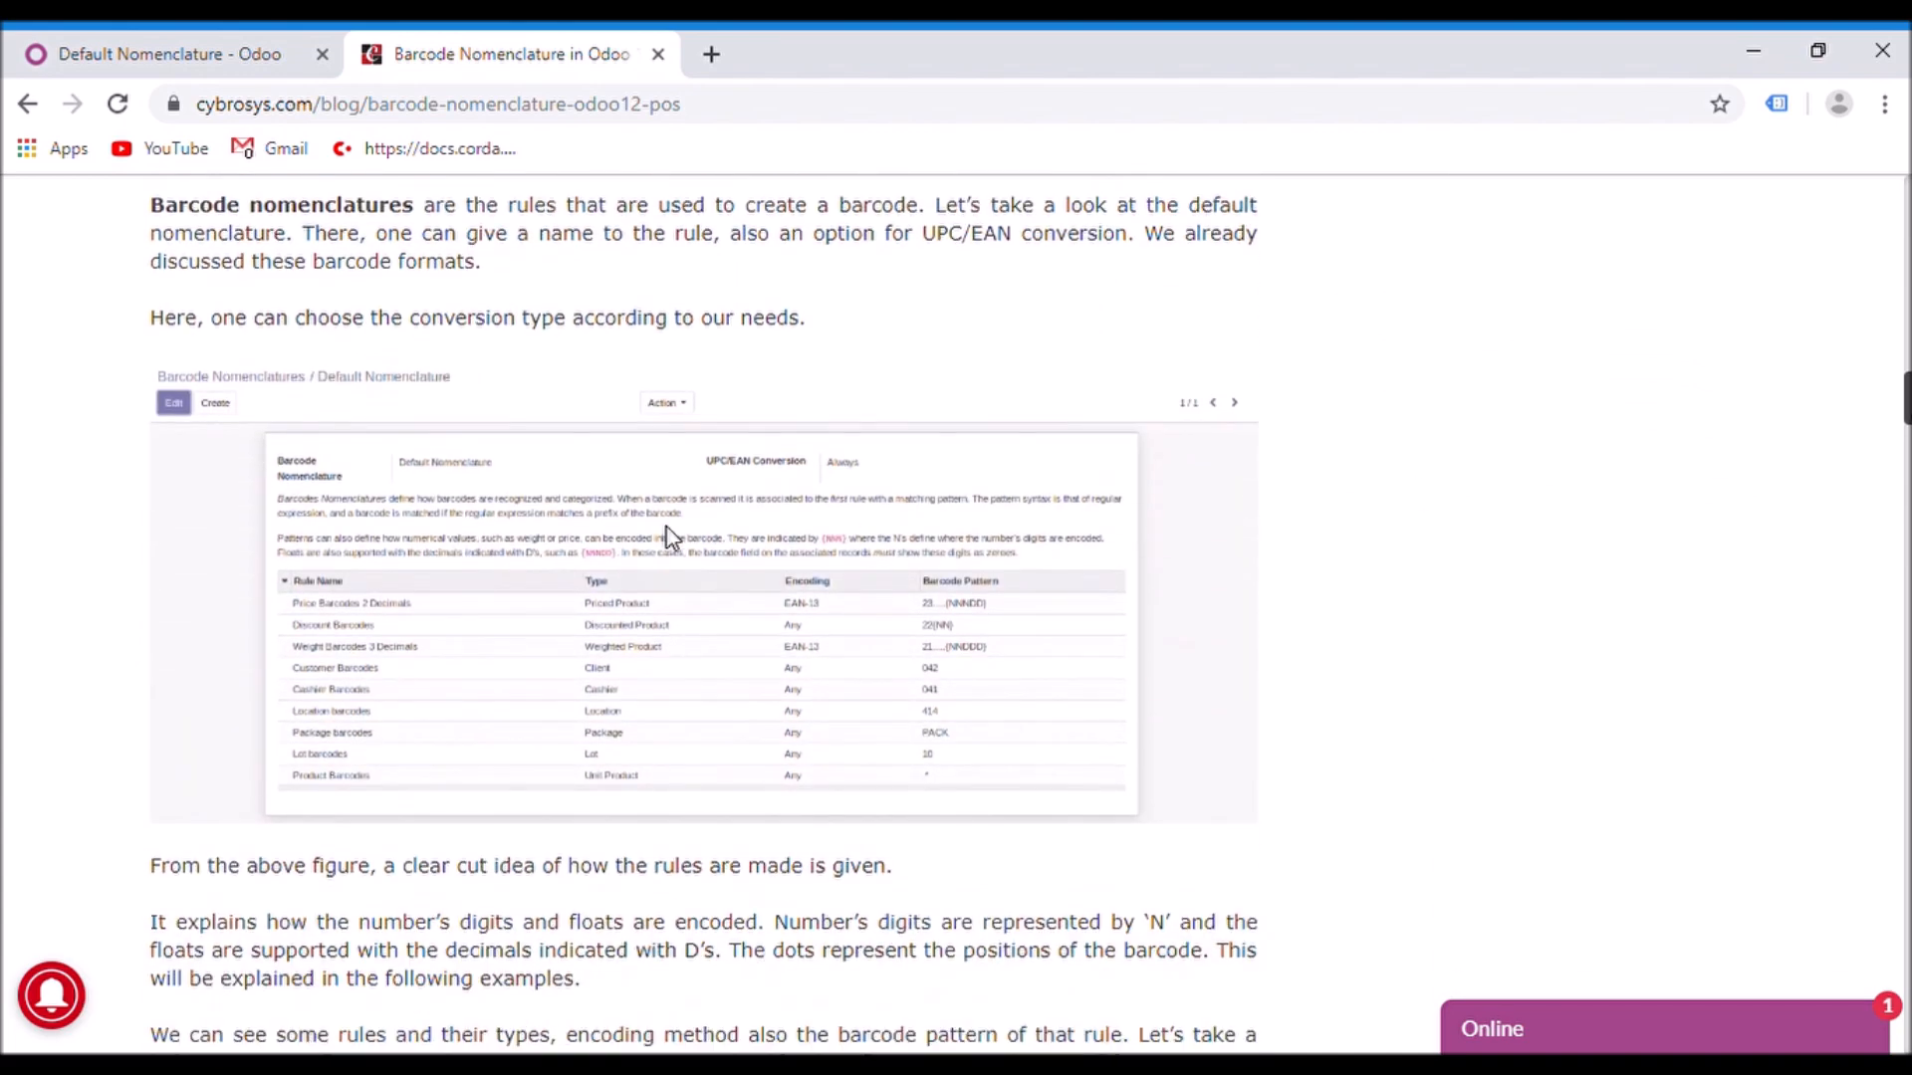
mouse_move(705, 659)
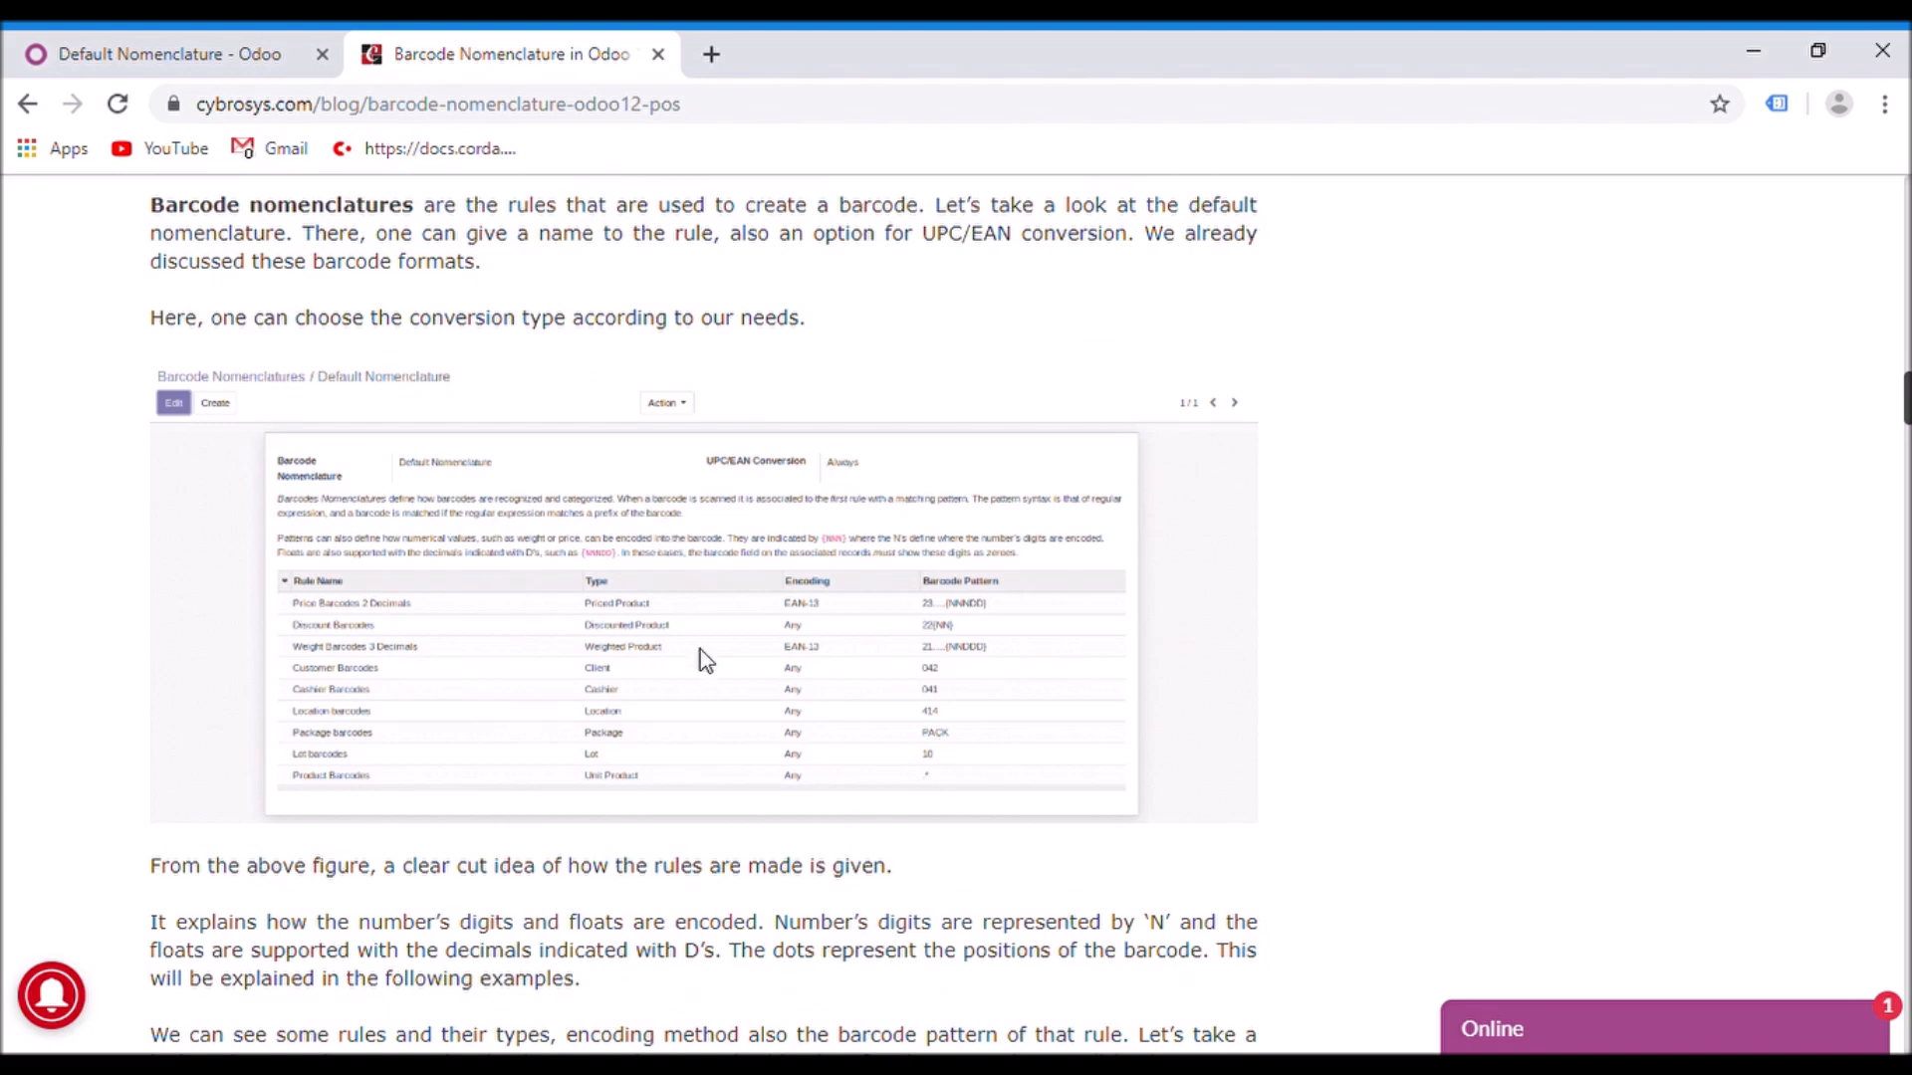
mouse_move(1647, 591)
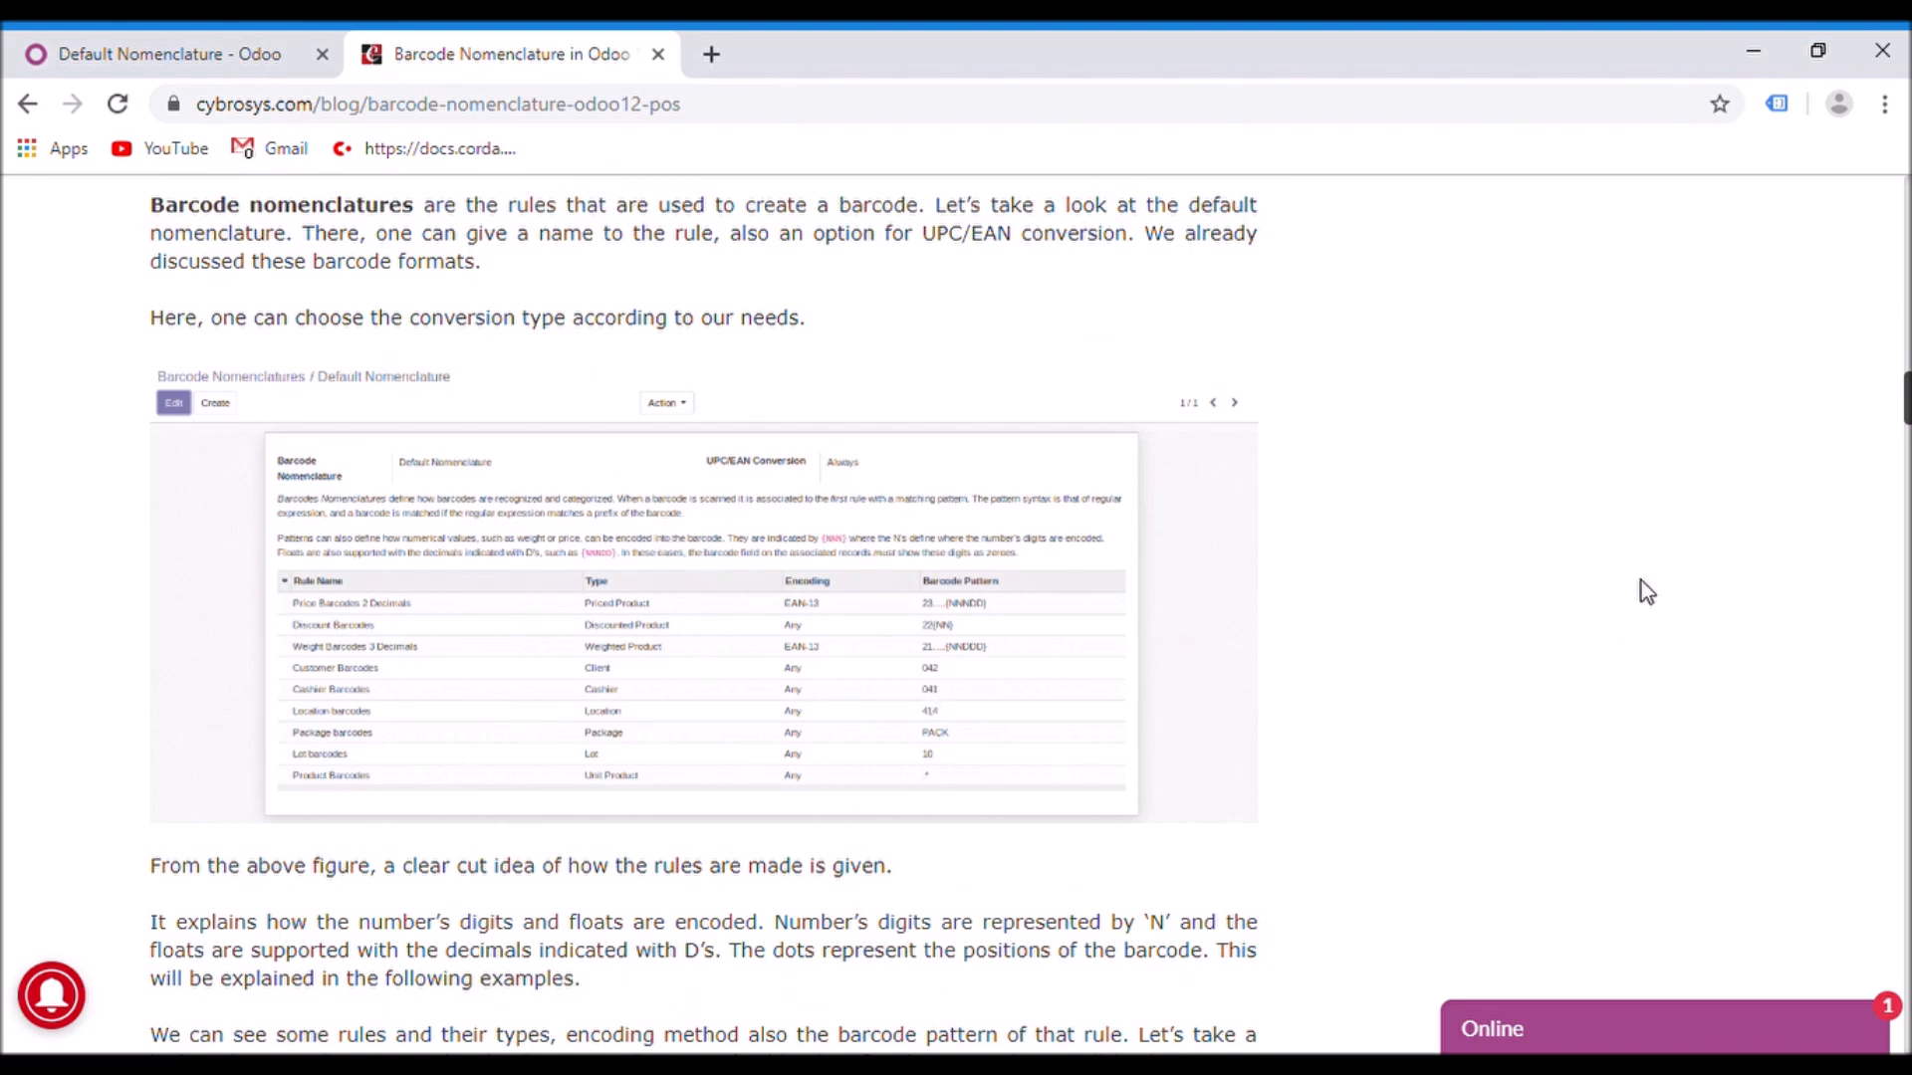
mouse_move(1430, 452)
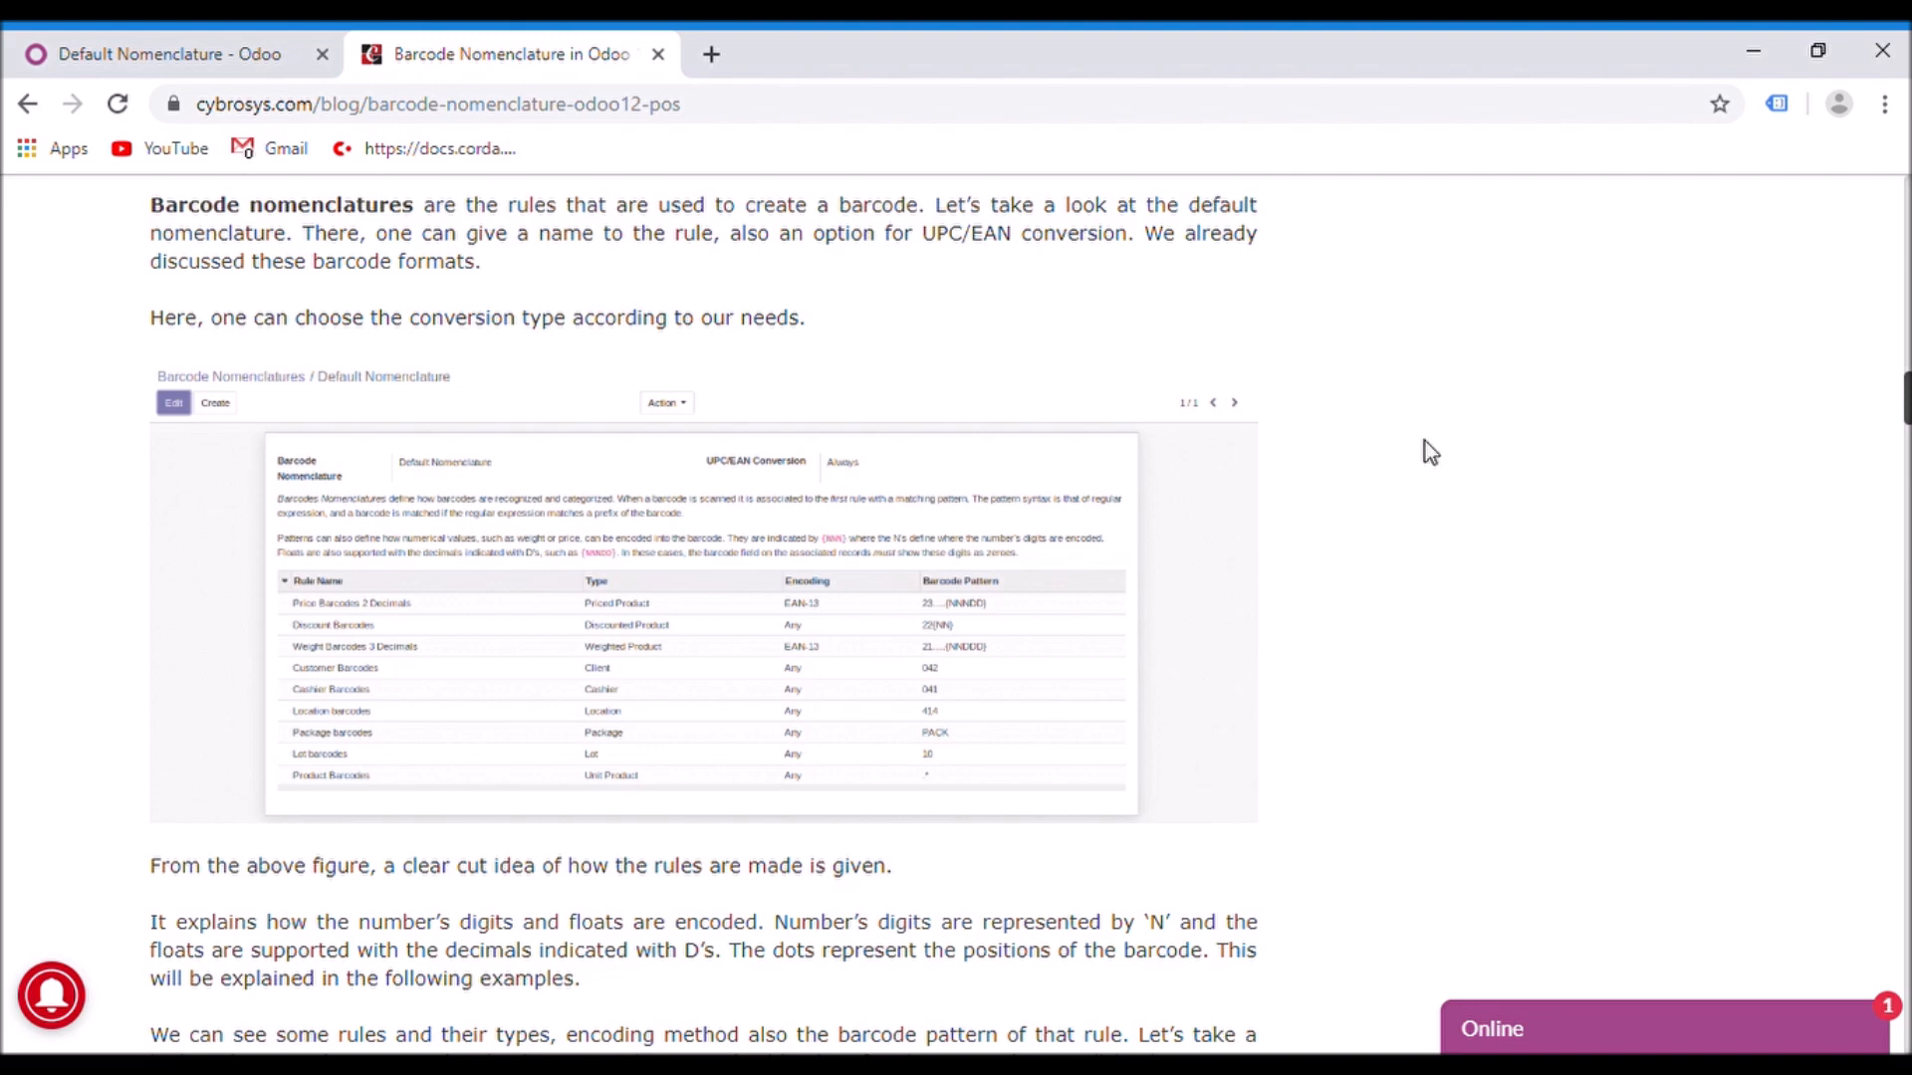
mouse_move(327, 488)
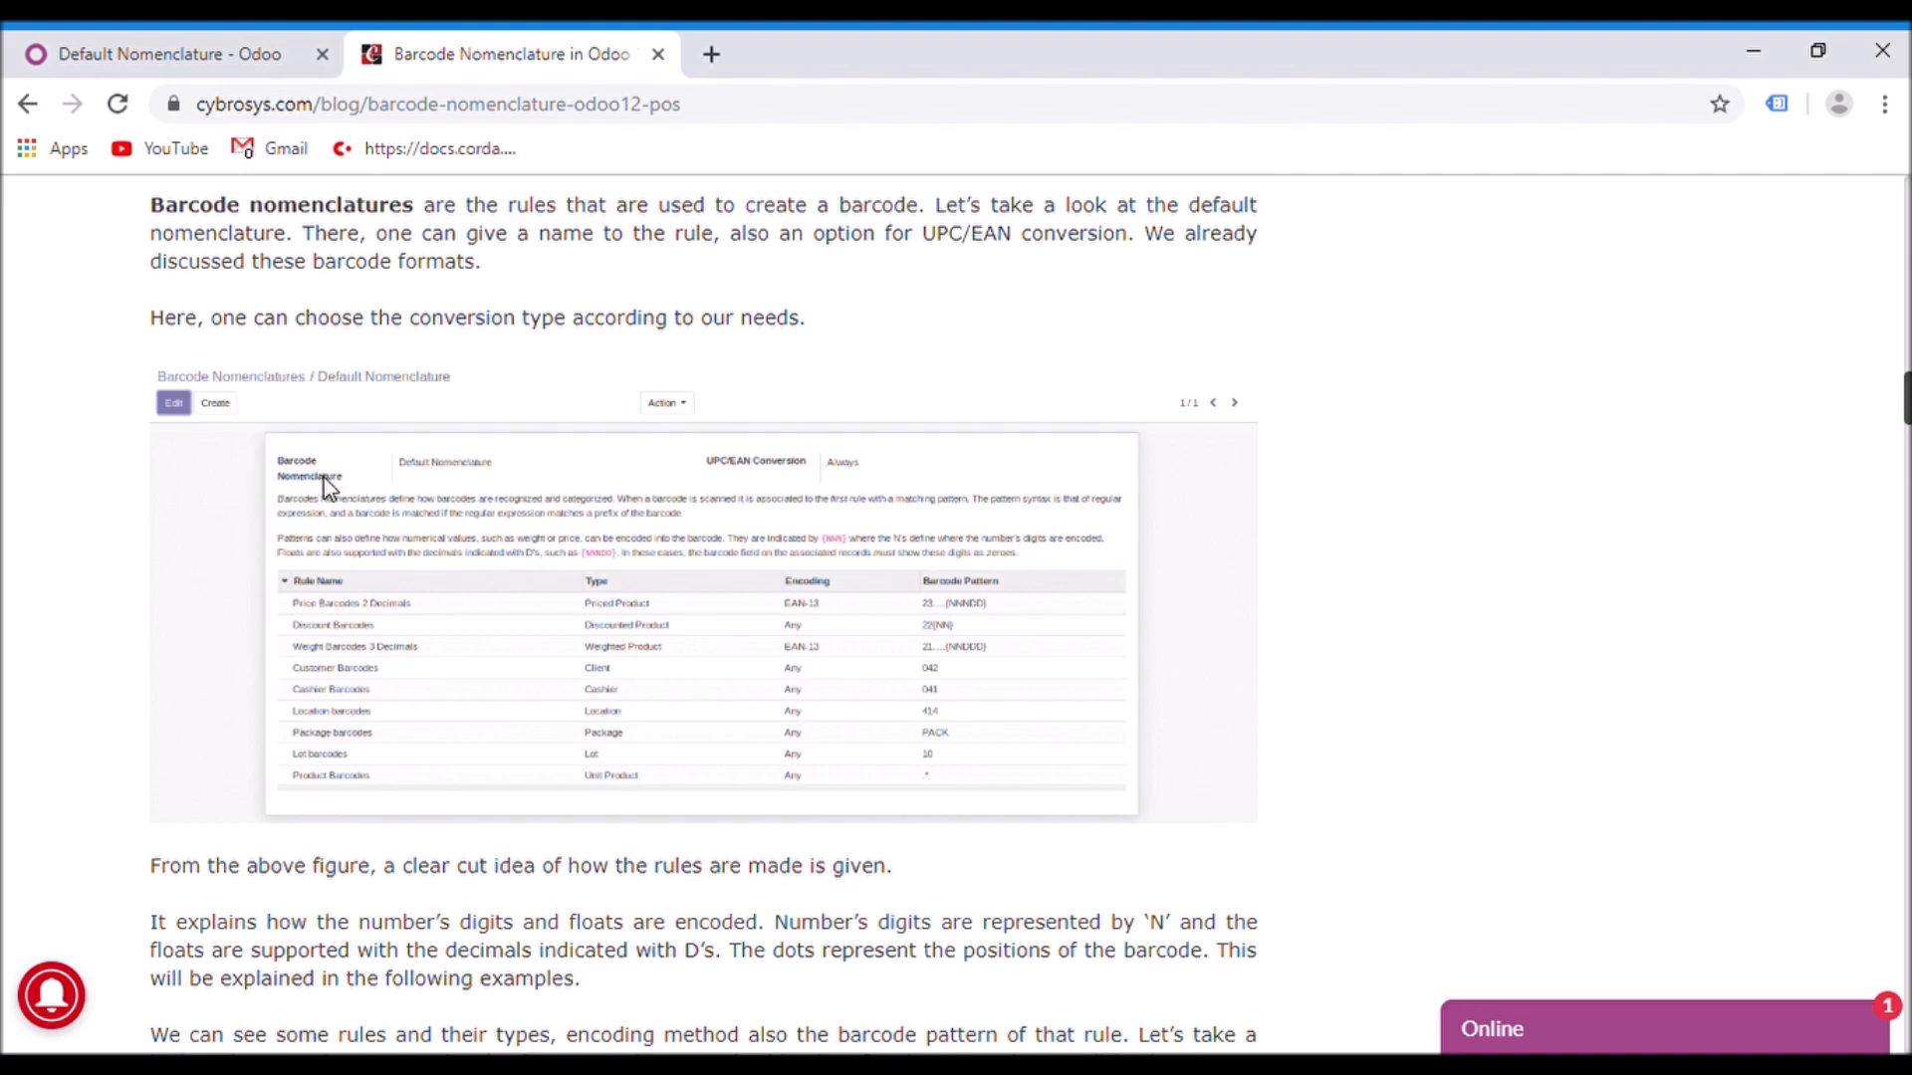
mouse_move(781, 474)
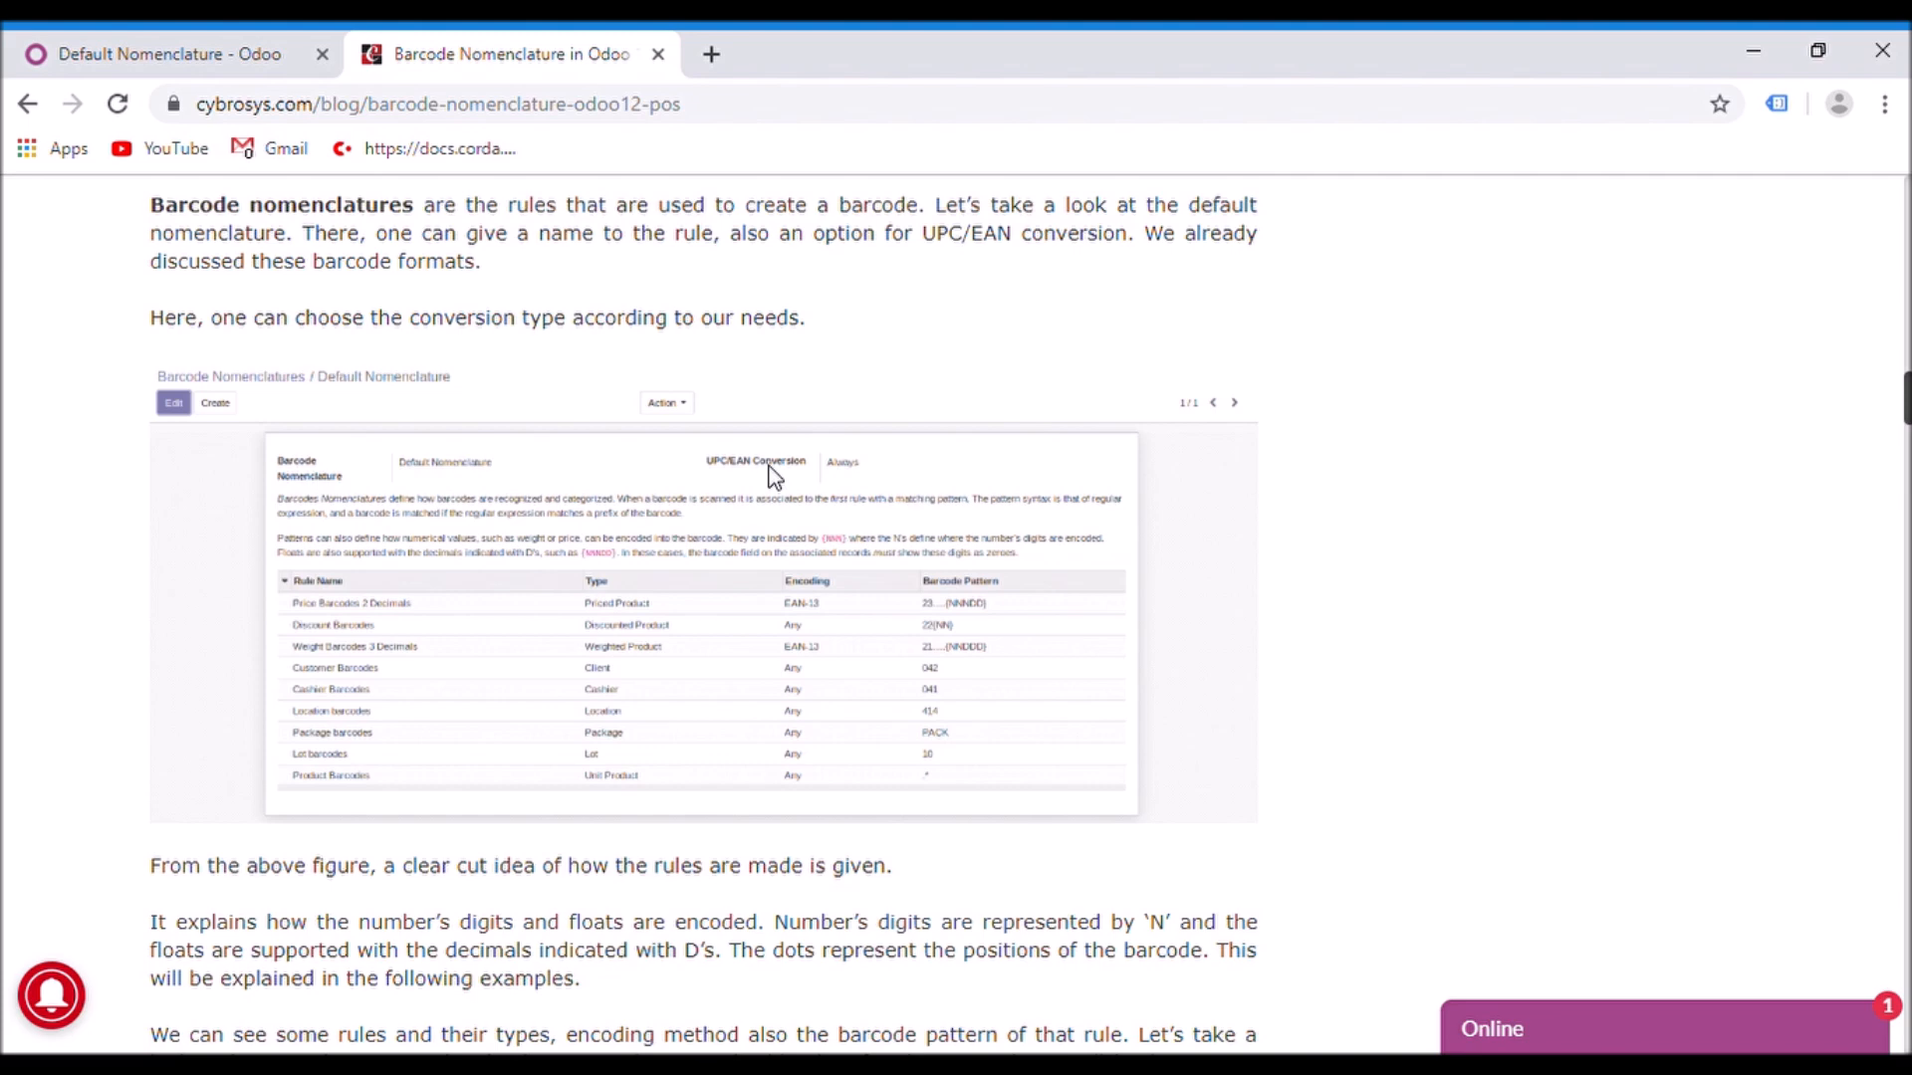
mouse_move(1115, 506)
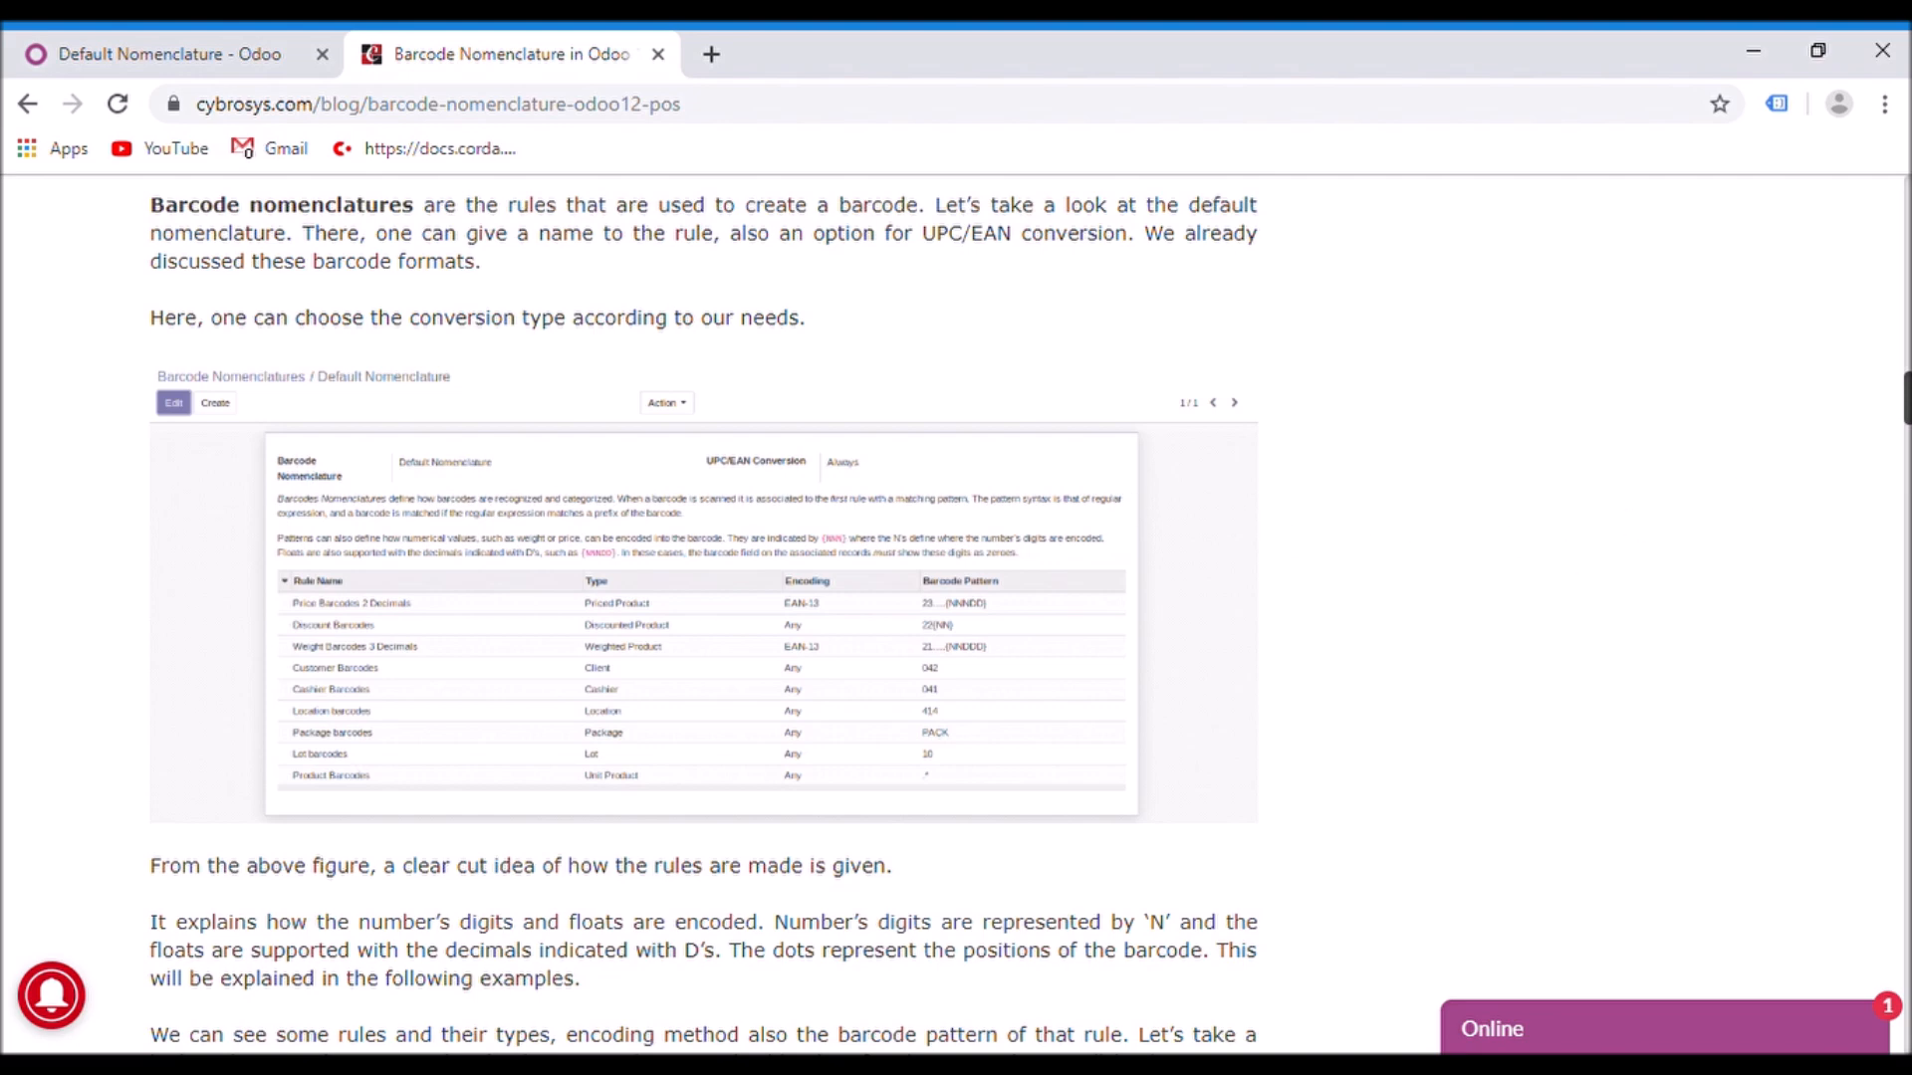
scroll("down", 3)
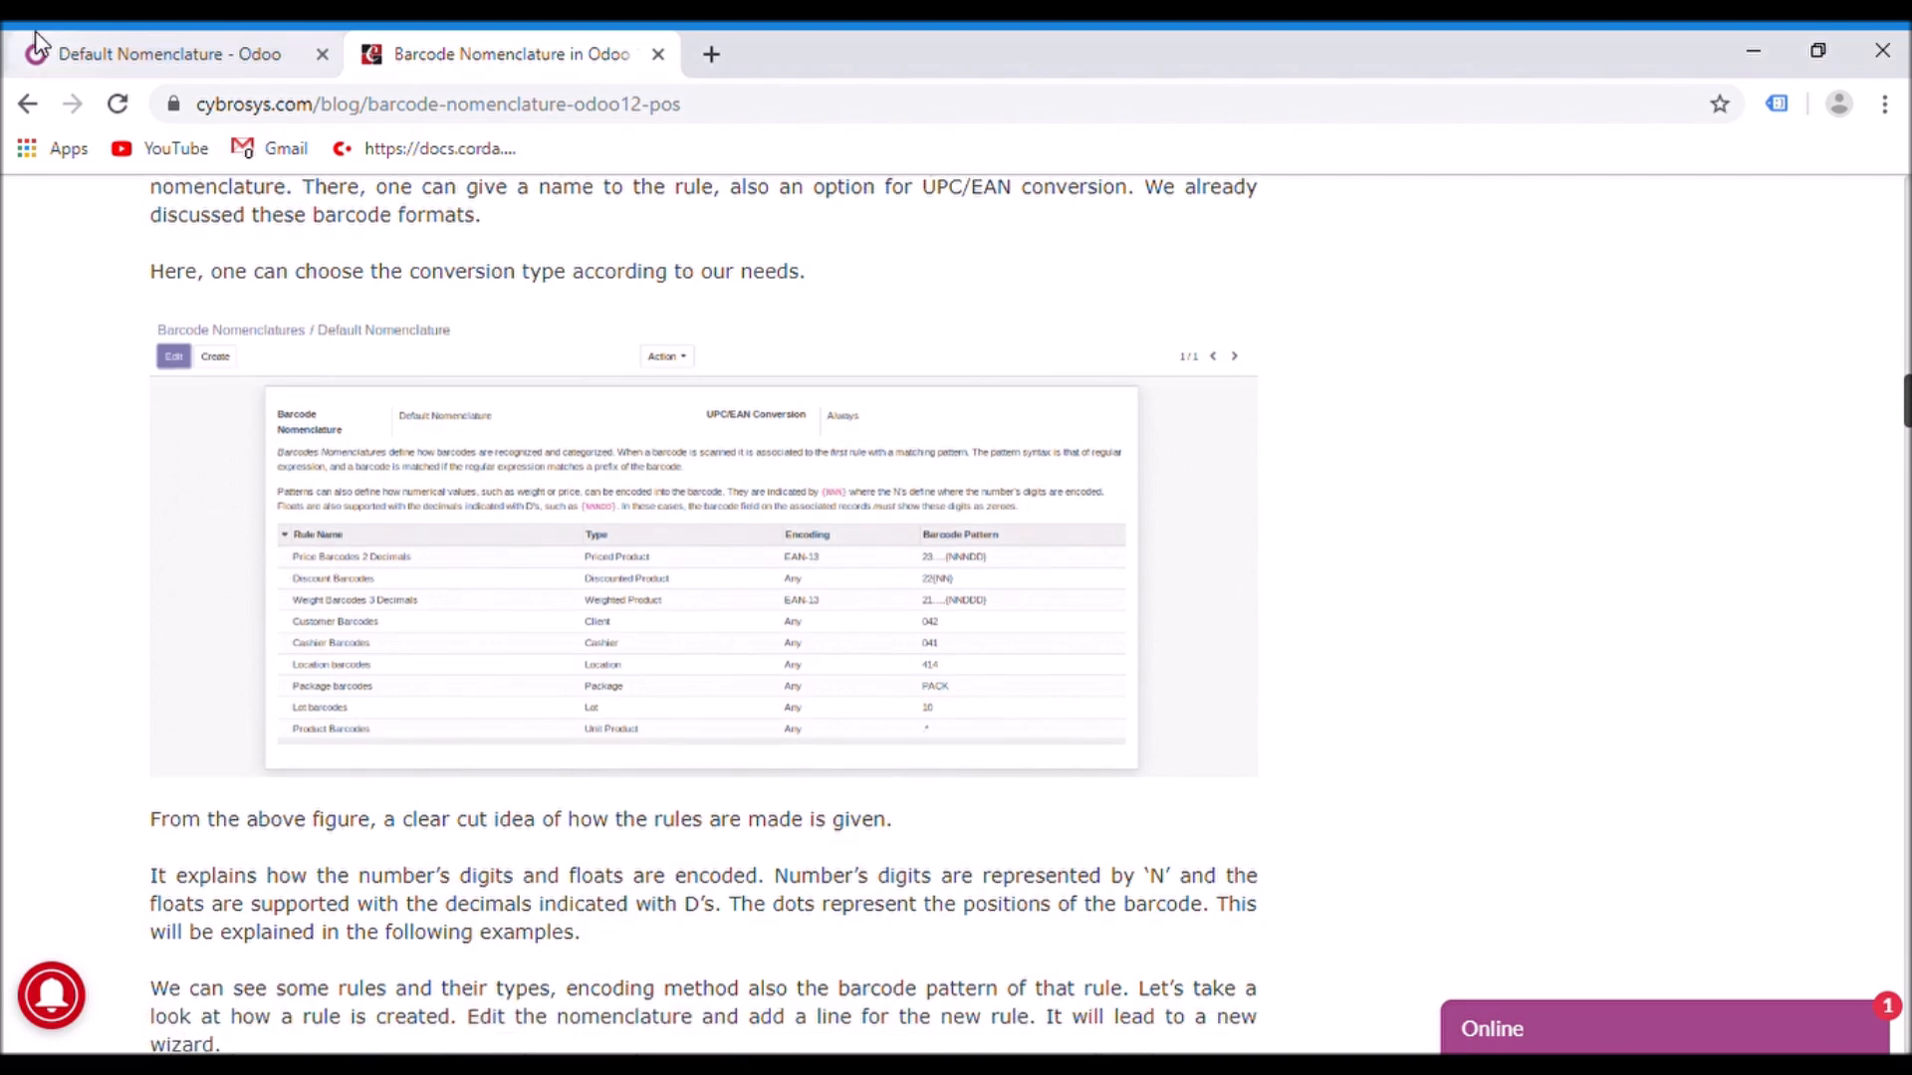
In Odoo, edit Default Nomenclature and add a line to open the Create Rules form
left_click(165, 54)
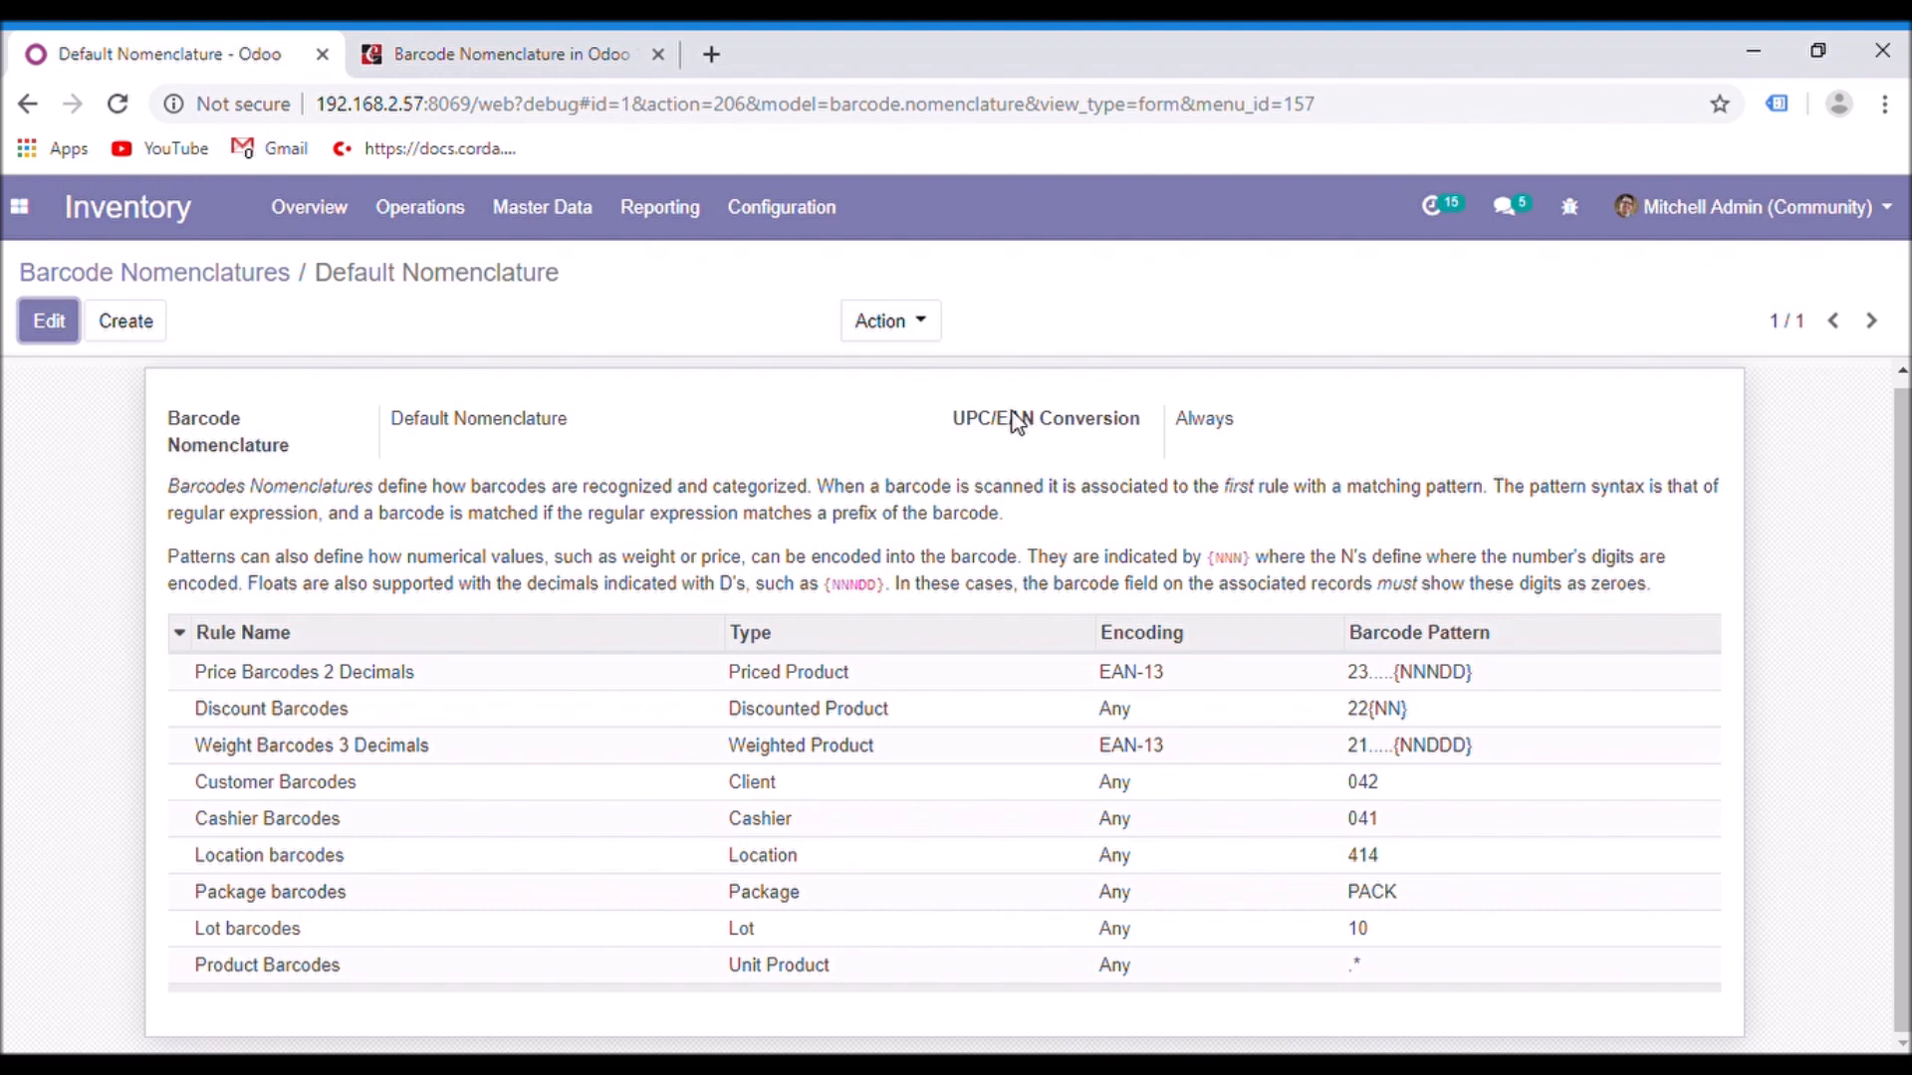
left_click(48, 321)
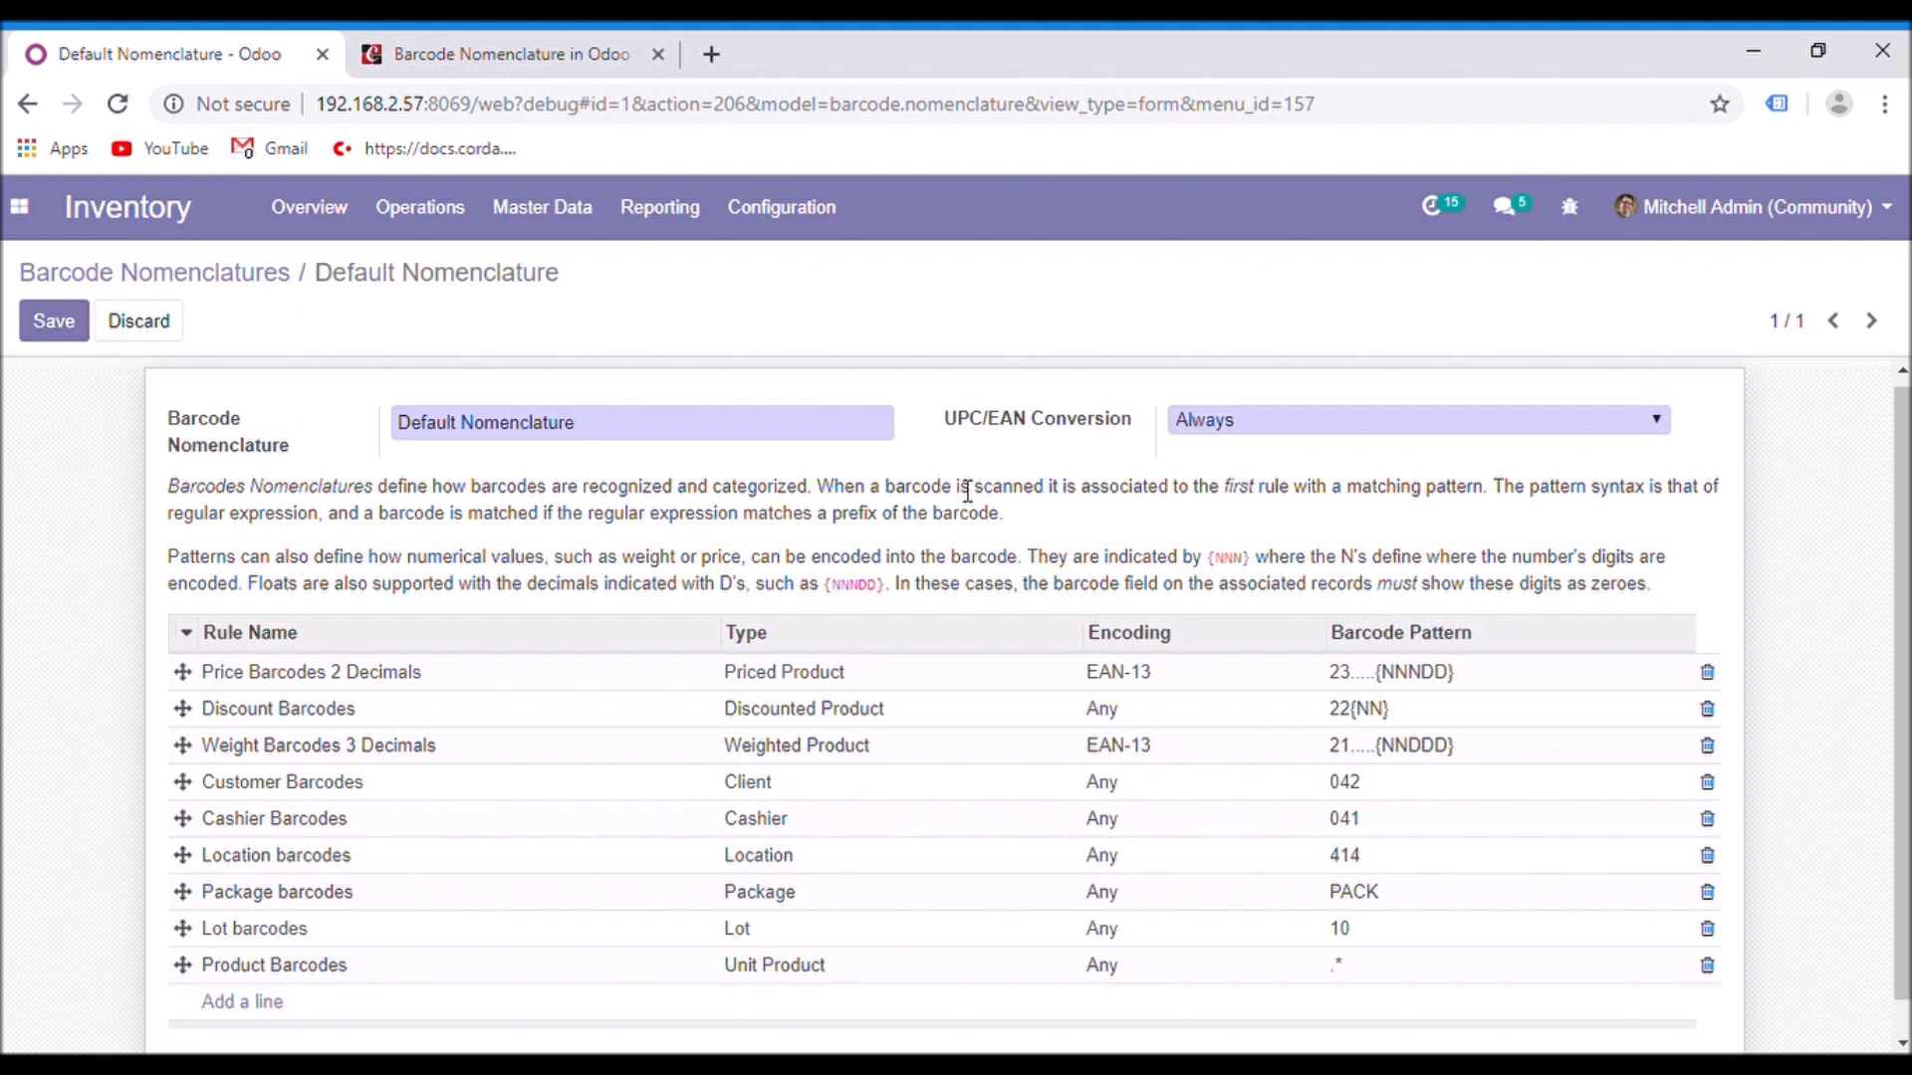
mouse_move(1233, 433)
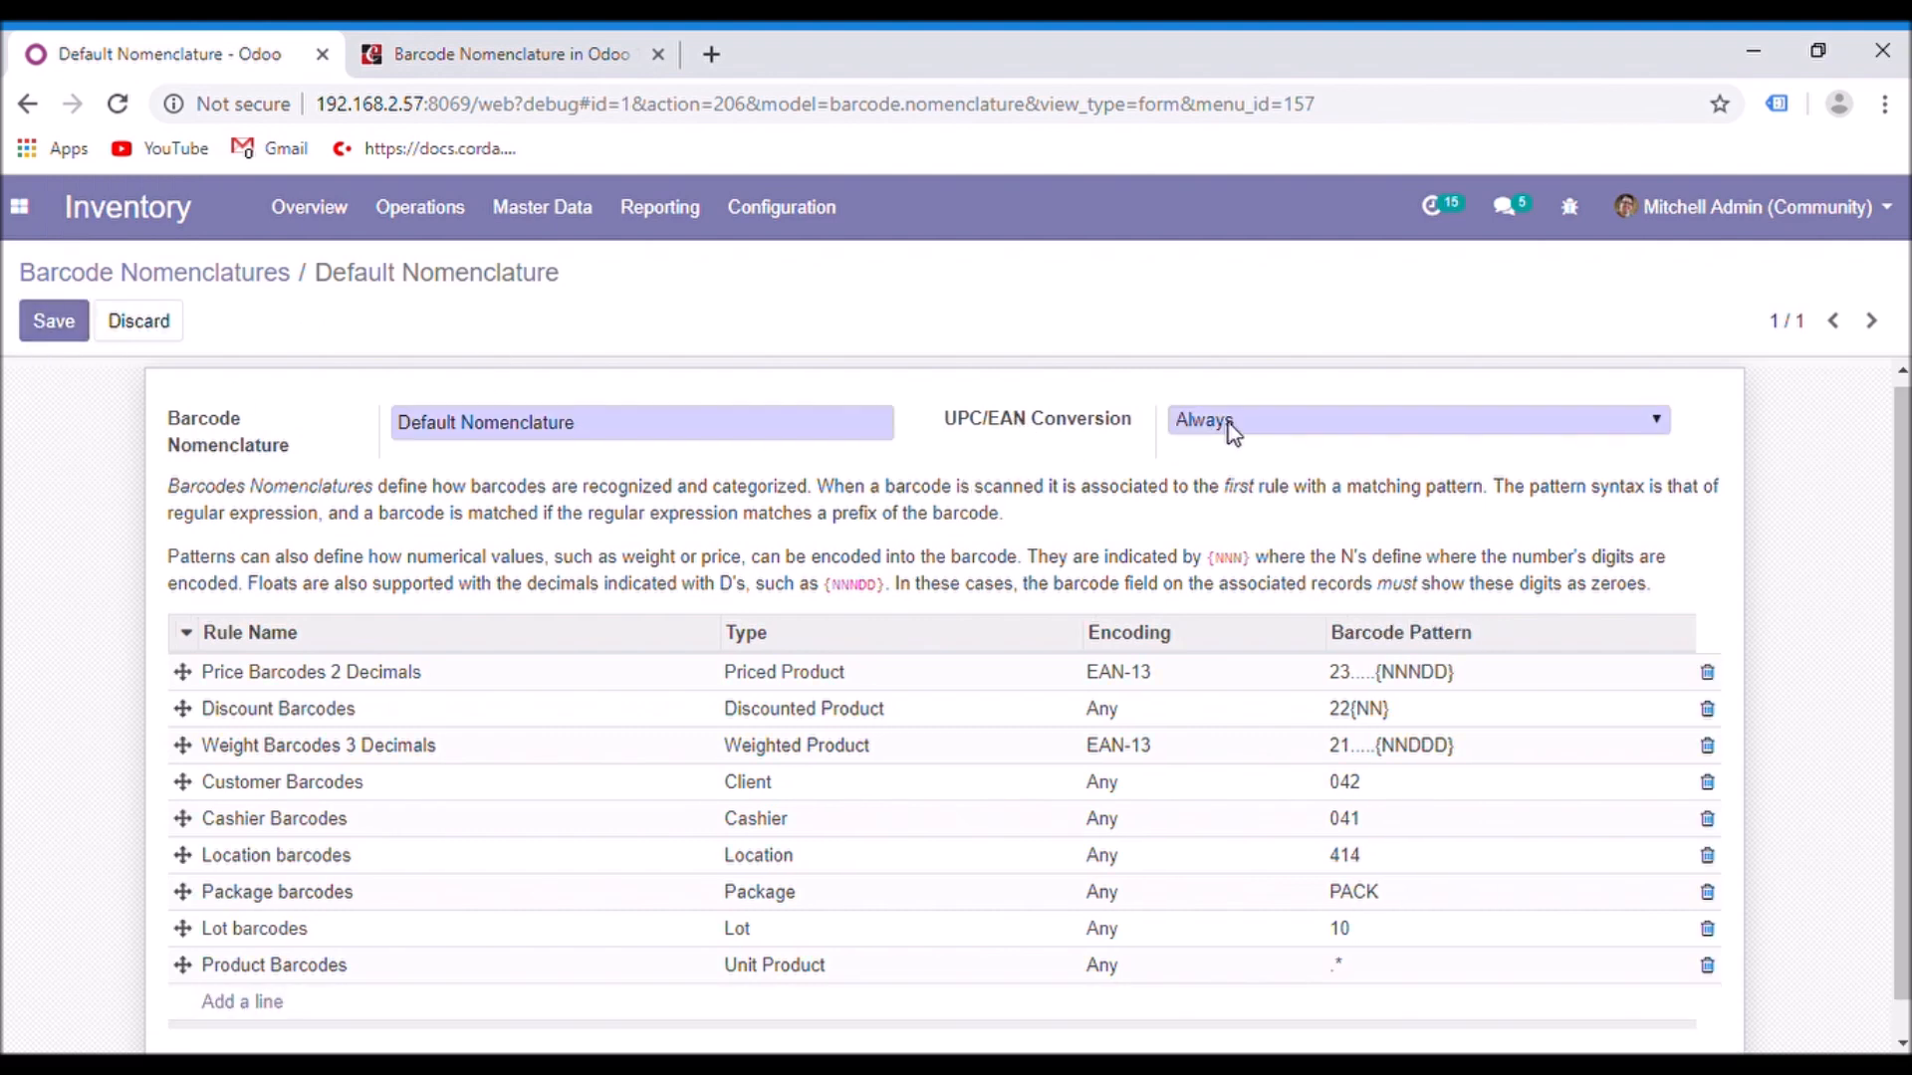
mouse_move(1221, 474)
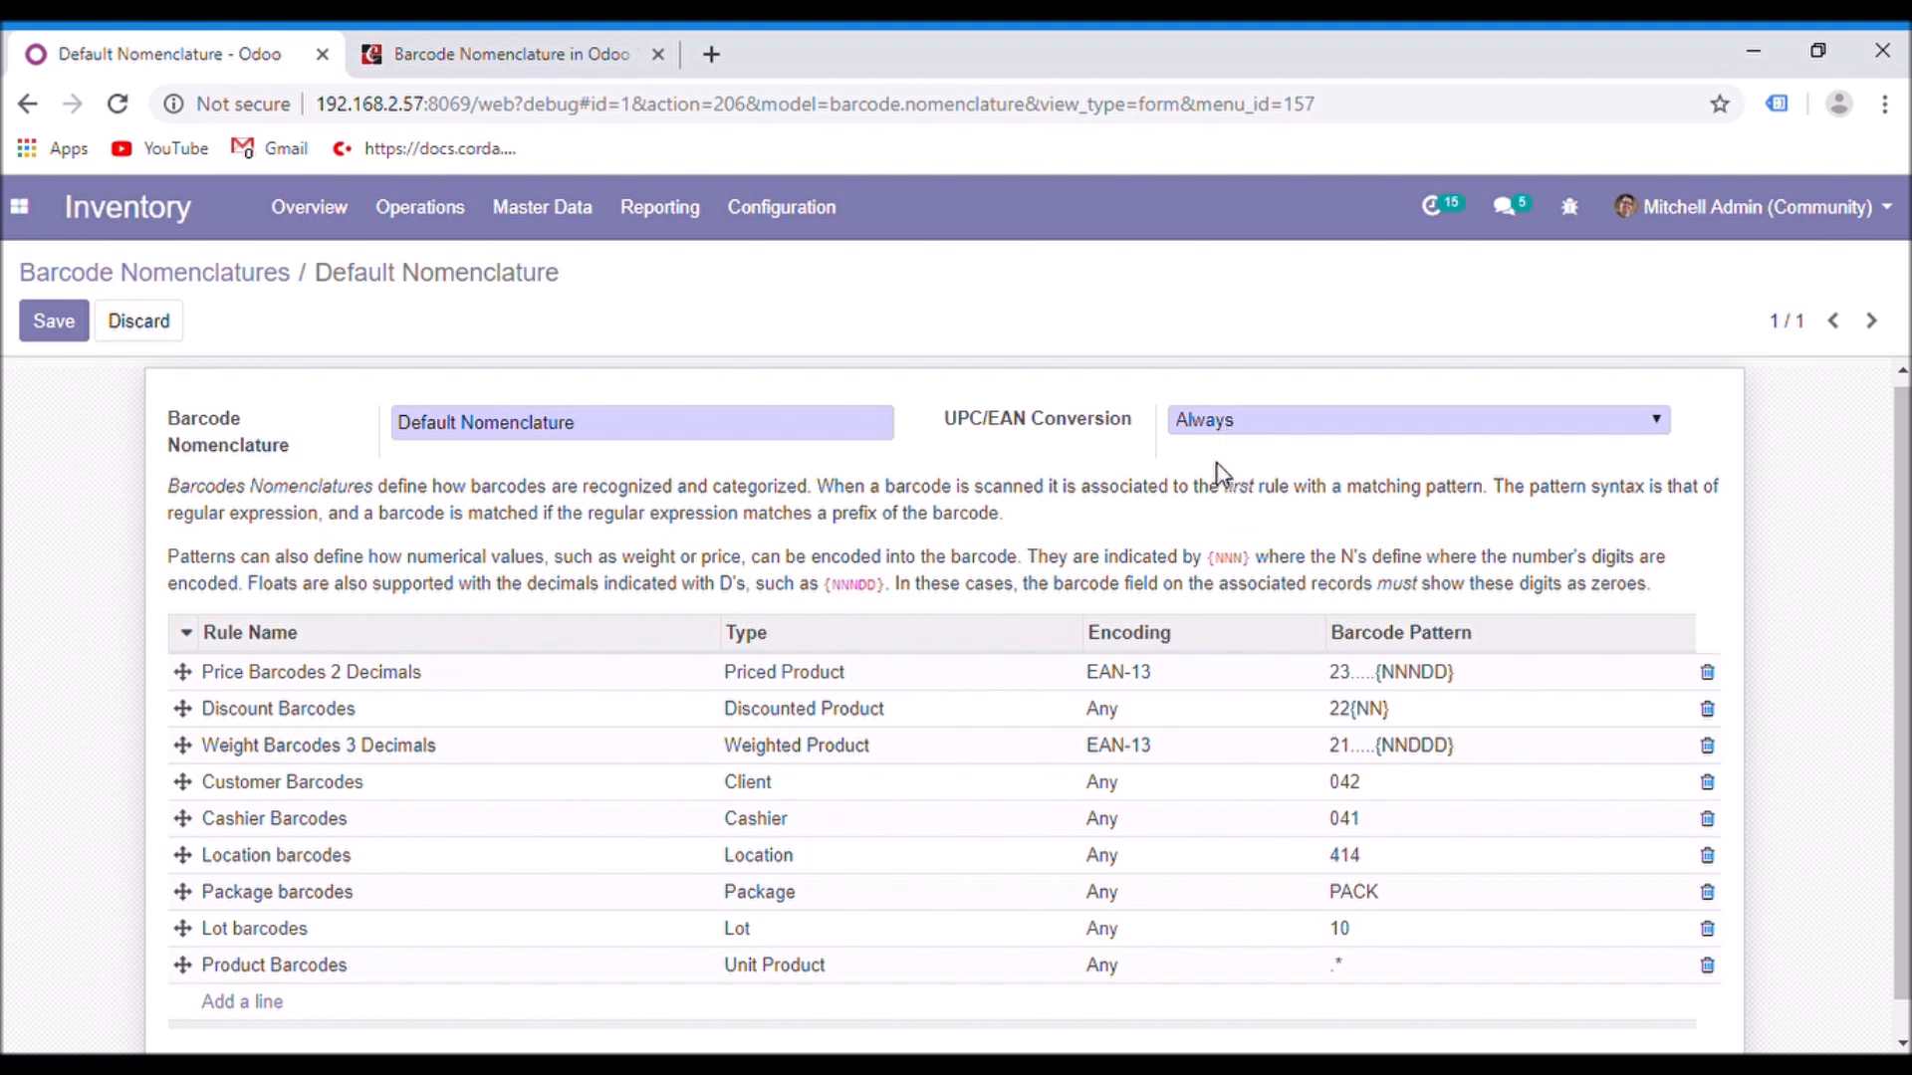
mouse_move(1189, 510)
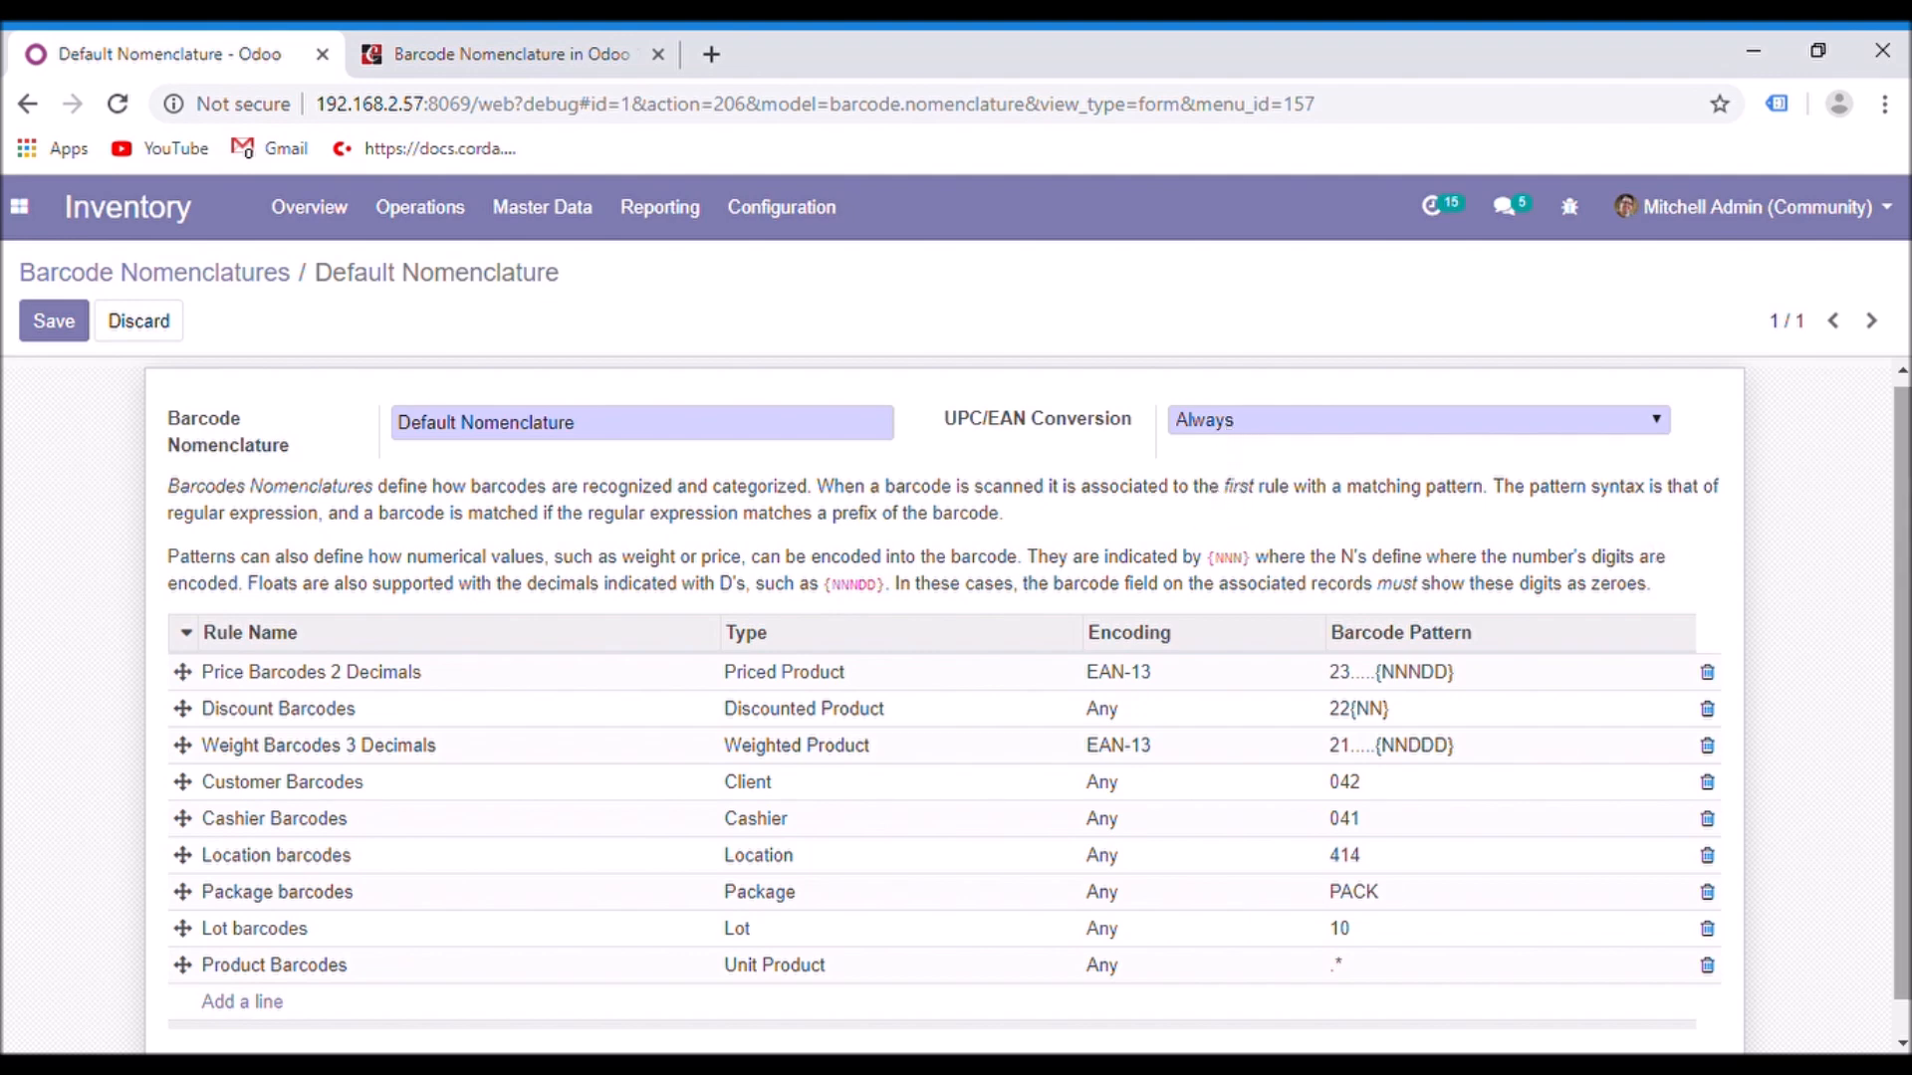
scroll("down", 3)
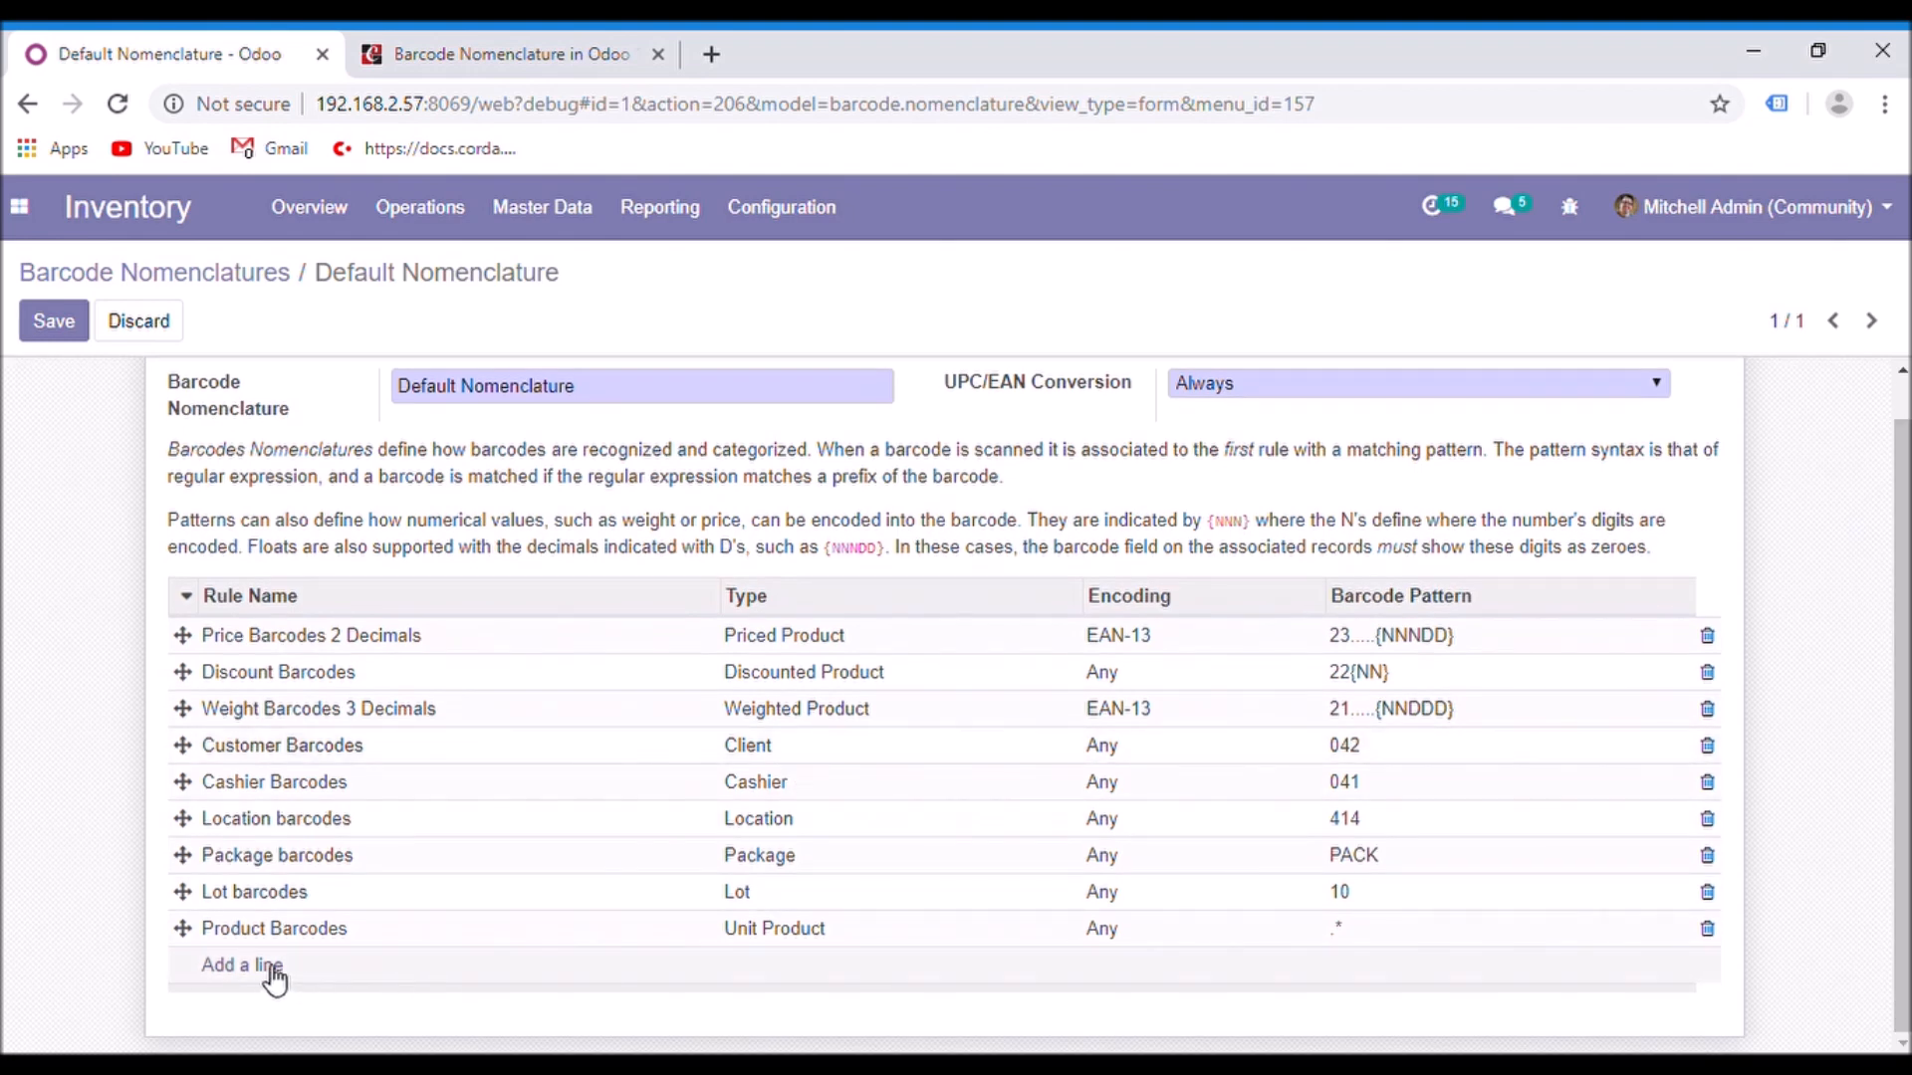
left_click(241, 964)
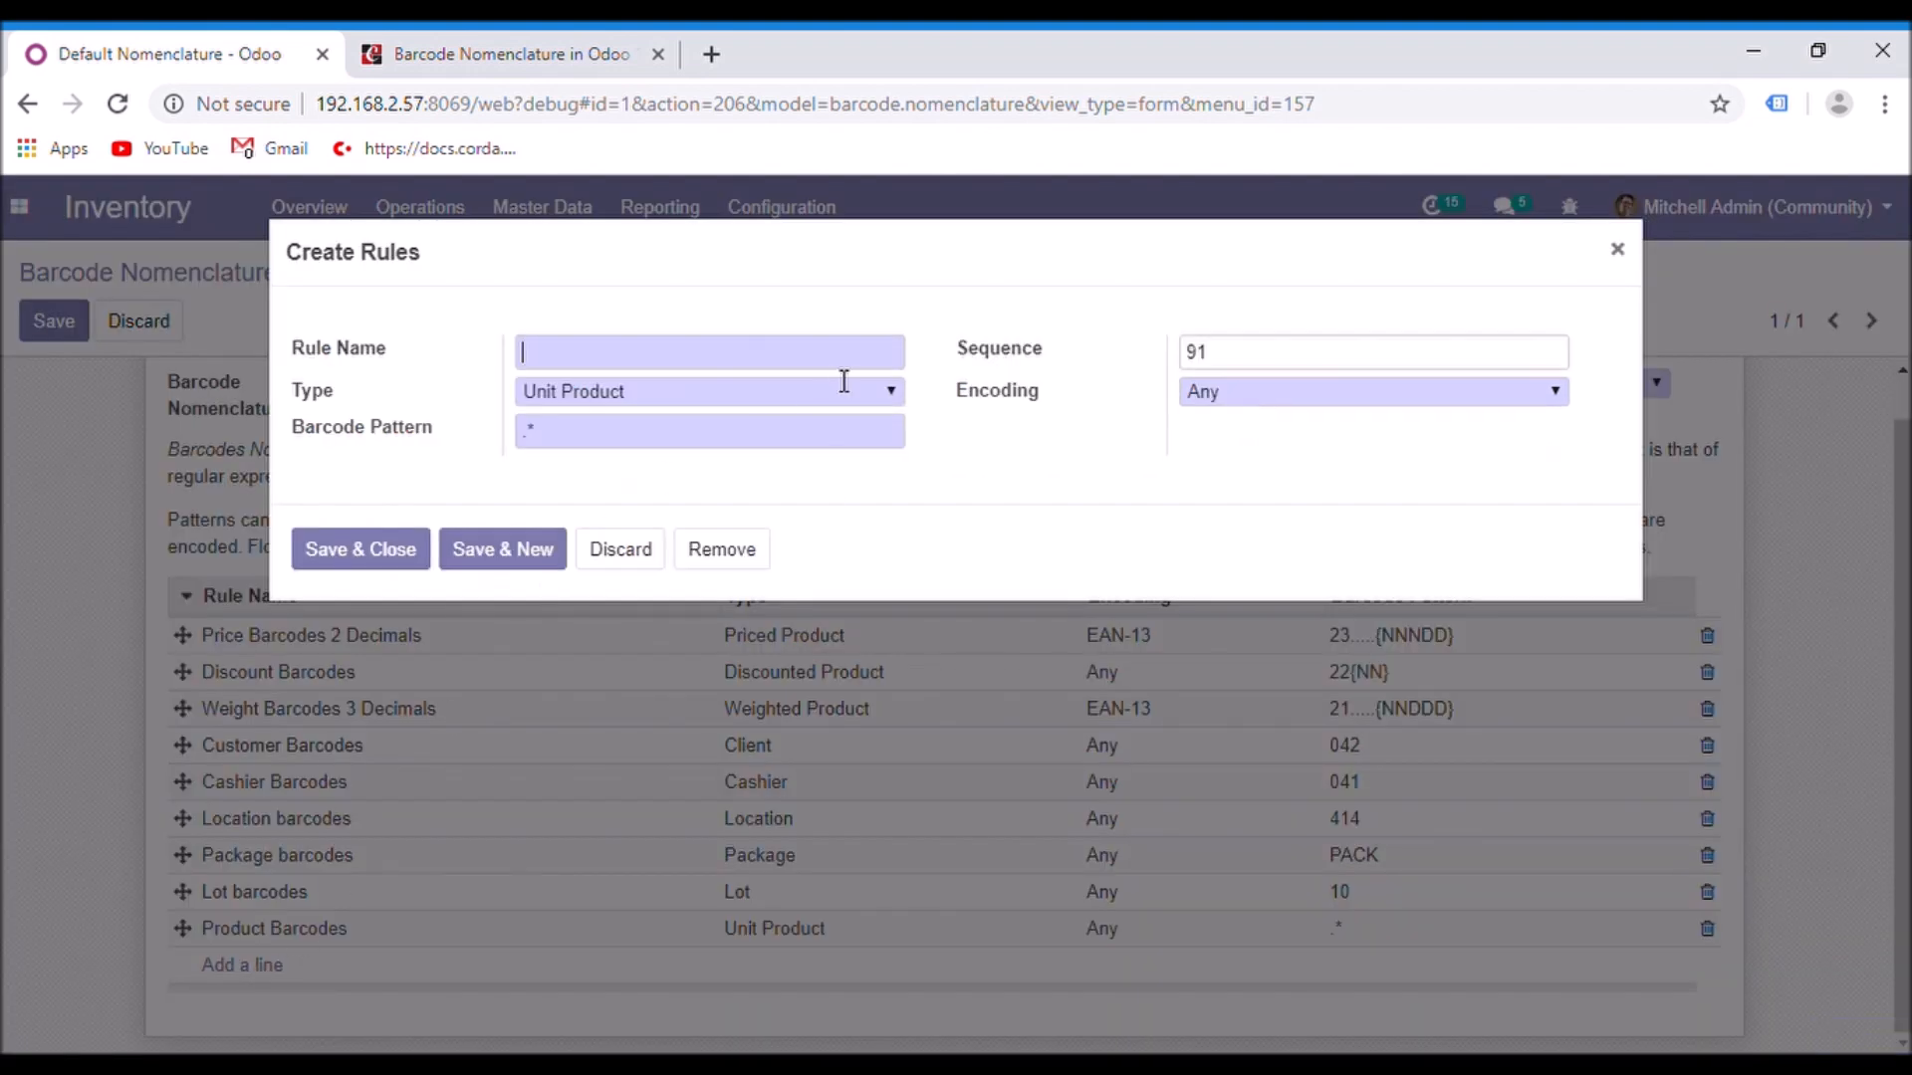
mouse_move(659, 286)
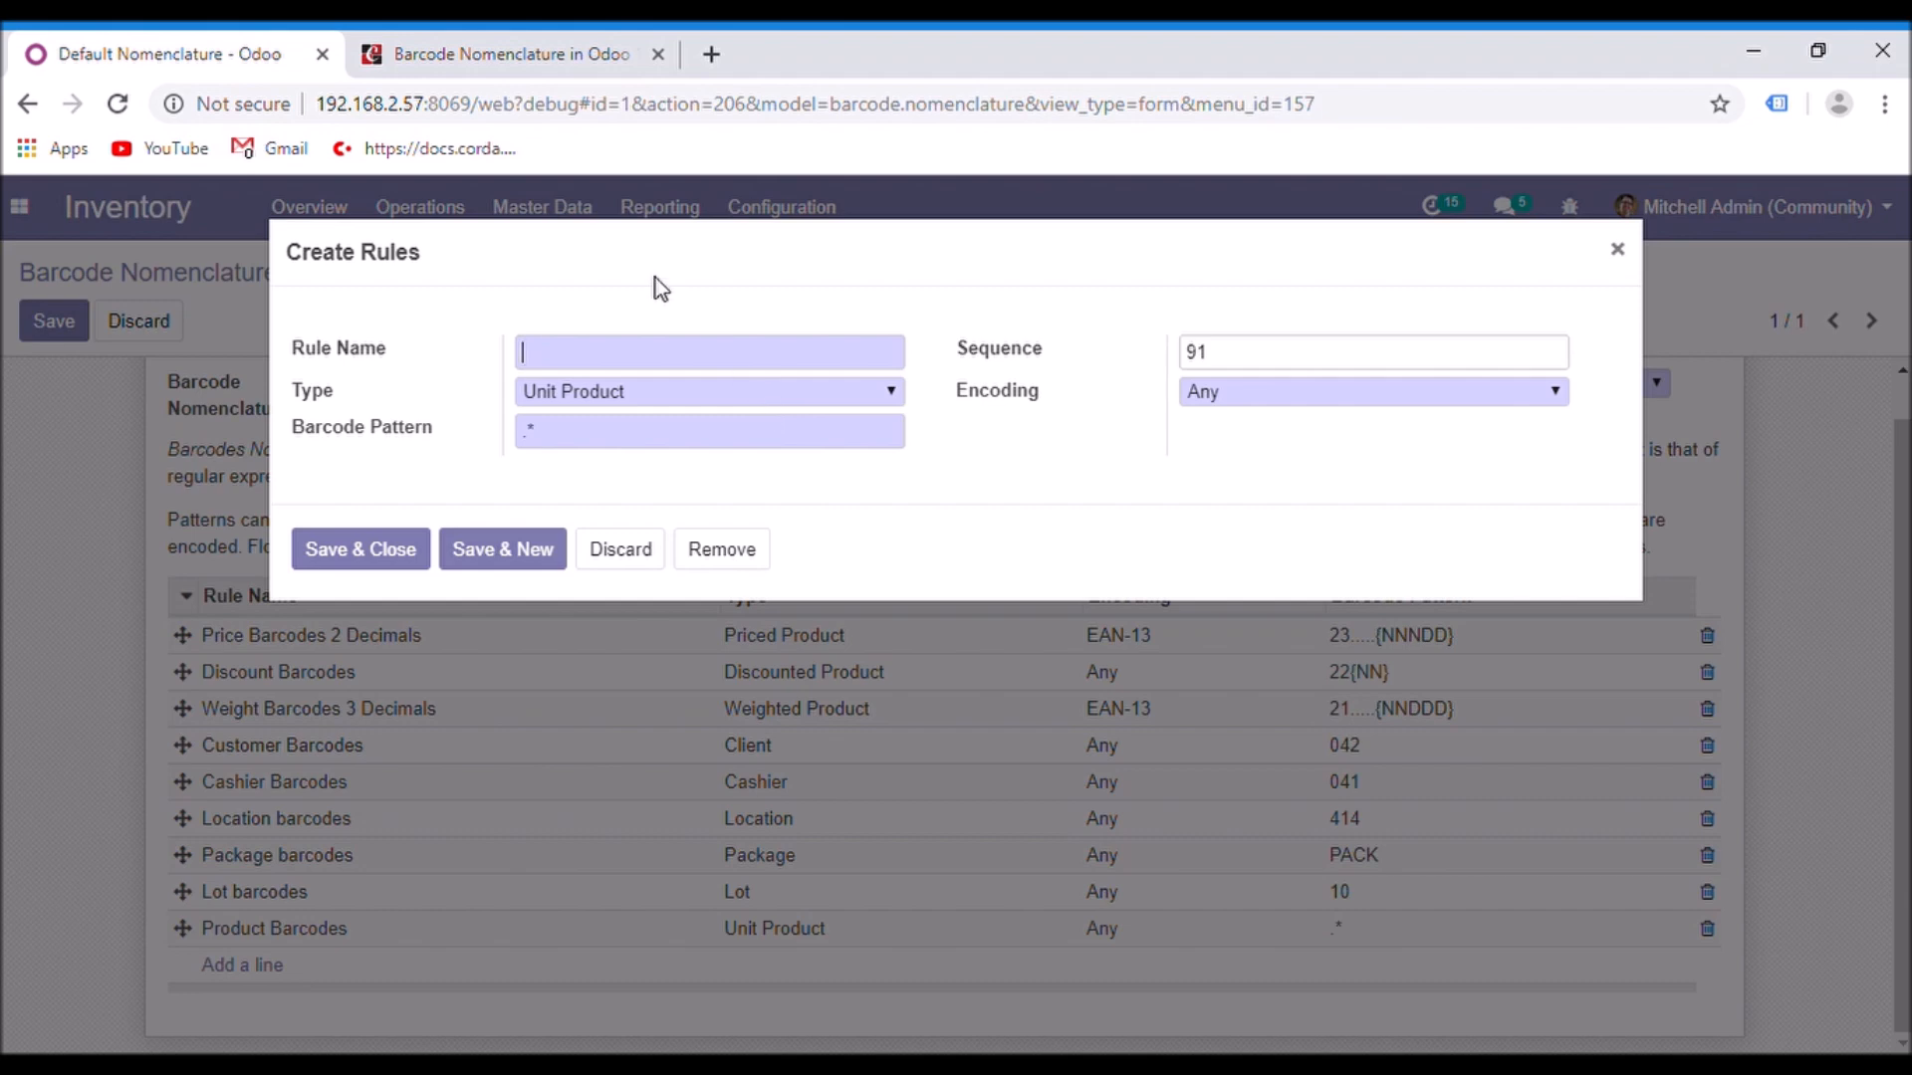
Return to the blog article at its Create Rules screenshot and field descriptions
left_click(510, 54)
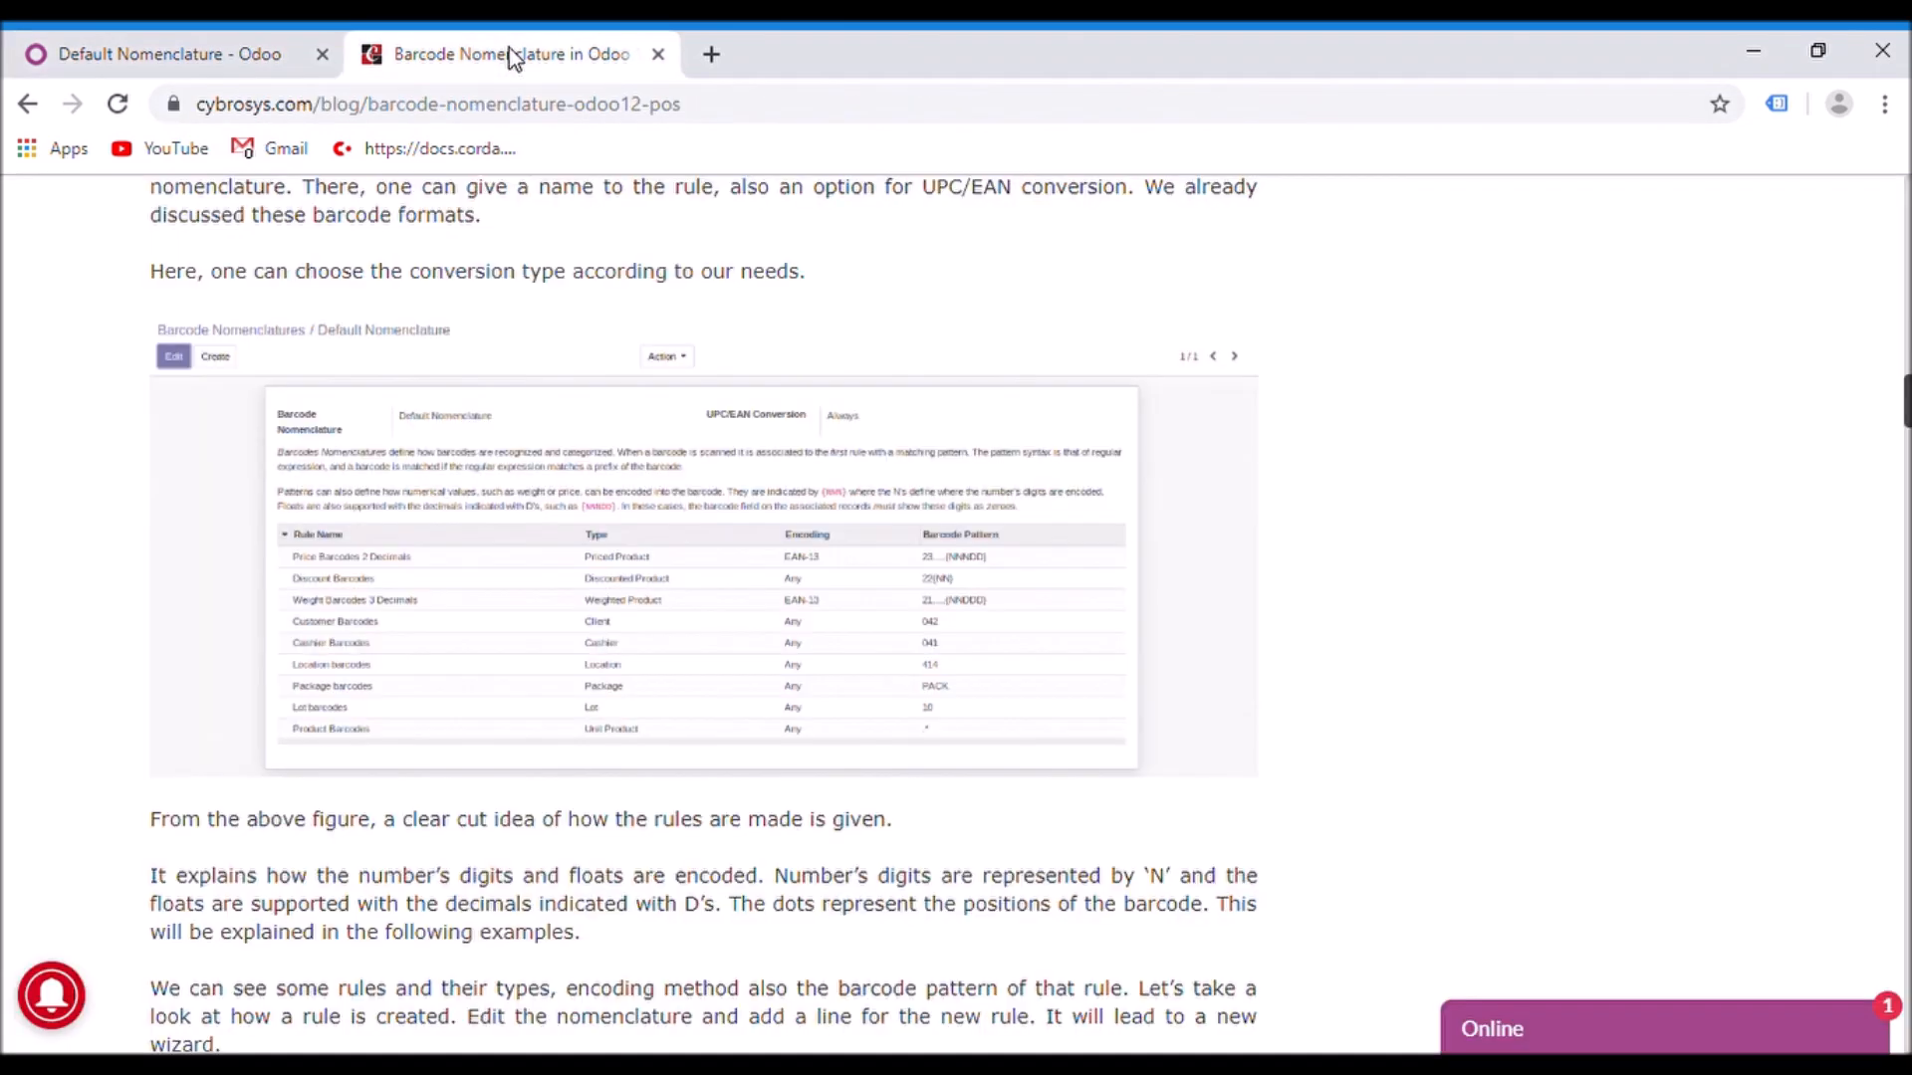
mouse_move(1464, 524)
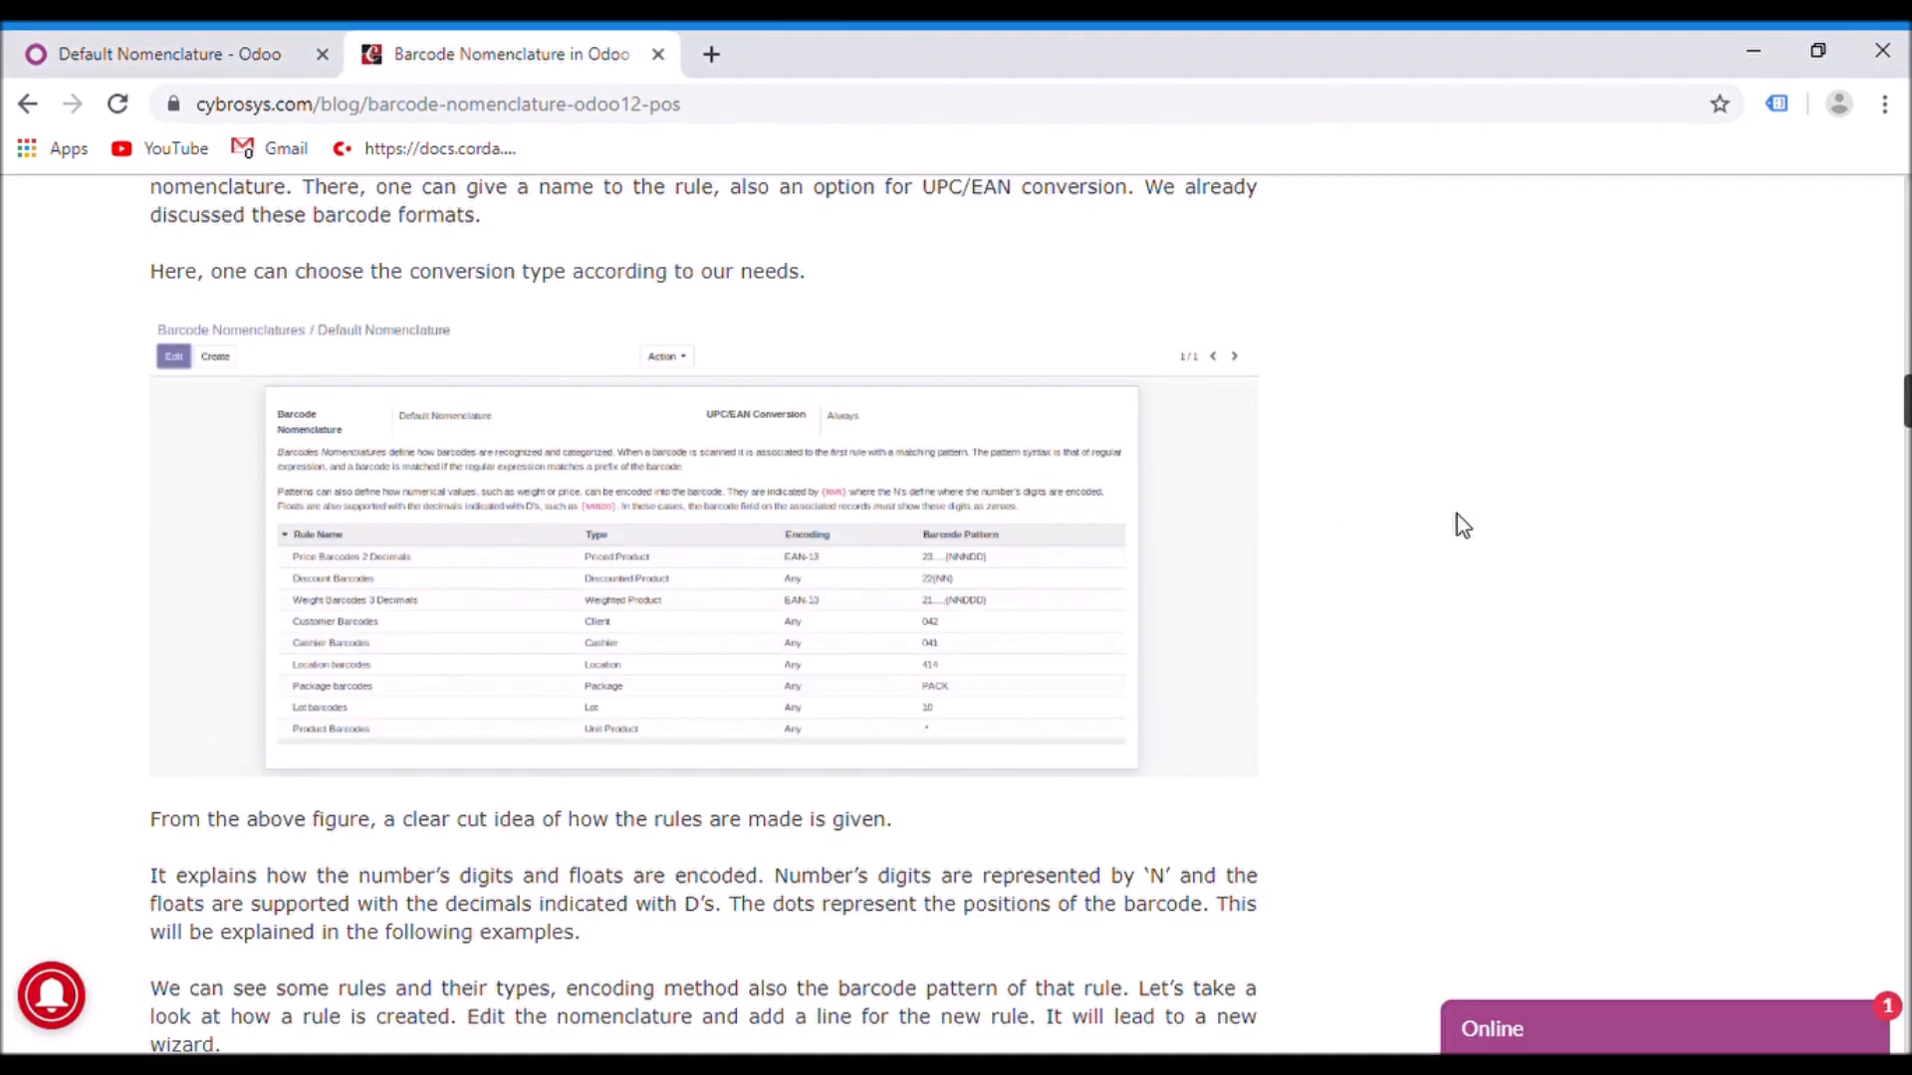
scroll("down", 3)
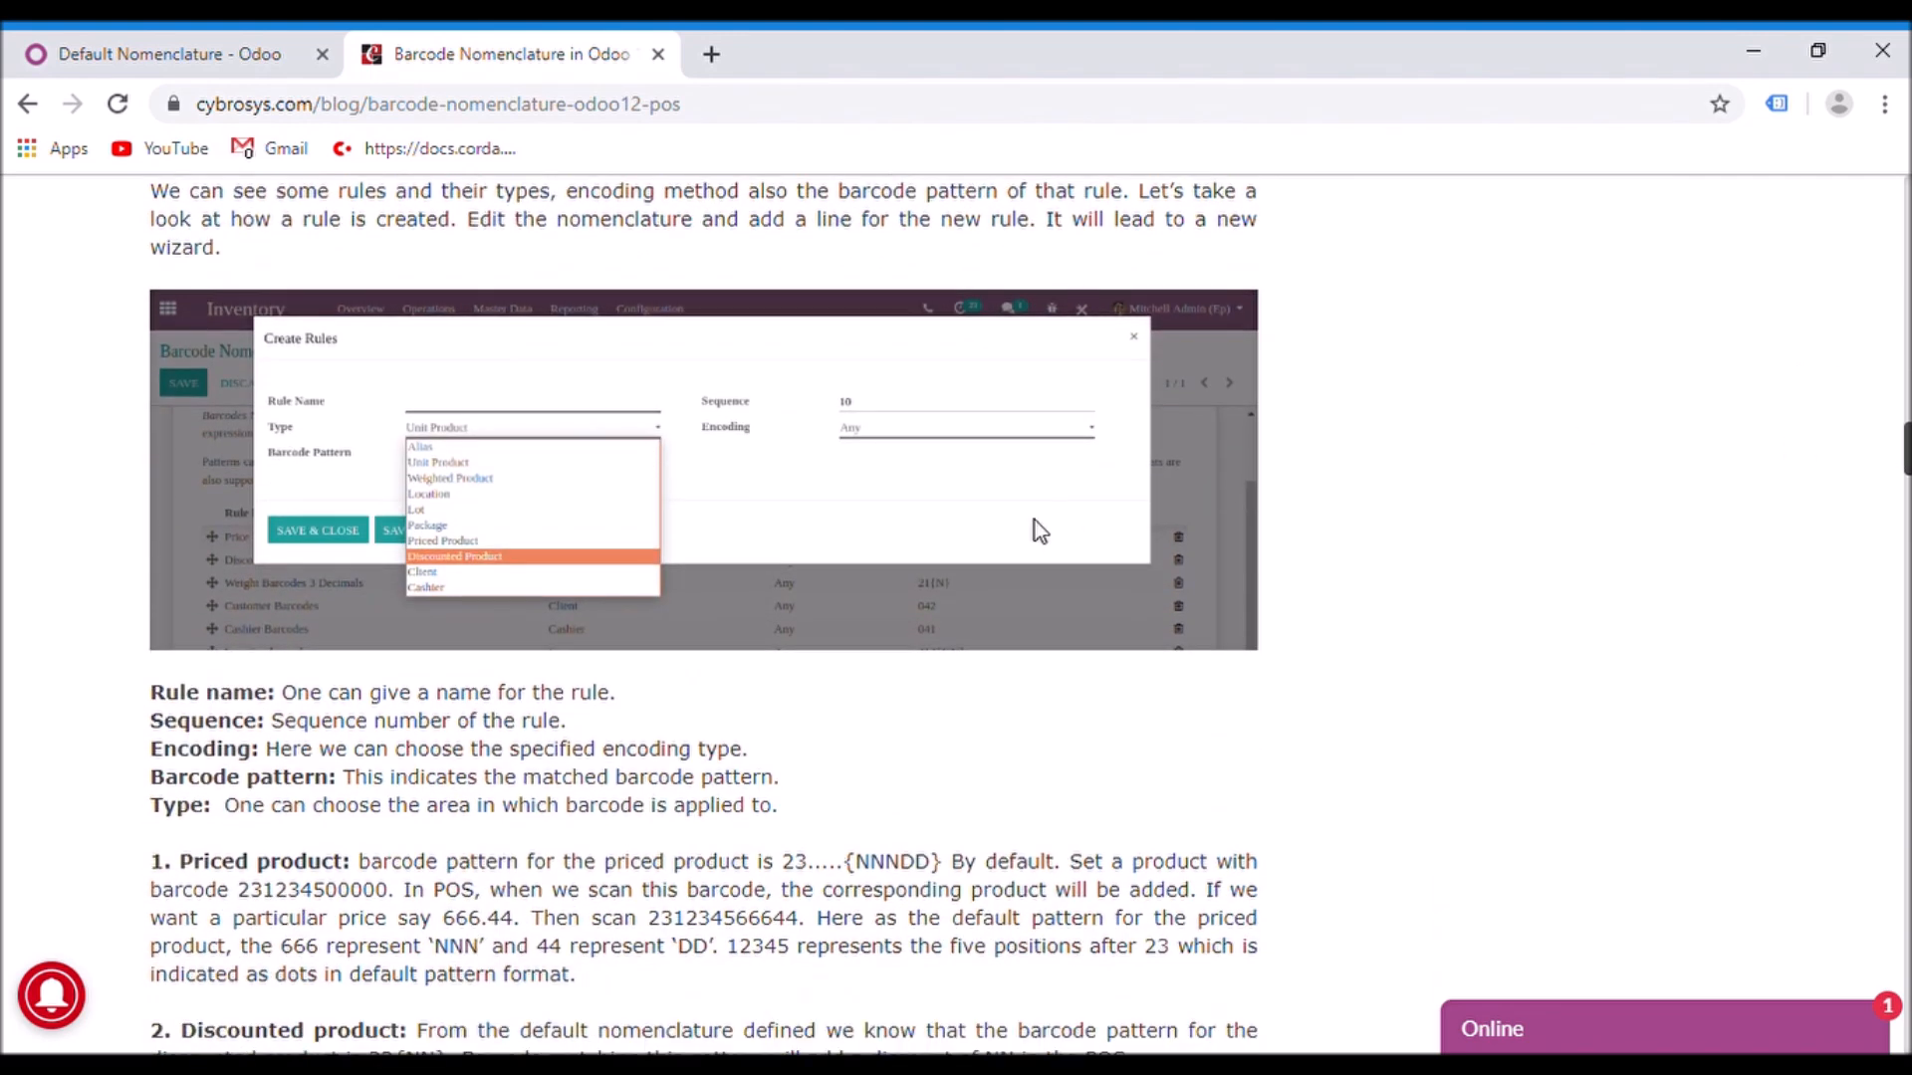
mouse_move(325, 148)
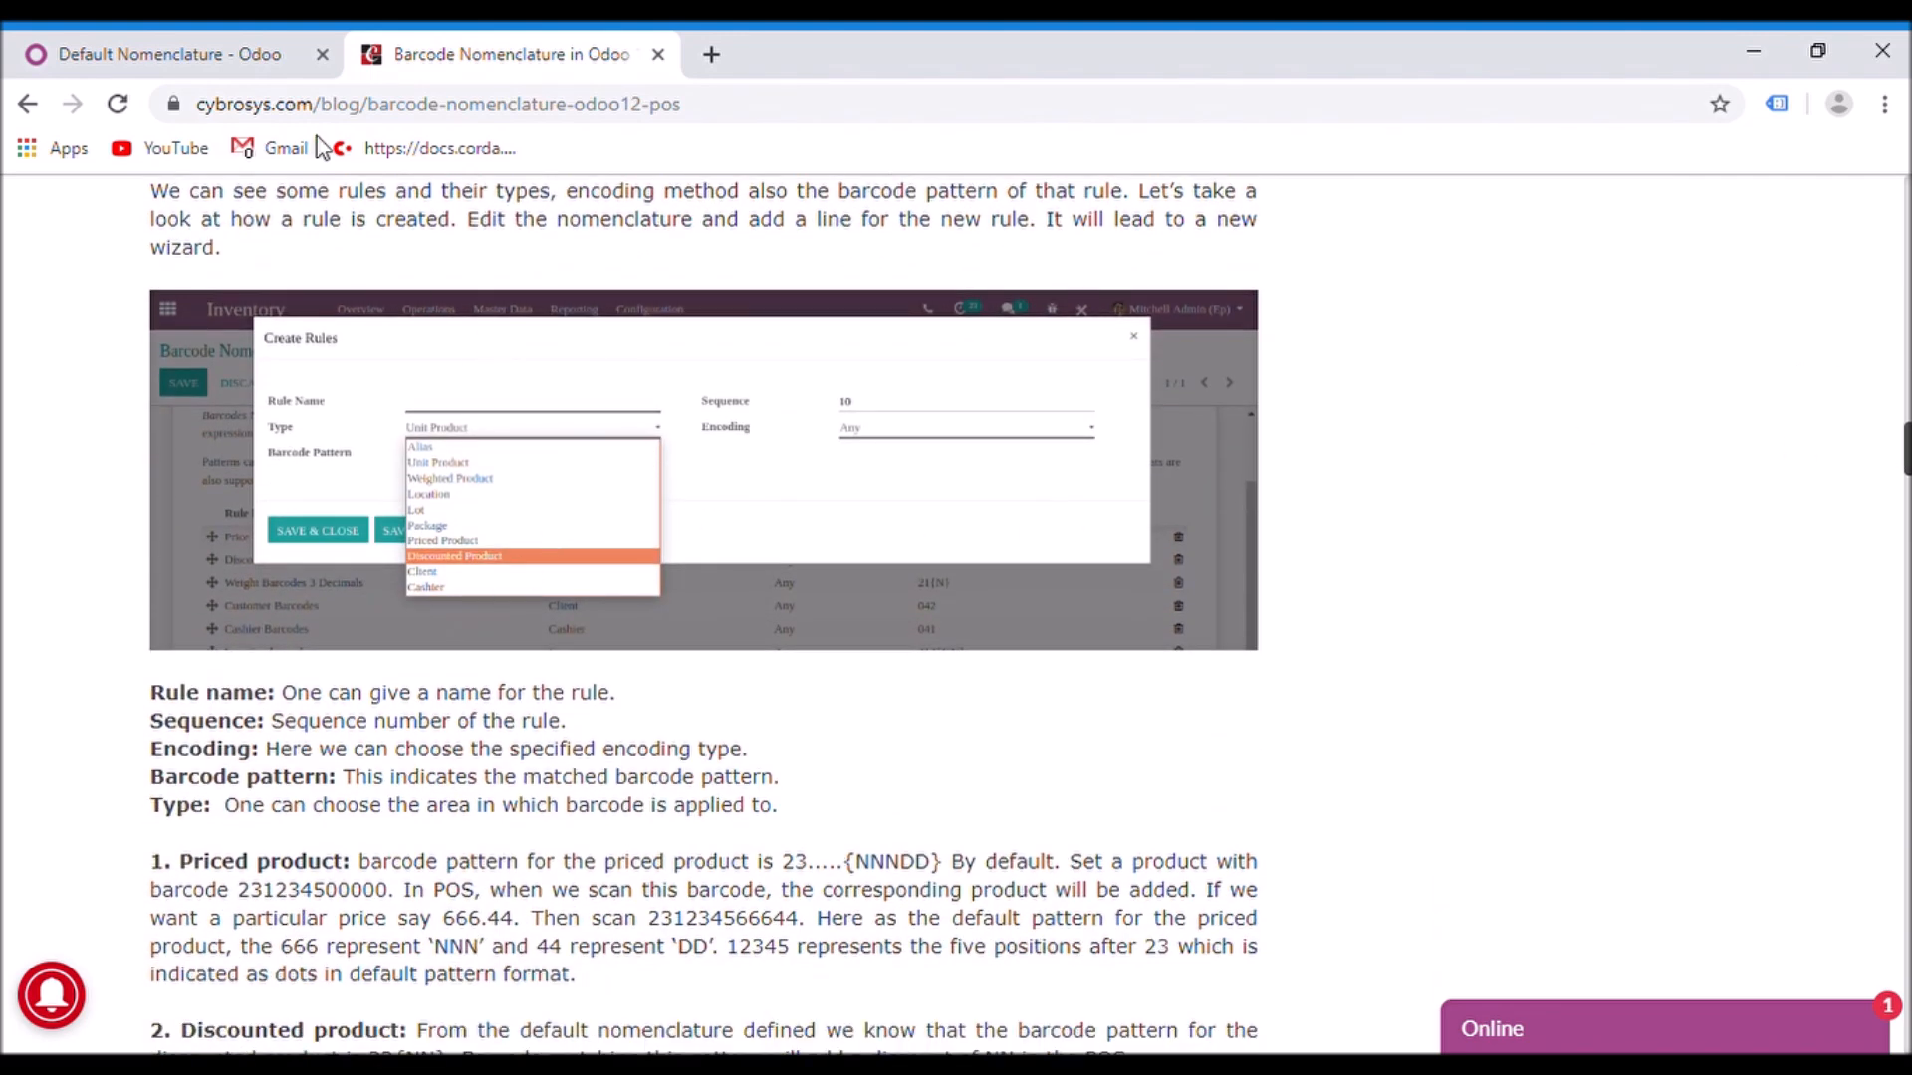
Switch back to the Odoo tab with the empty Create Rules form
left_click(166, 54)
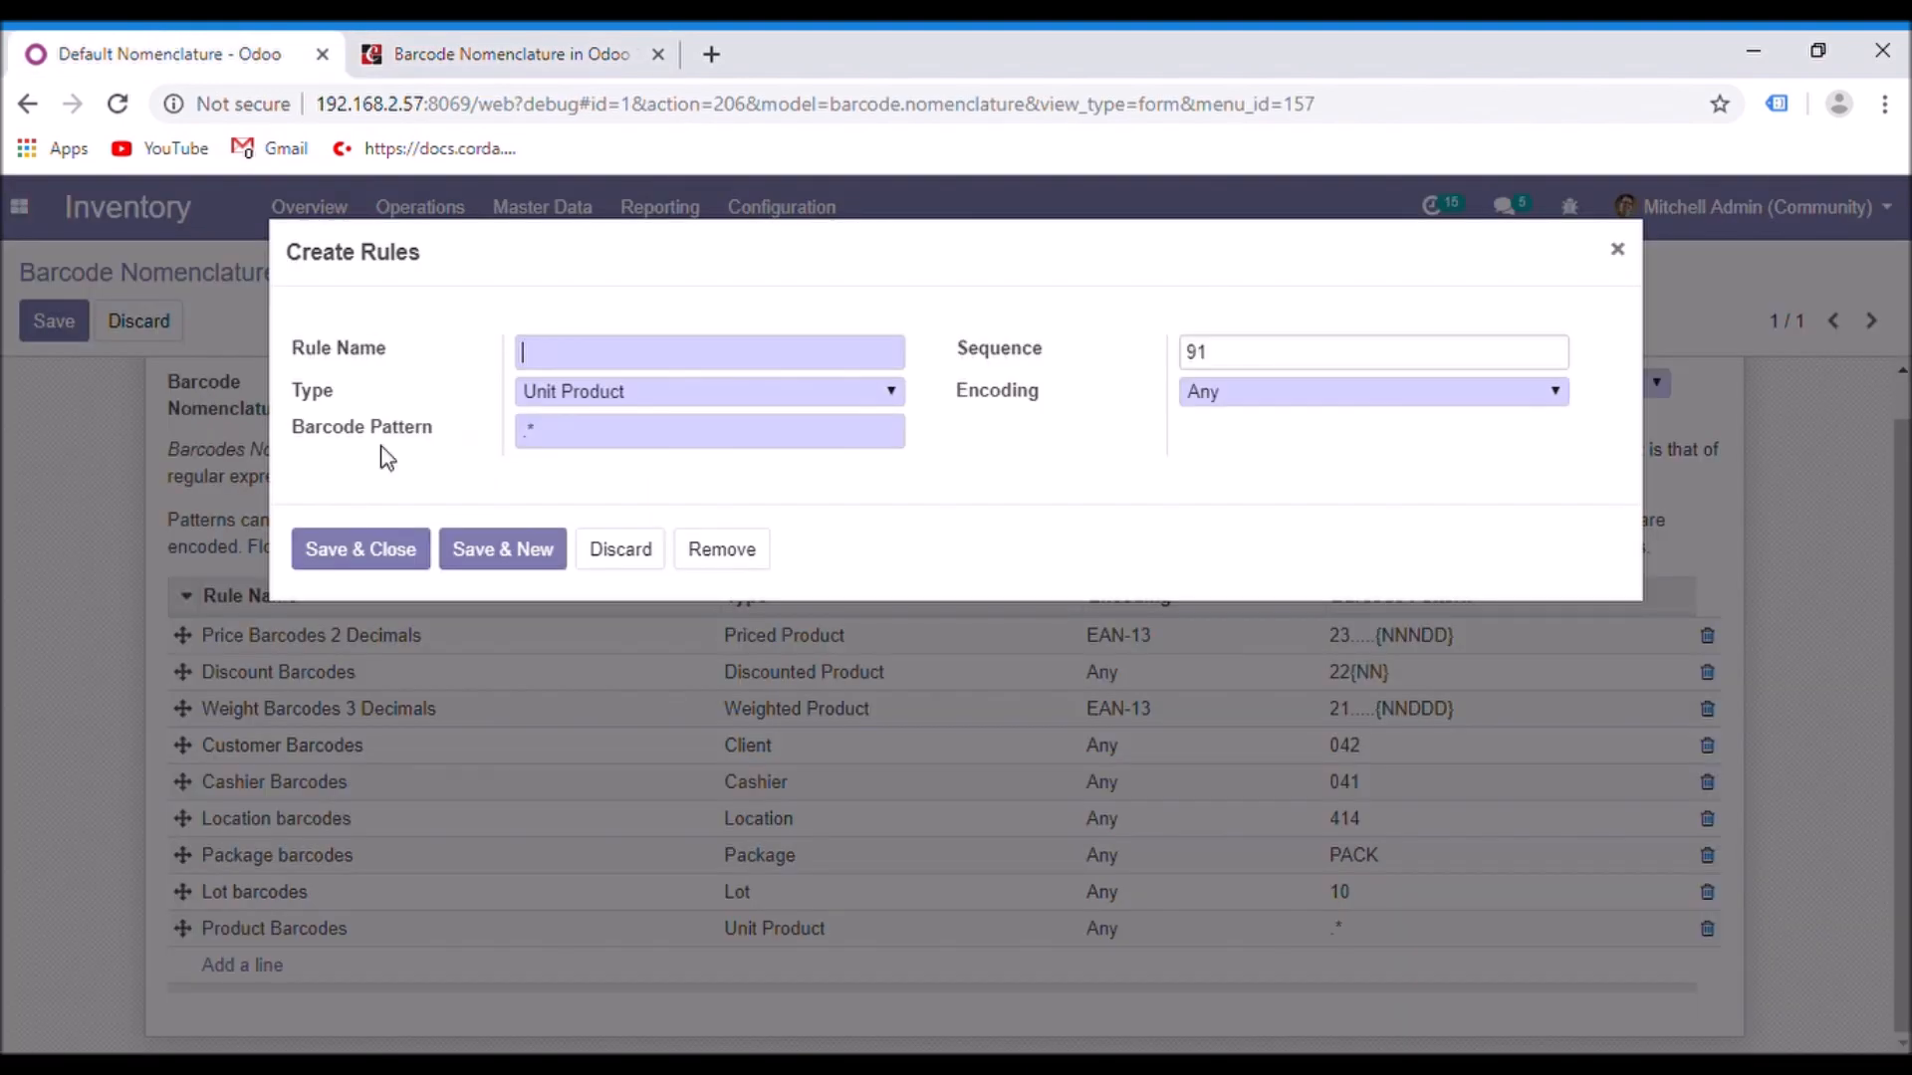
mouse_move(759, 486)
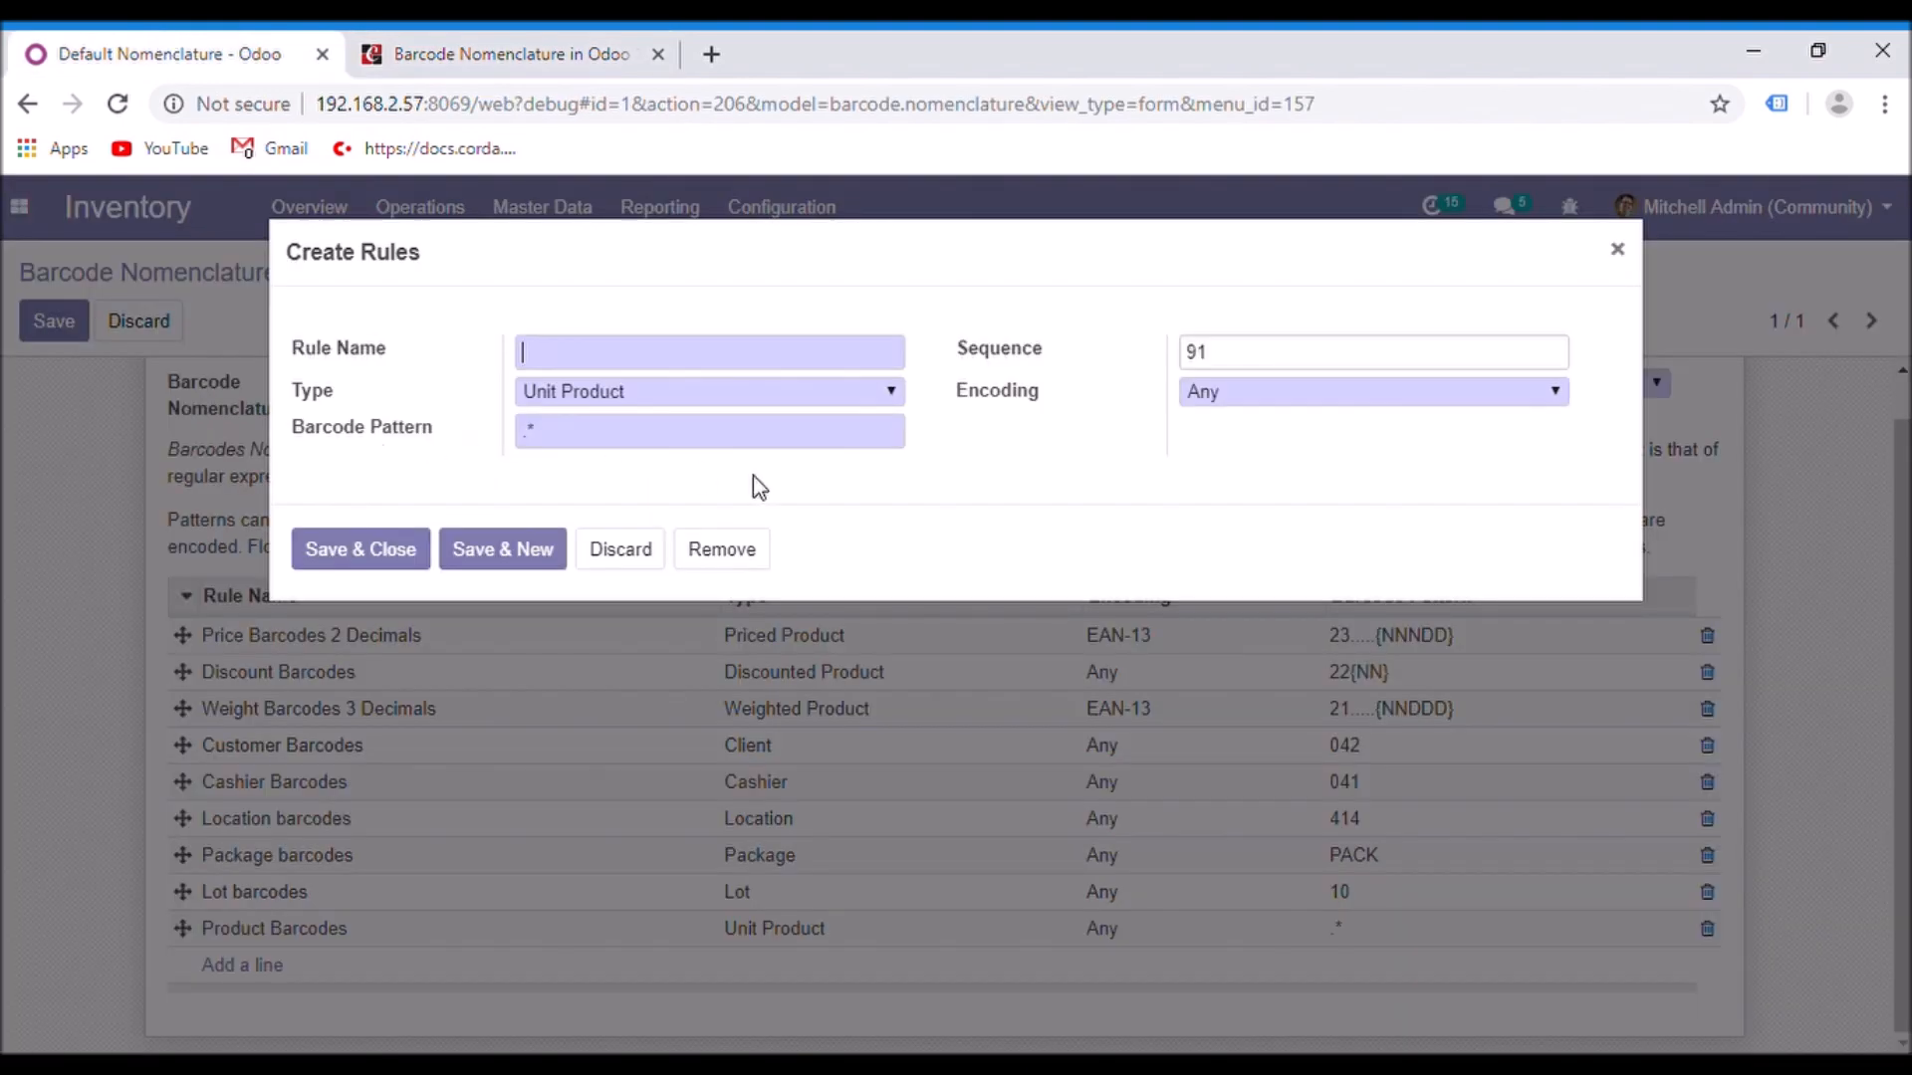
mouse_move(711, 384)
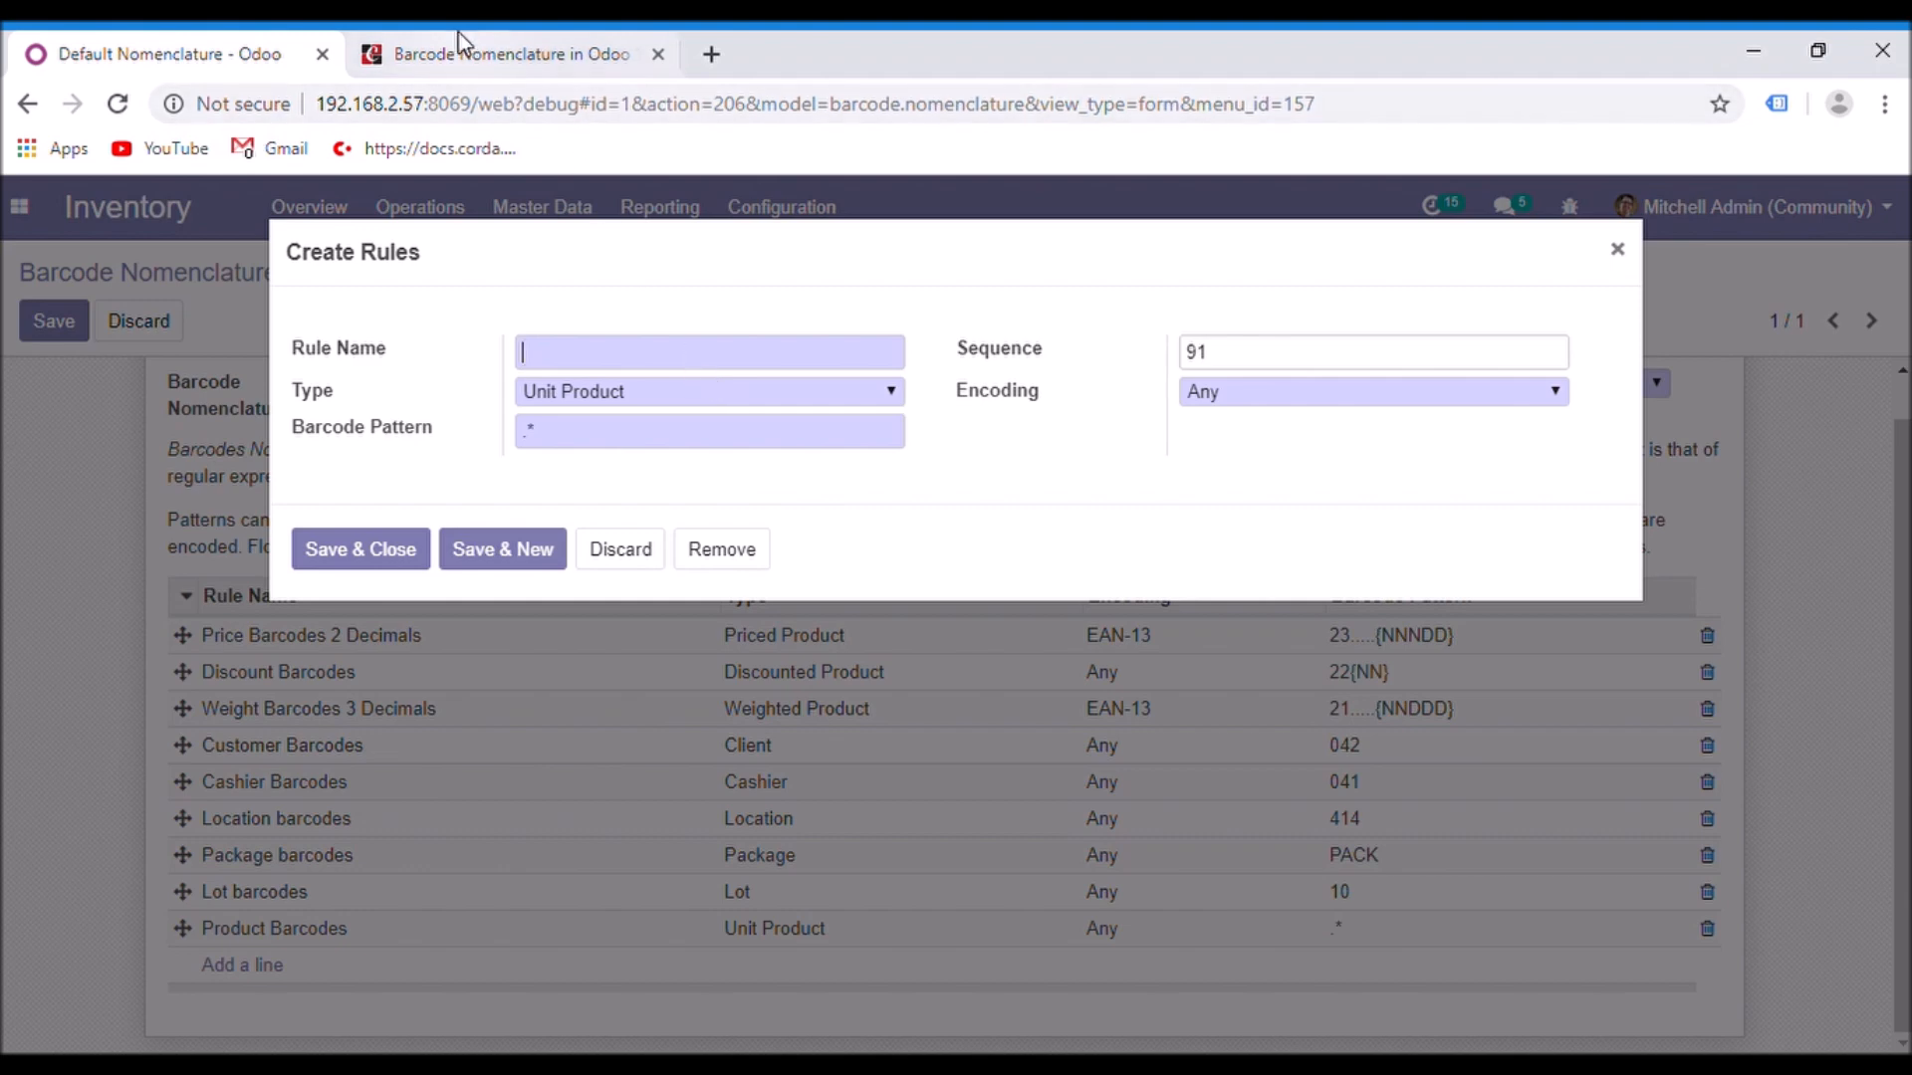
Return to the blog and scroll past the alias, cashier and unit product rules to the point-of-sale section
left_click(510, 54)
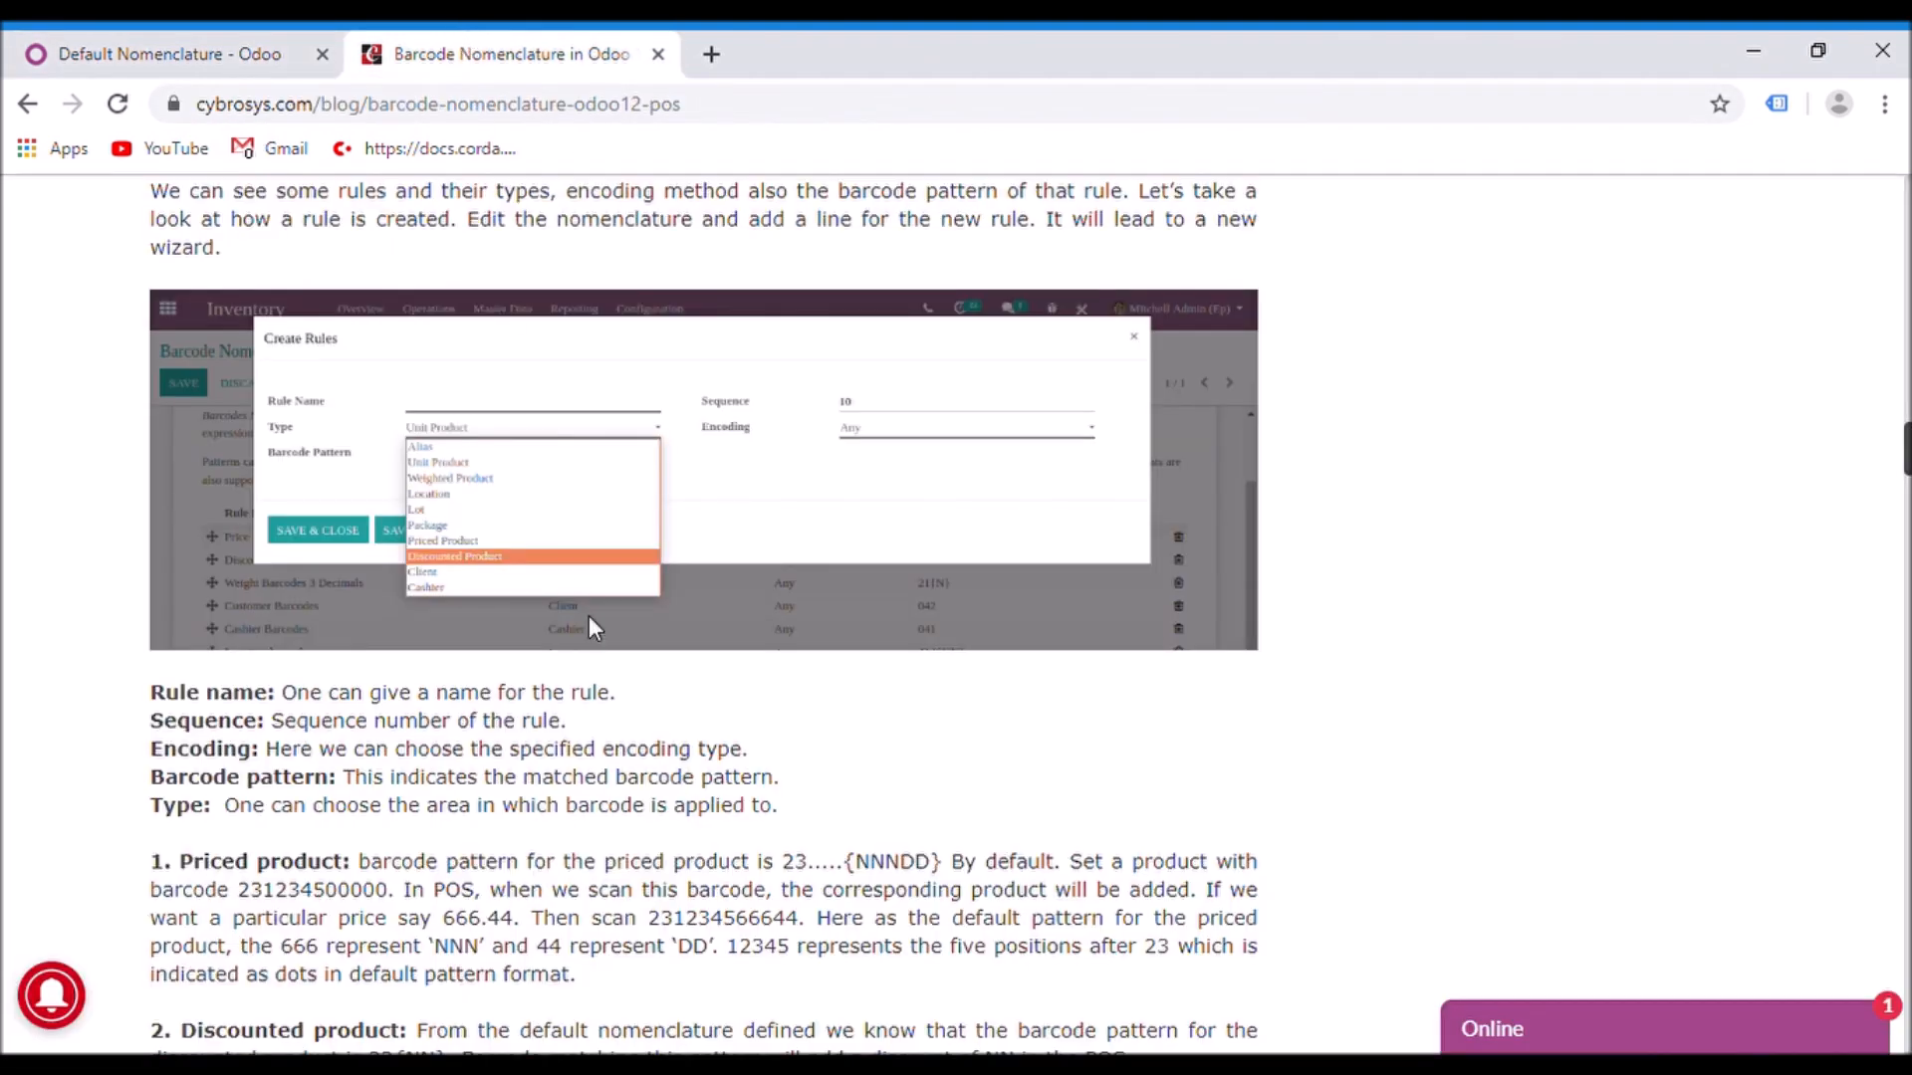
mouse_move(550, 866)
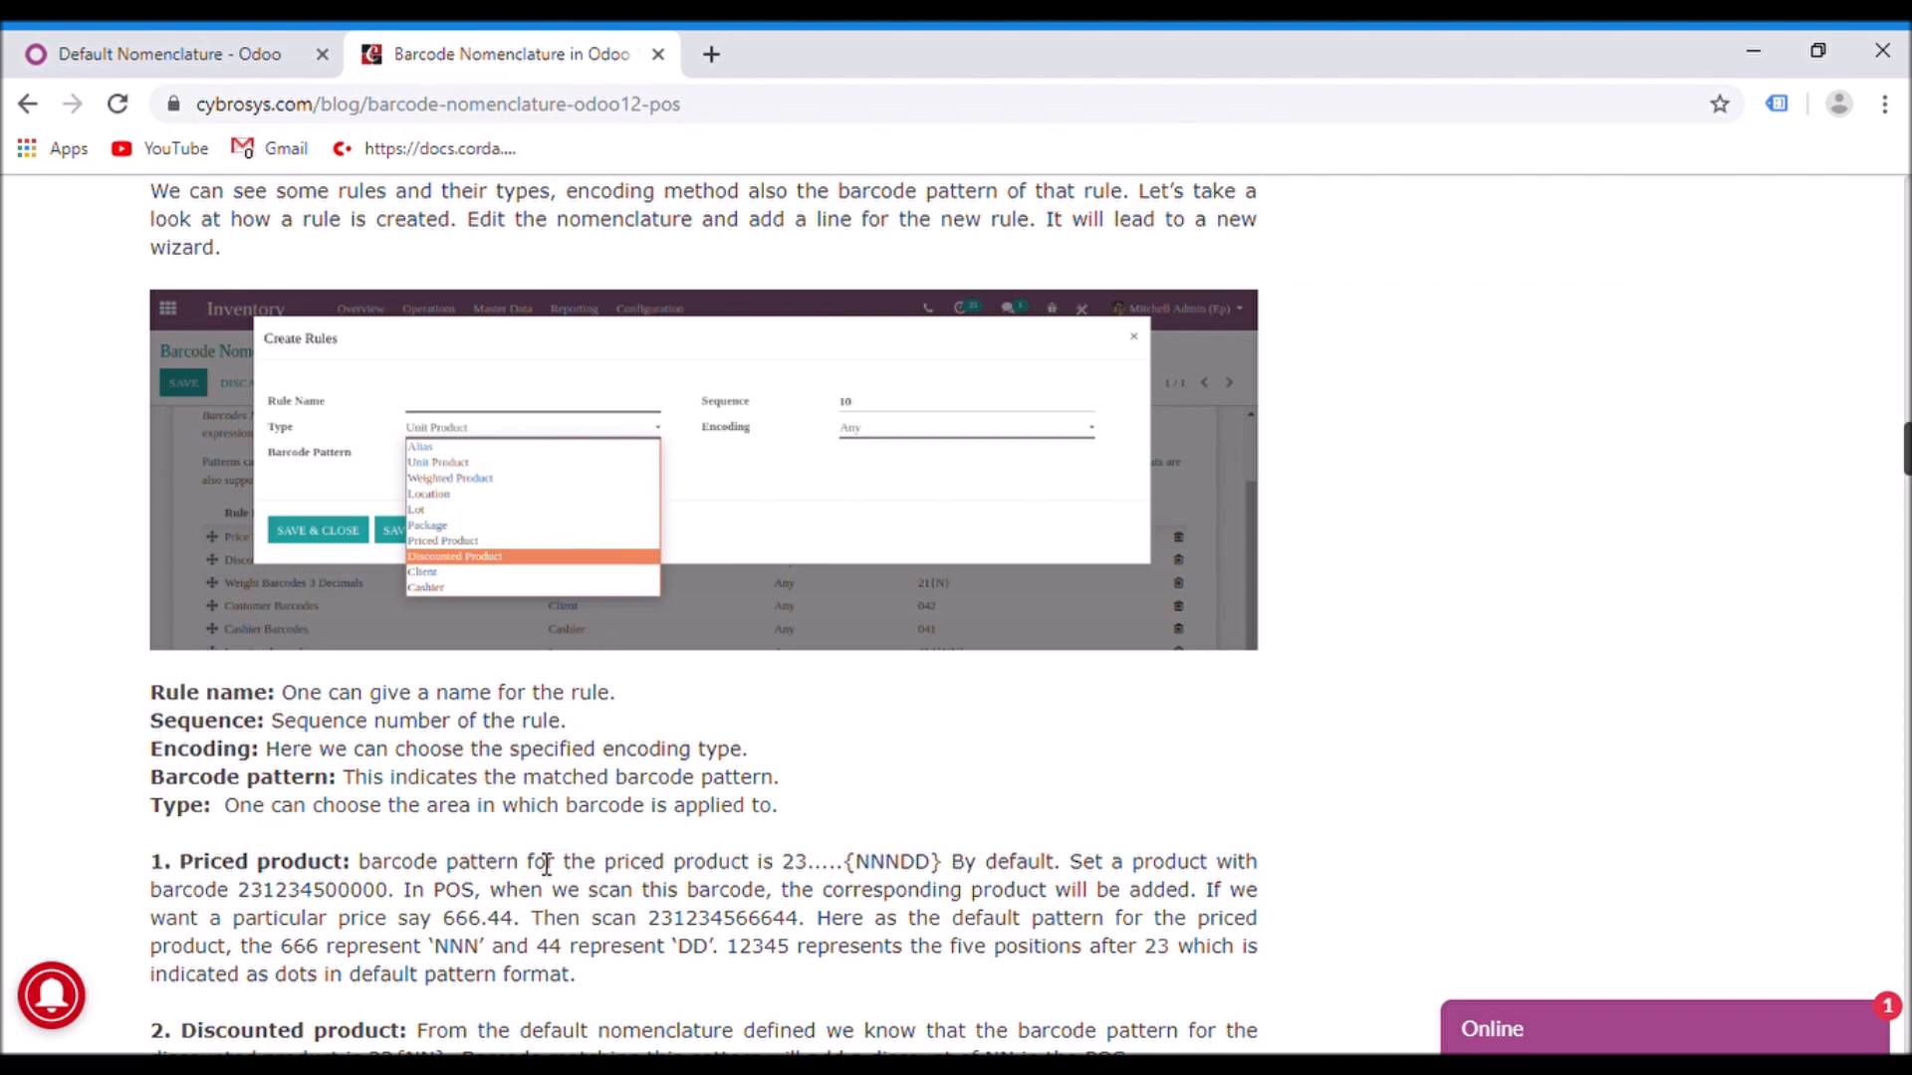
mouse_move(611, 805)
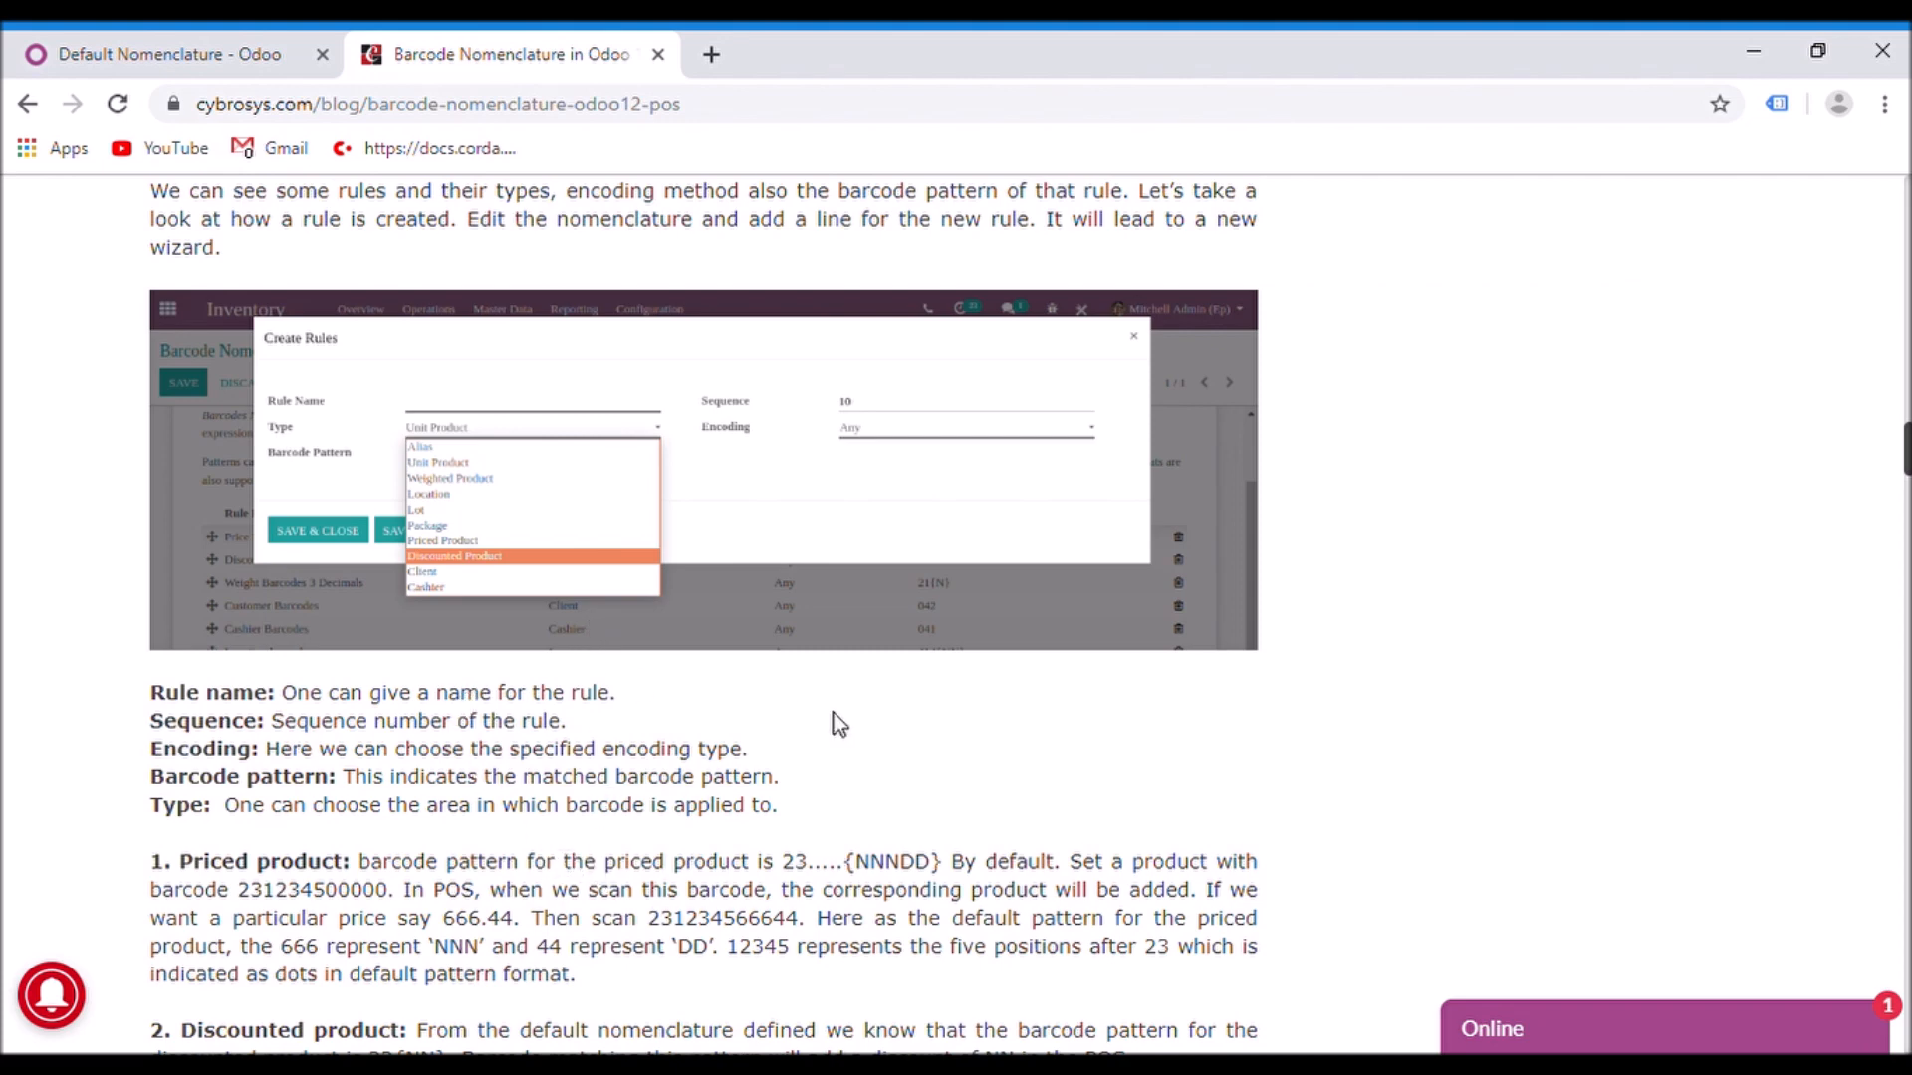
scroll("down", 3)
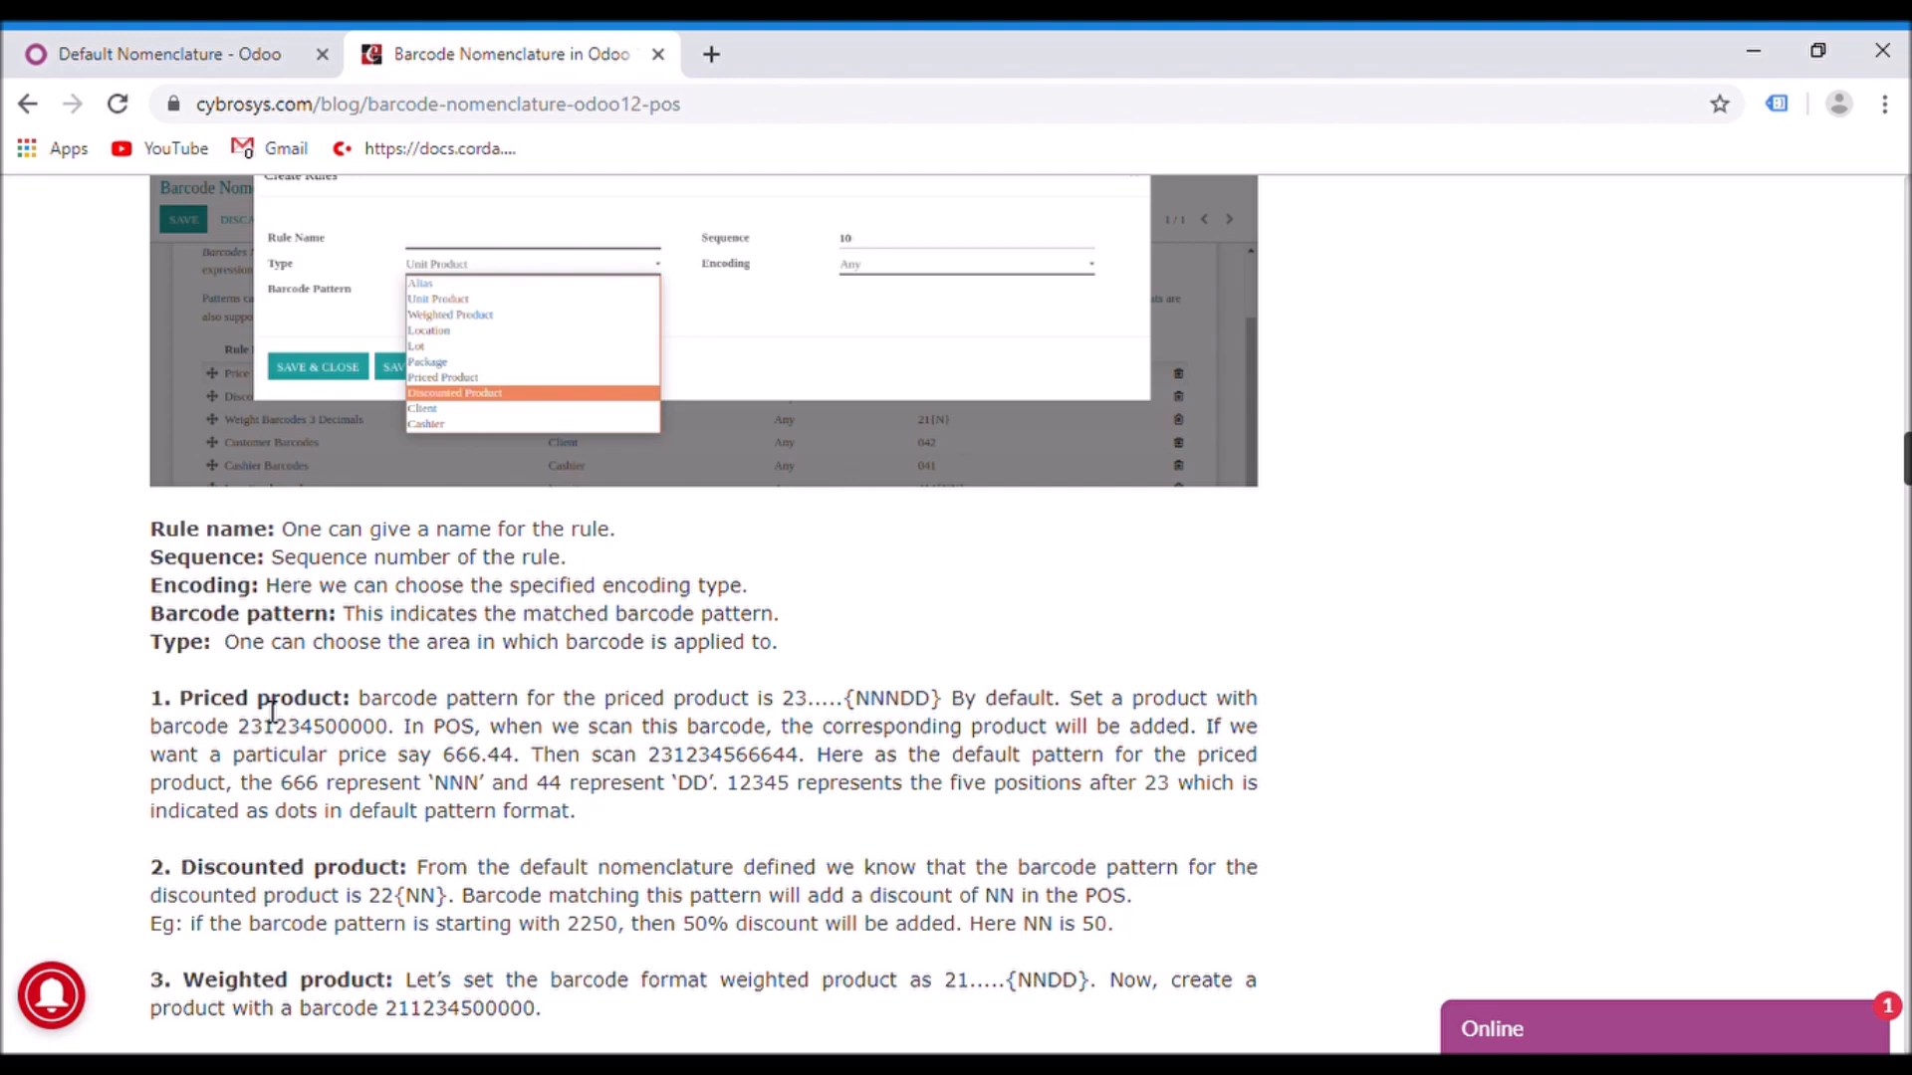
scroll("down", 3)
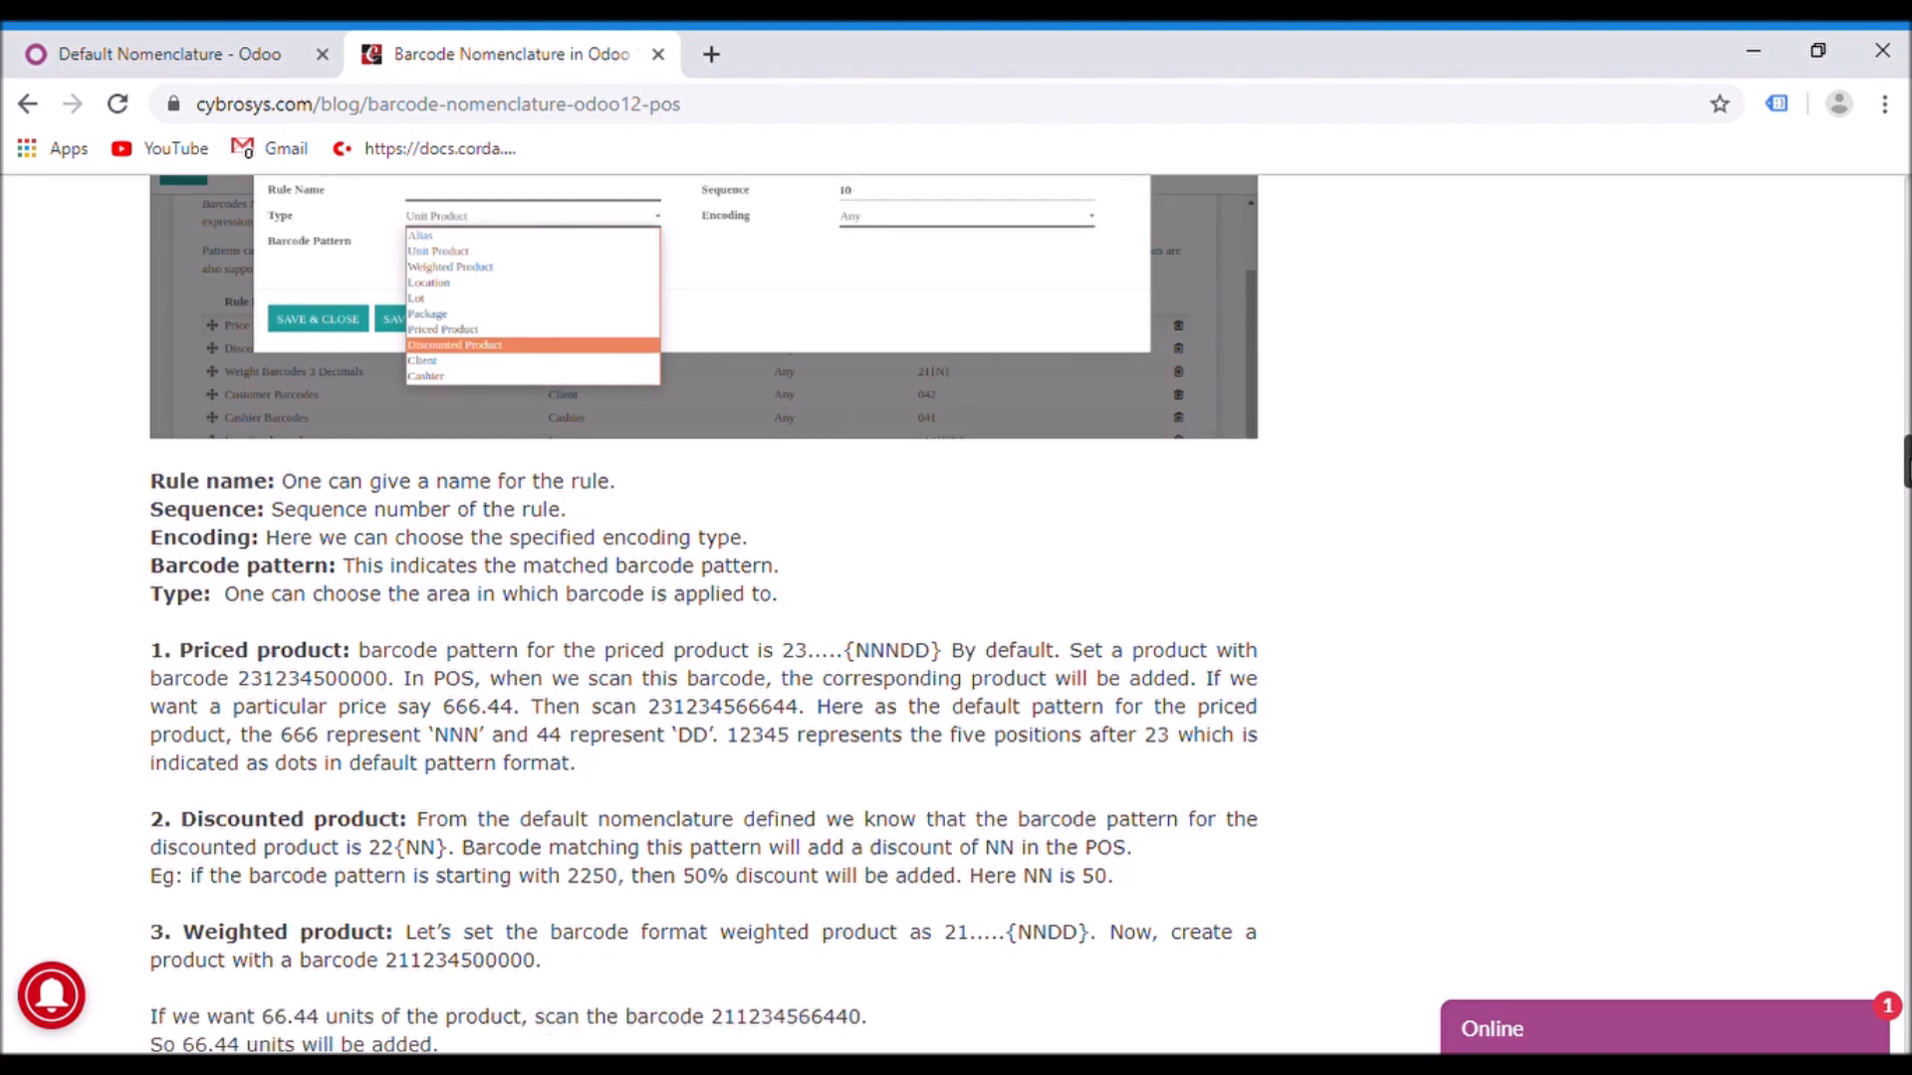
scroll("down", 3)
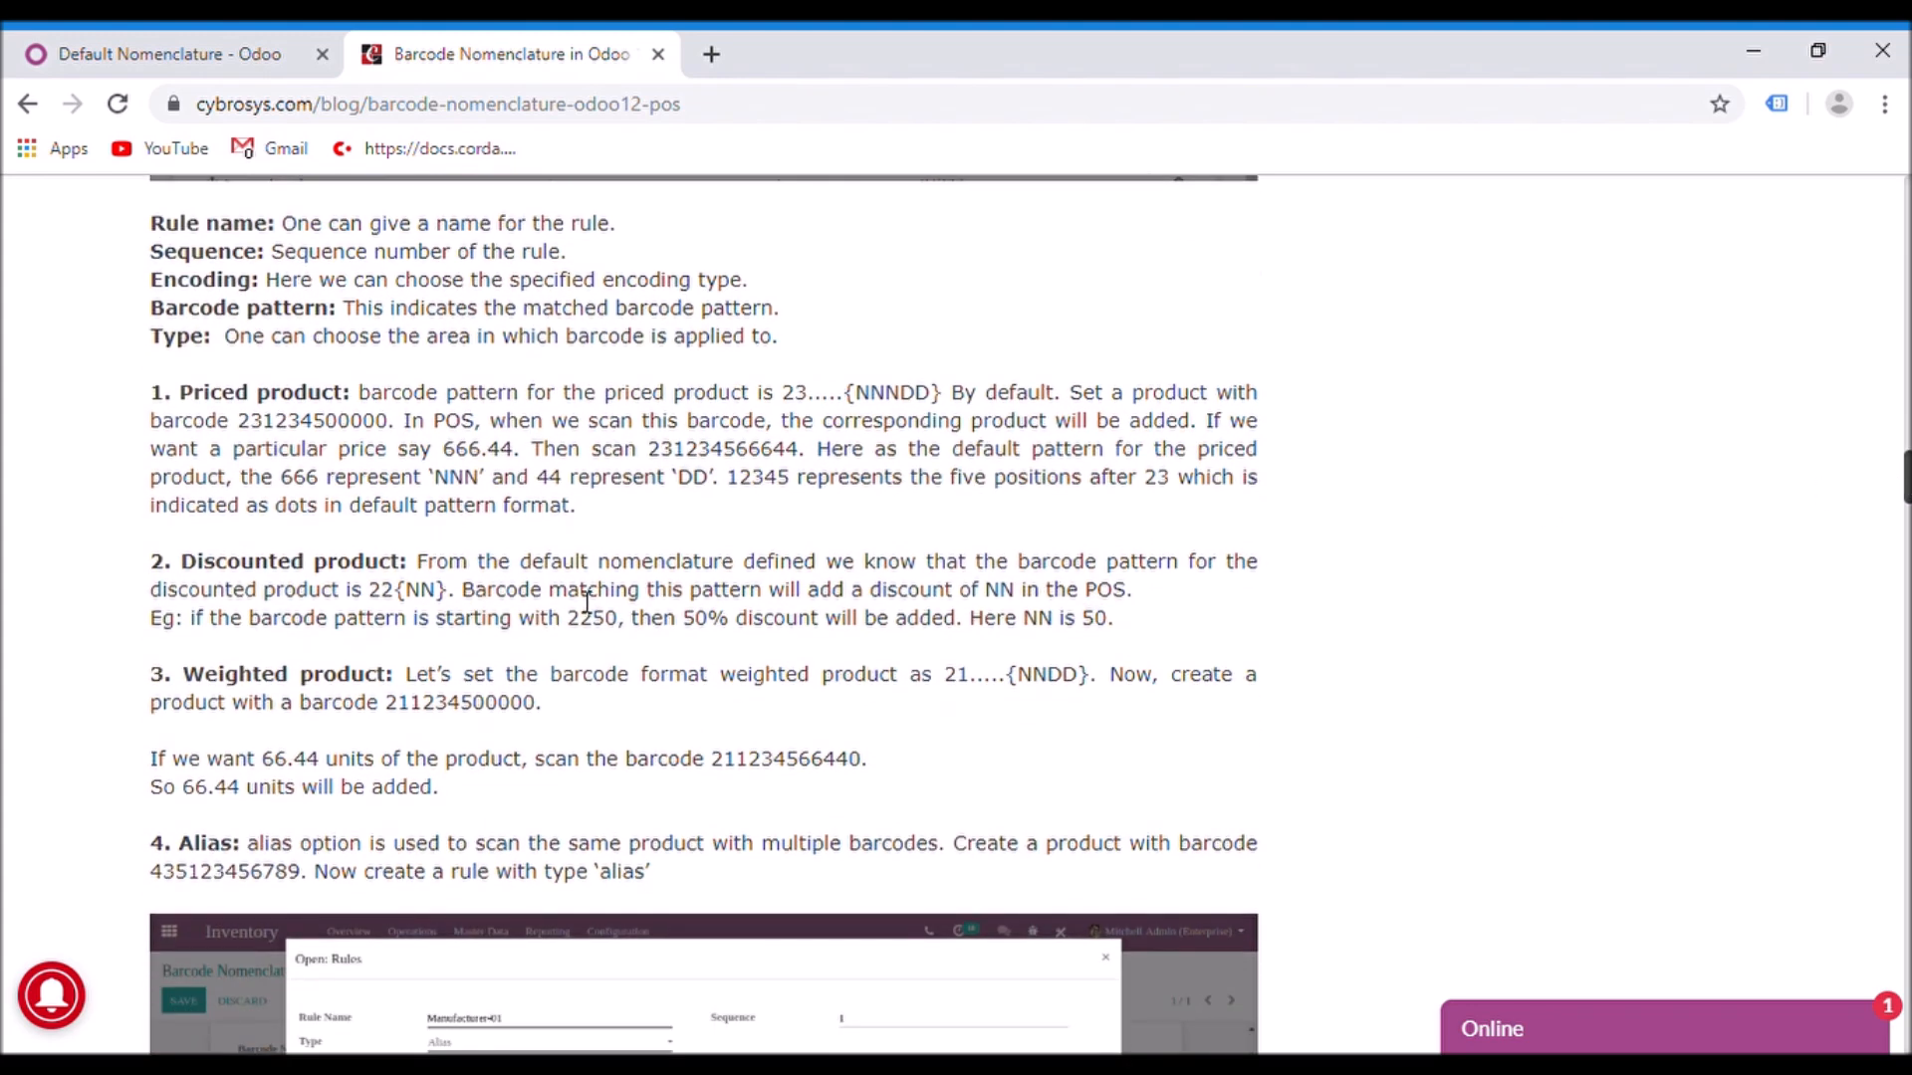
mouse_move(1068, 512)
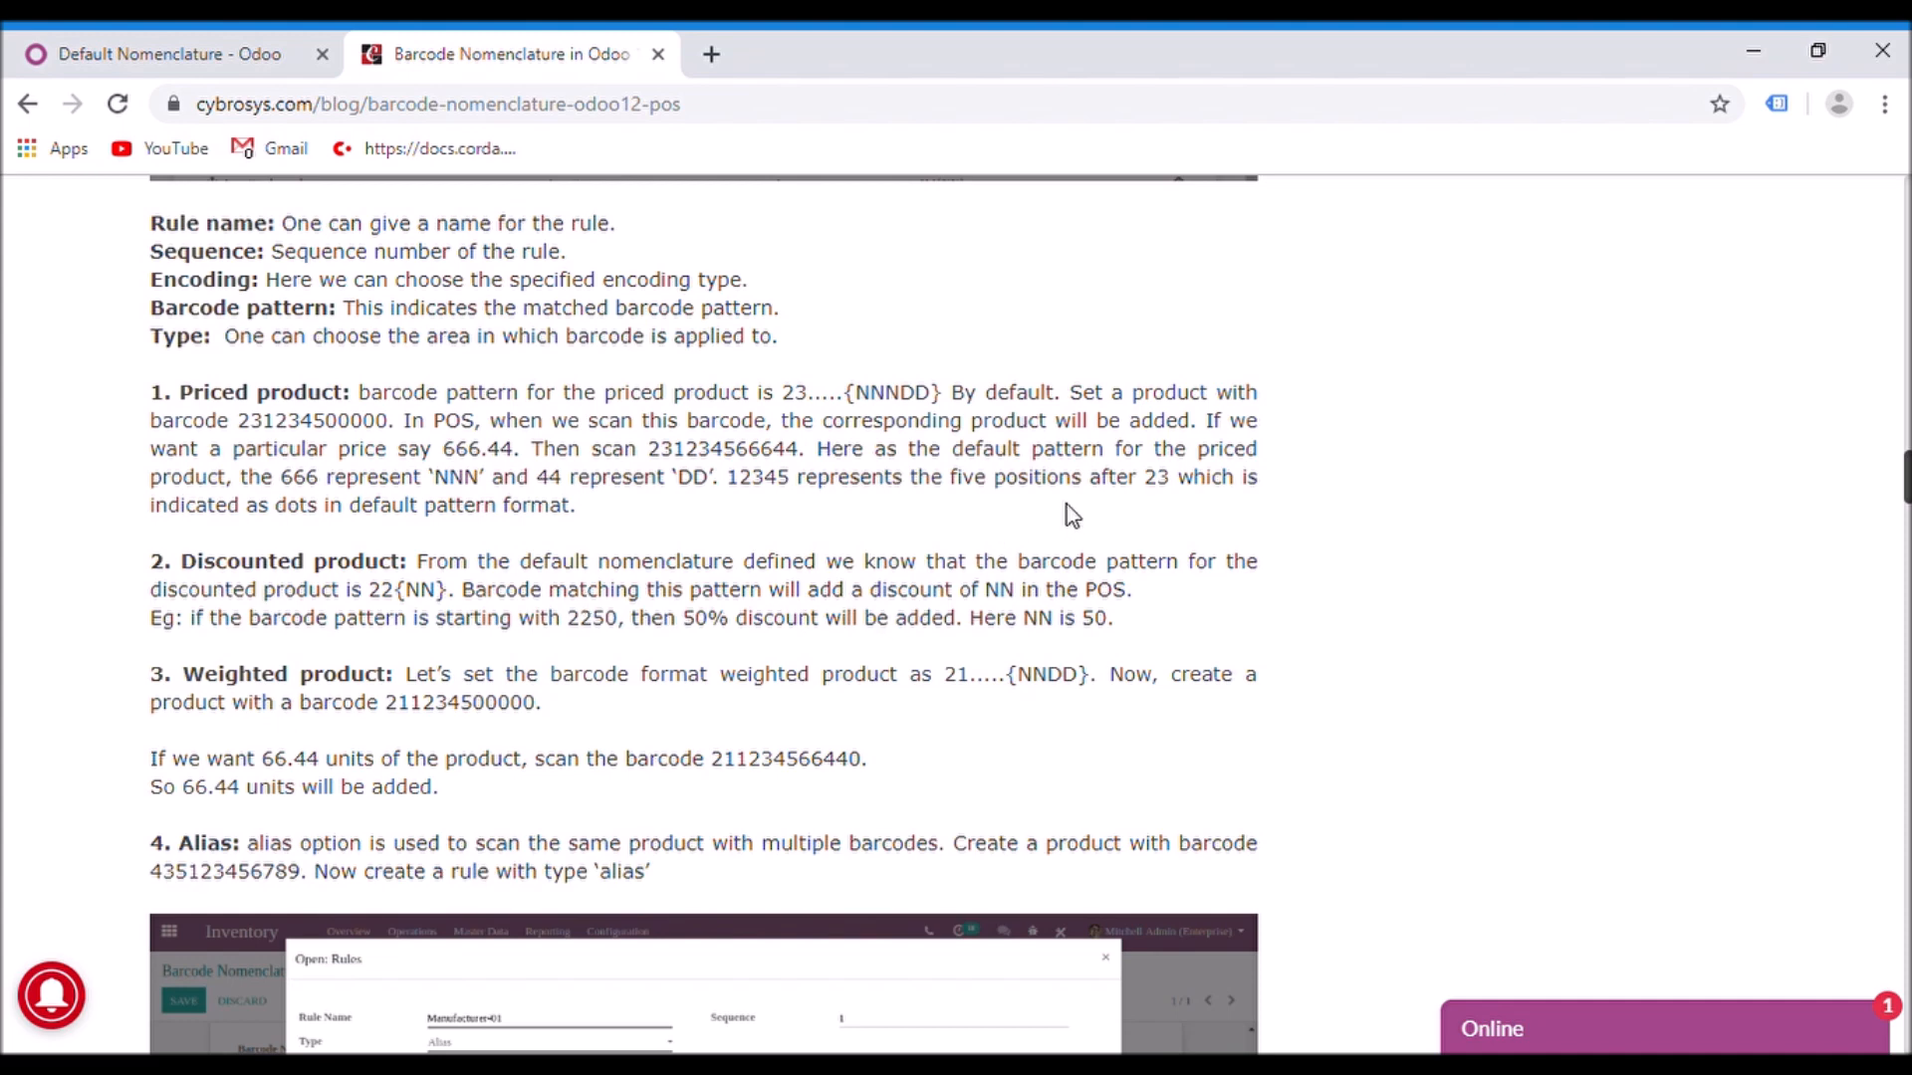
scroll("down", 3)
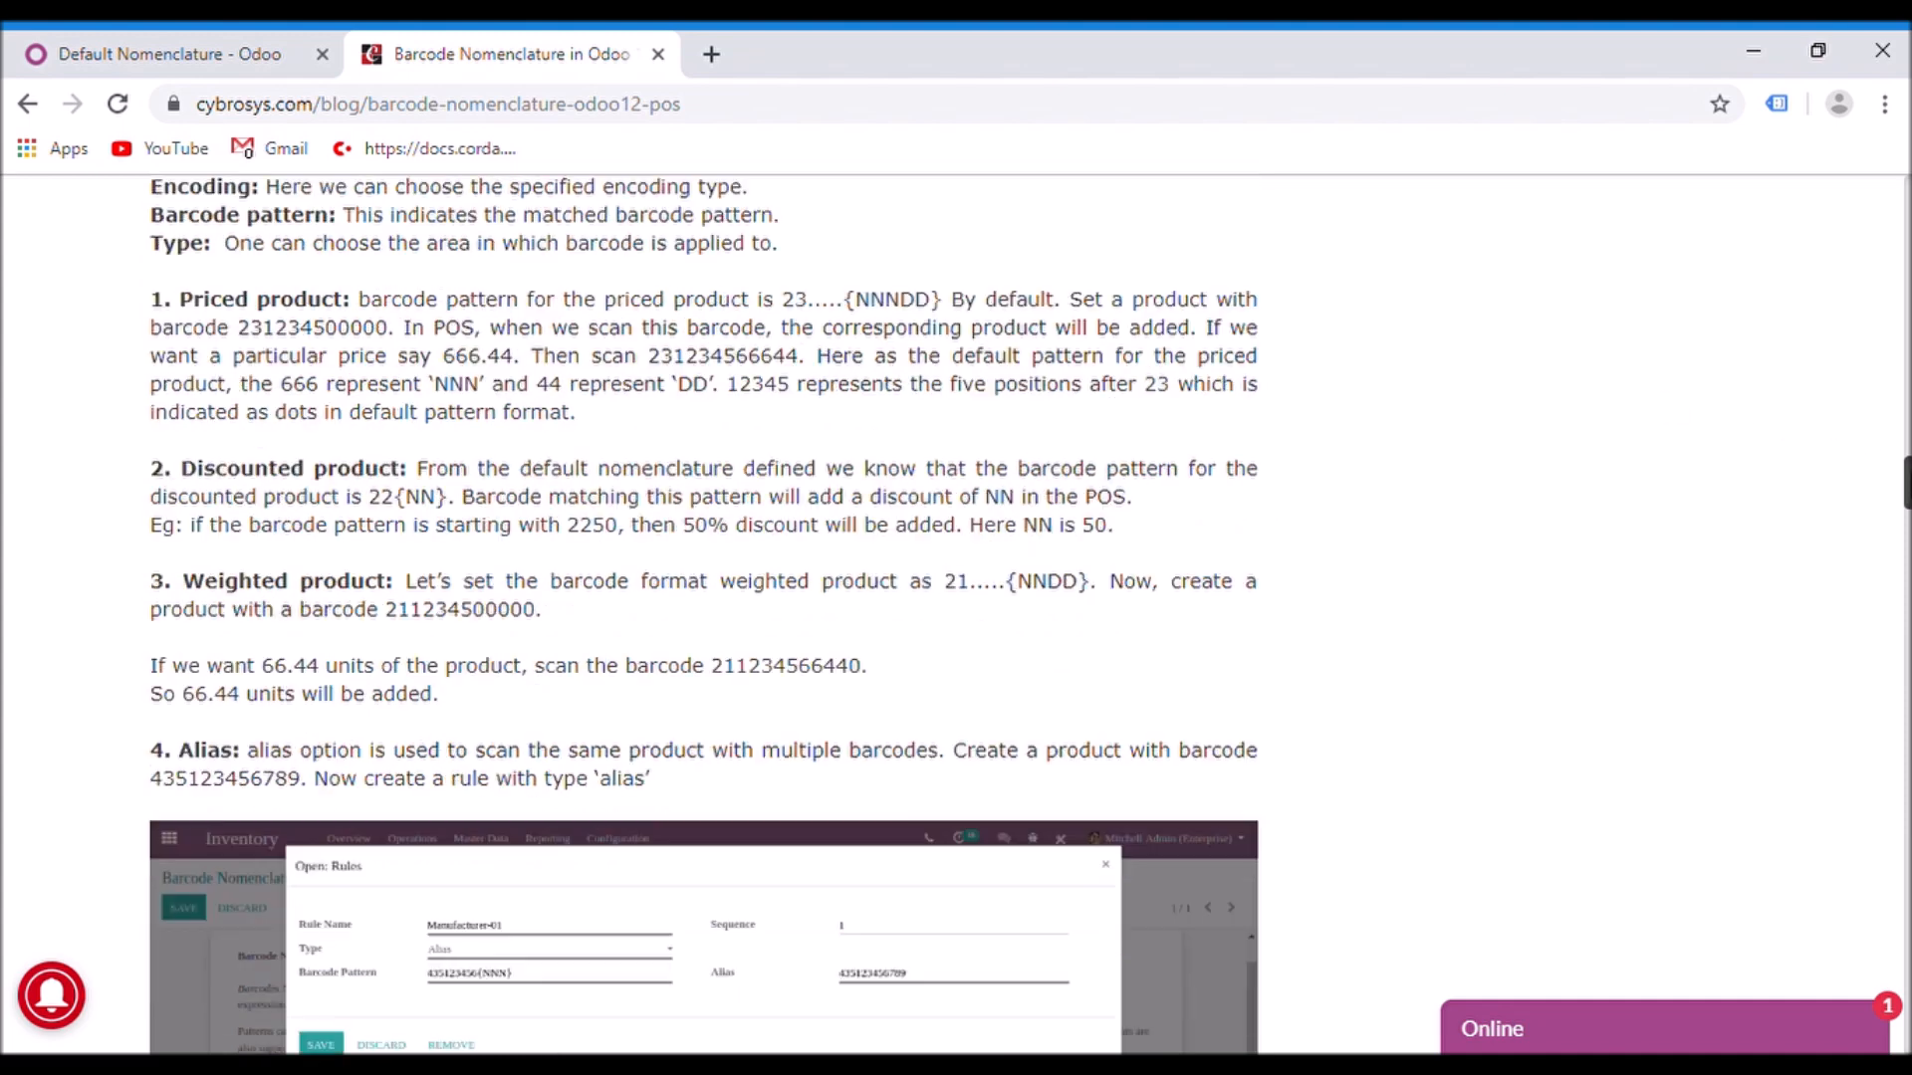
scroll("down", 3)
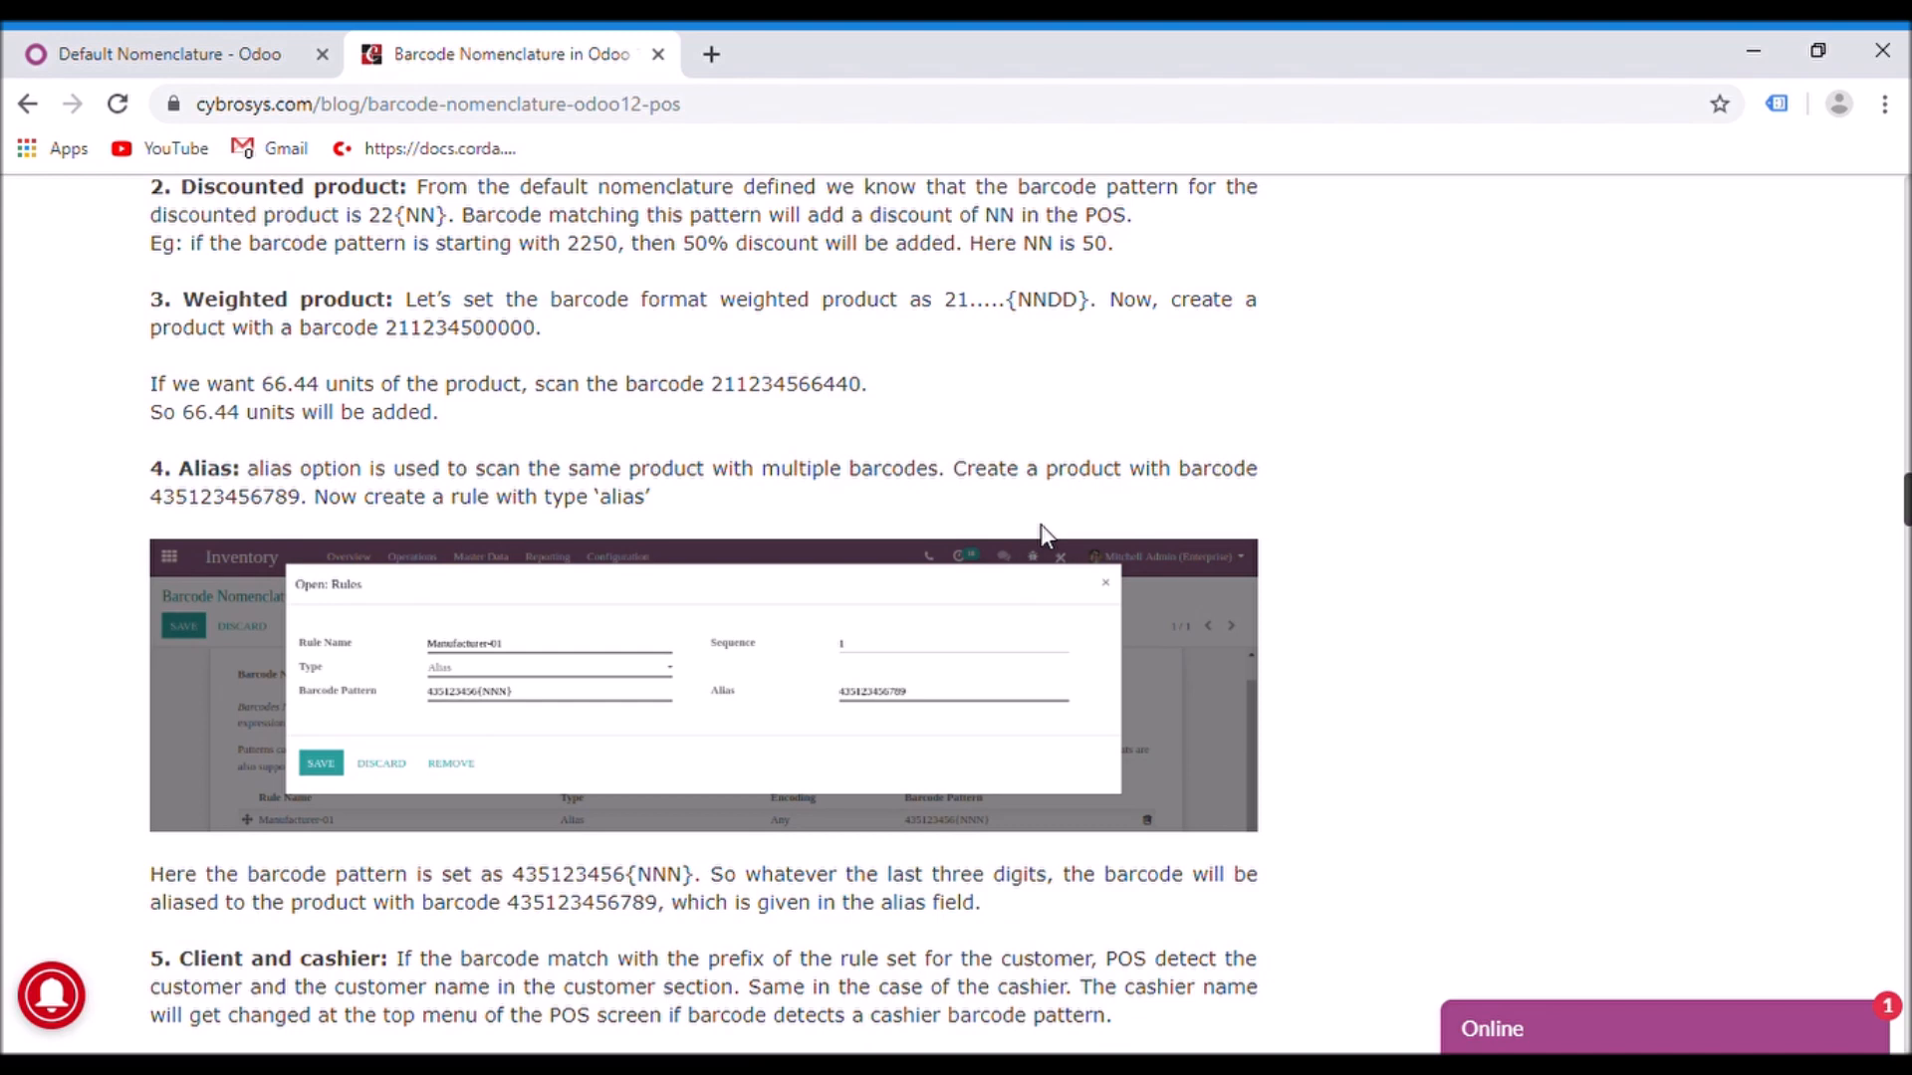
mouse_move(1779, 540)
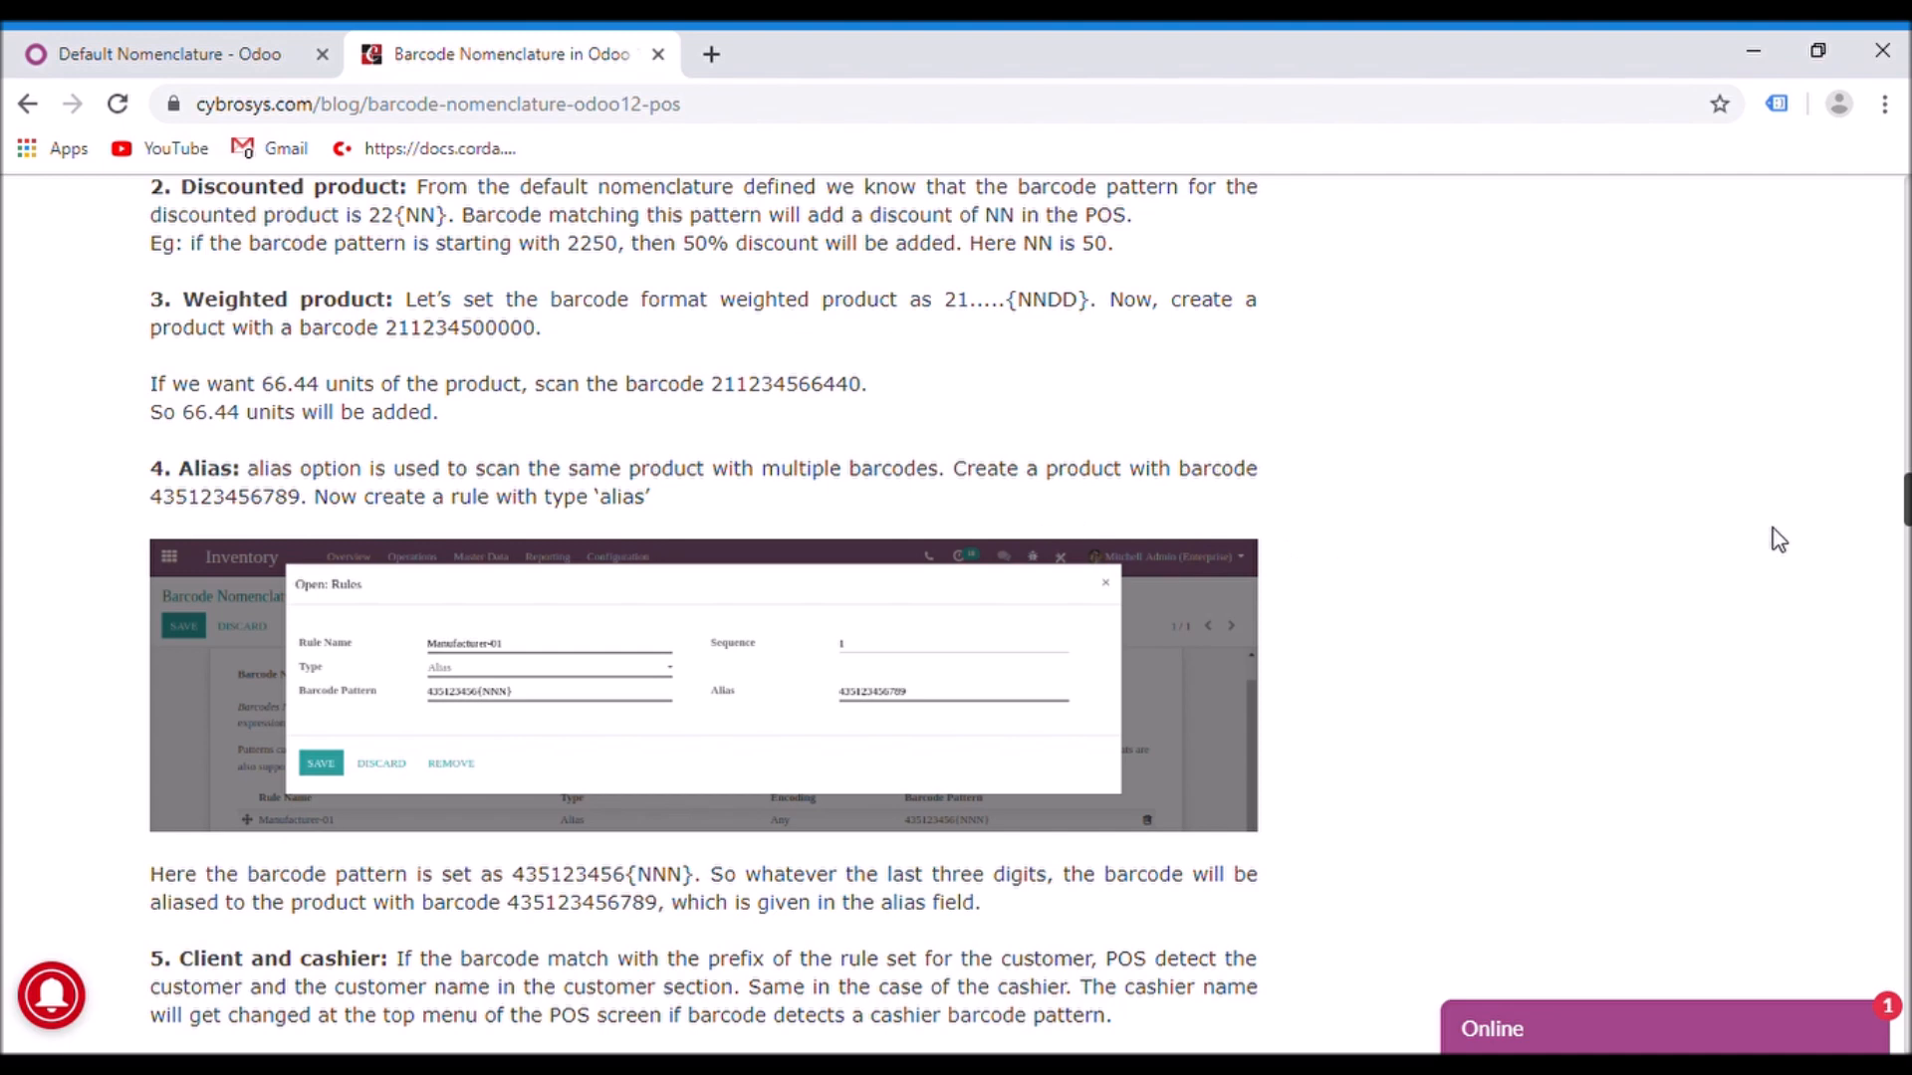
scroll("down", 3)
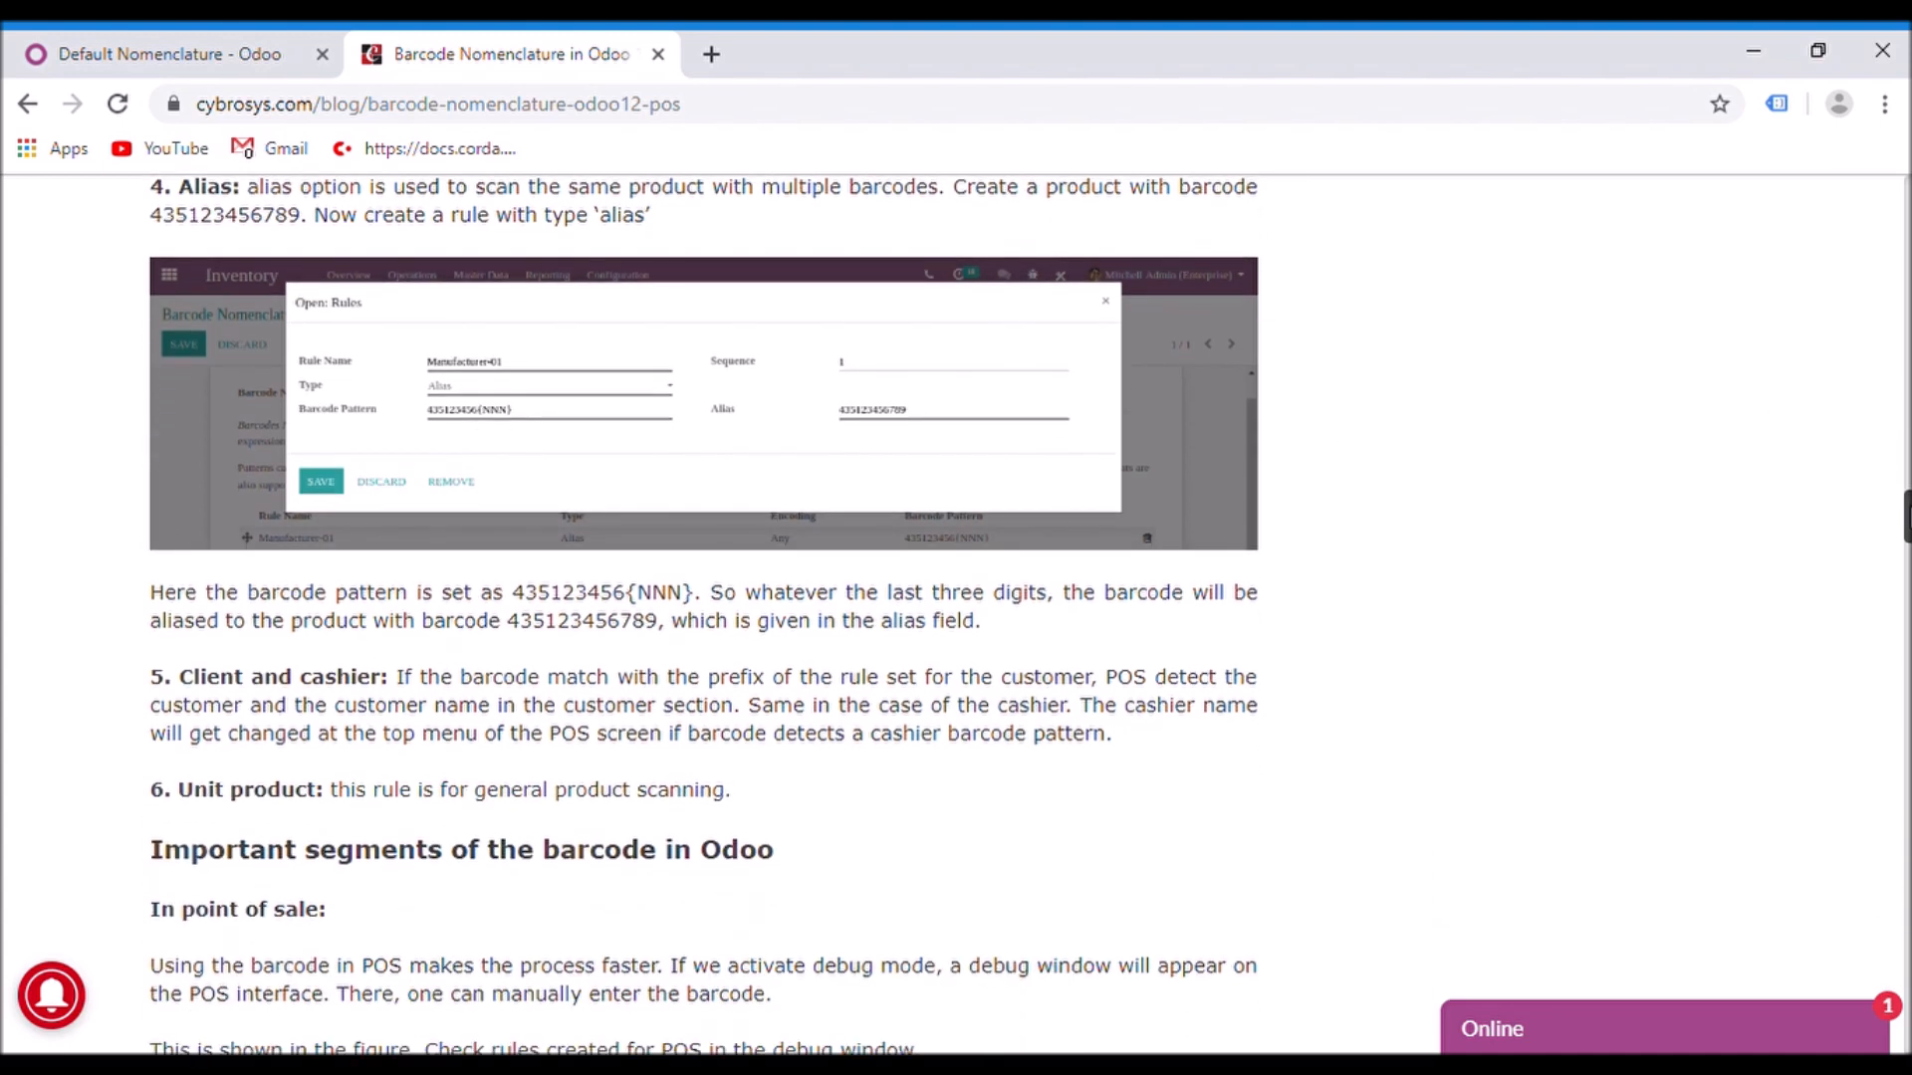
scroll("down", 3)
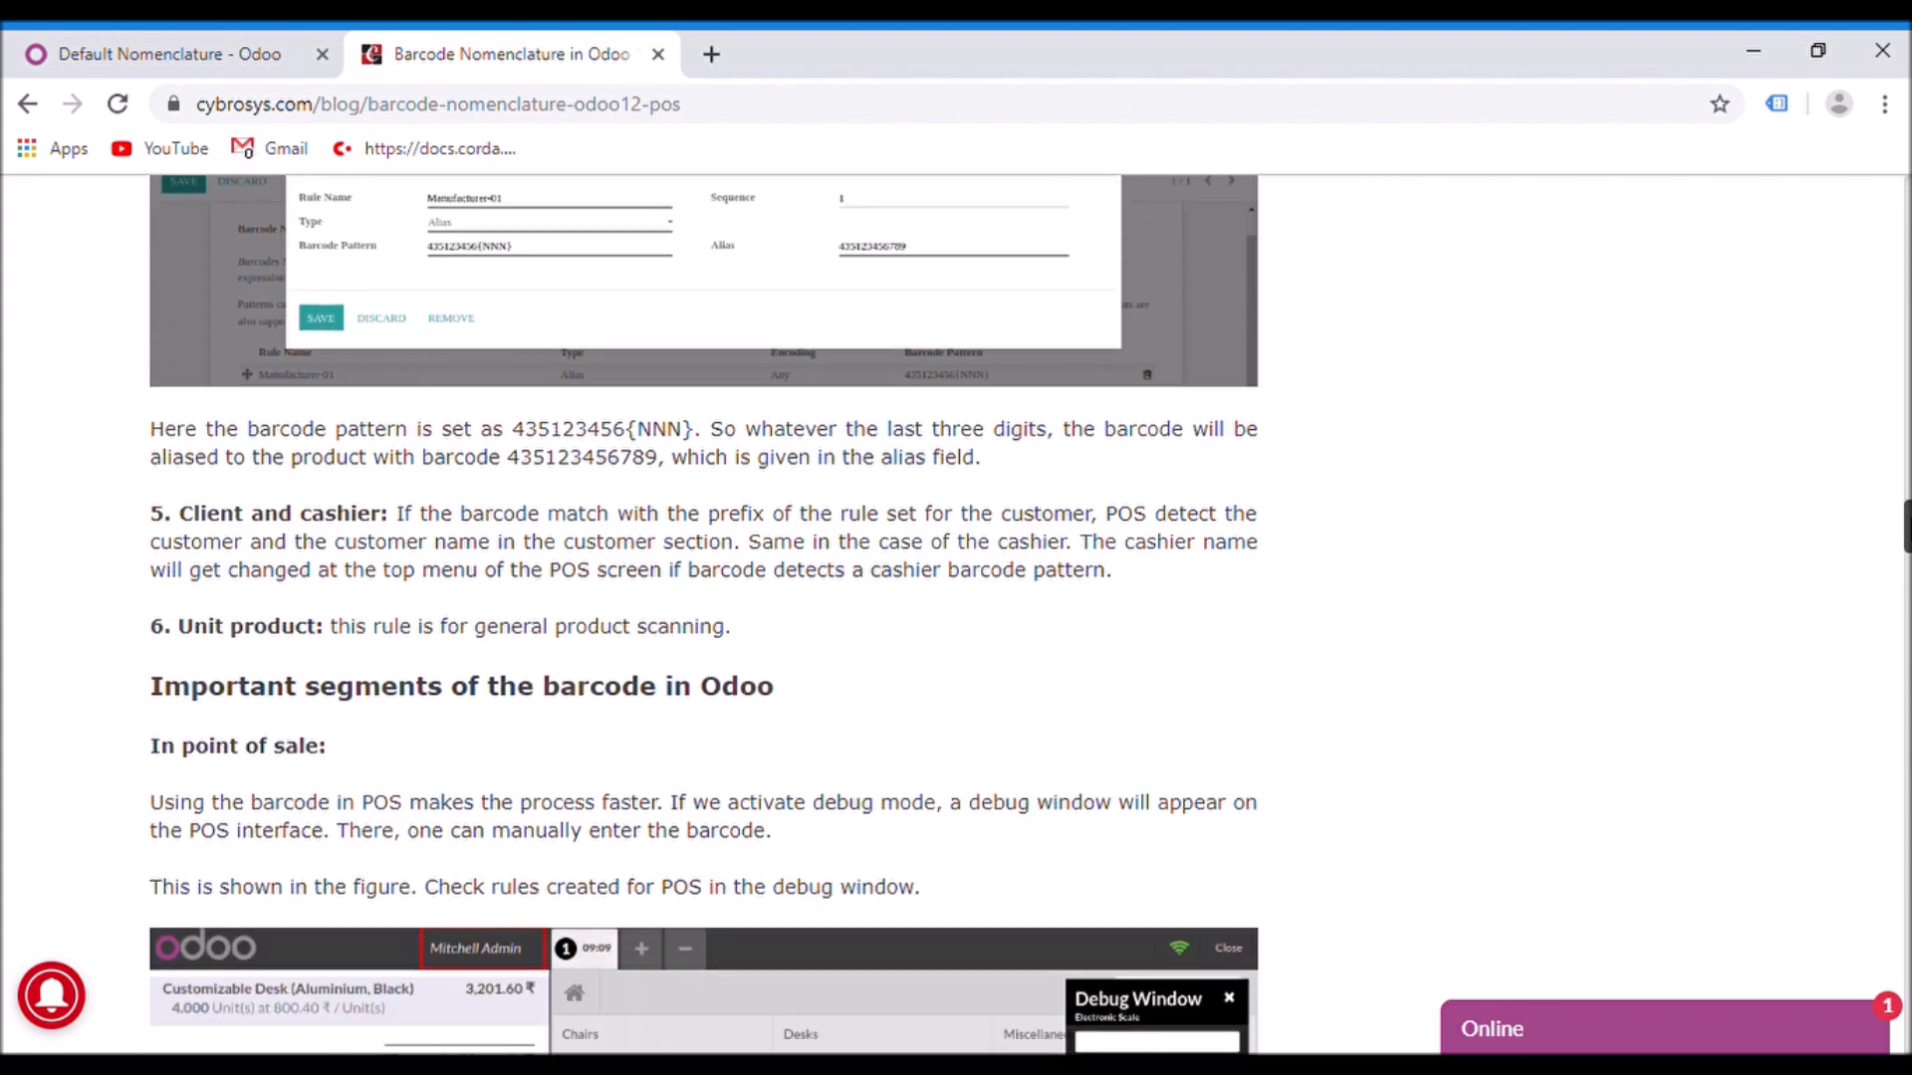
scroll("down", 3)
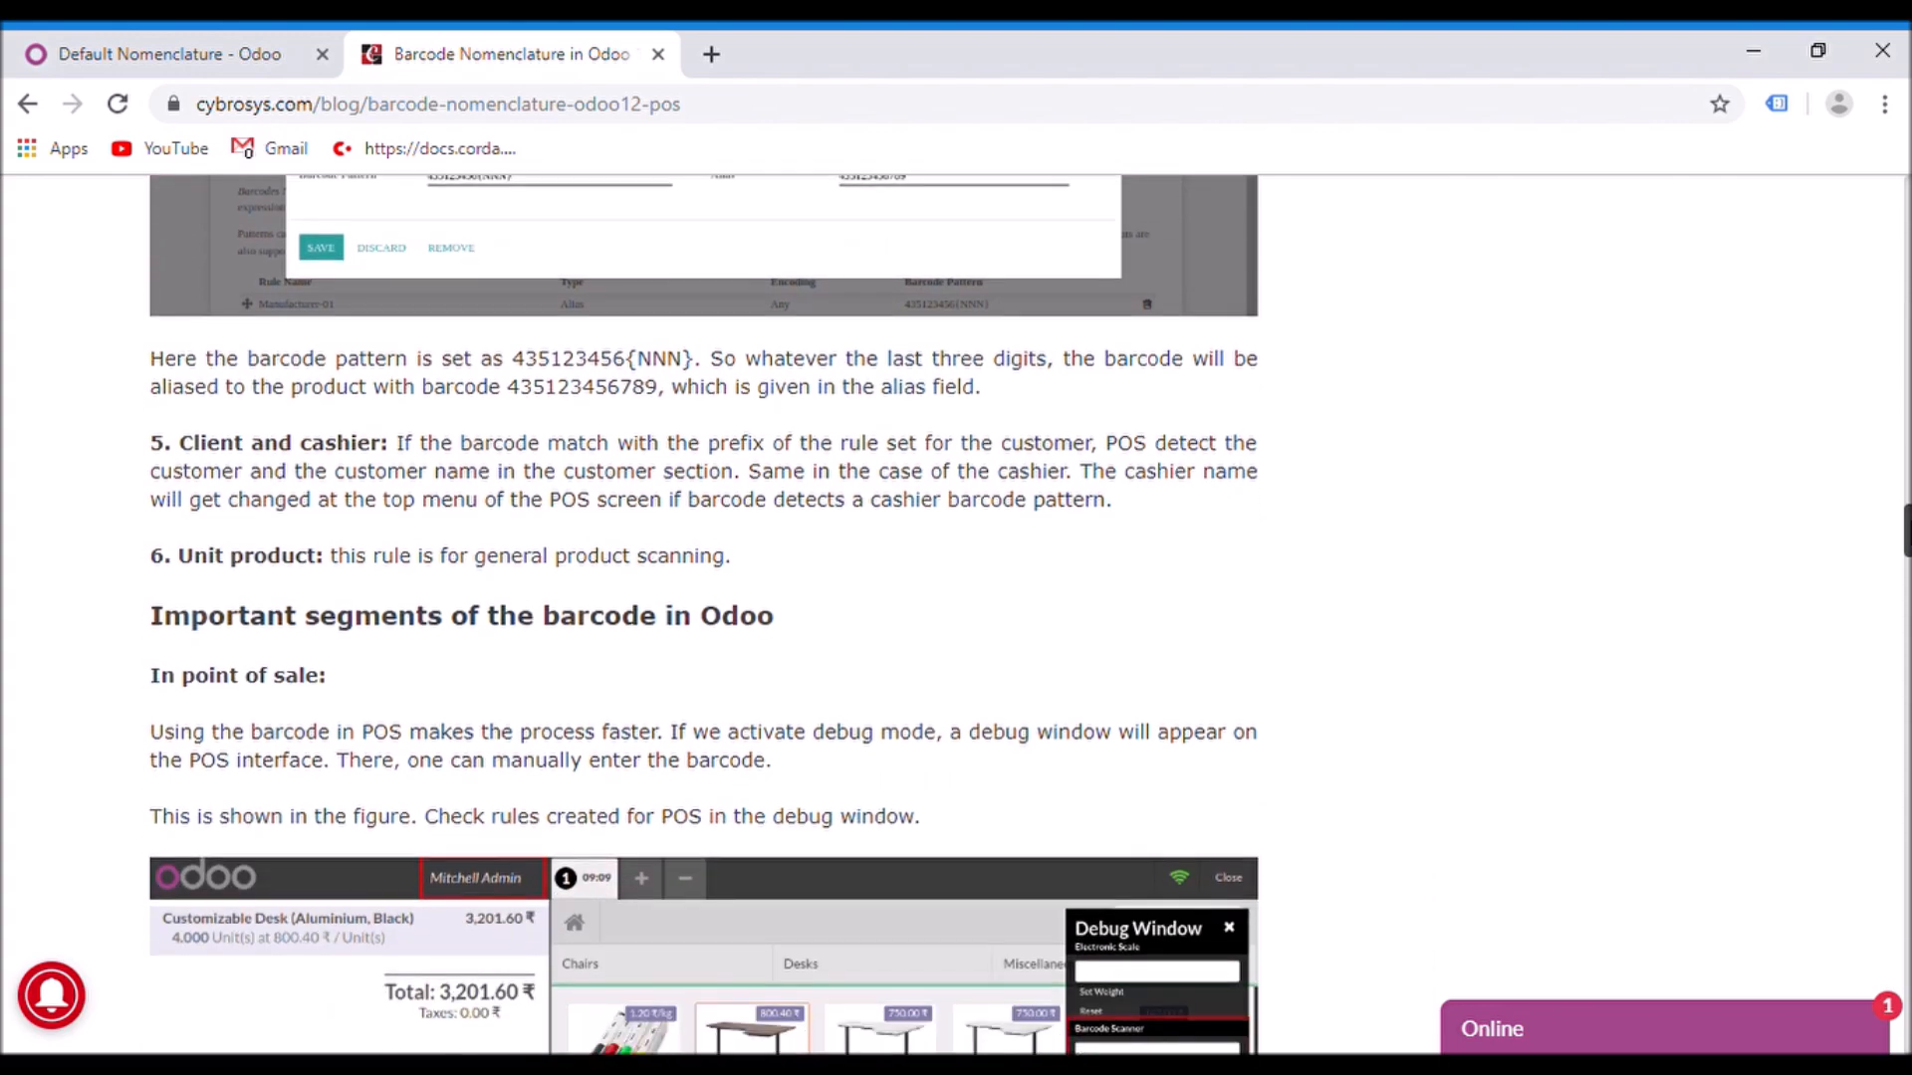
Scroll up toward the article top, then back down to the Create Rules wizard screenshot
scroll("up", 3)
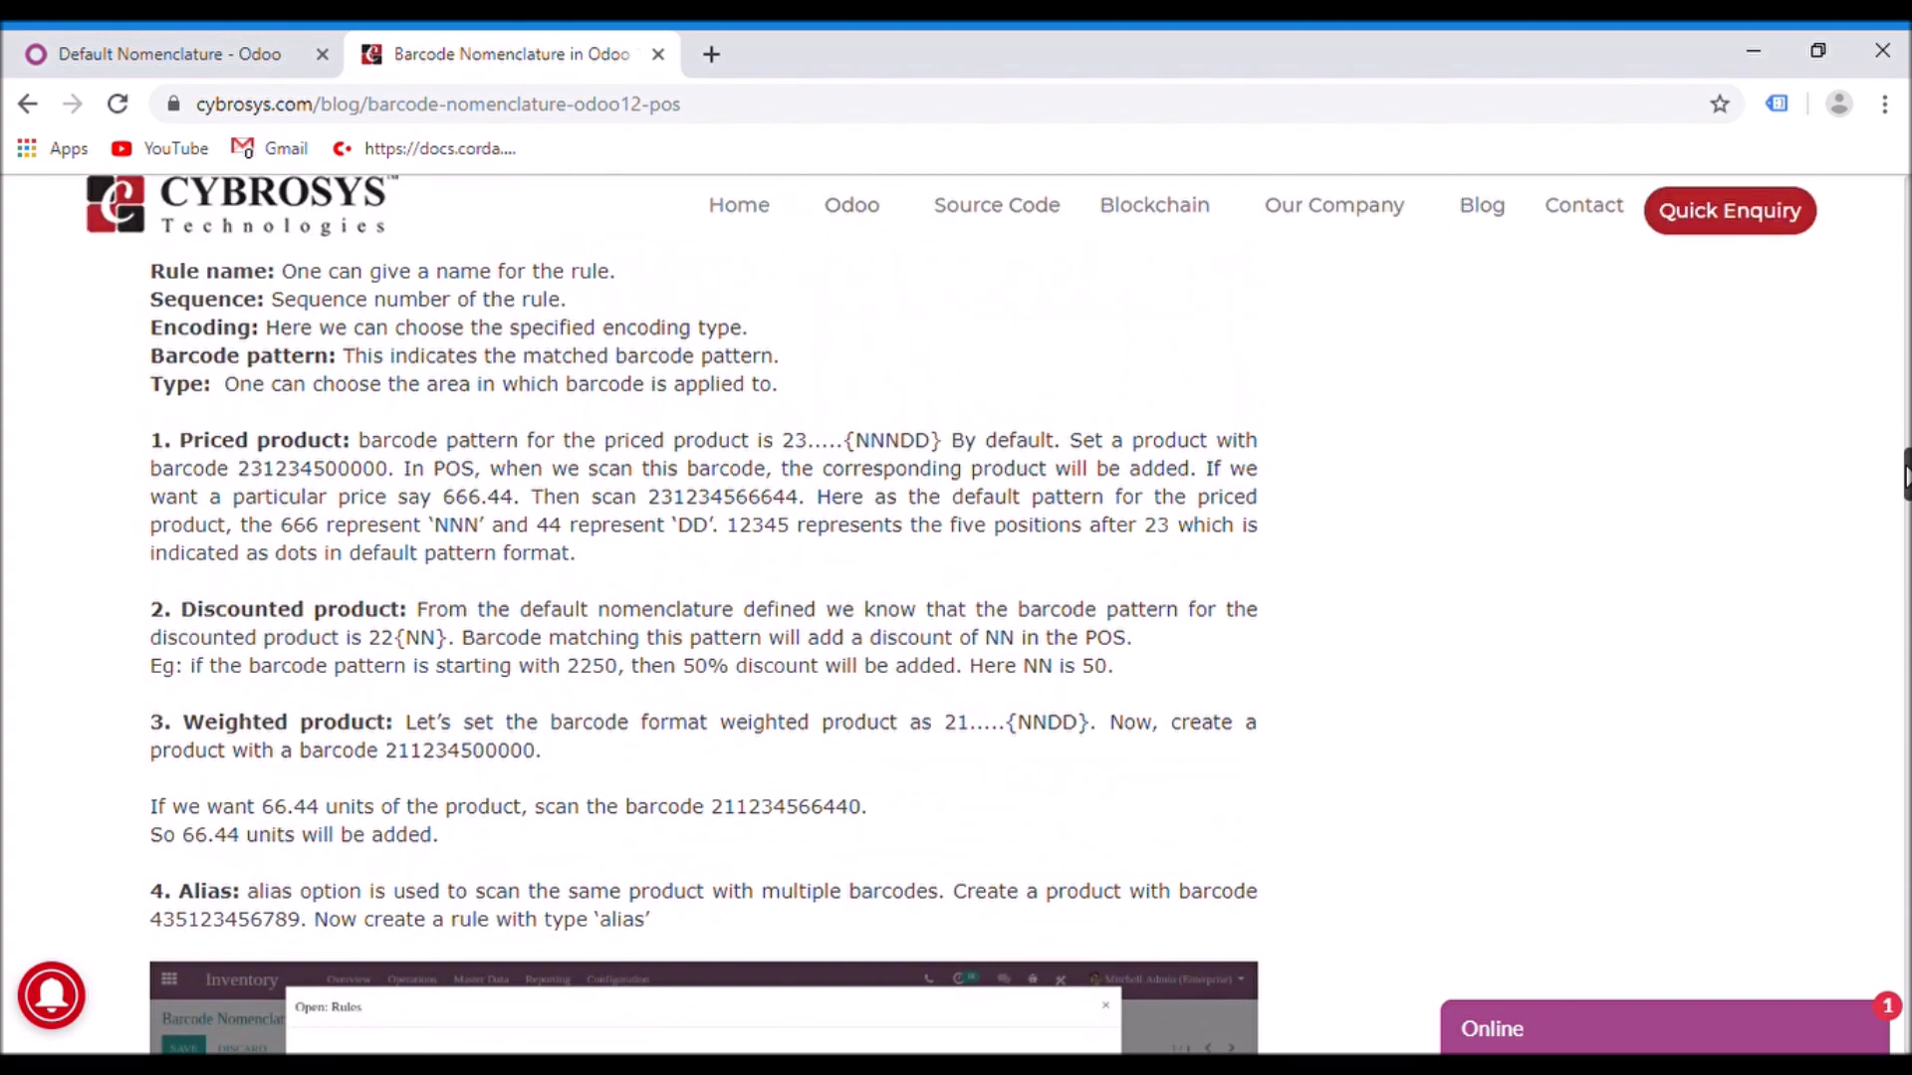
scroll("up", 3)
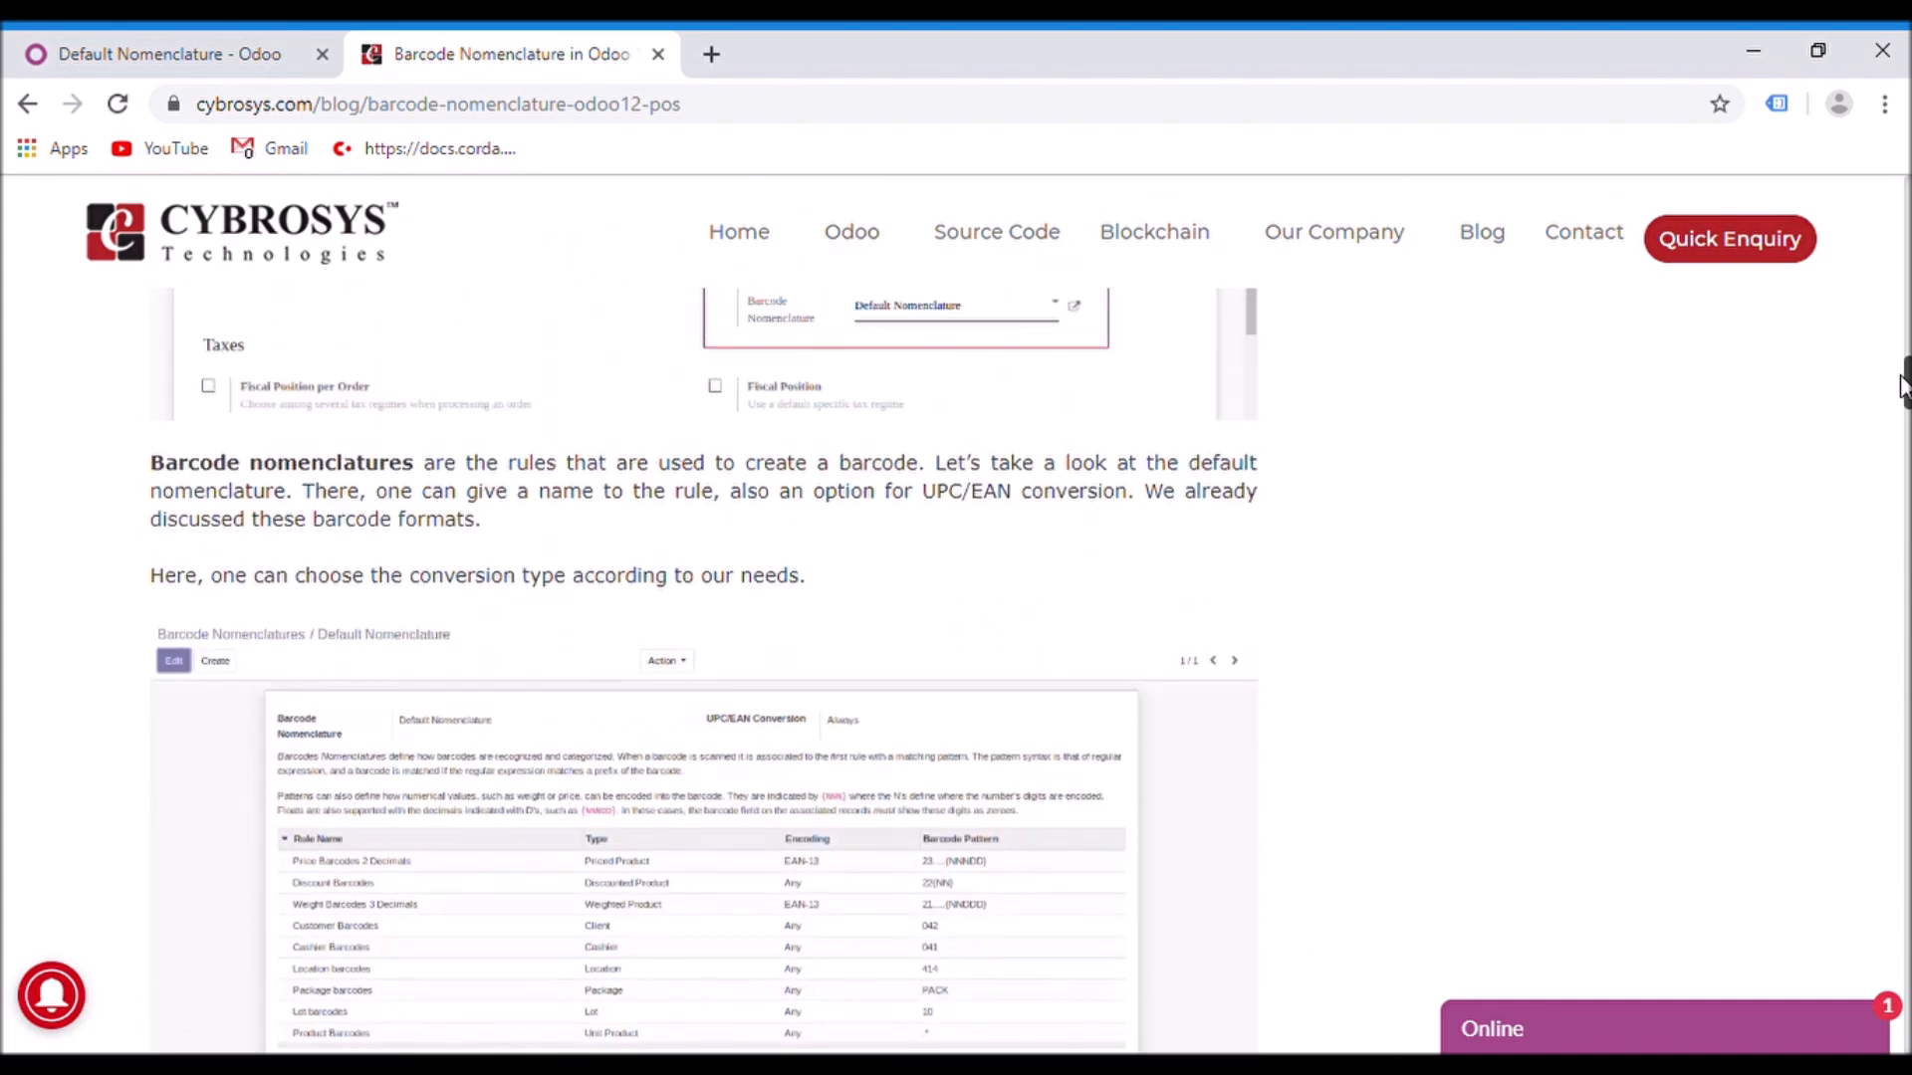
scroll("up", 3)
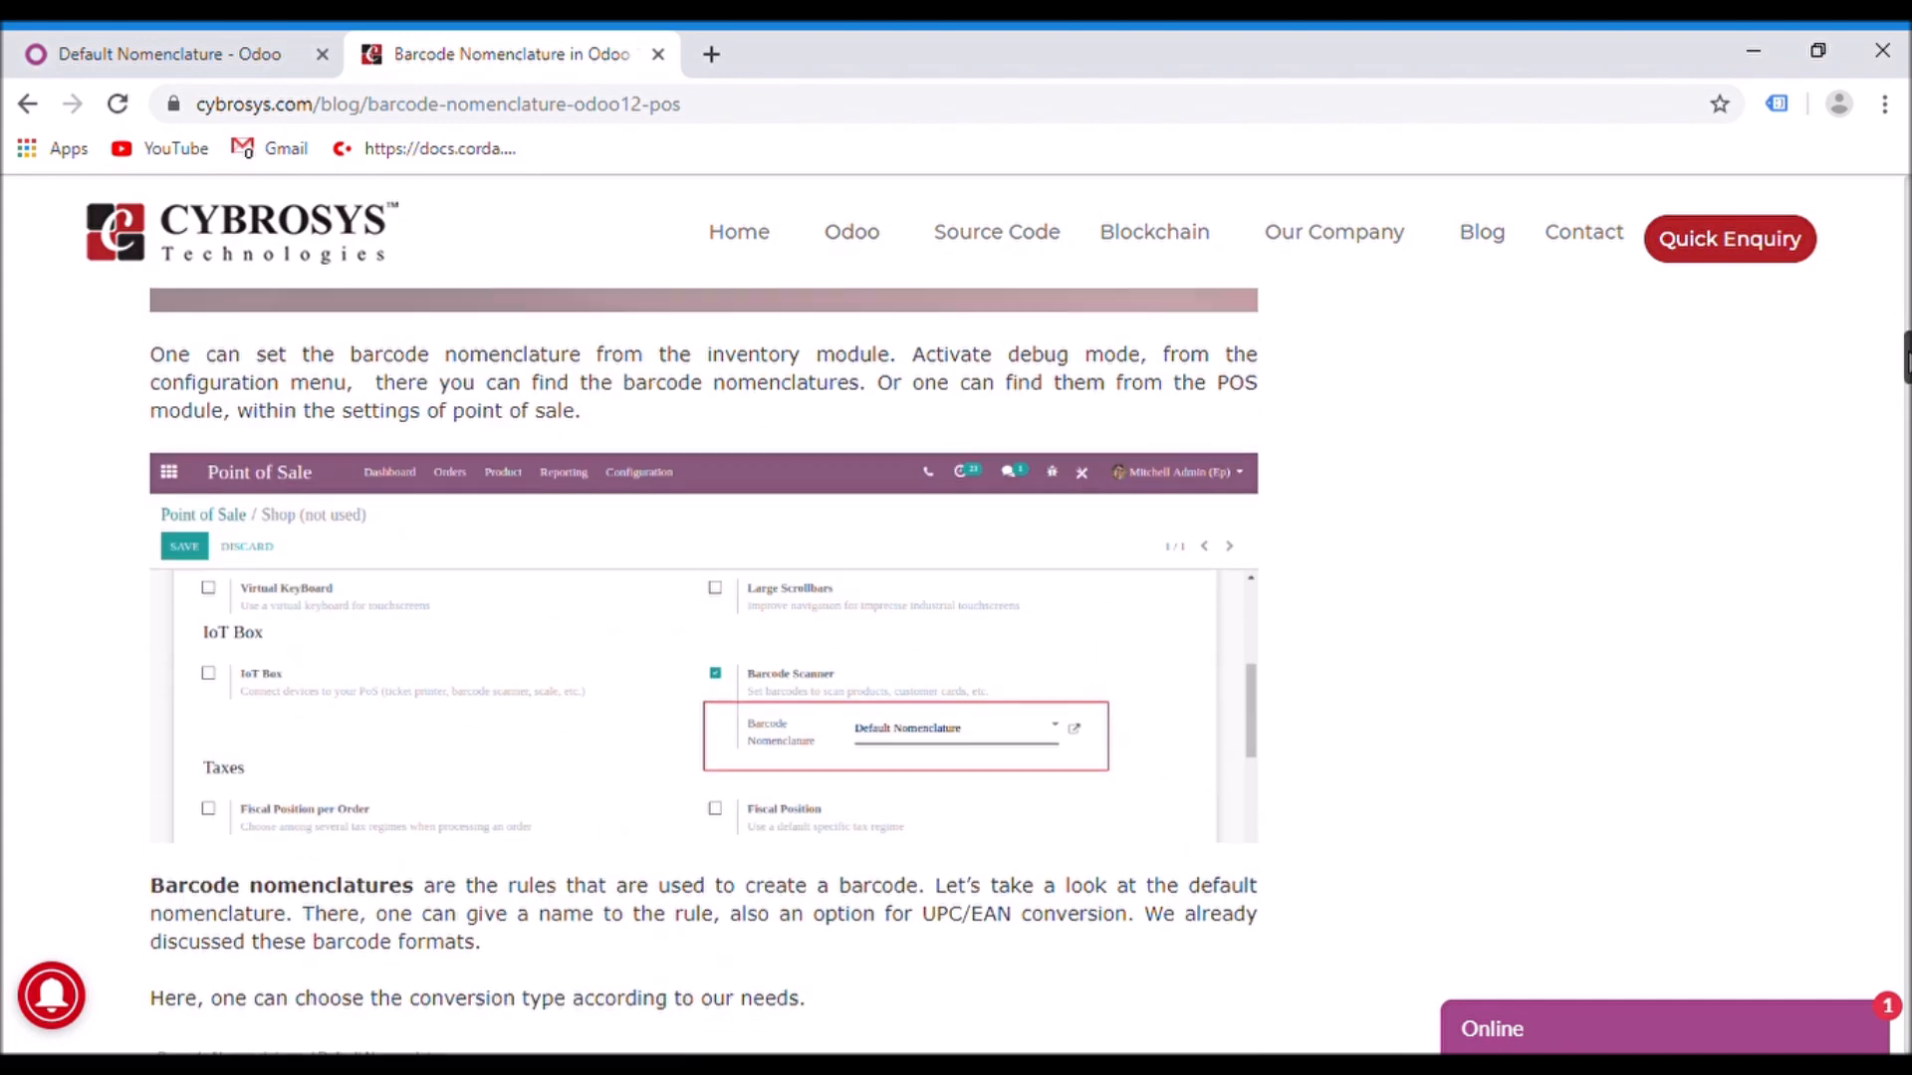
scroll("up", 3)
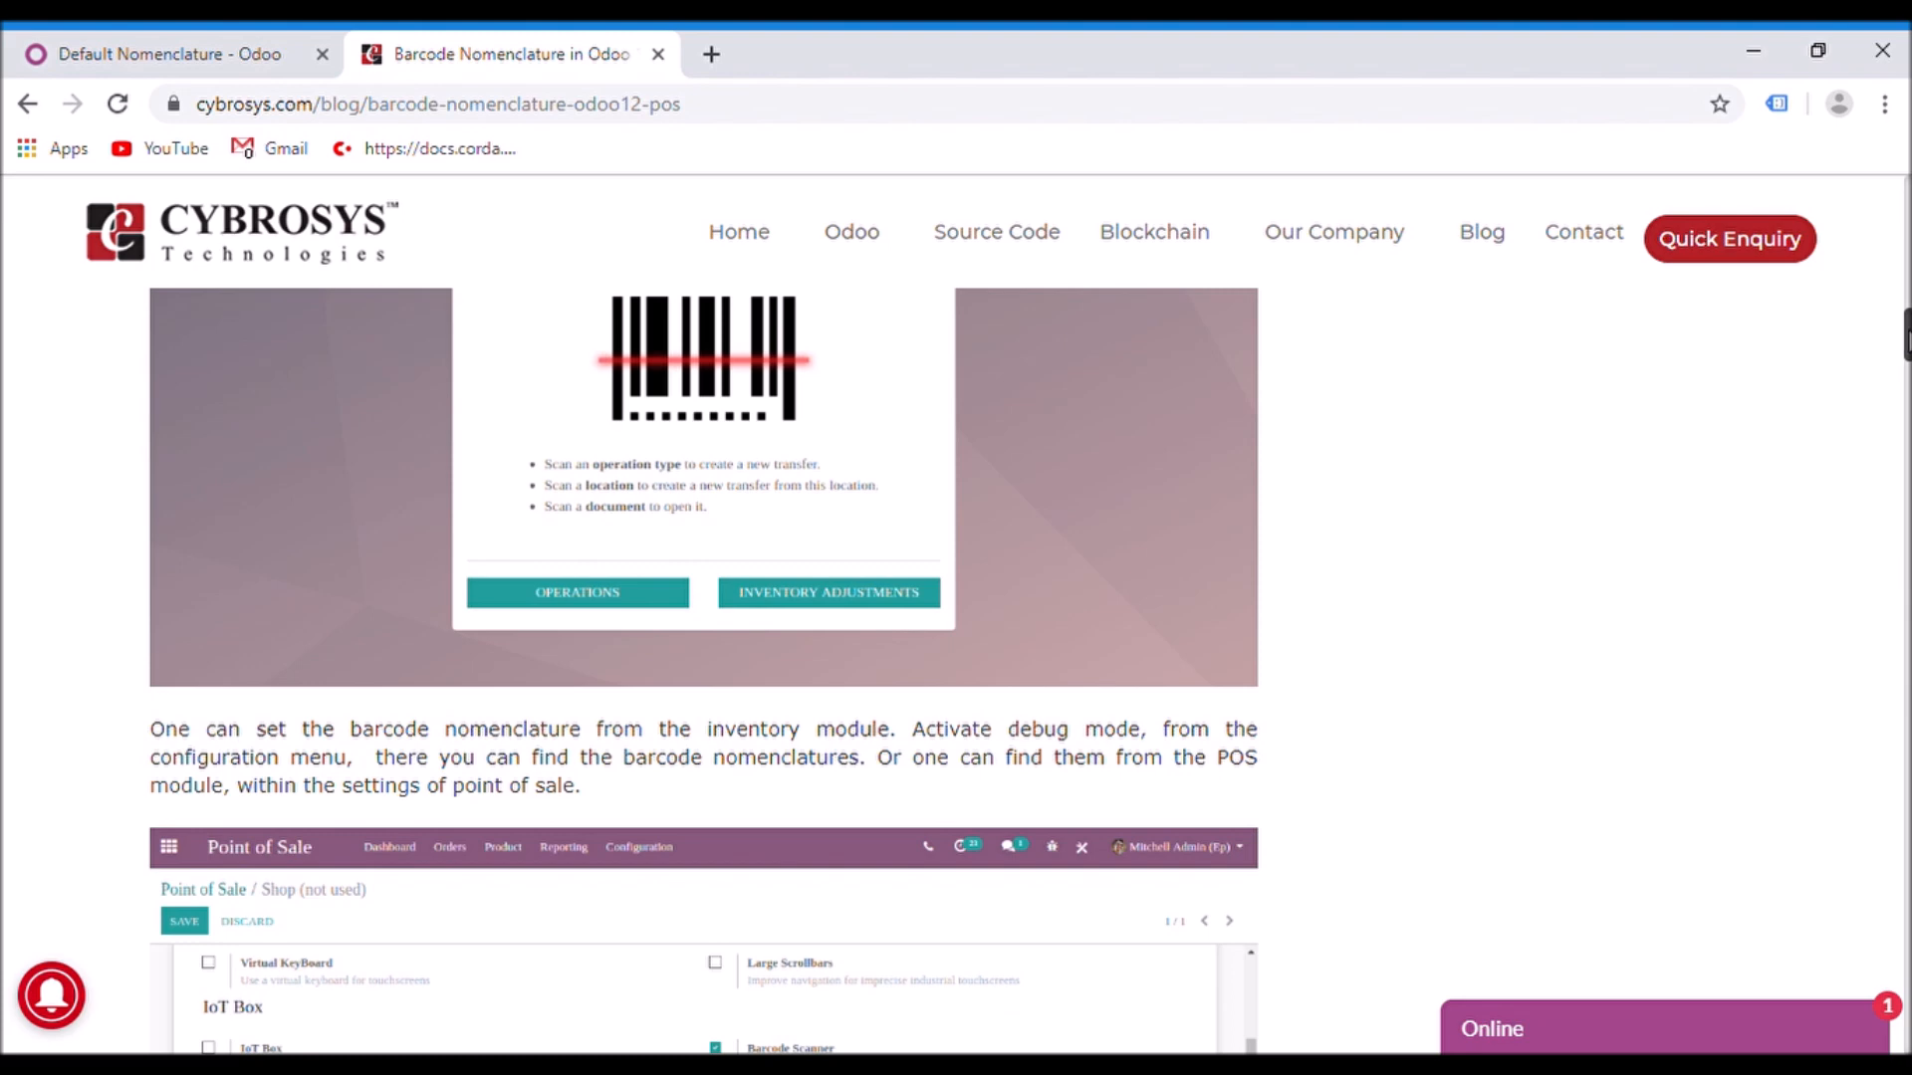
scroll("up", 3)
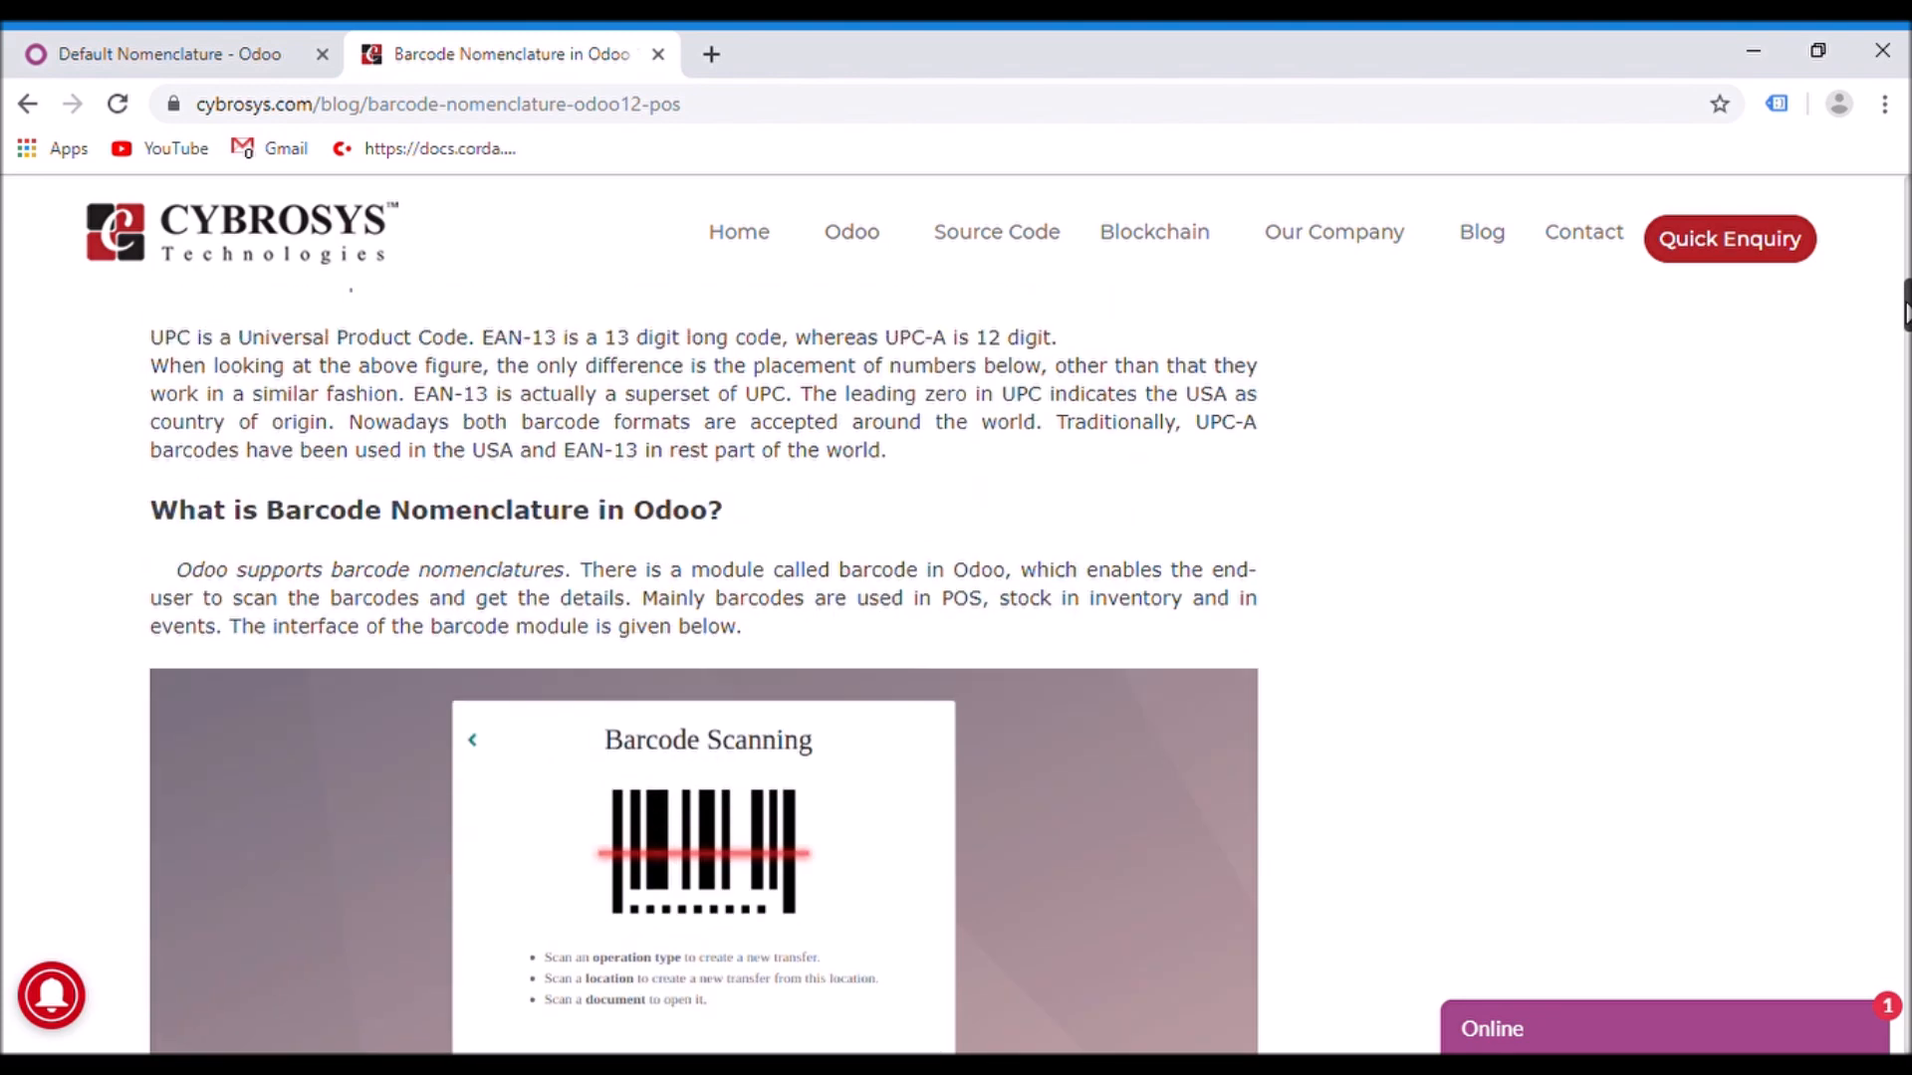
scroll("down", 3)
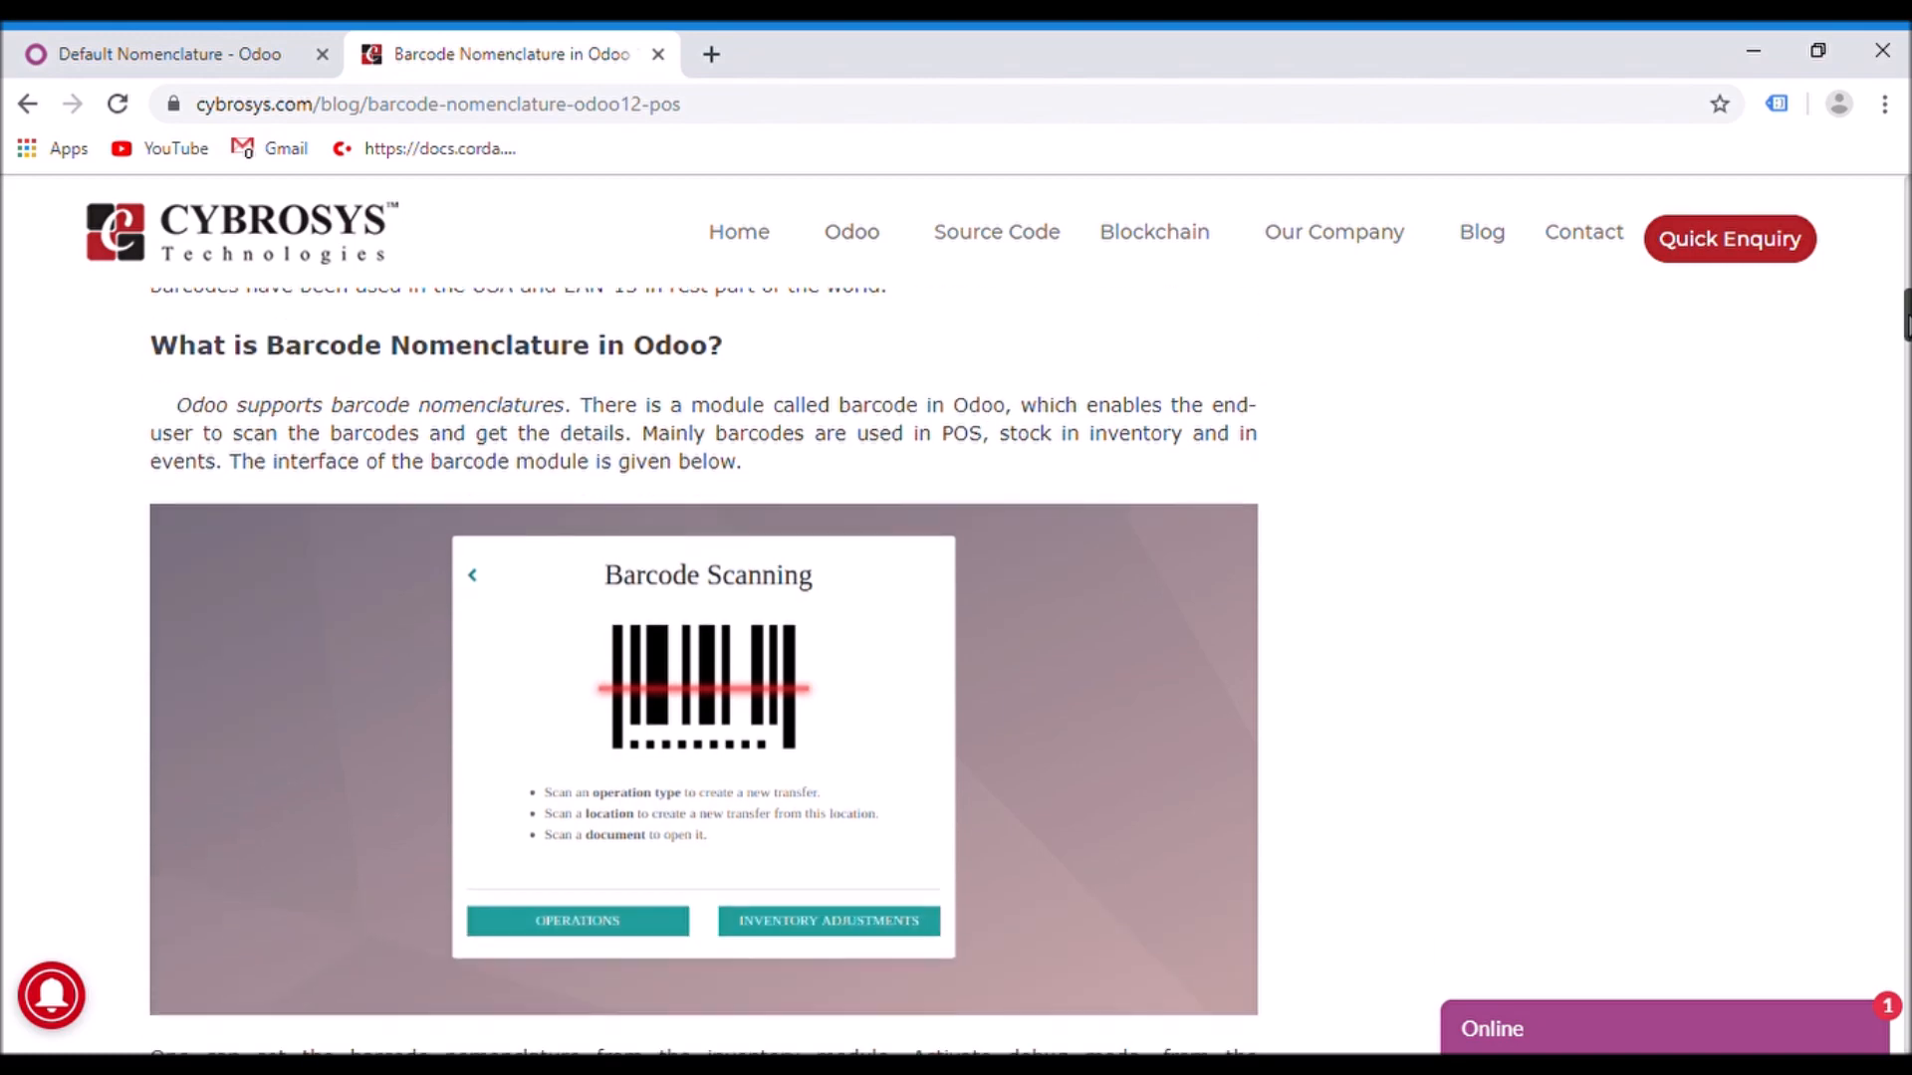
scroll("down", 3)
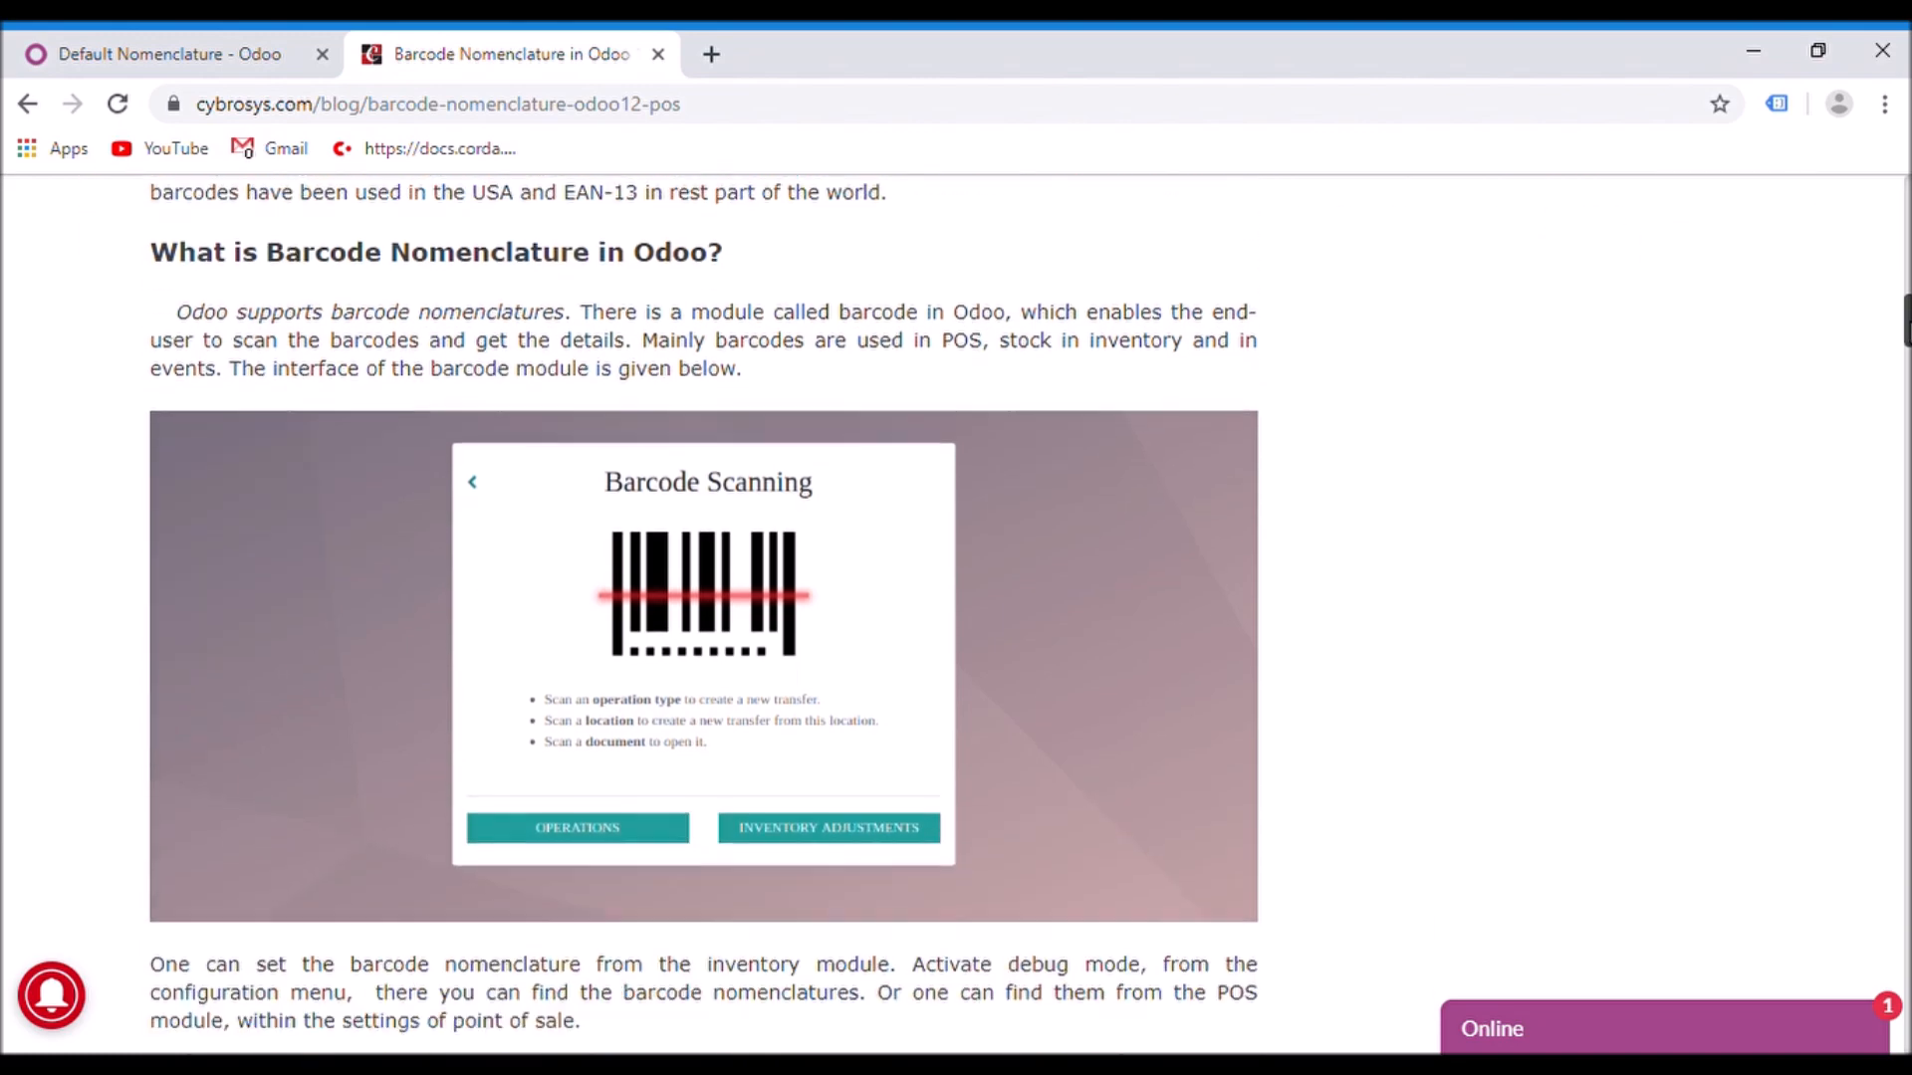
scroll("down", 3)
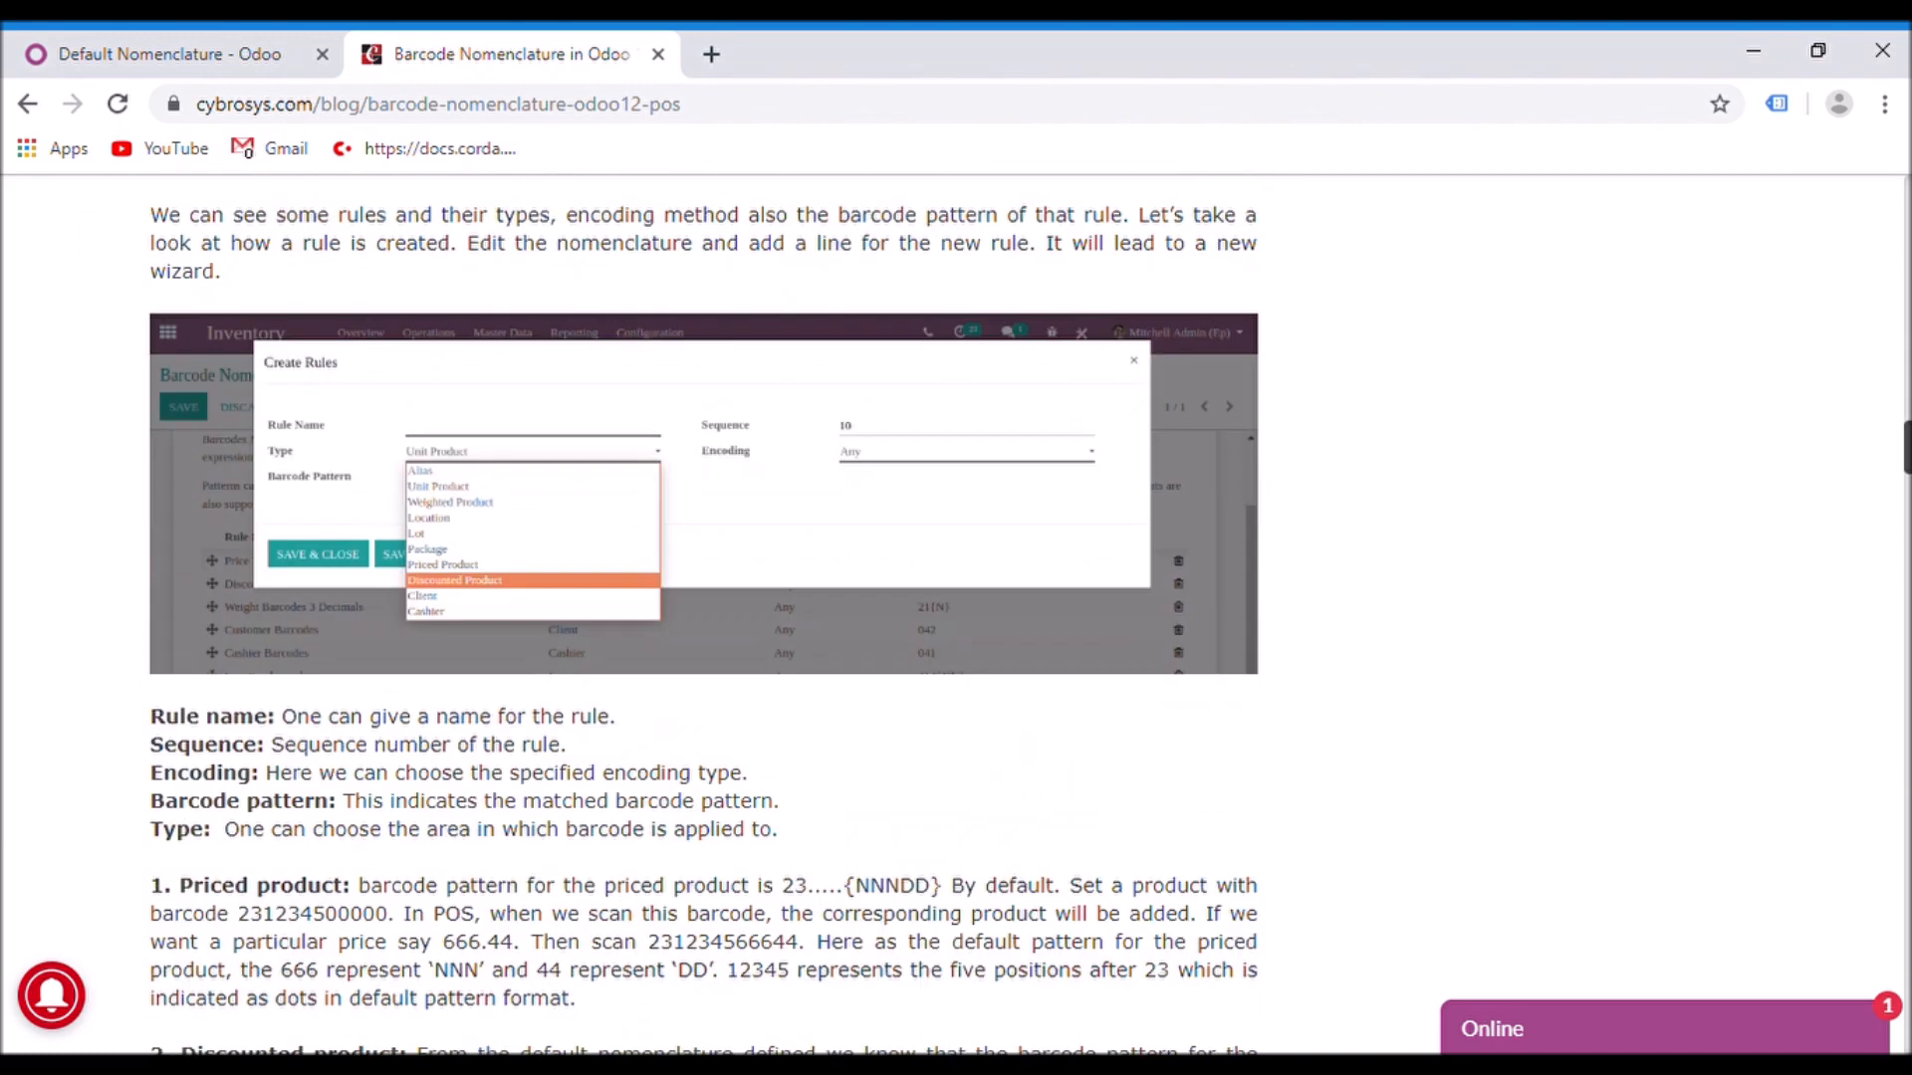
Scroll past the POS debug window figure to the 'In inventory' barcode scanner settings screenshot
scroll("down", 3)
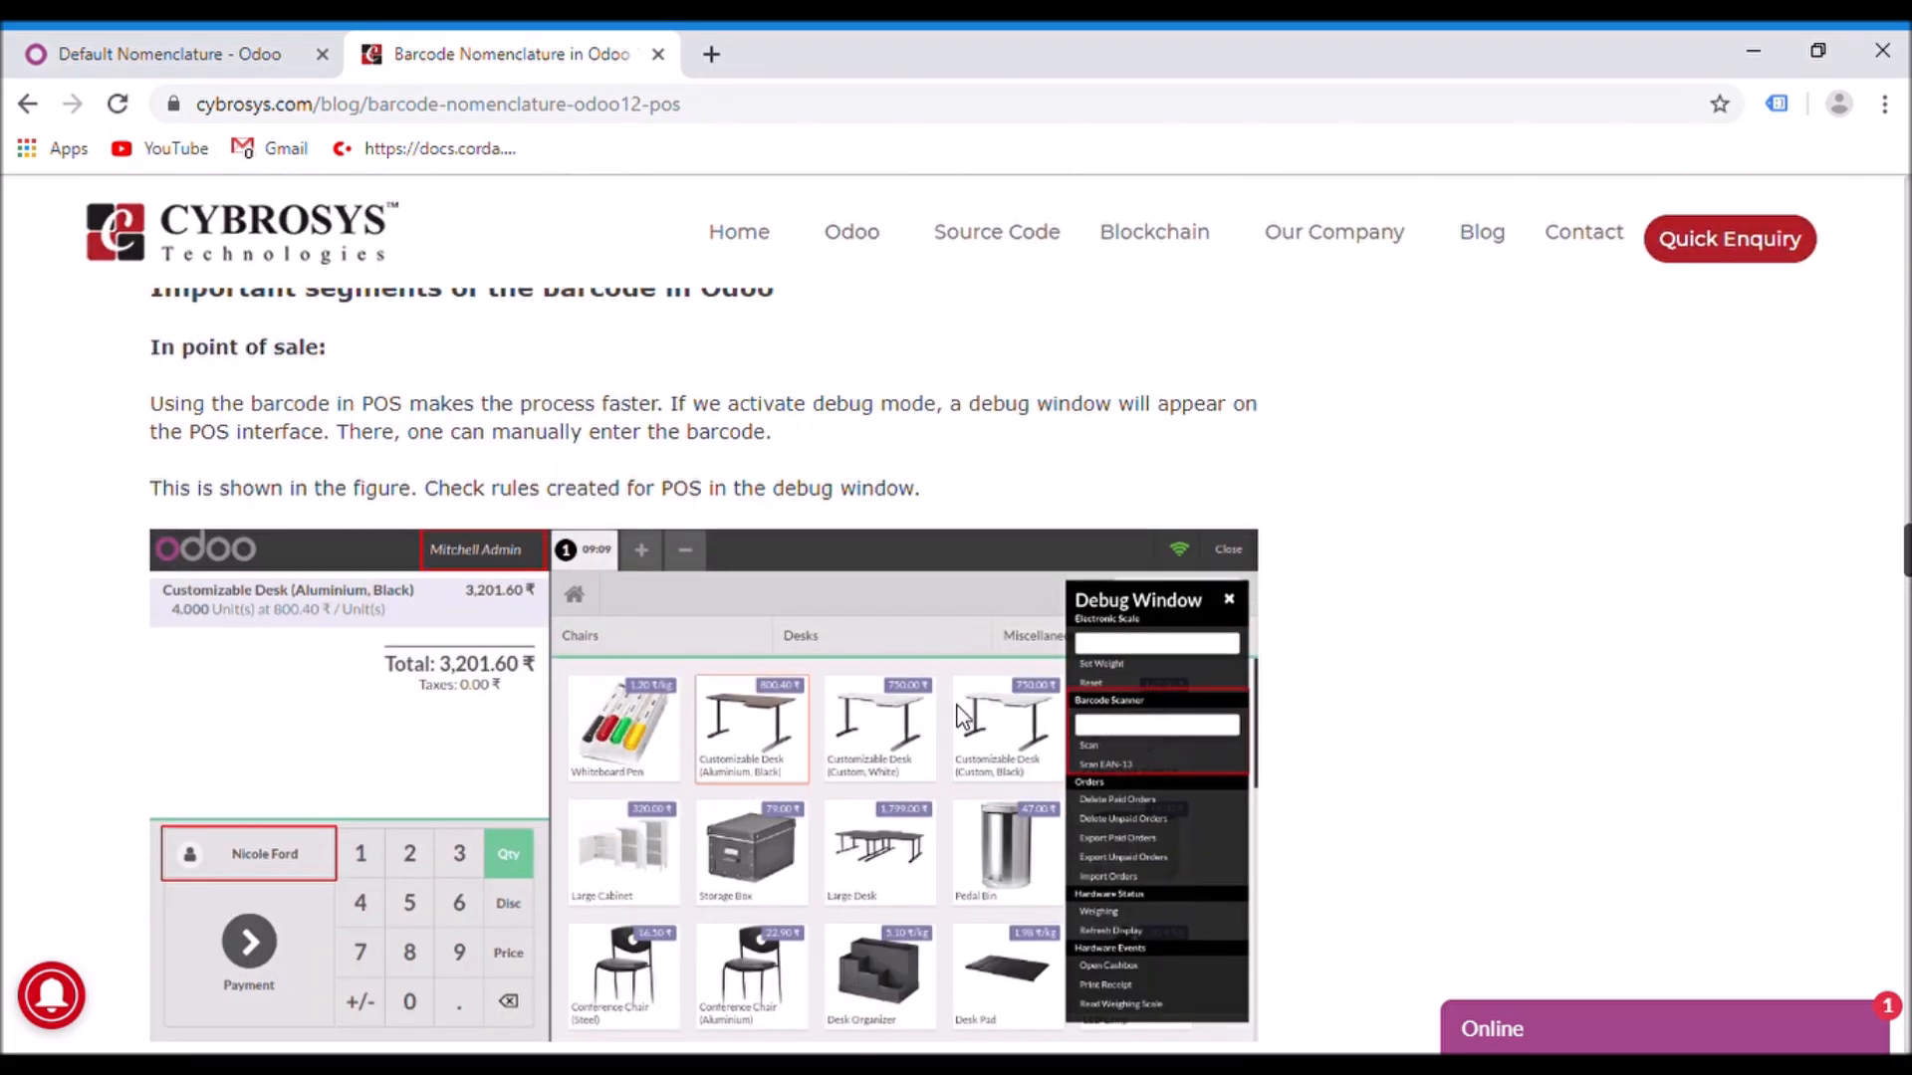
mouse_move(1456, 695)
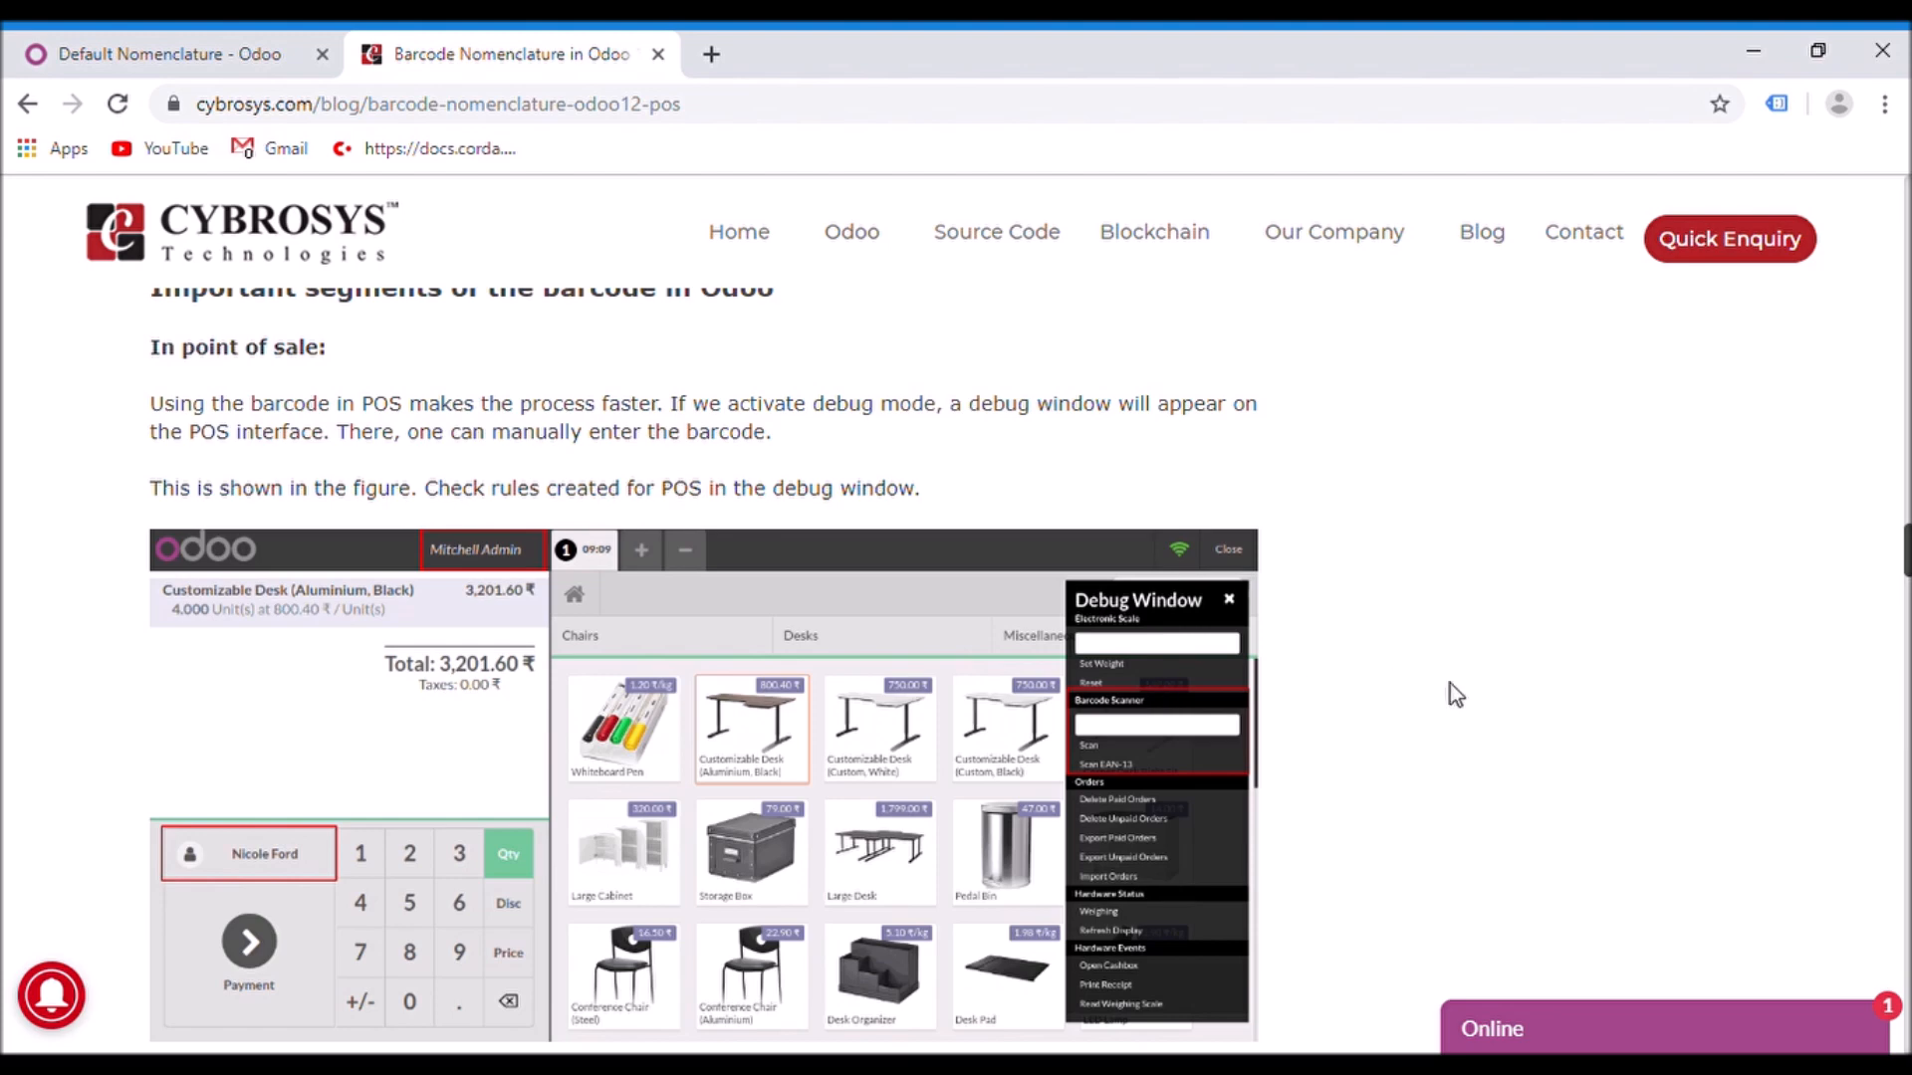
mouse_move(1456, 693)
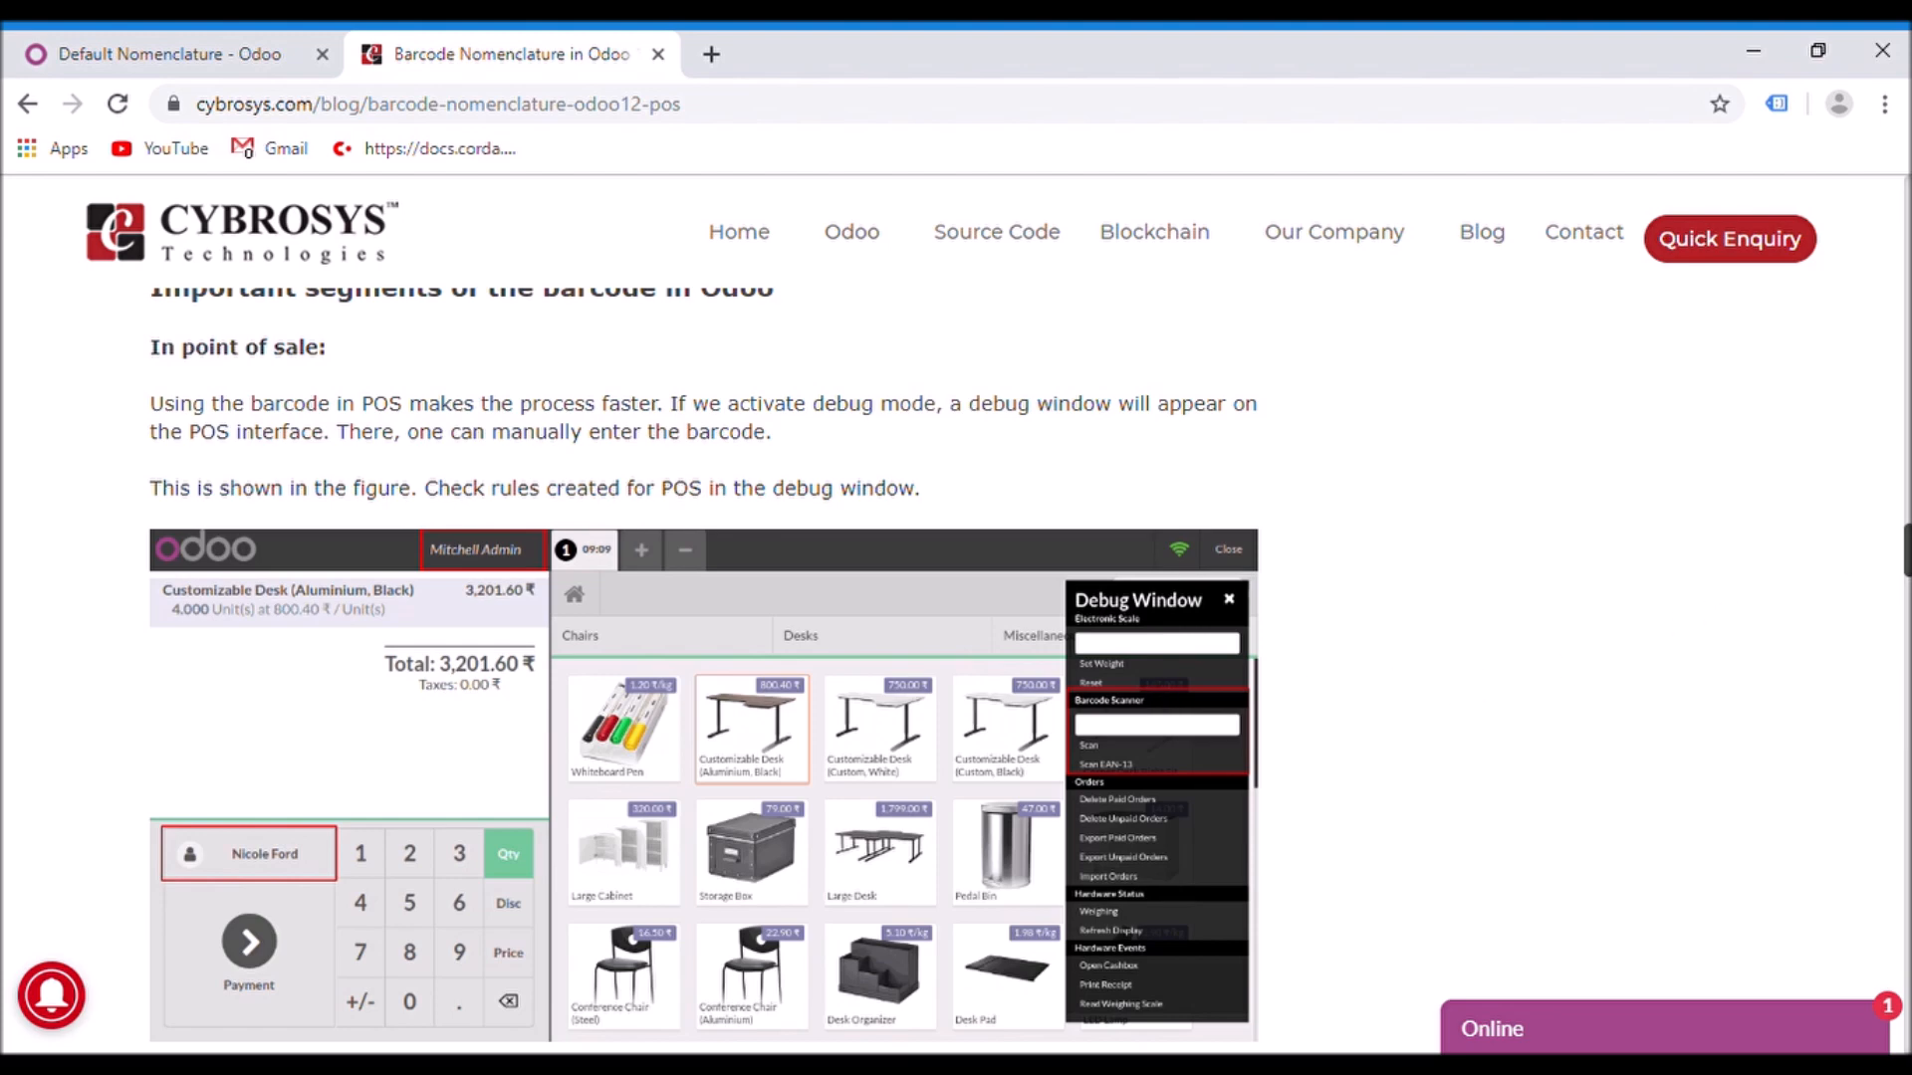
scroll("down", 3)
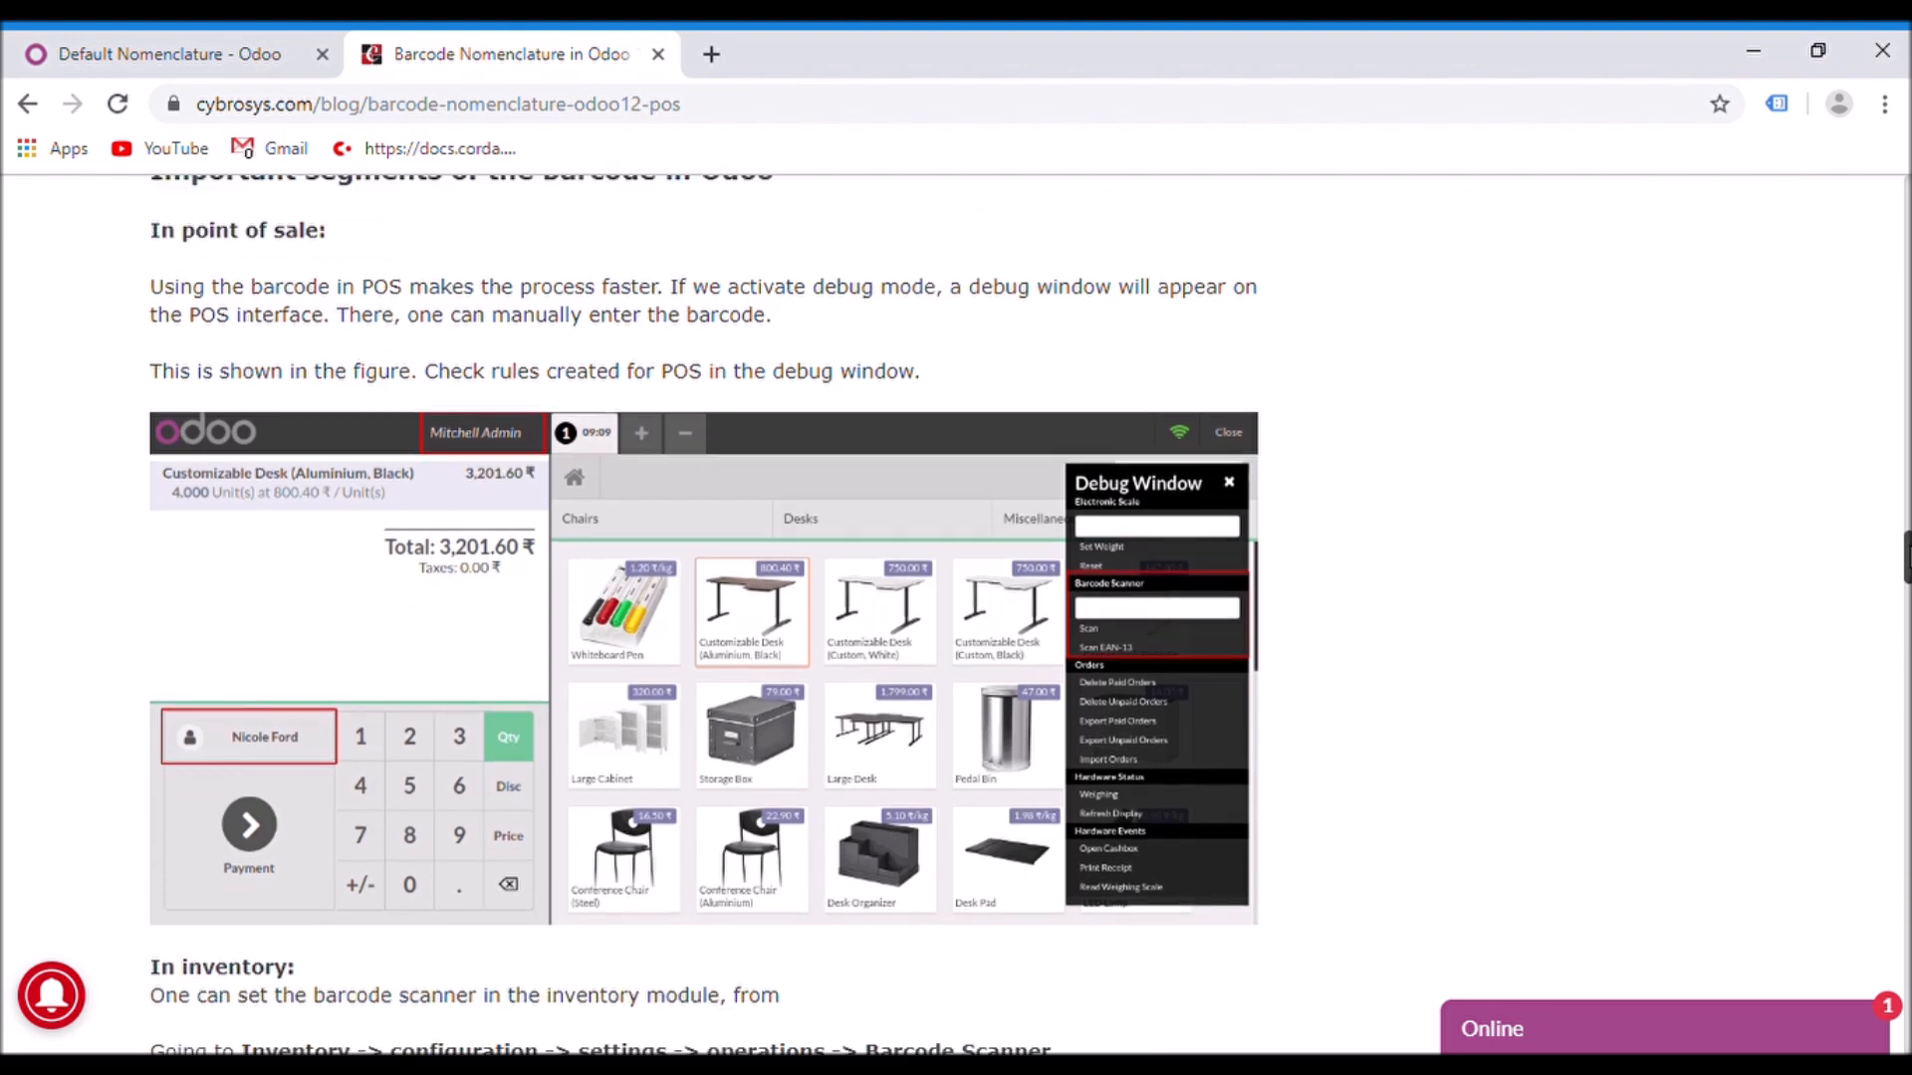
scroll("down", 3)
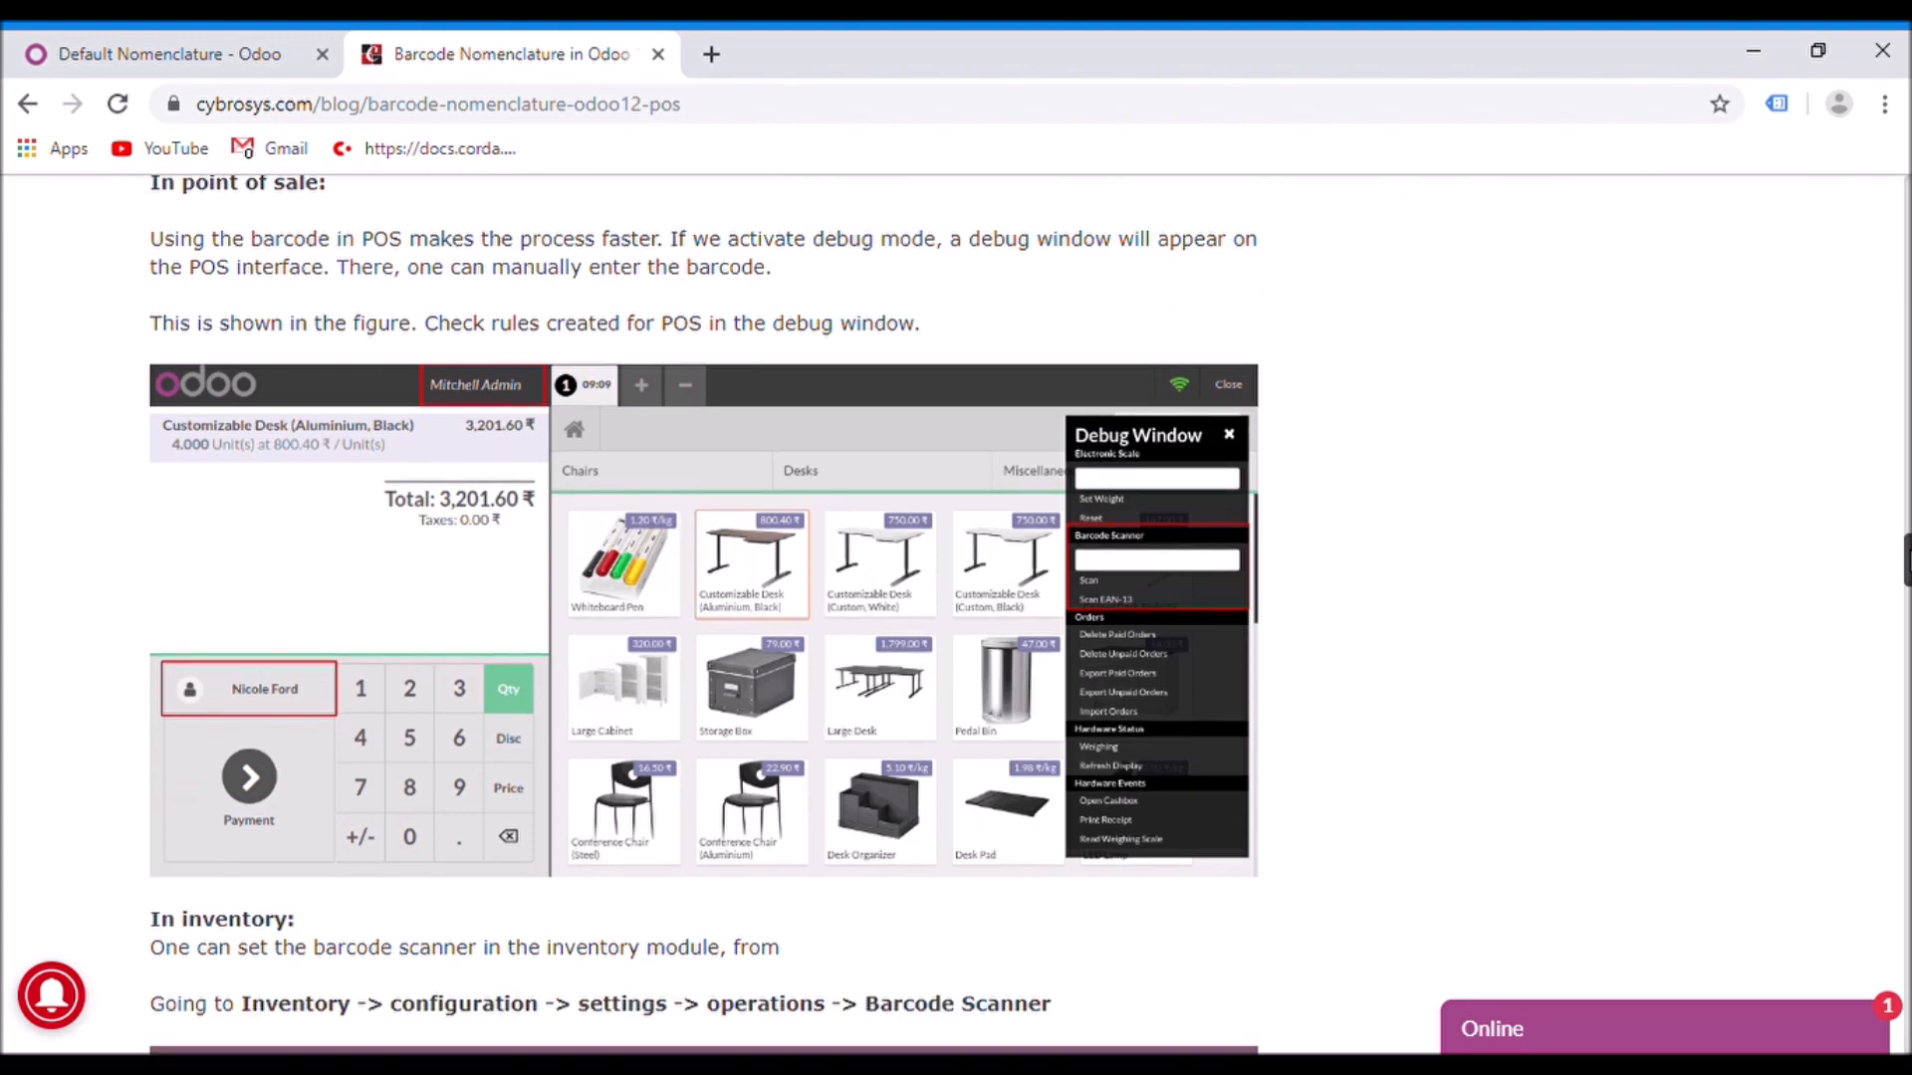
mouse_move(1245, 585)
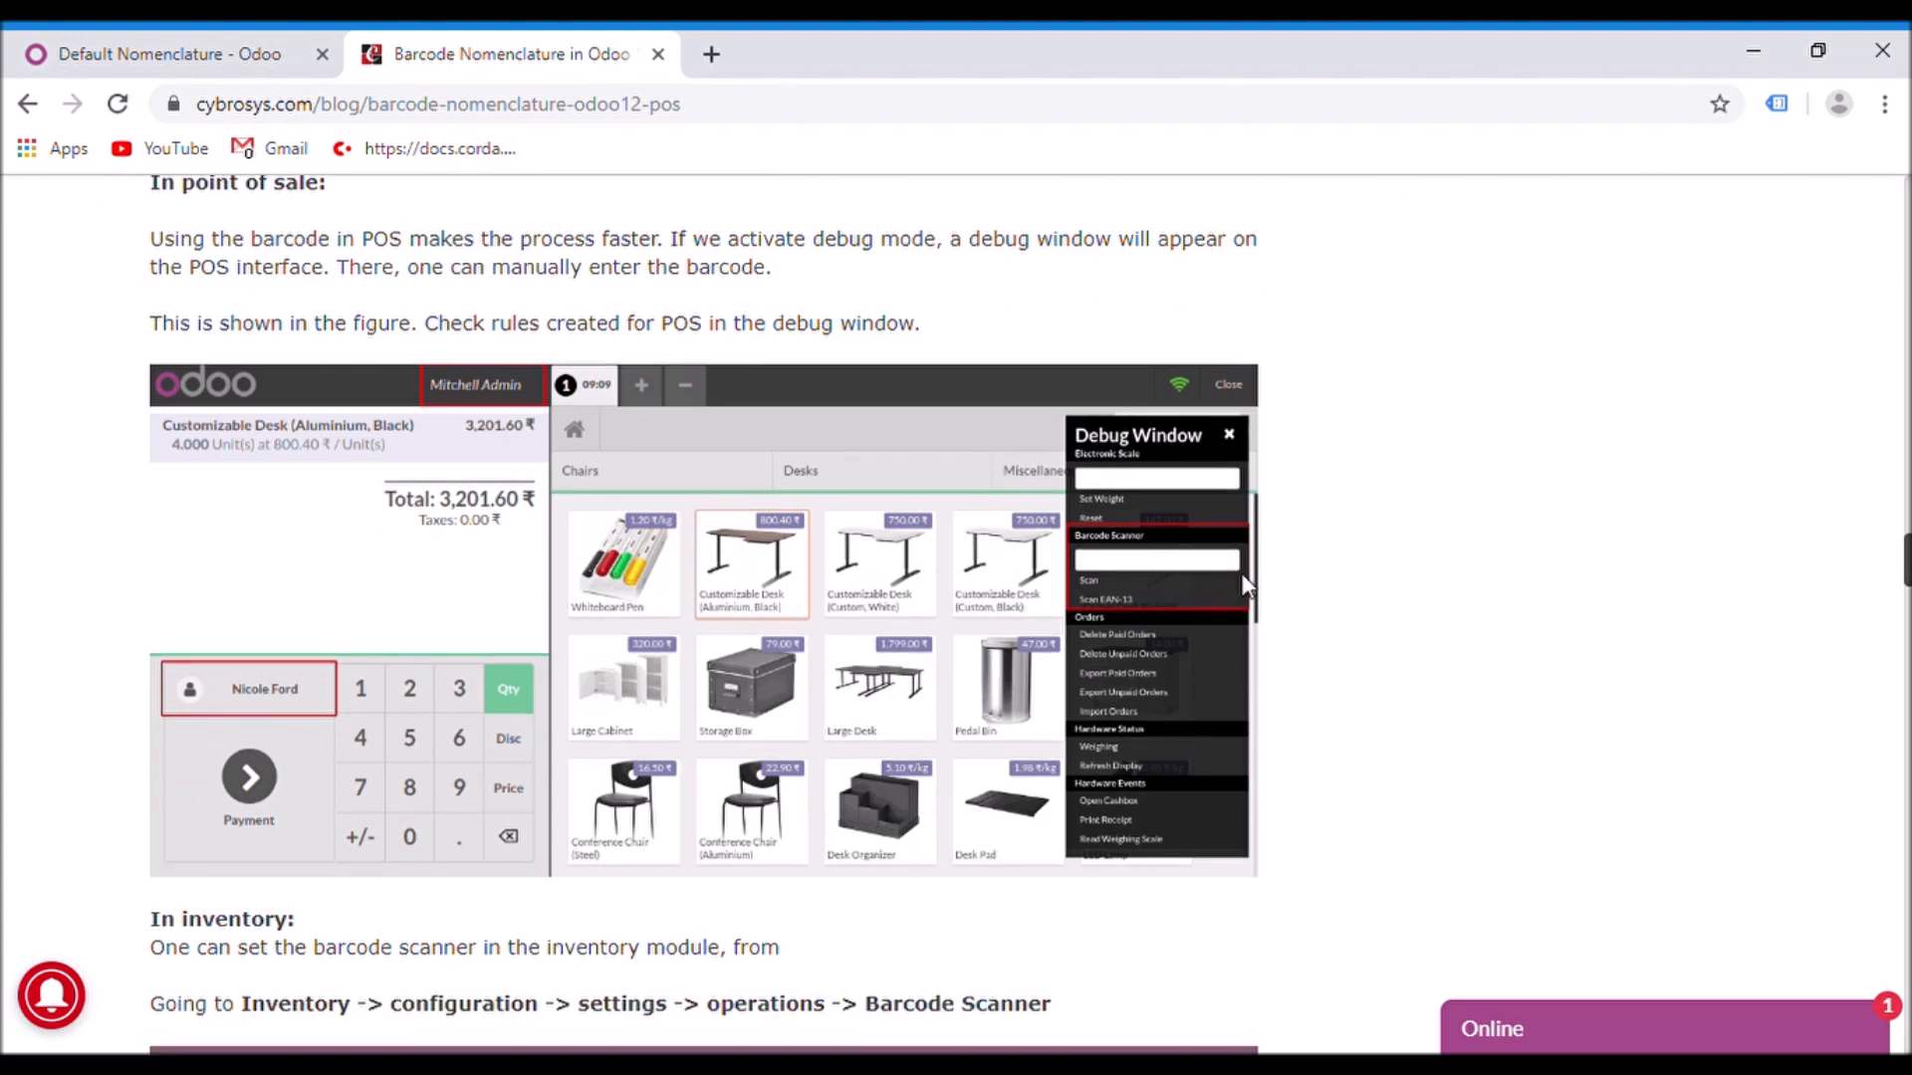
mouse_move(1121, 609)
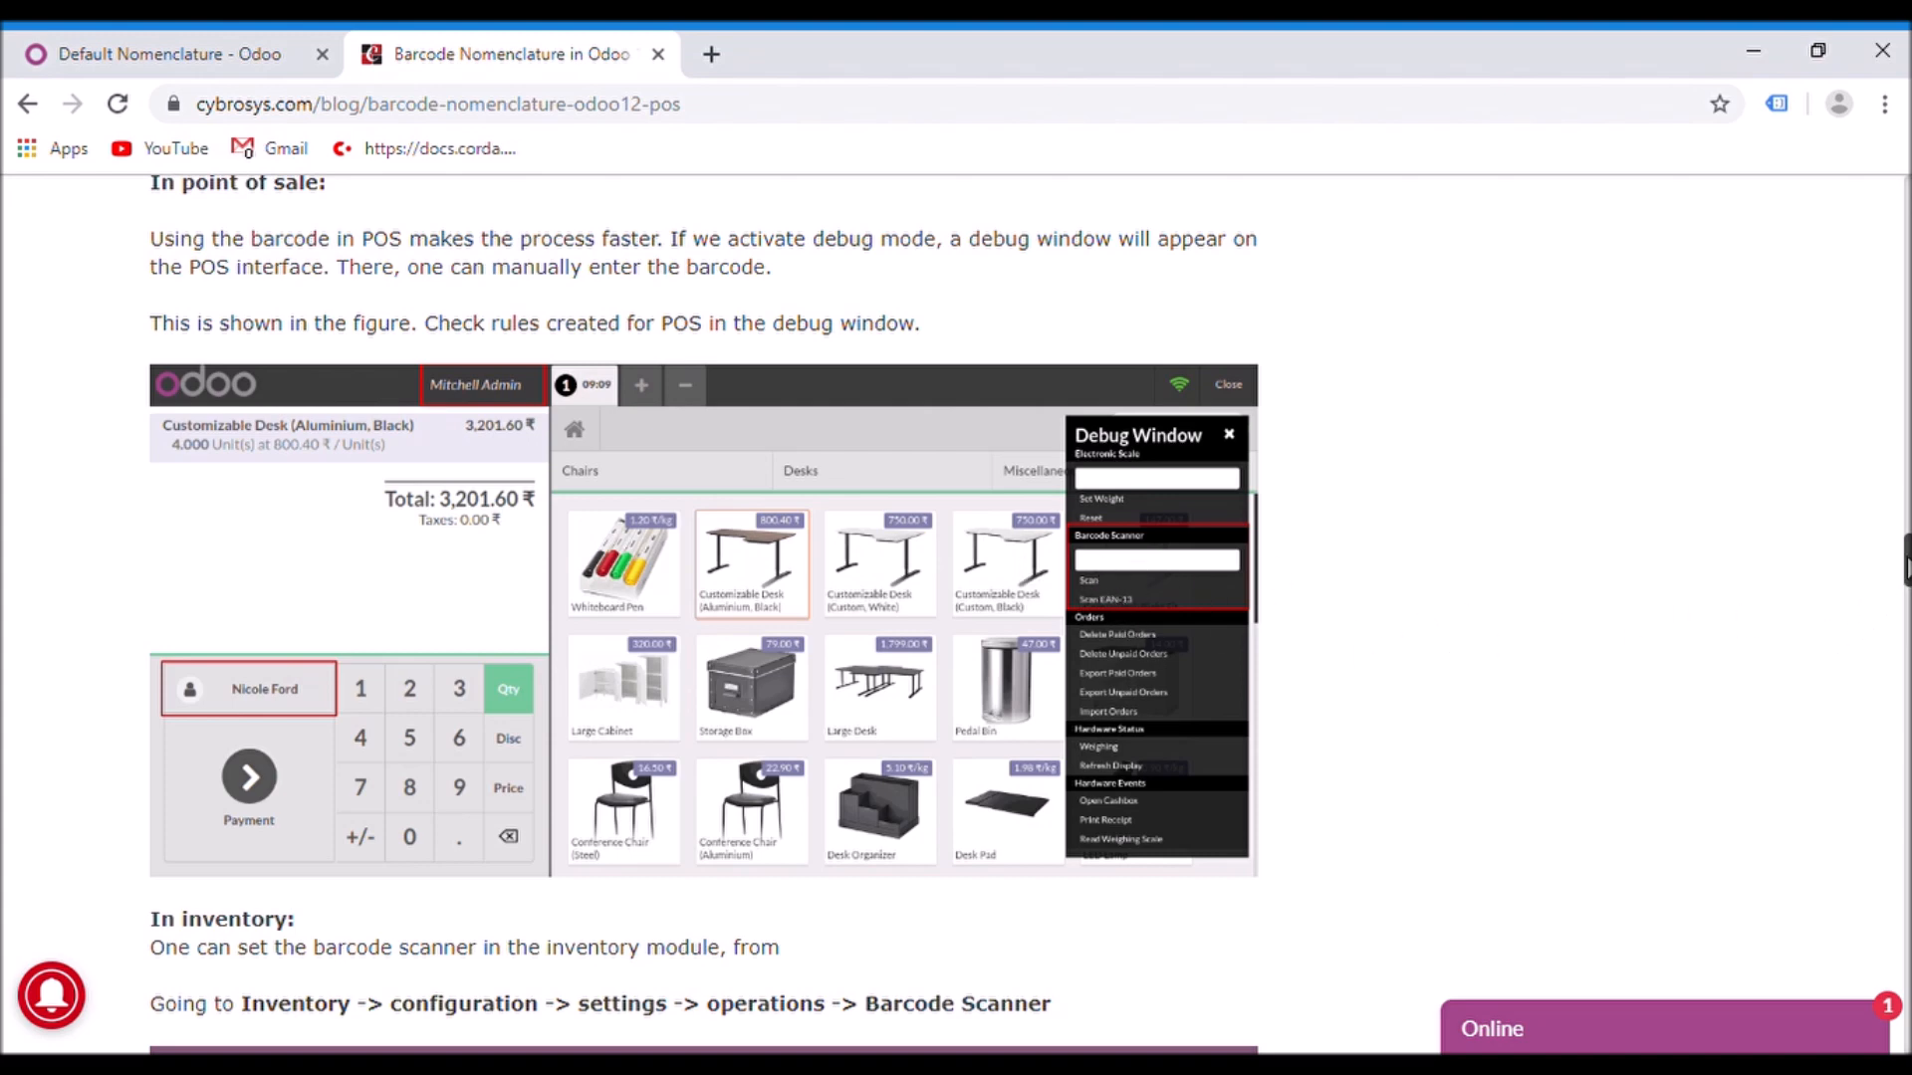
scroll("down", 3)
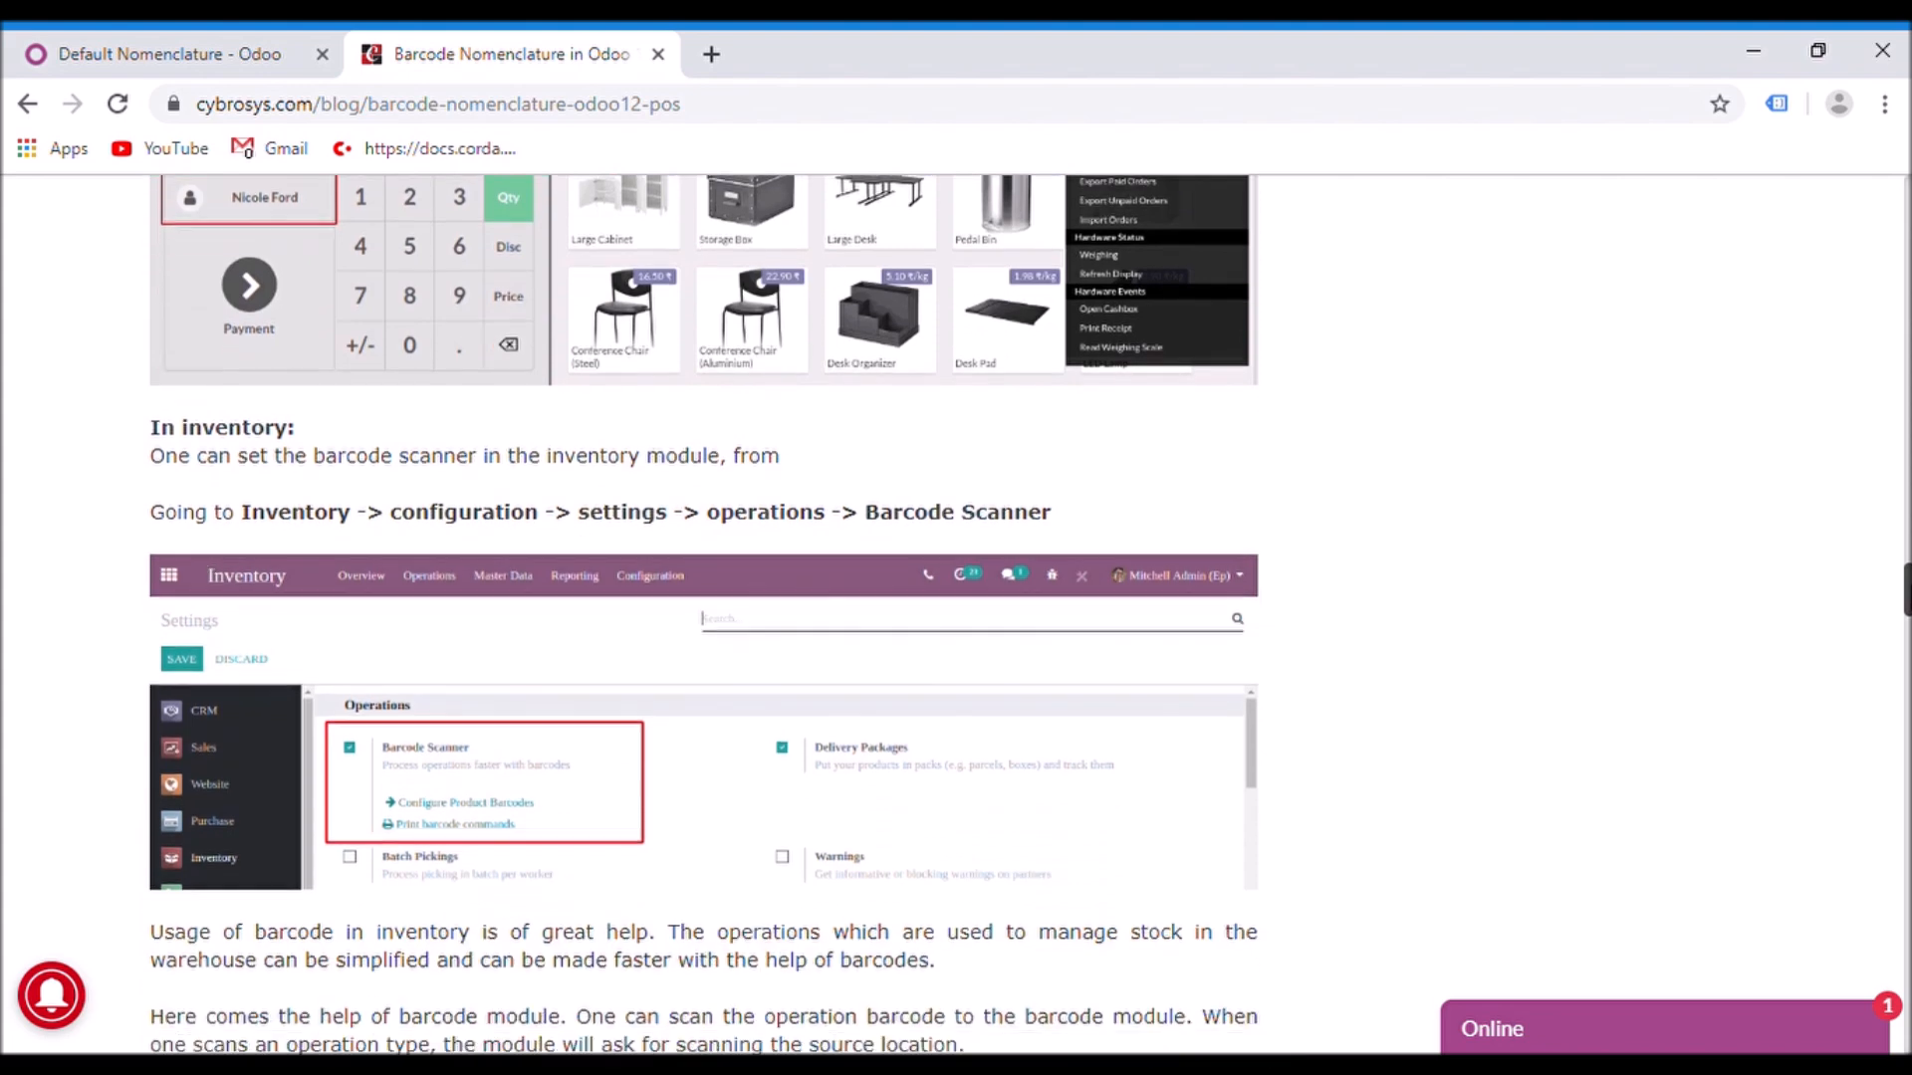
Scroll the article to the Internal Transfers, Delivery Orders and Receipts operation barcode images
scroll("down", 3)
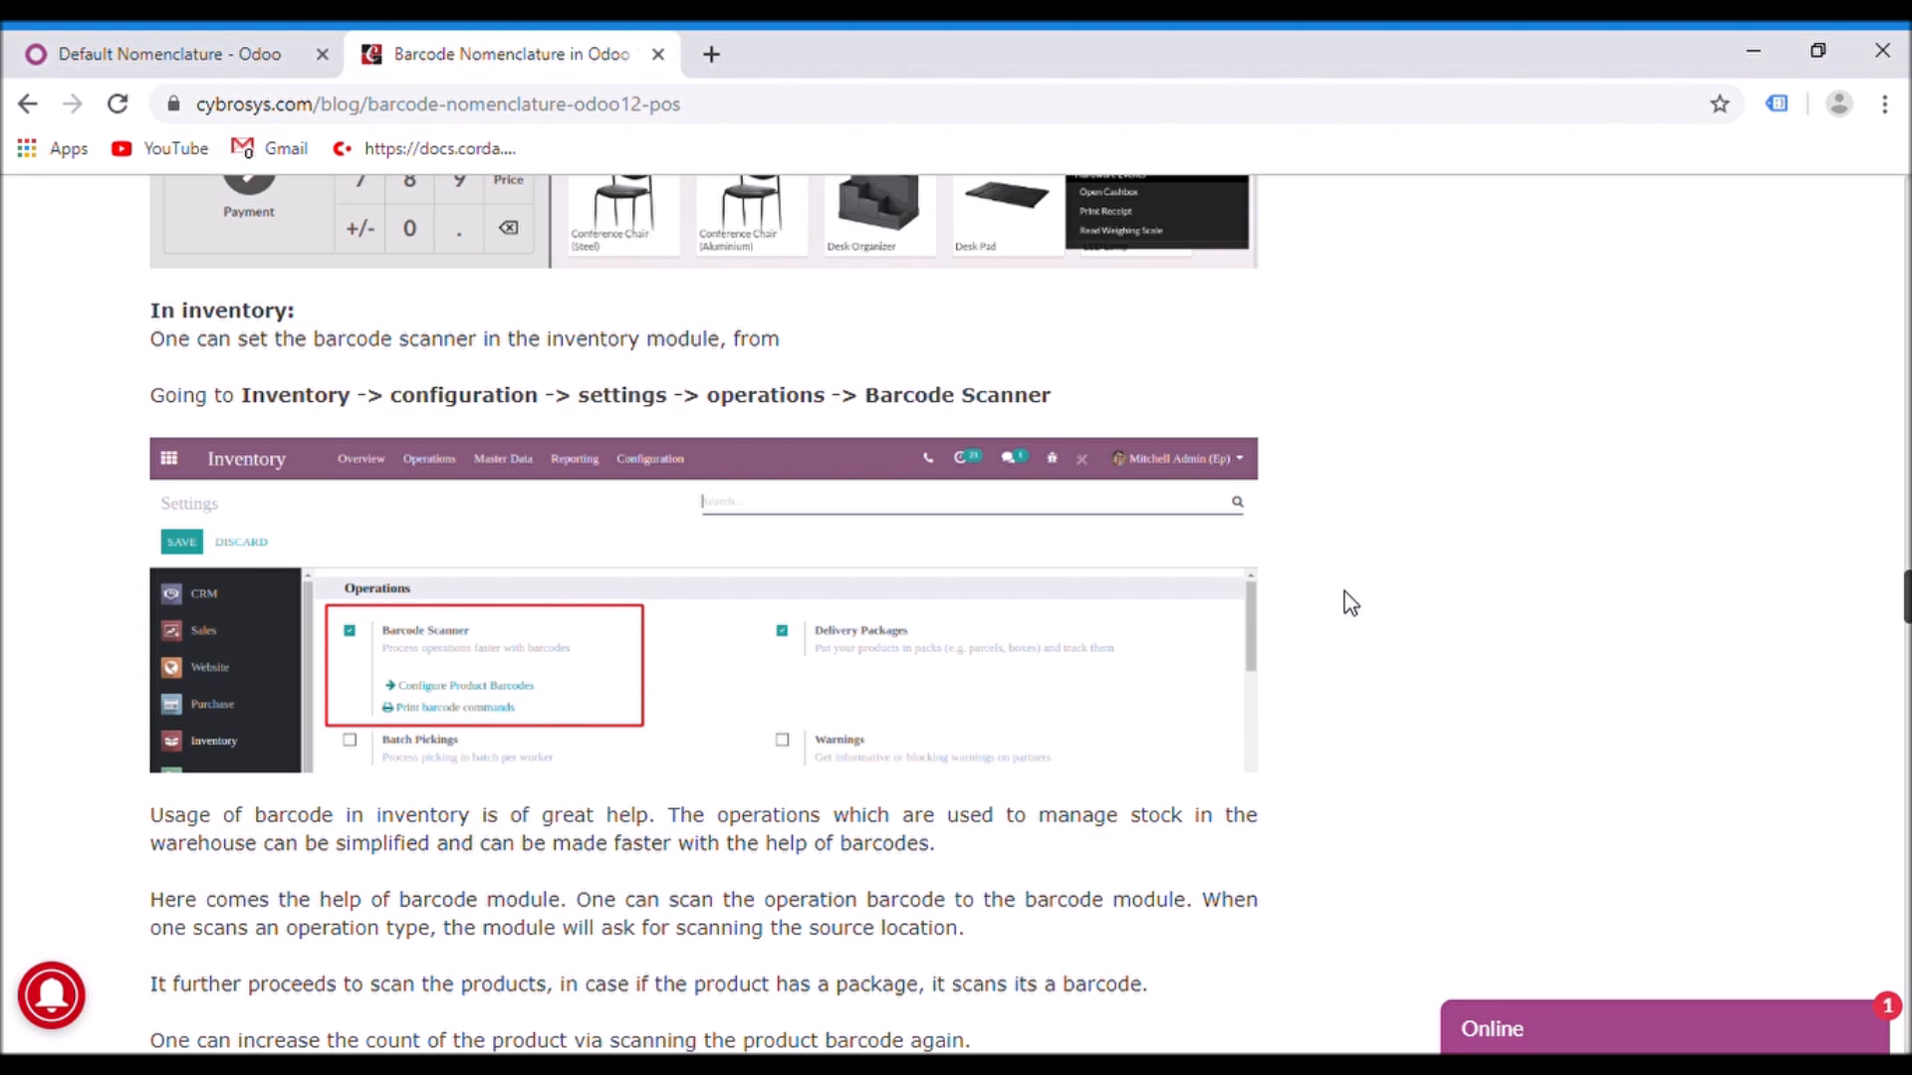
mouse_move(1356, 585)
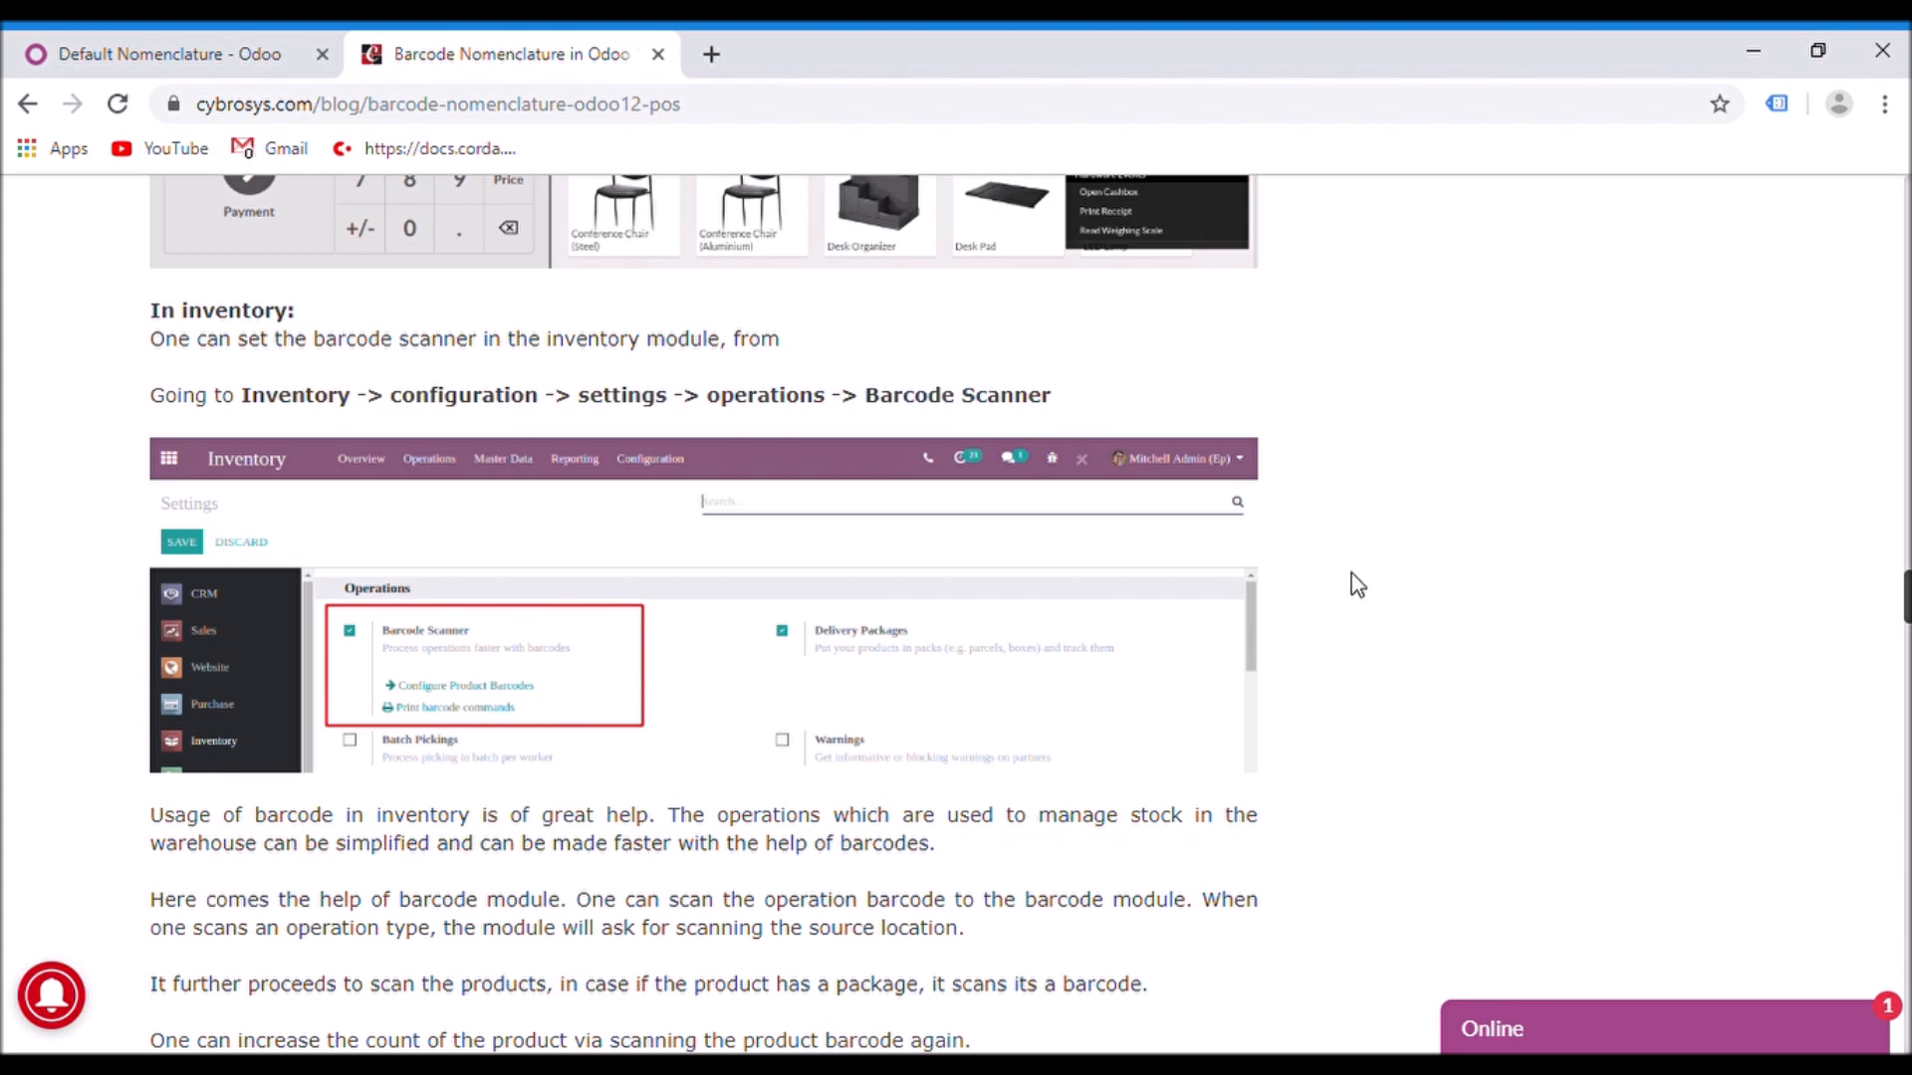
mouse_move(1853, 603)
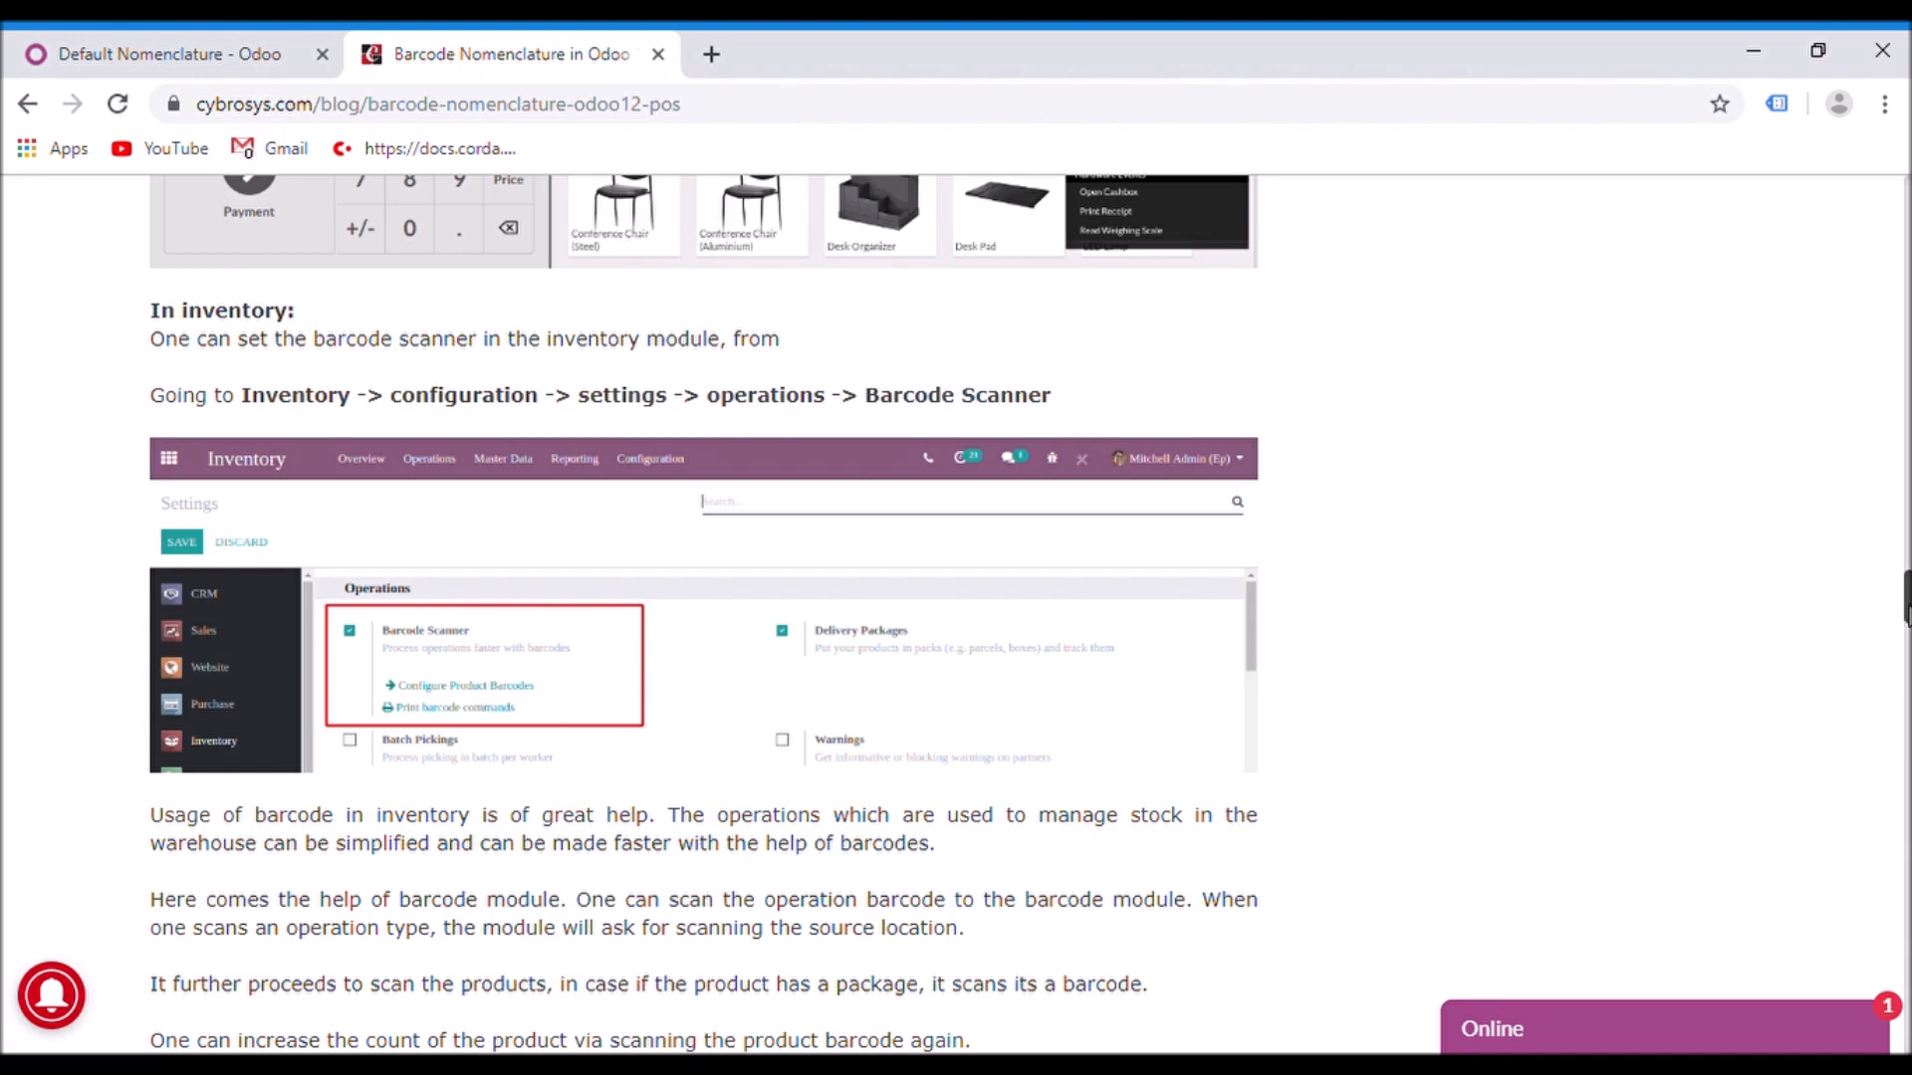
scroll("down", 3)
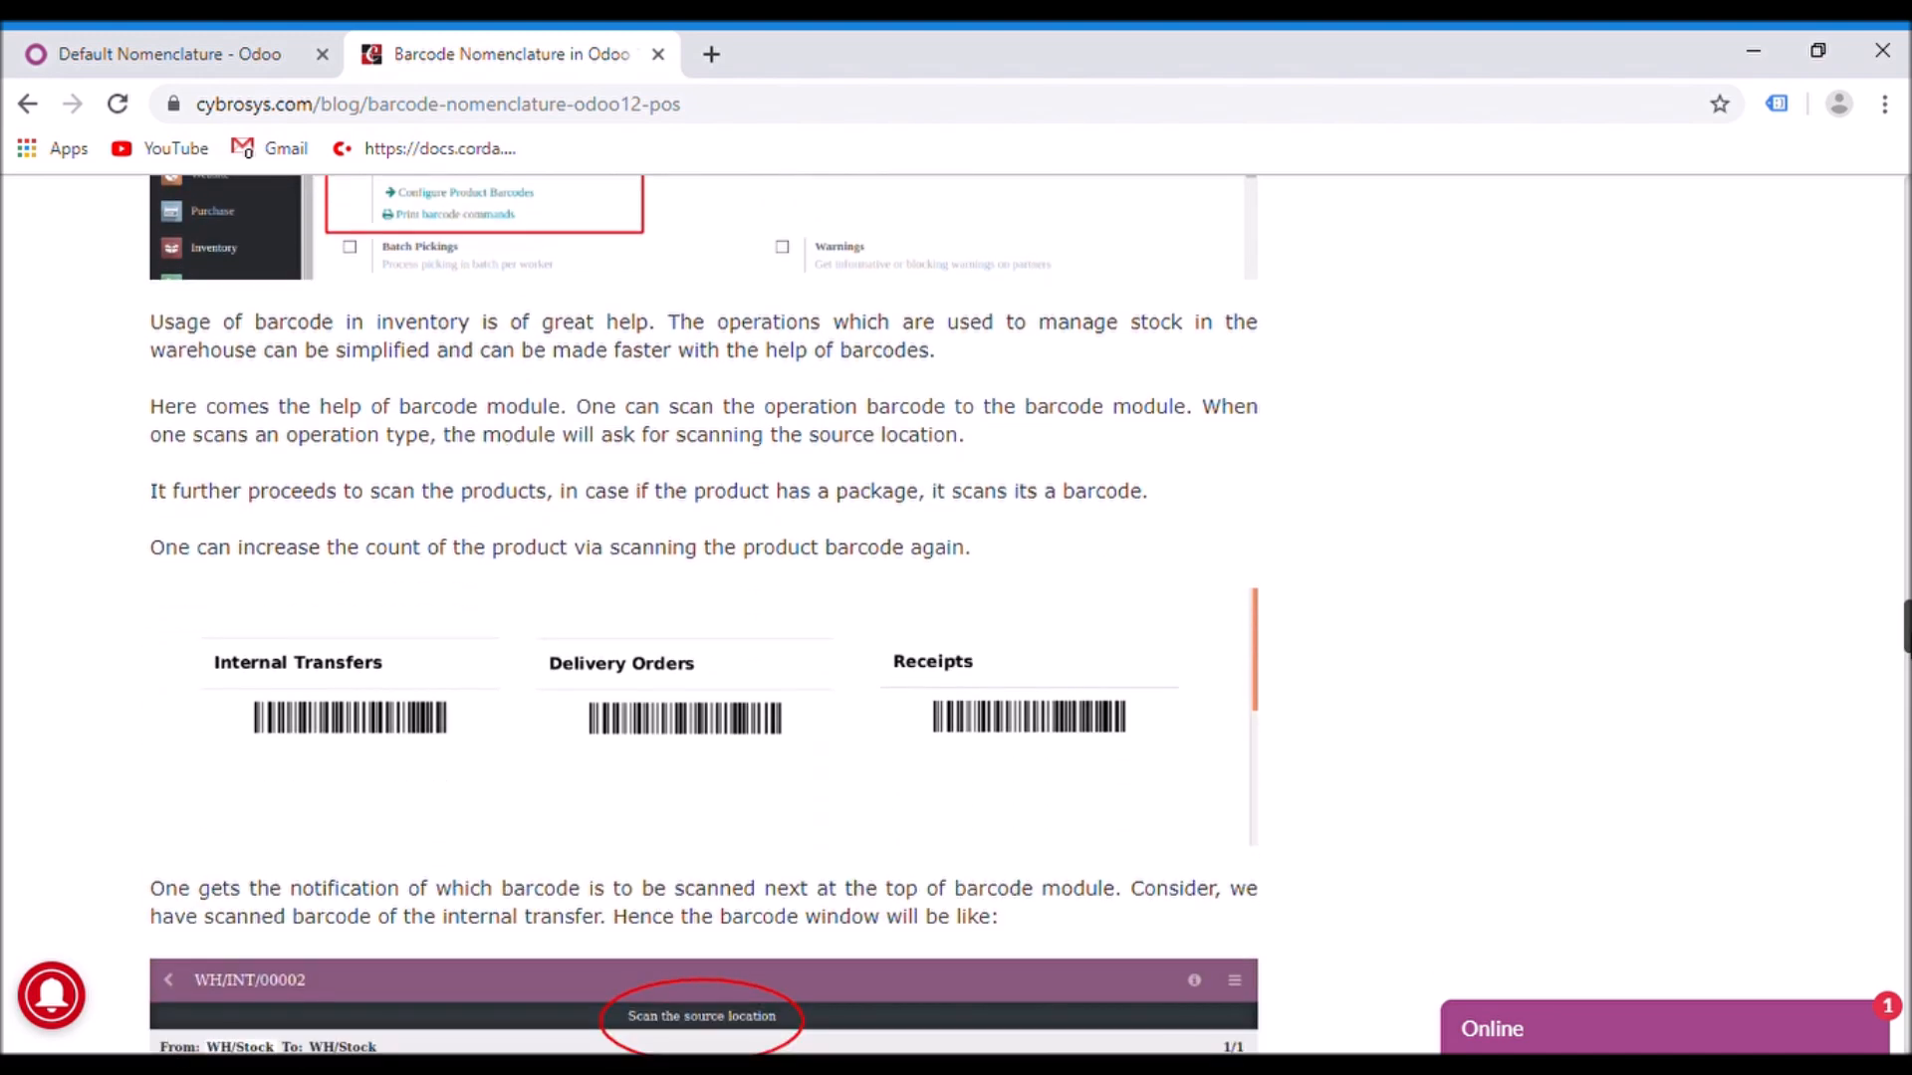
Scroll back over the operation barcodes, then down to the WH/INT/00002 barcode window screenshot
scroll("down", 3)
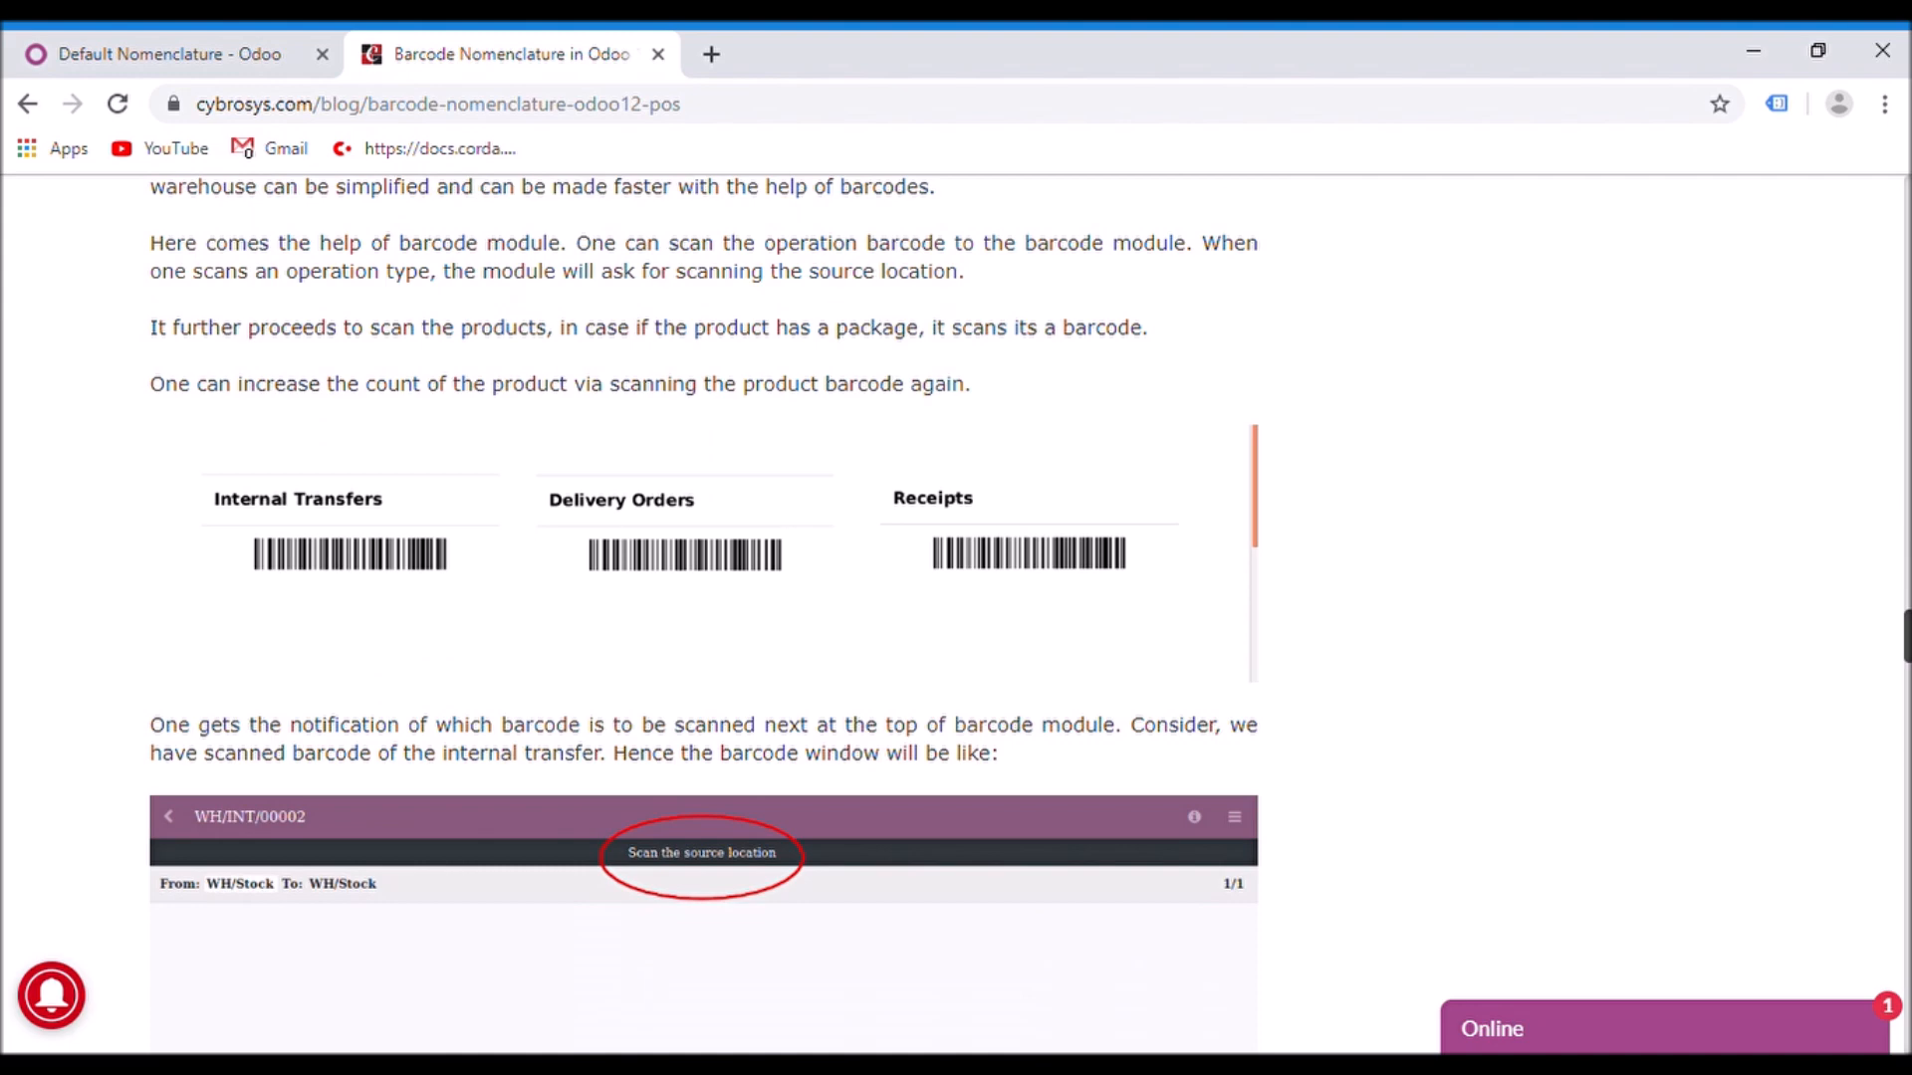
scroll("up", 3)
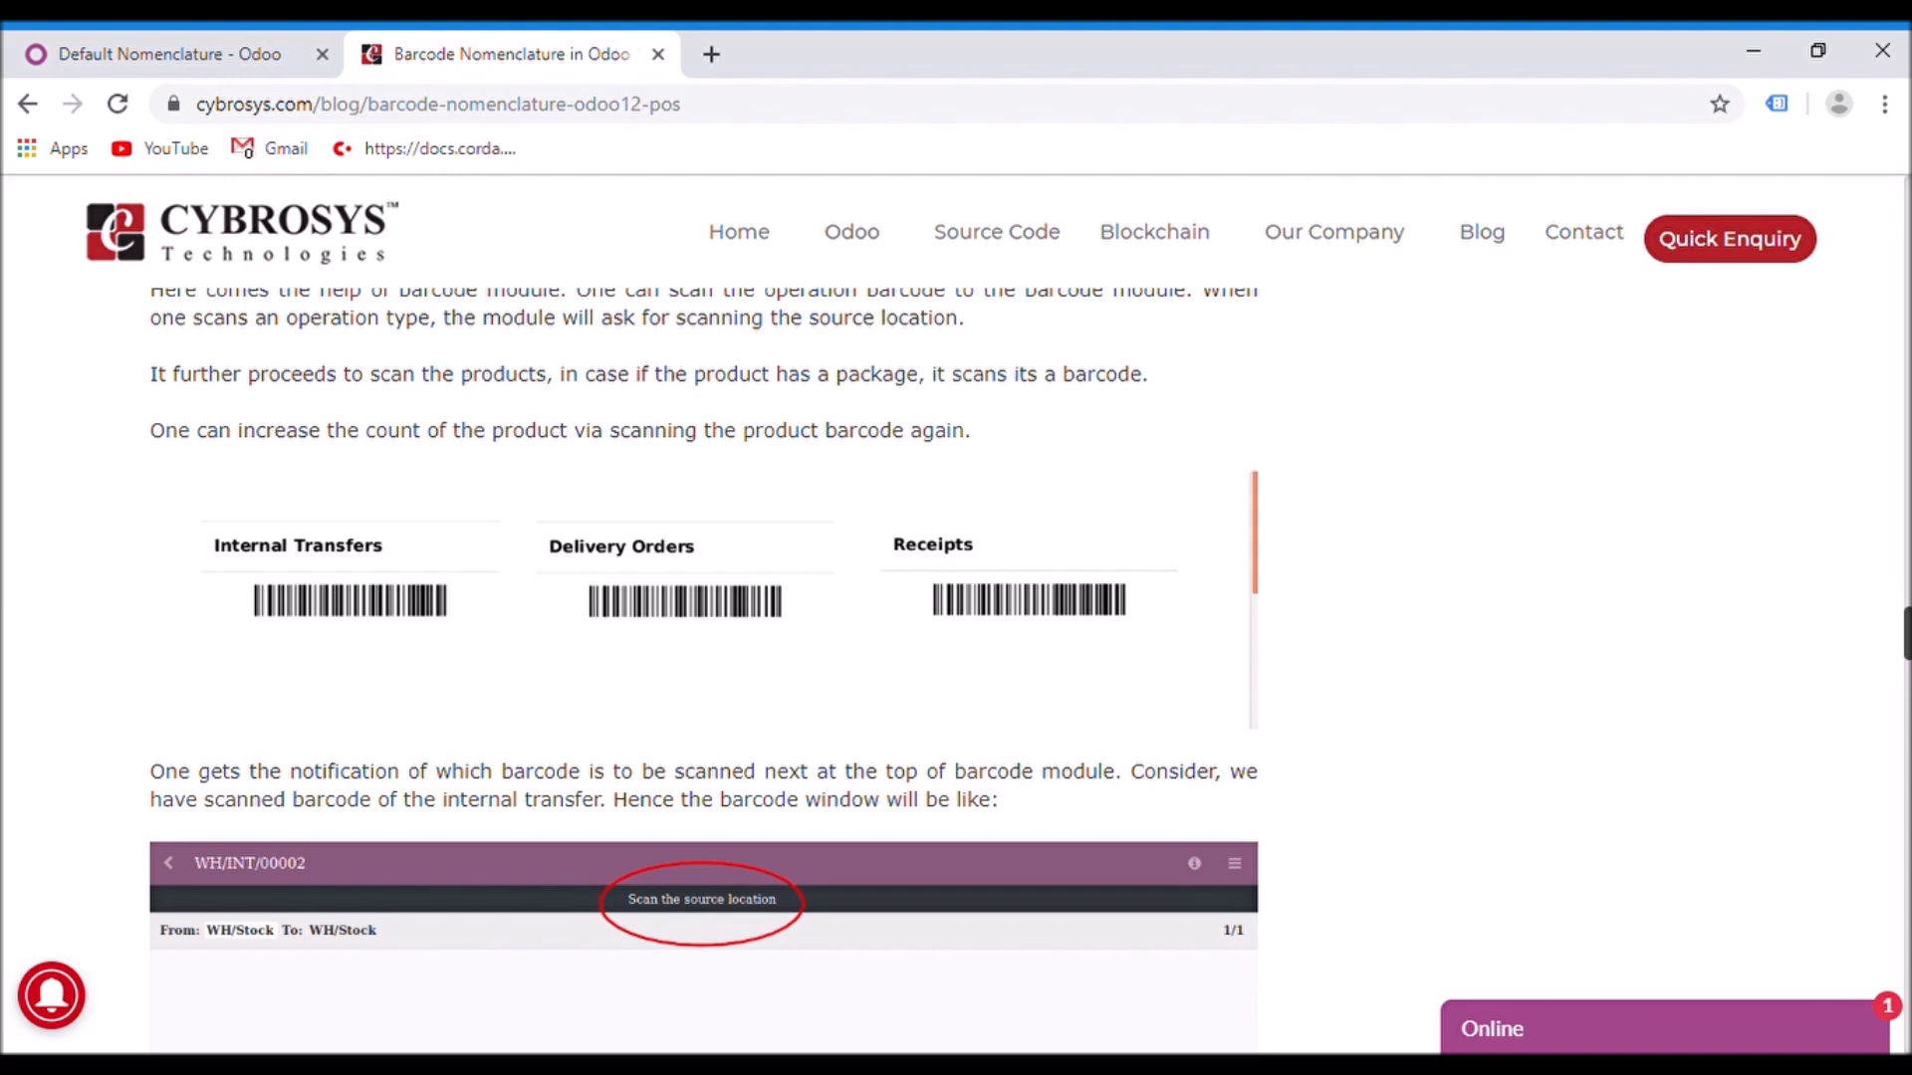
scroll("up", 3)
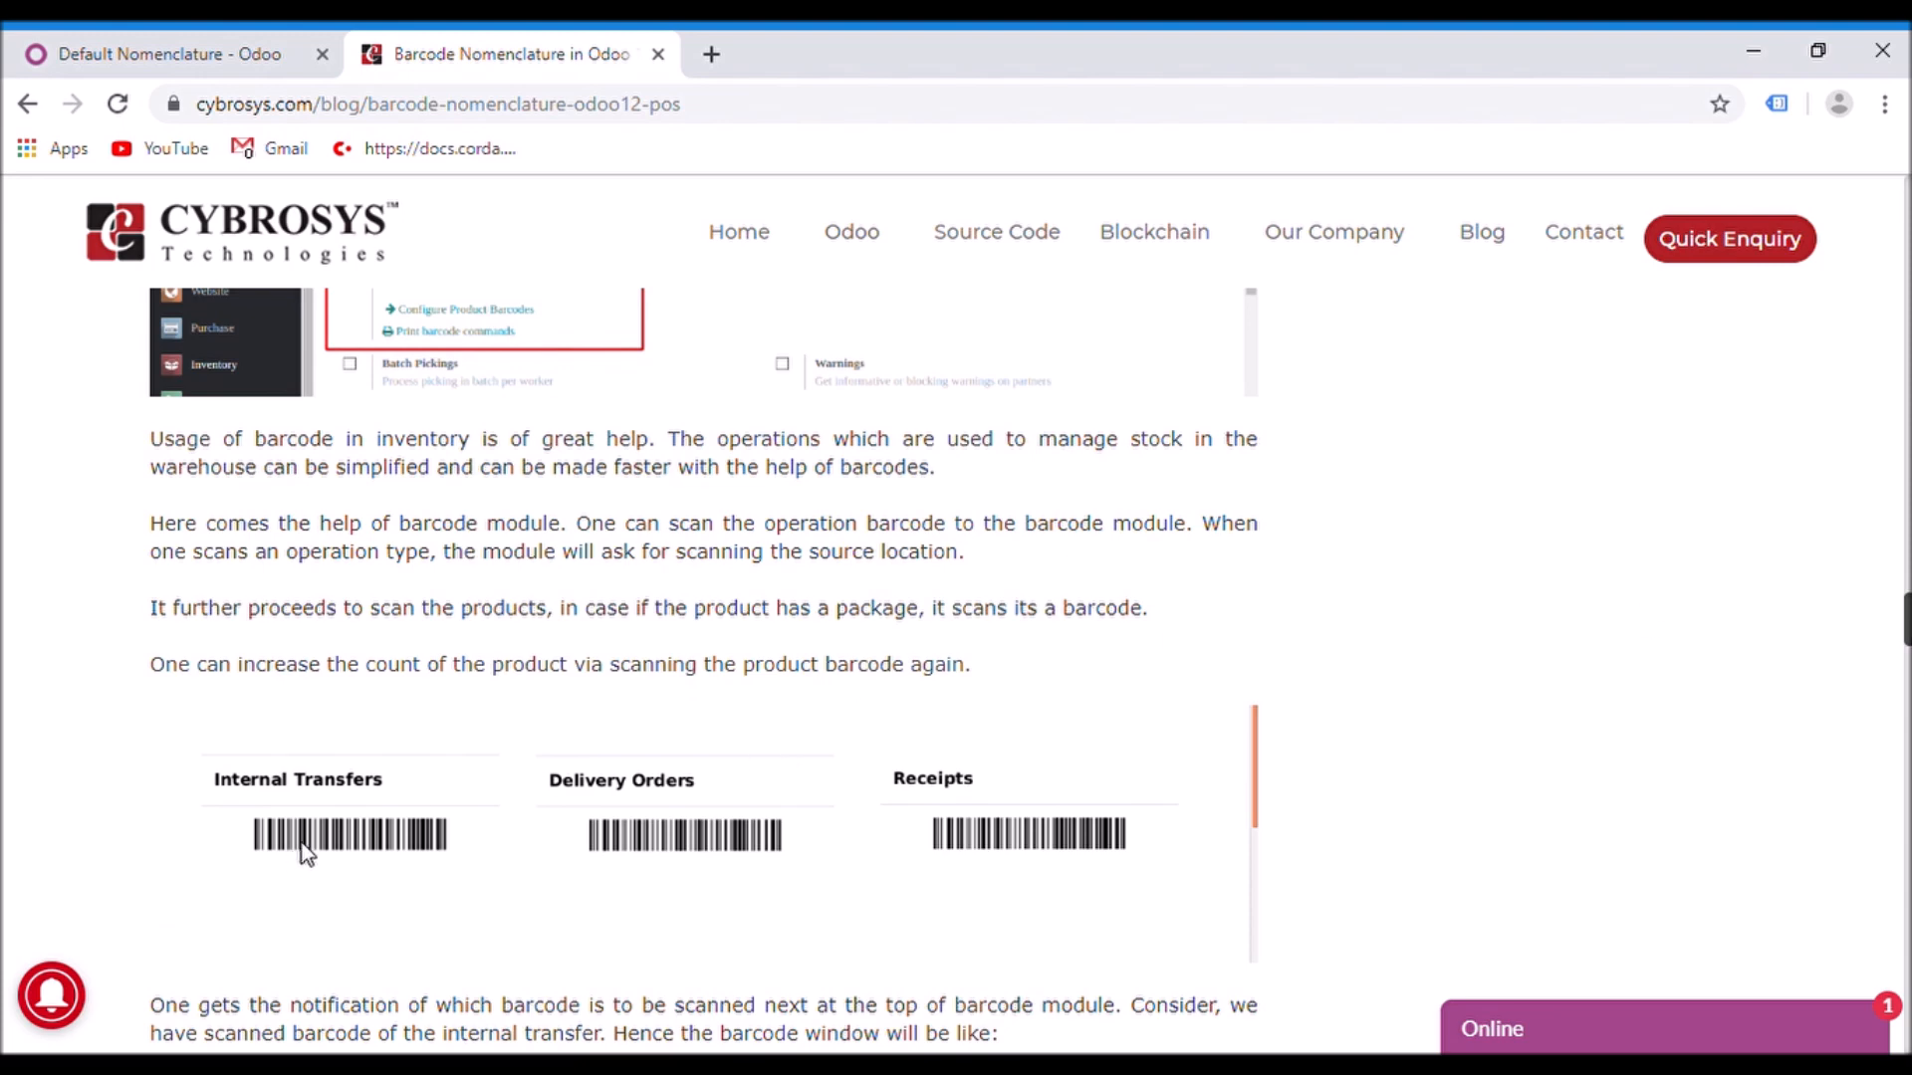
mouse_move(655, 860)
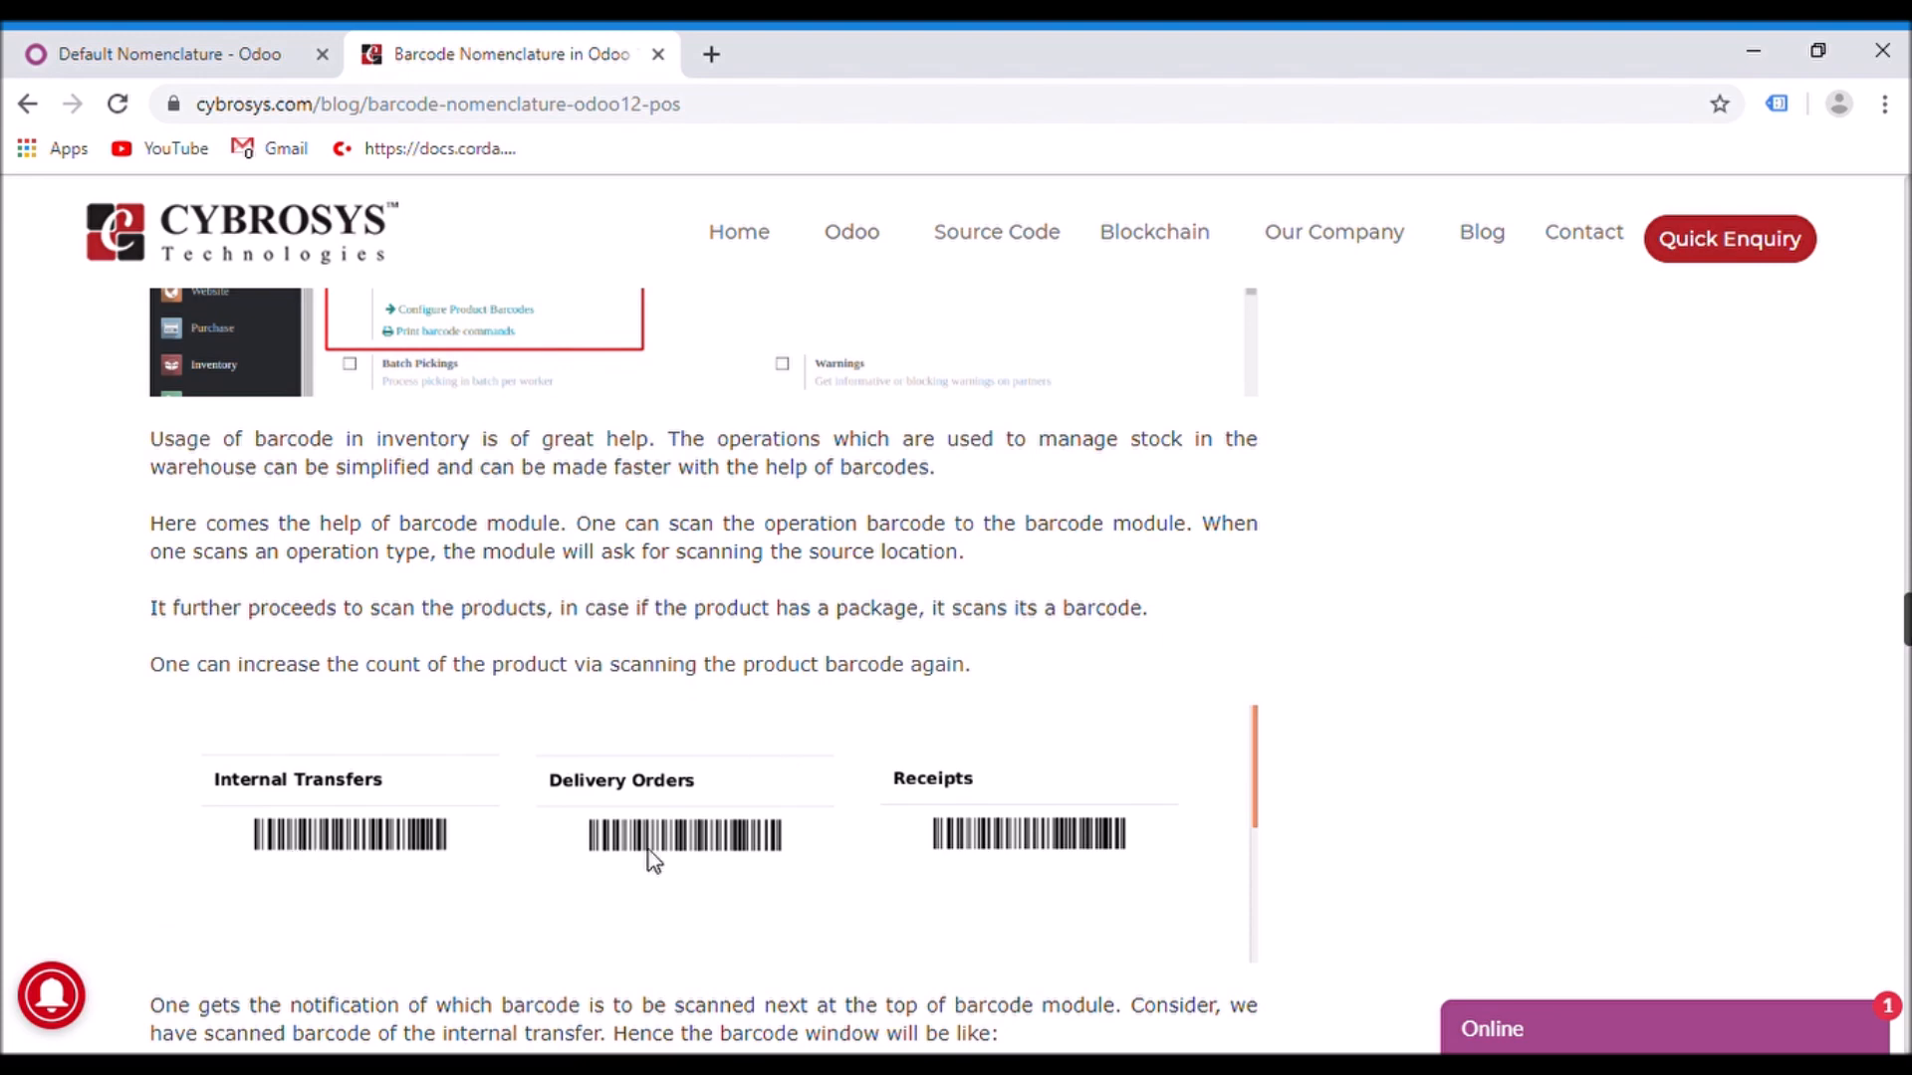
mouse_move(655, 827)
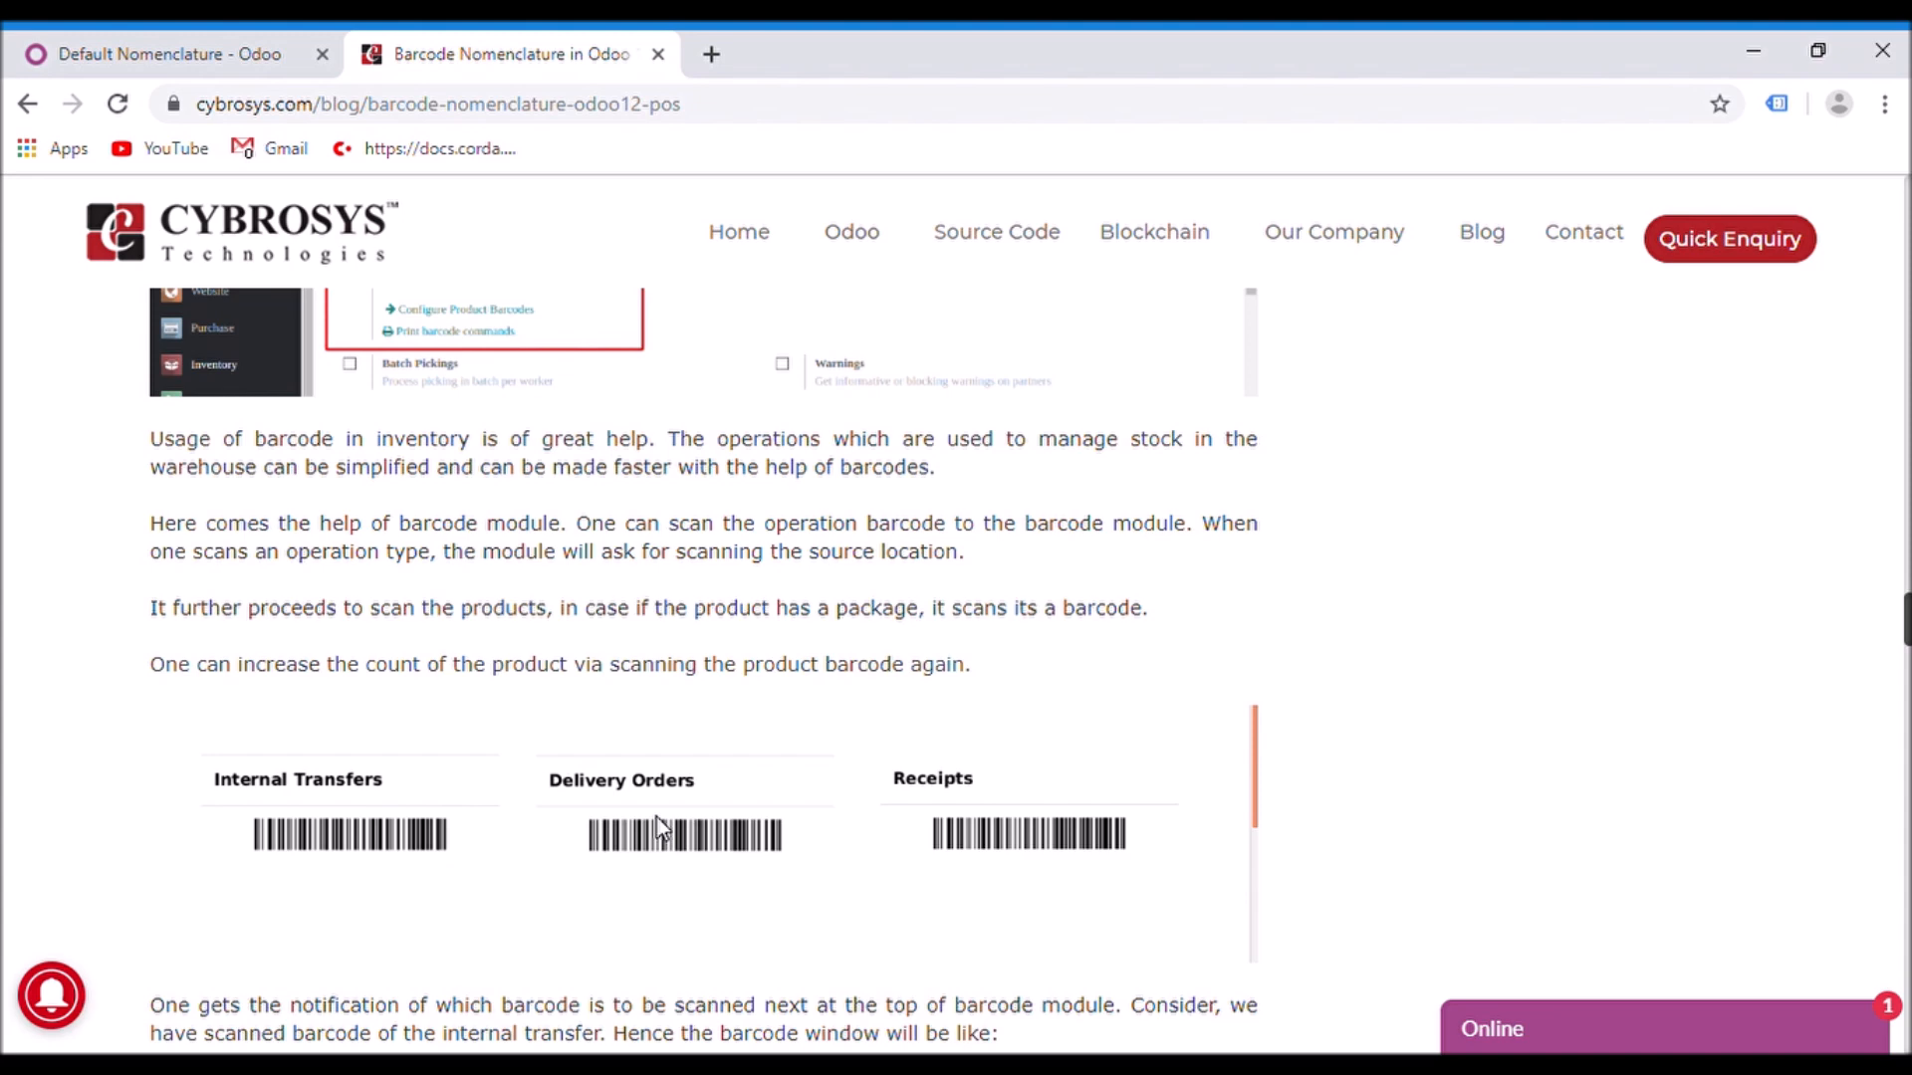
mouse_move(1797, 743)
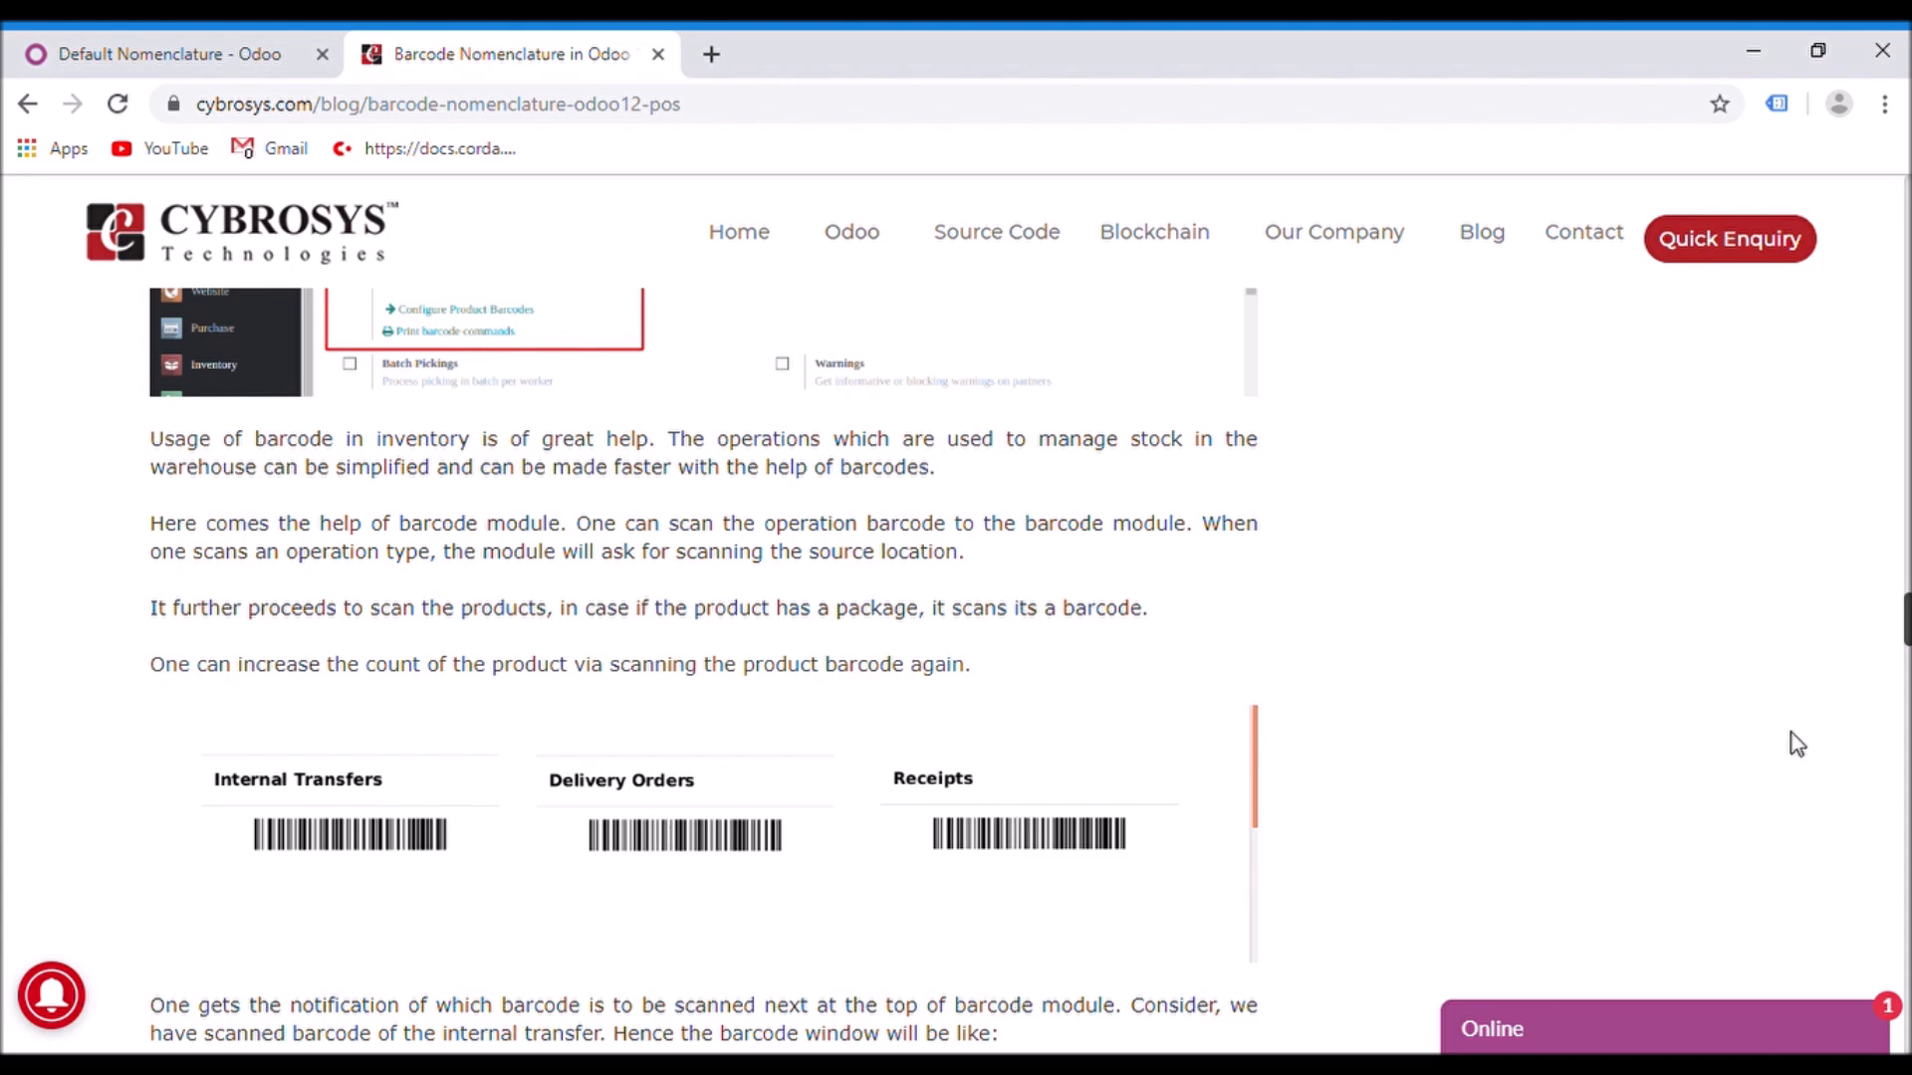
scroll("down", 3)
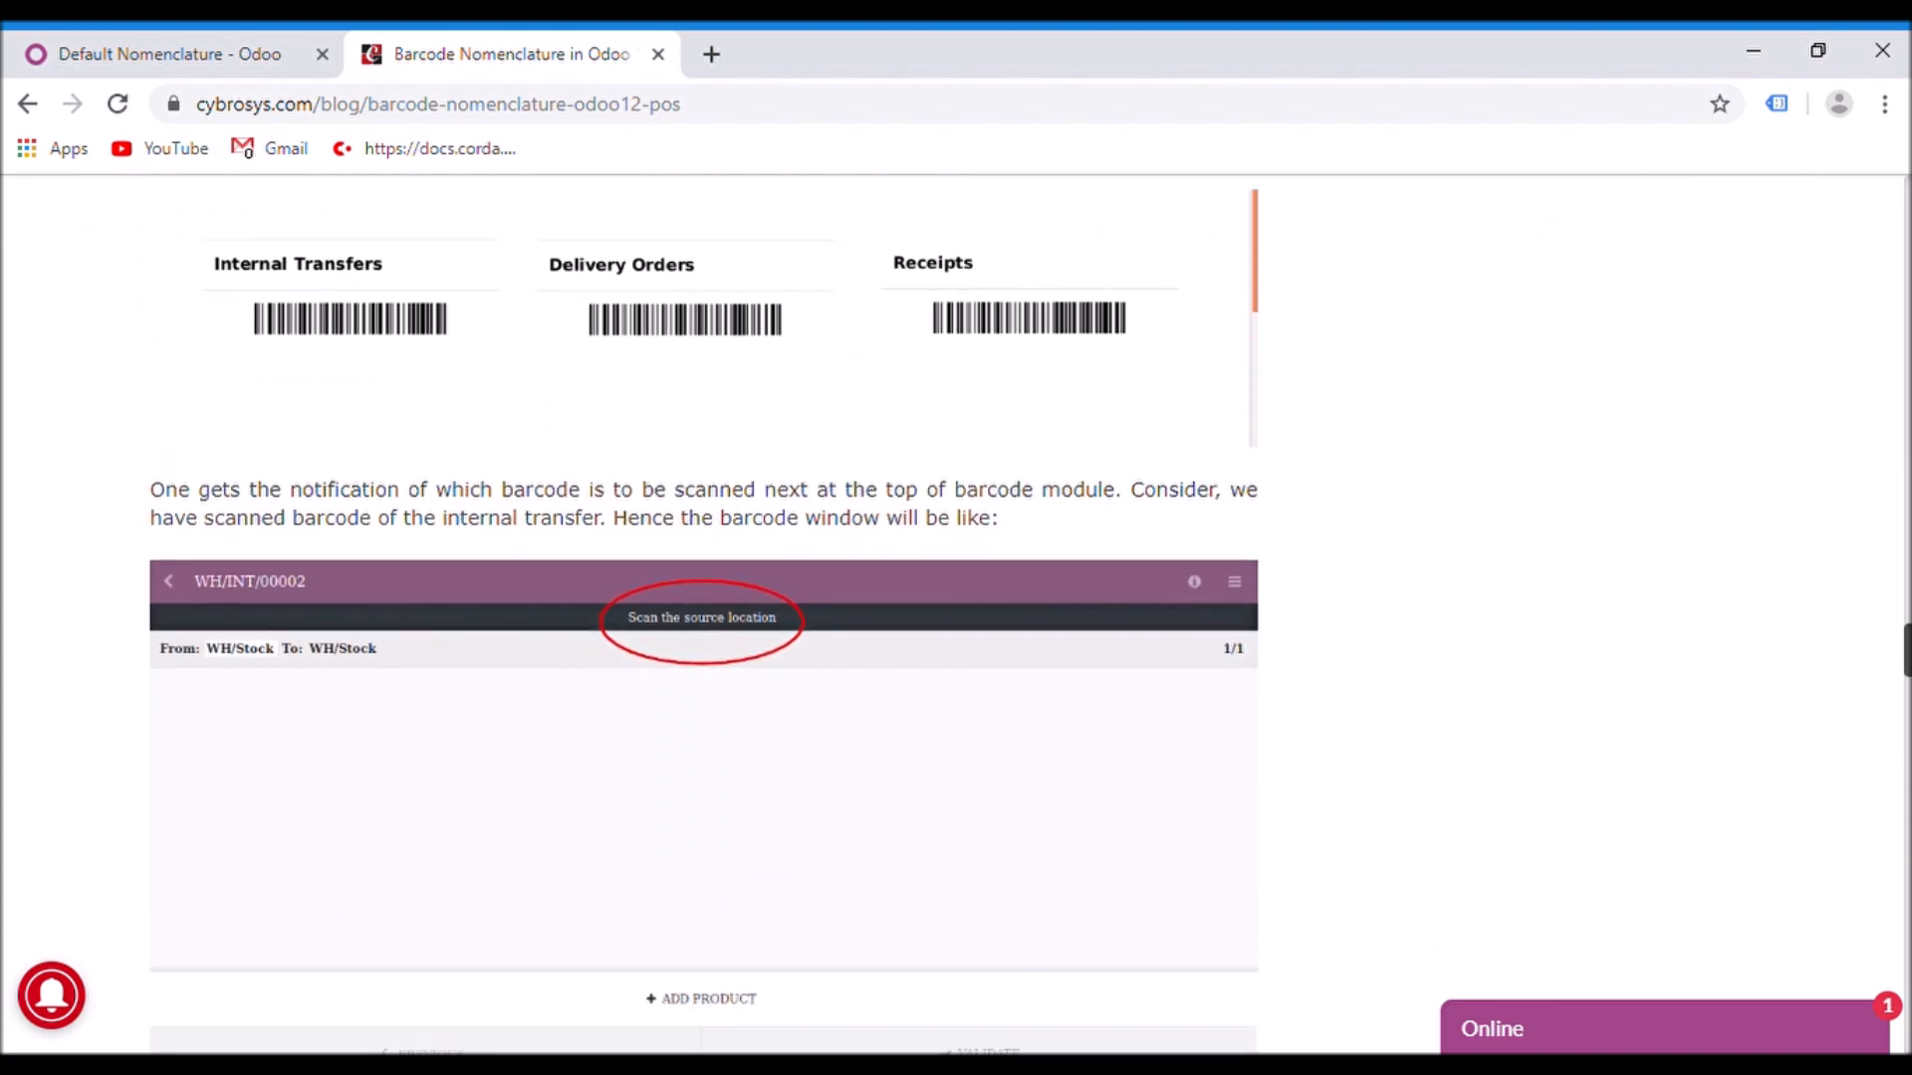
Scroll through the Shelf 1, product scan and Shelf 2 screenshots to the validation text
scroll("down", 3)
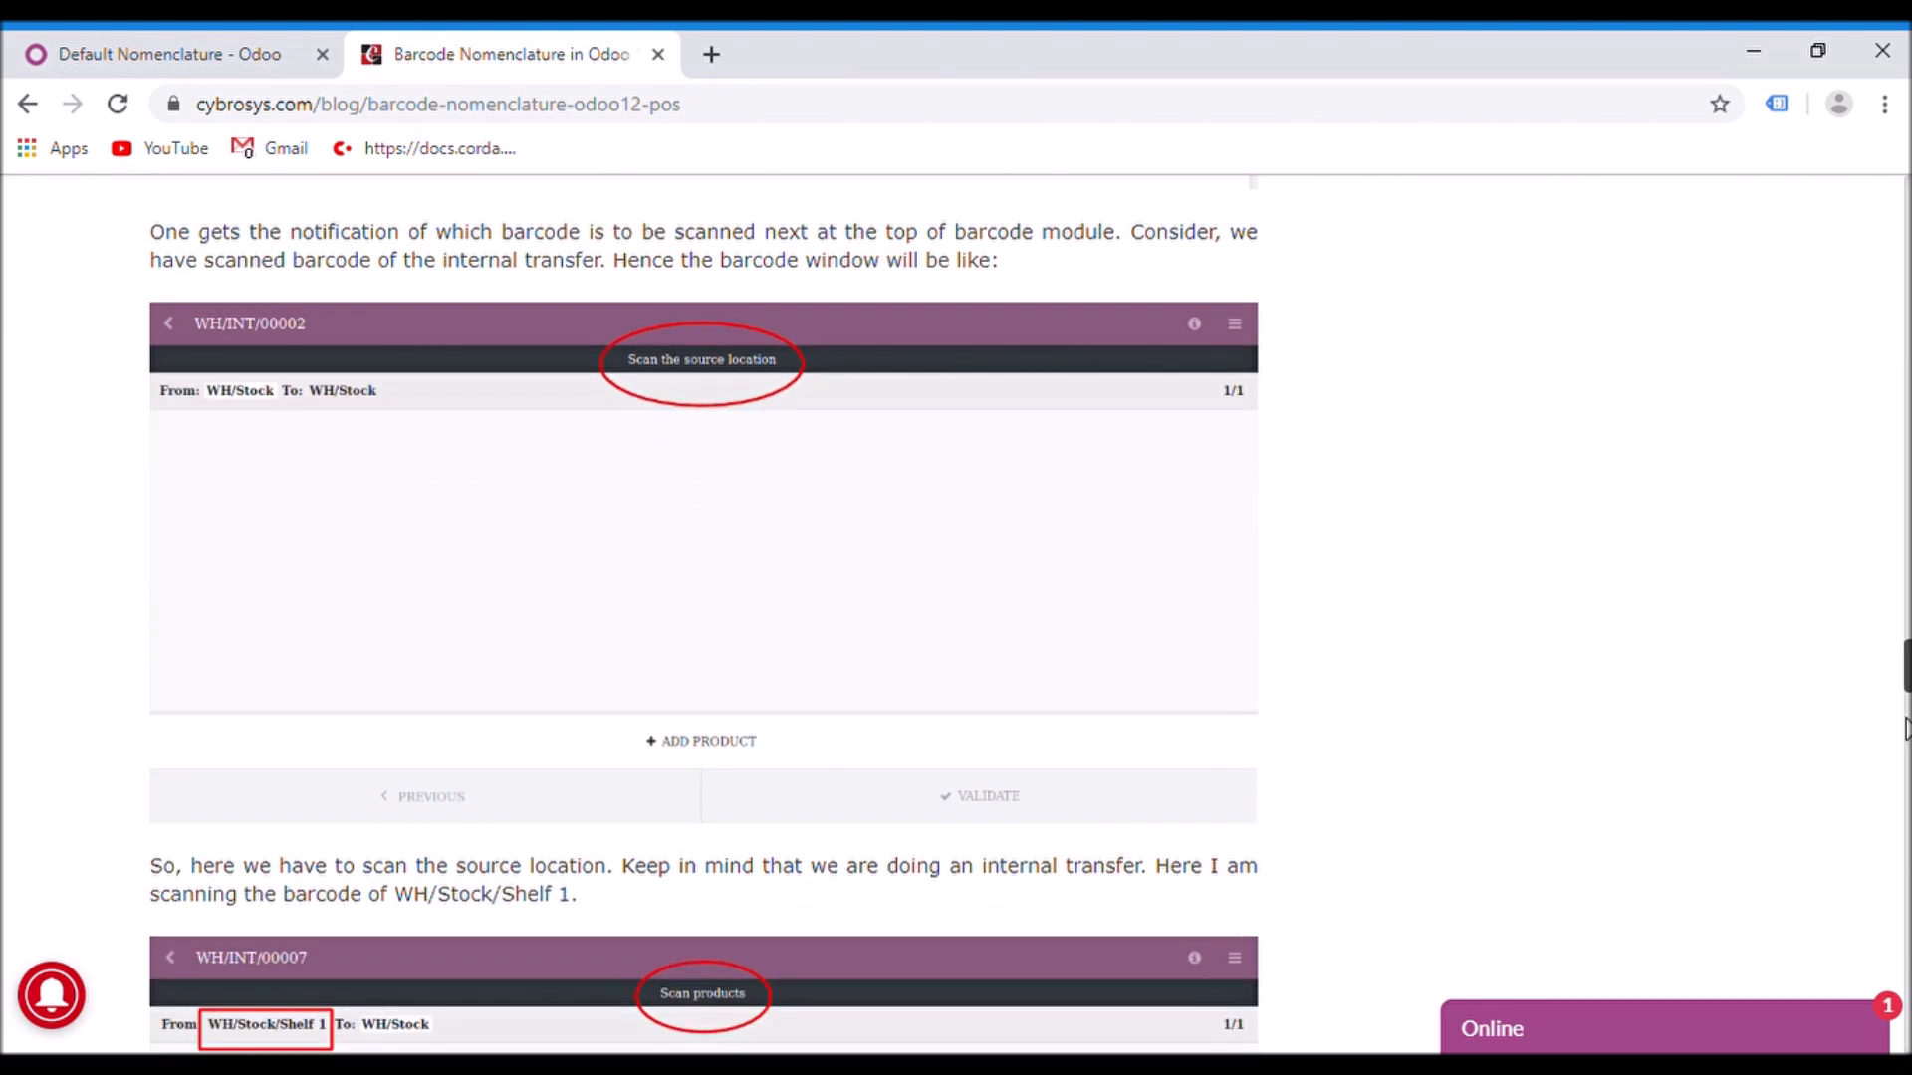
mouse_move(1904, 717)
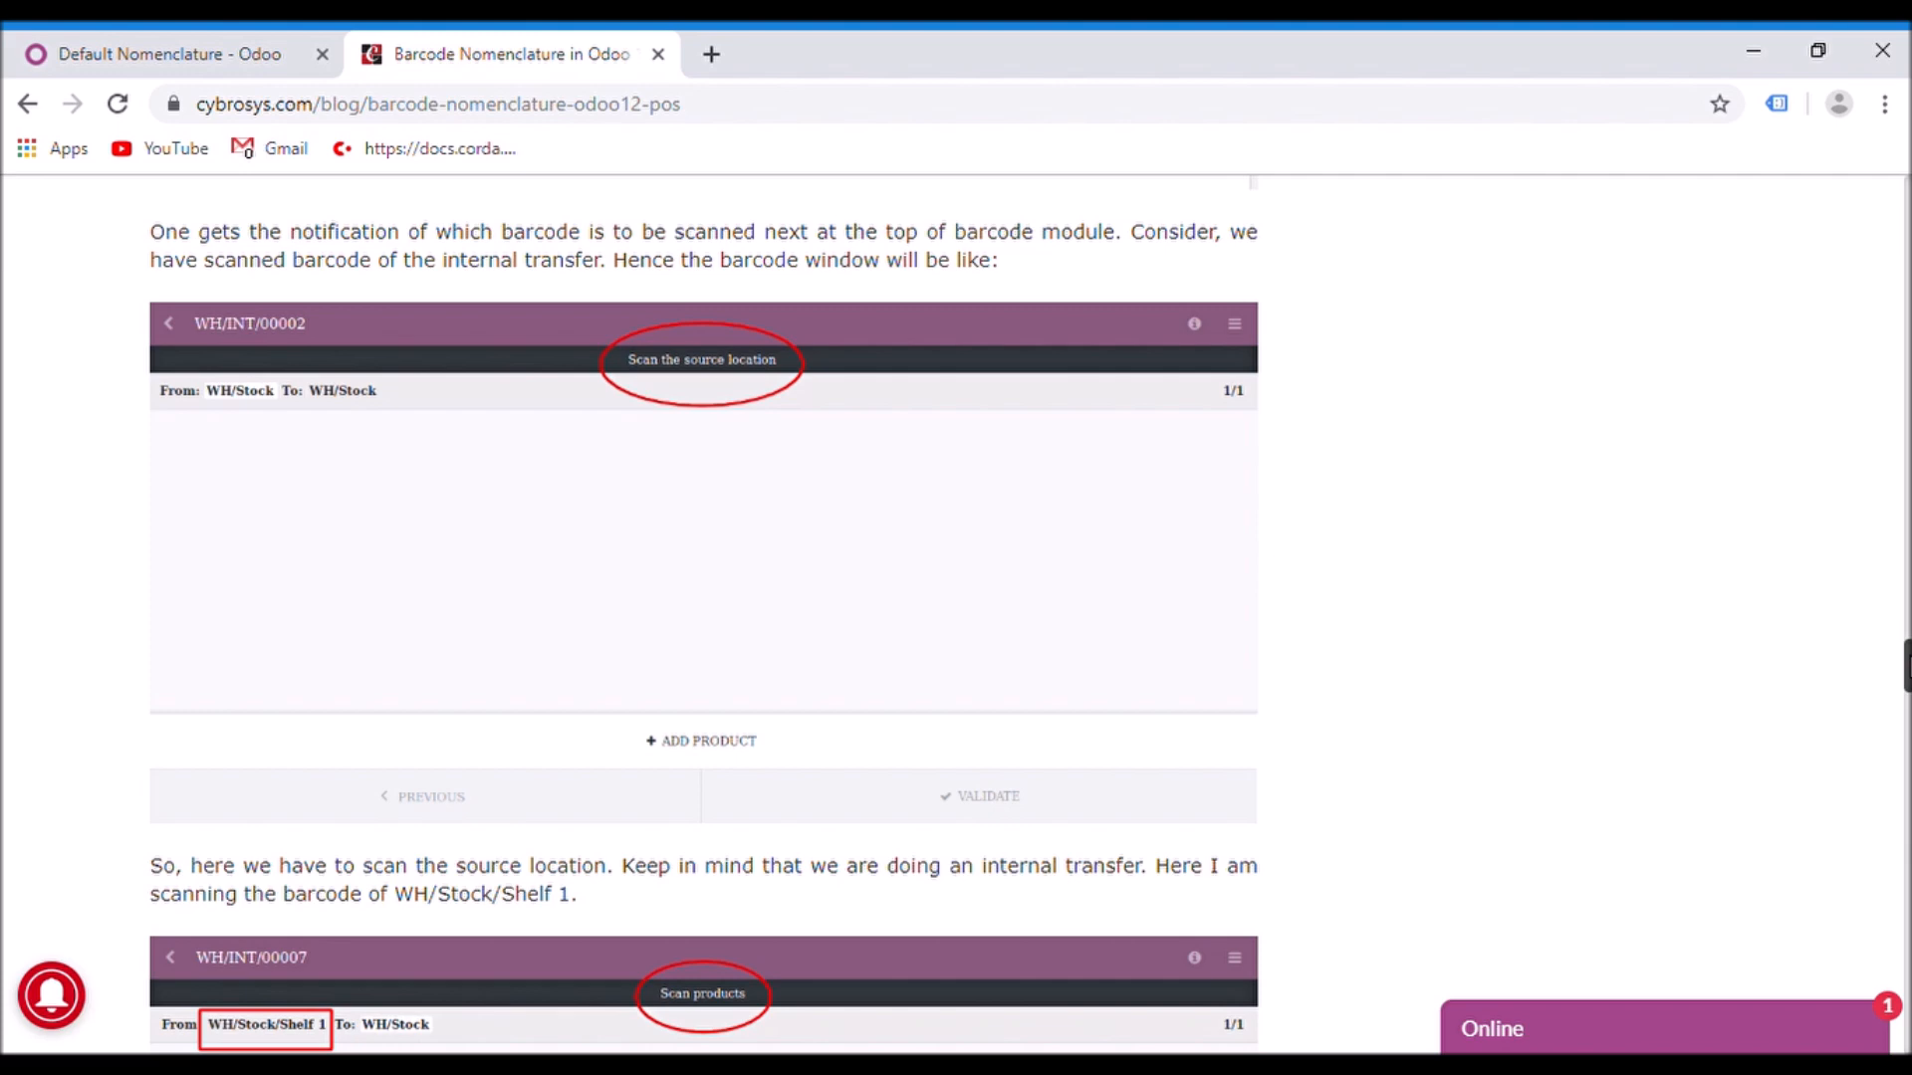
scroll("down", 3)
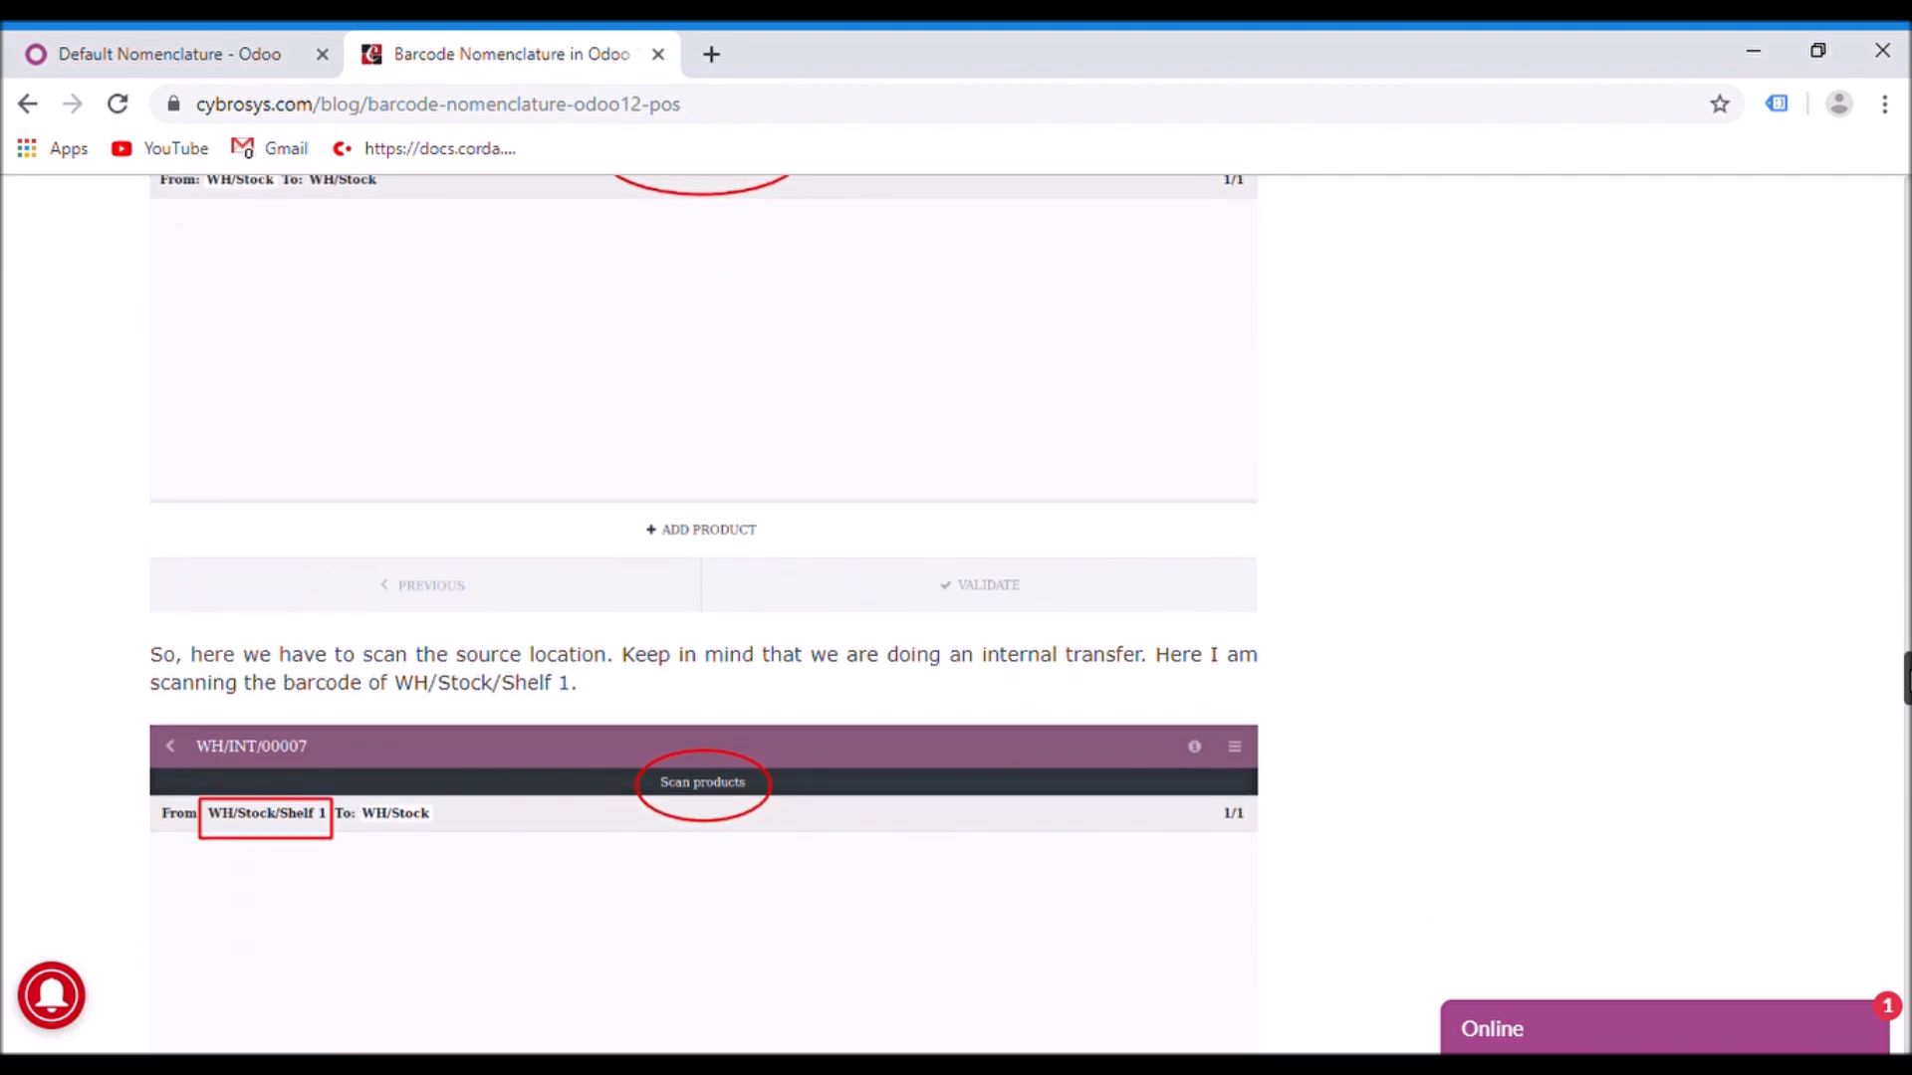
scroll("down", 3)
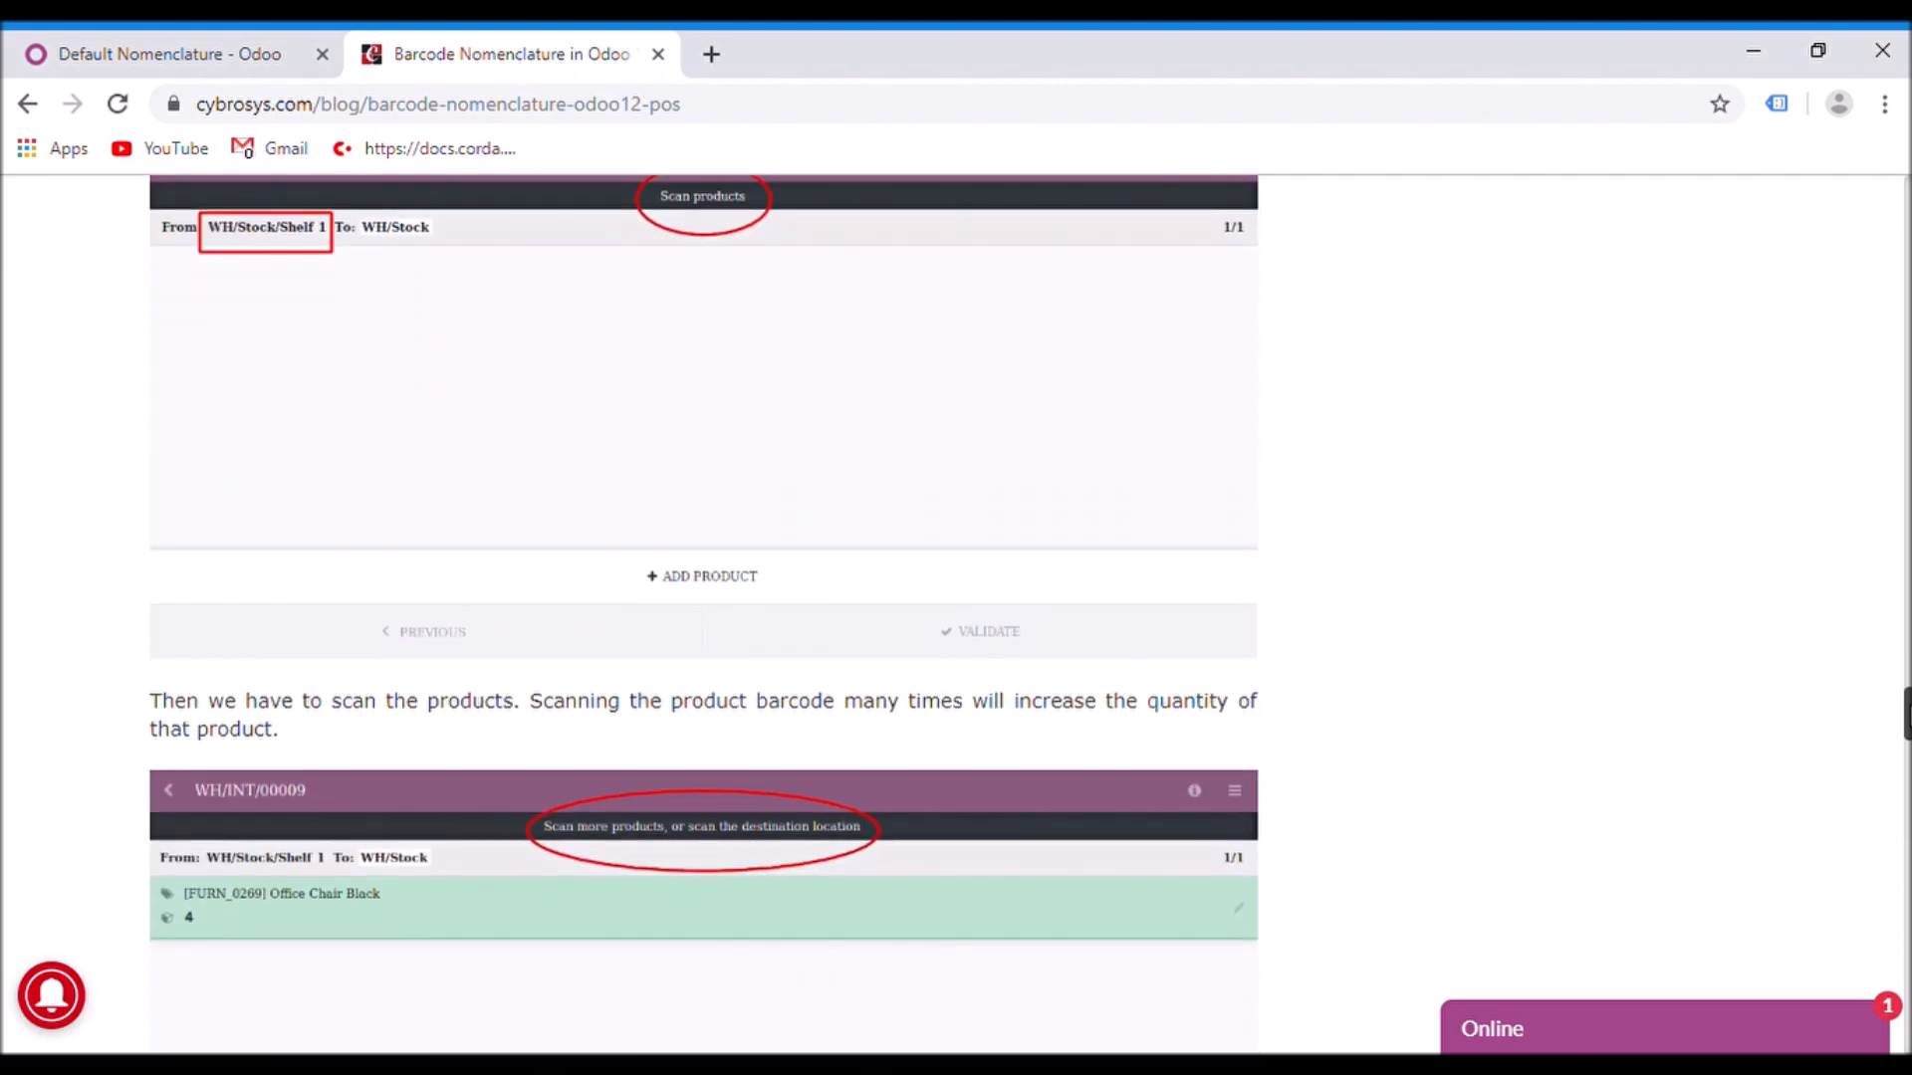
scroll("down", 3)
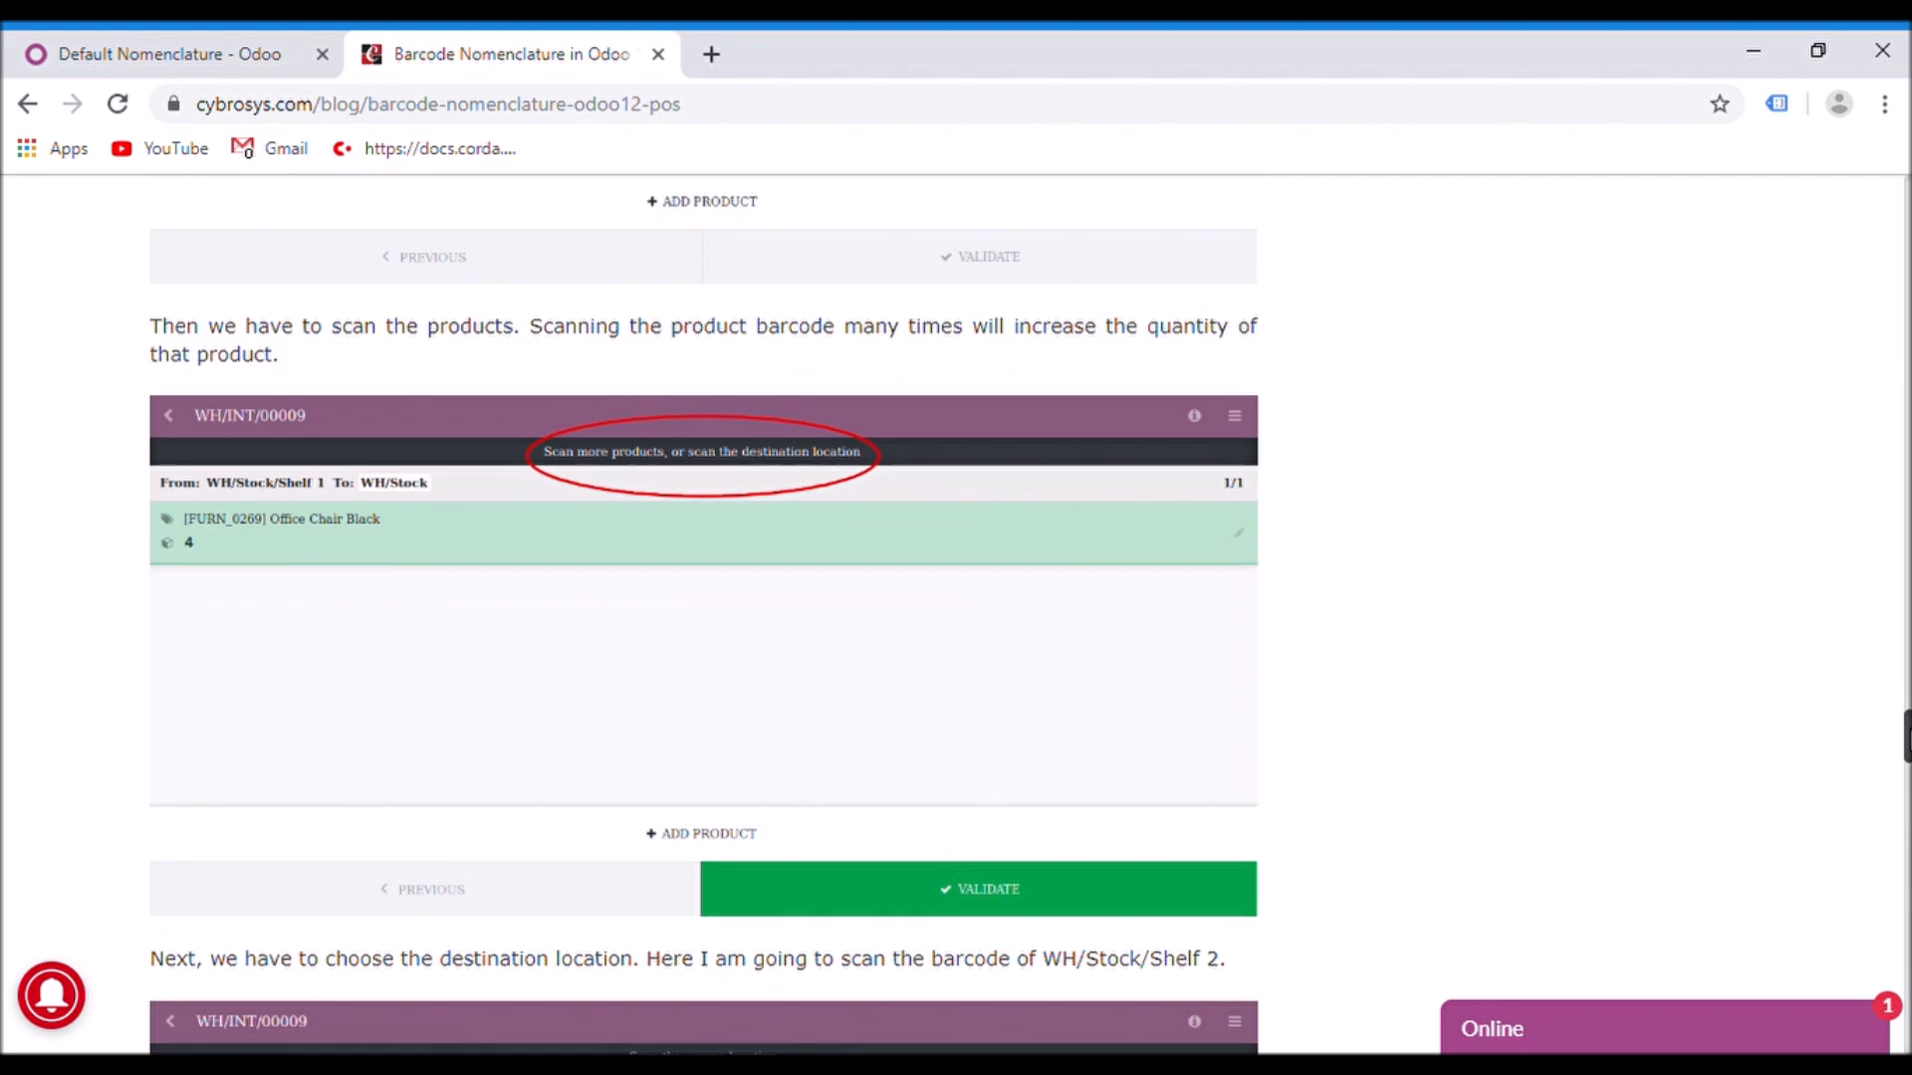
scroll("down", 3)
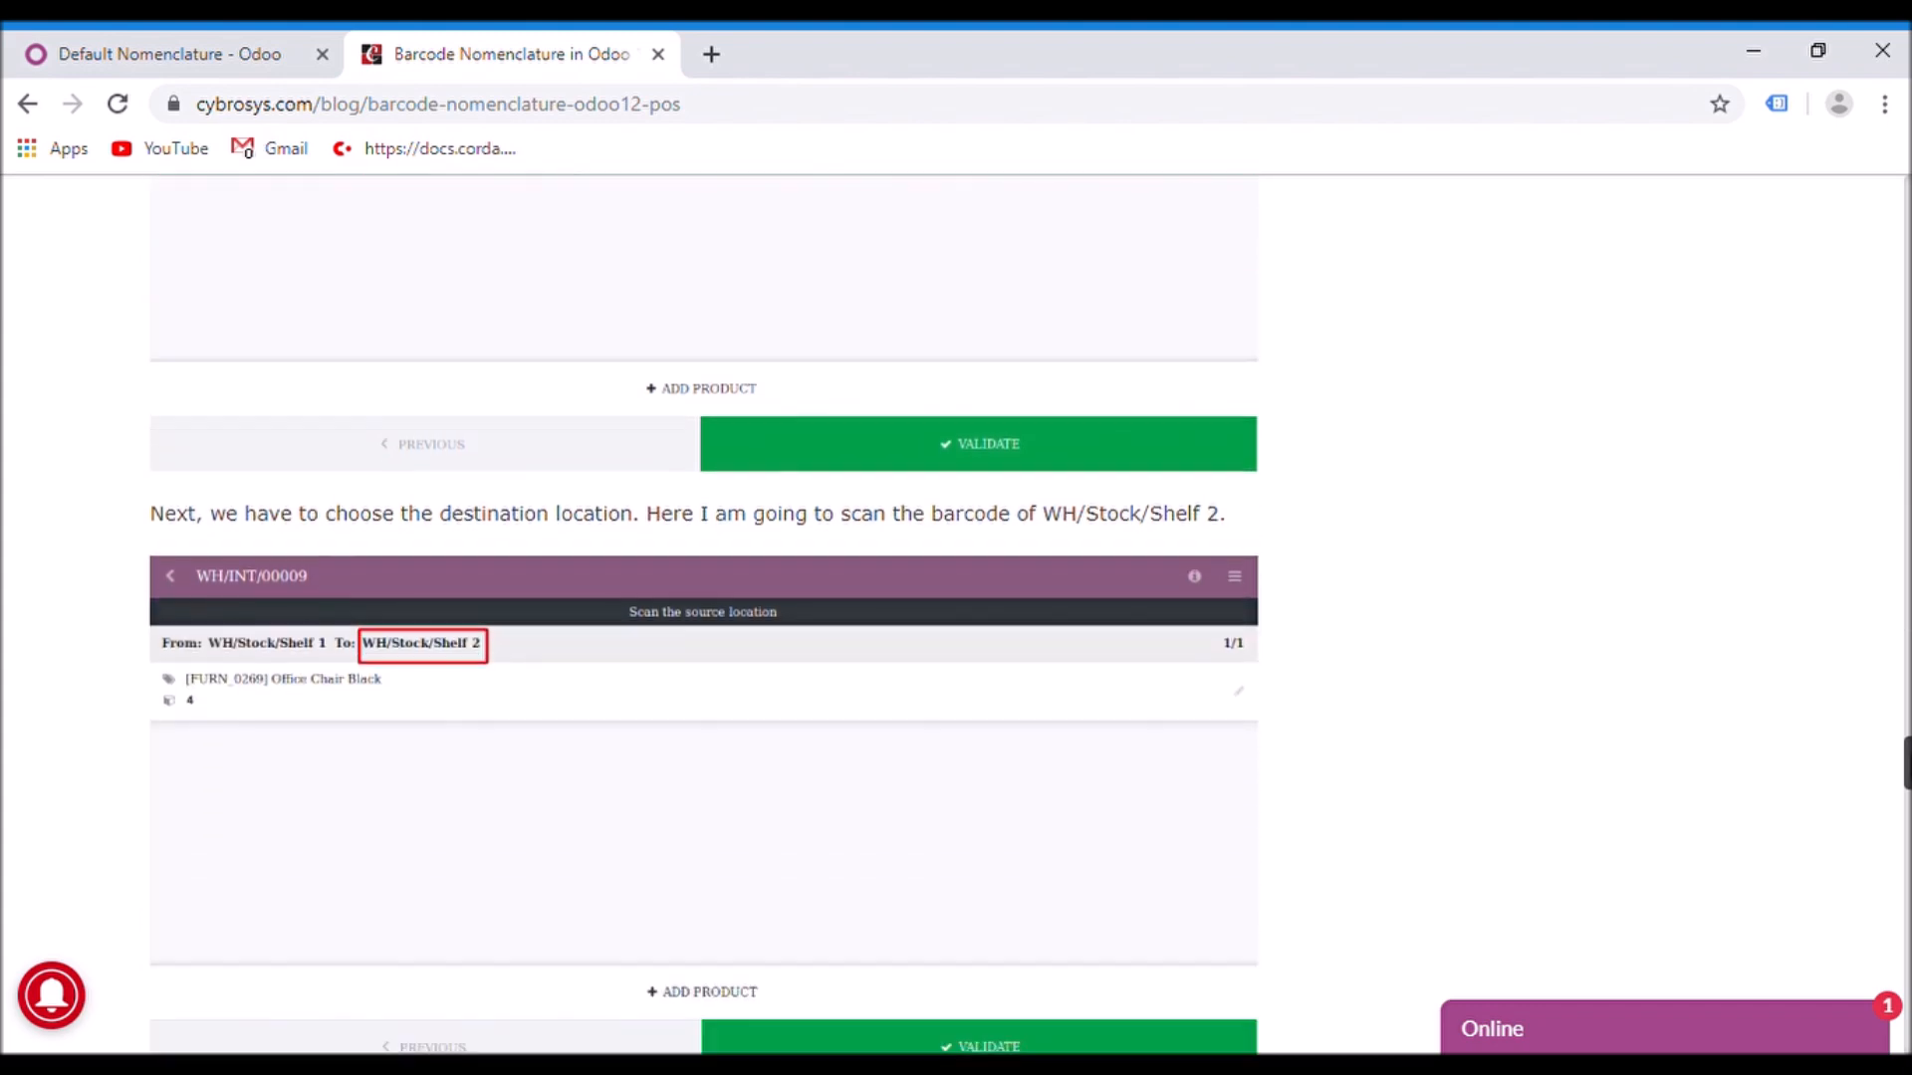
scroll("down", 3)
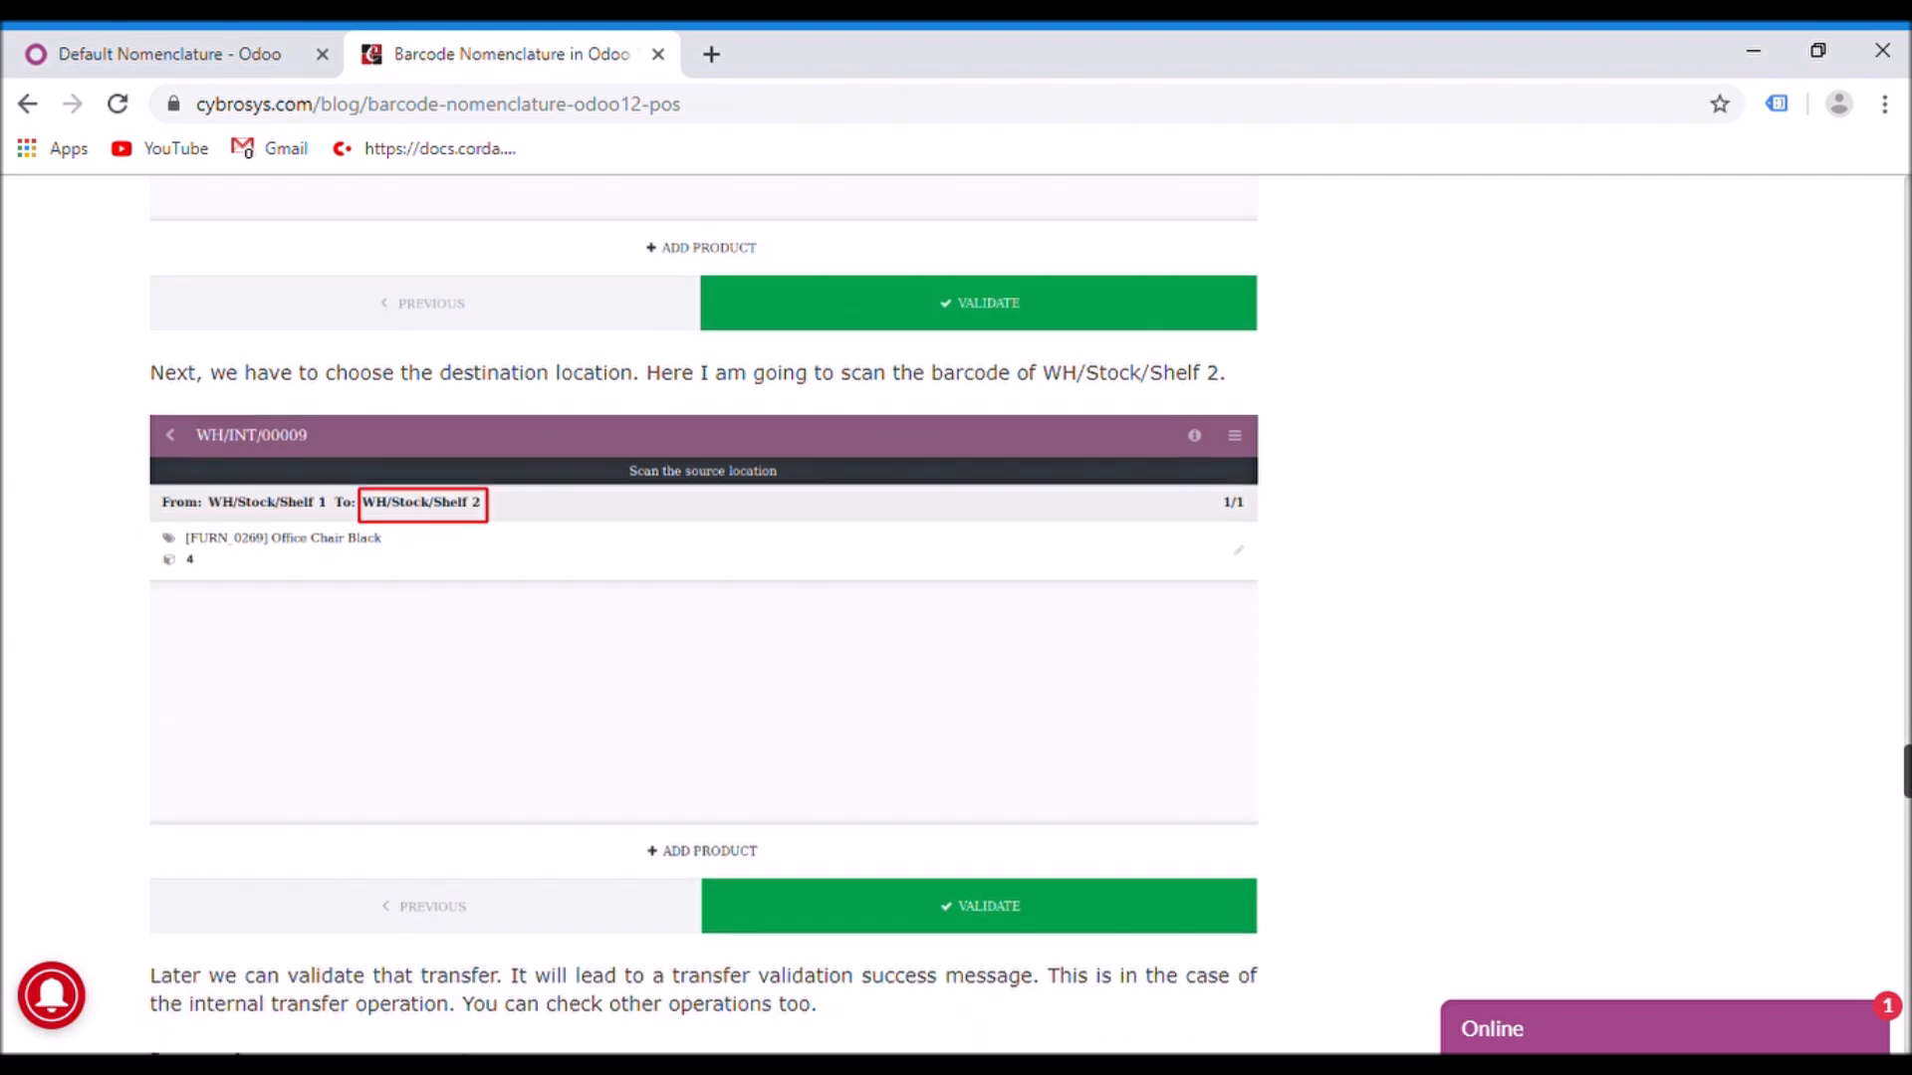
scroll("down", 3)
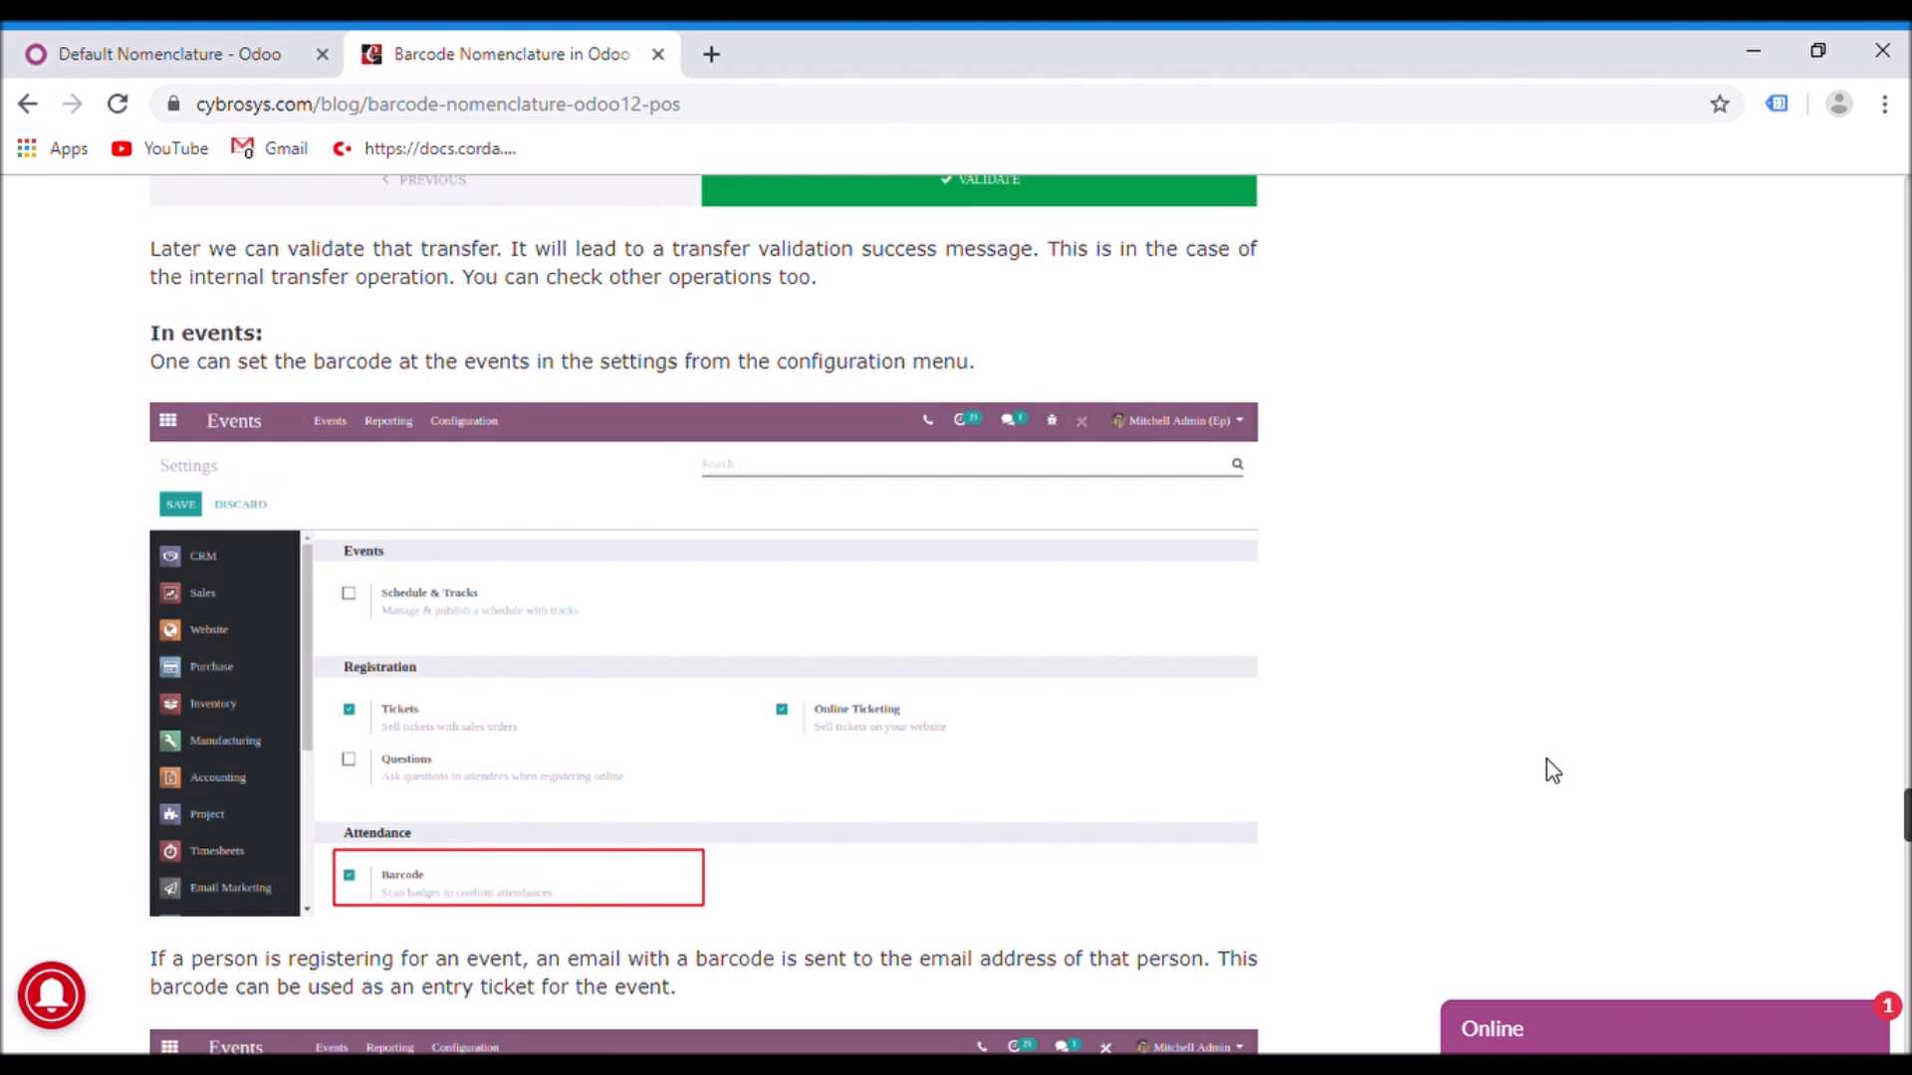
mouse_move(1787, 719)
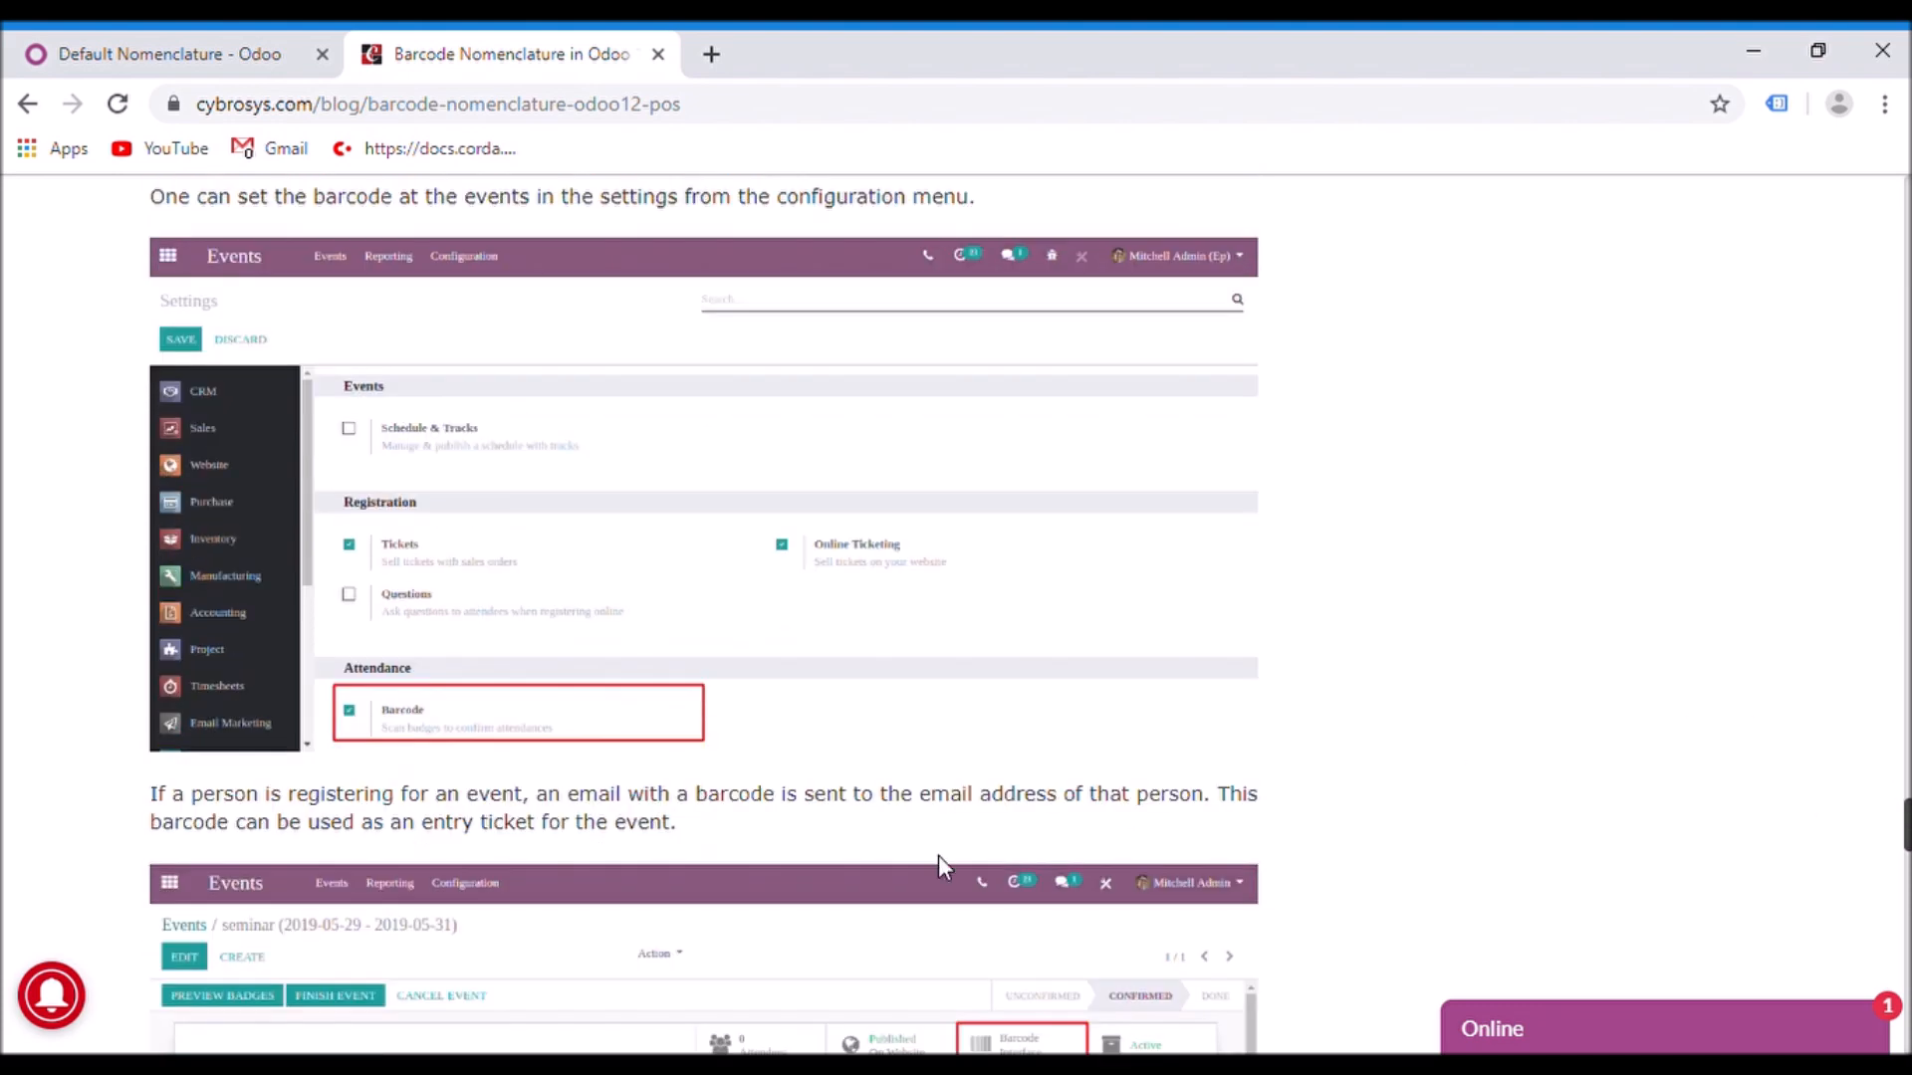
mouse_move(436, 735)
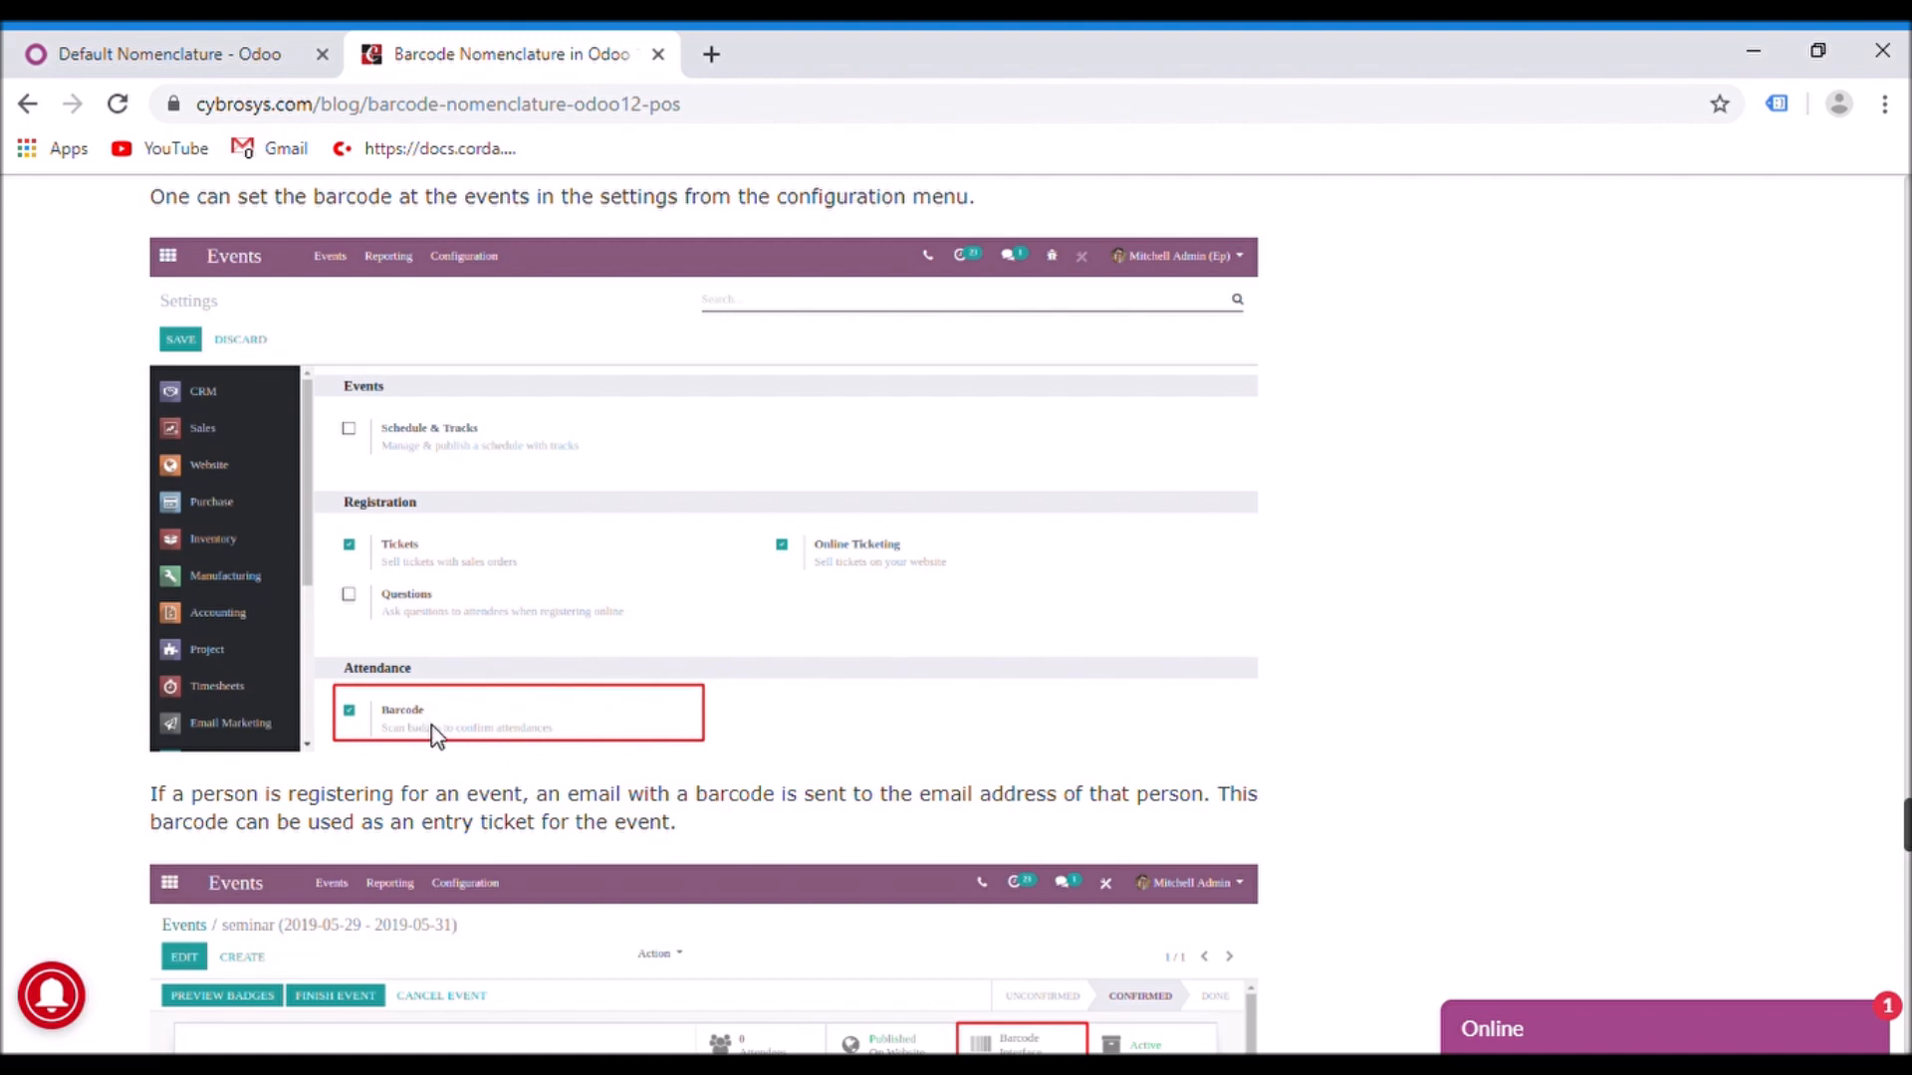
mouse_move(1780, 765)
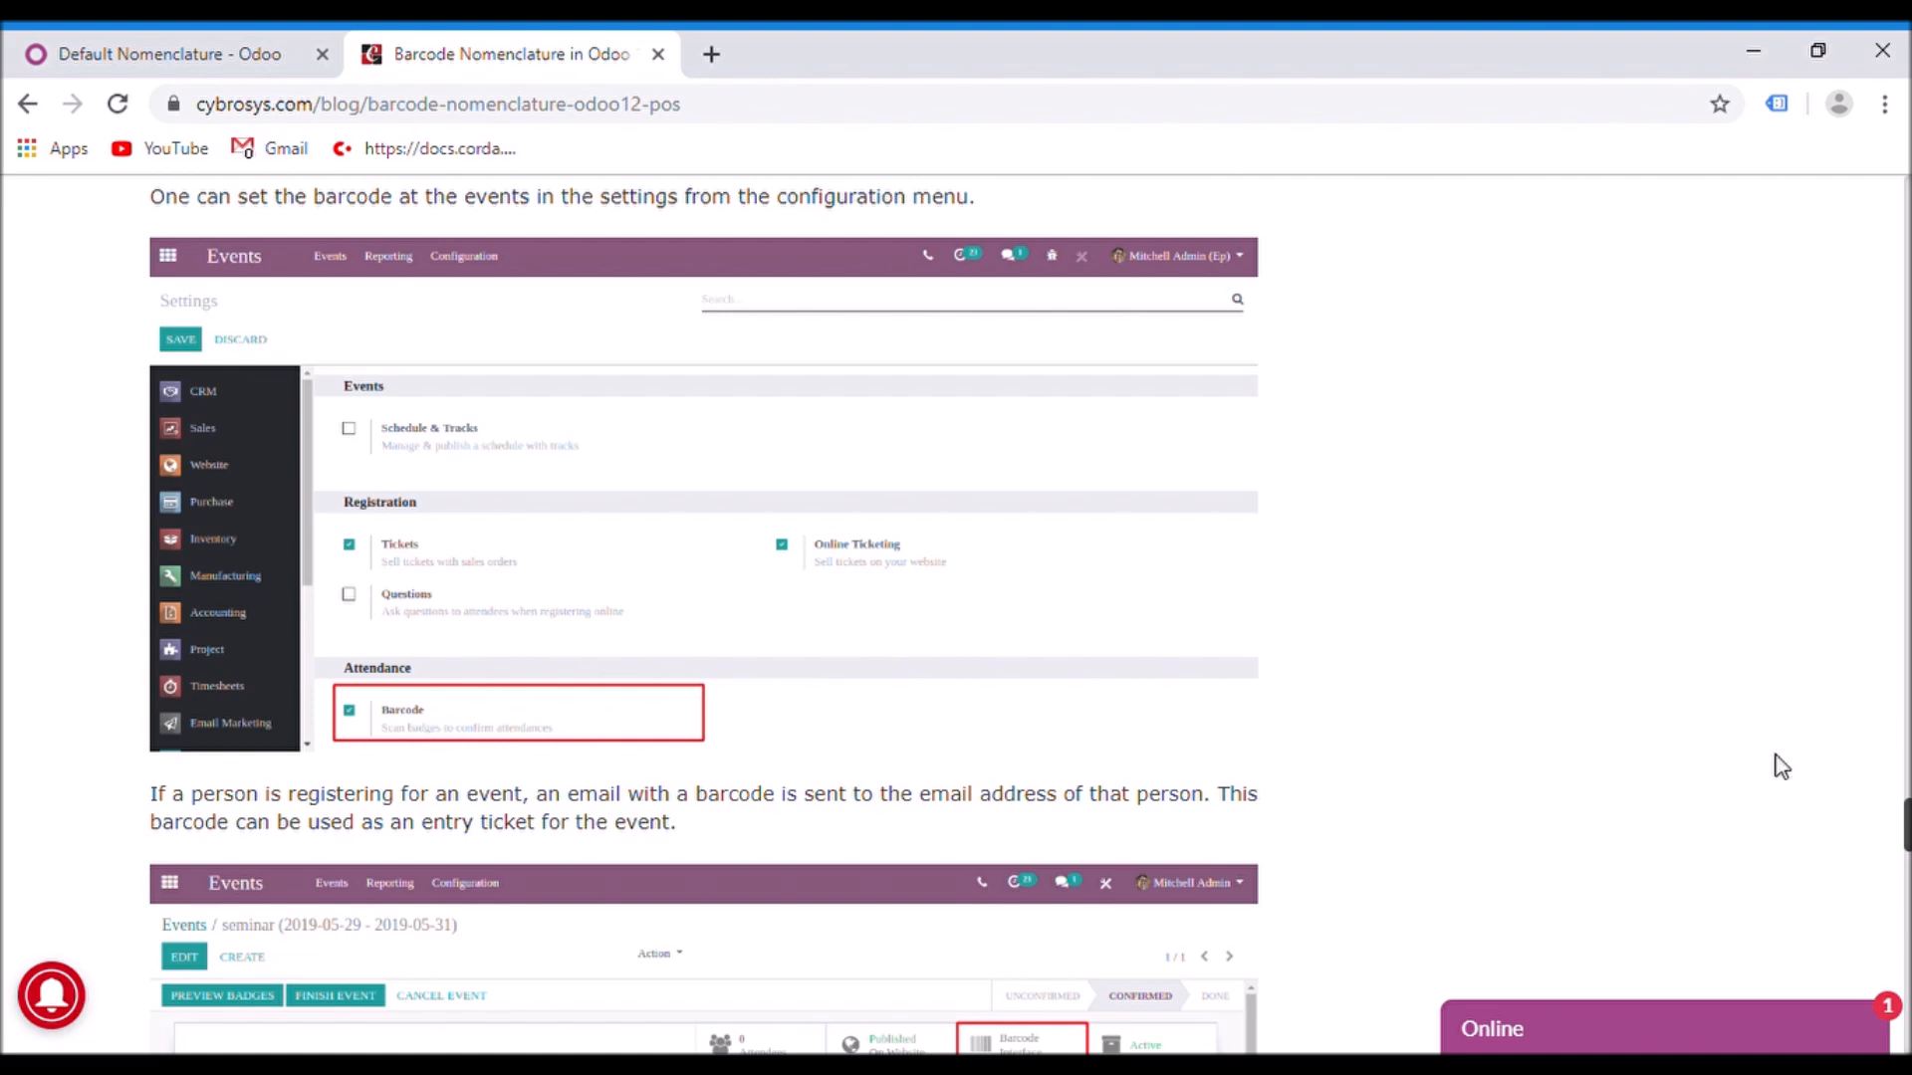
Scroll past the 'In events' settings and seminar screenshots to the event Barcode Scanning interface image
scroll("down", 3)
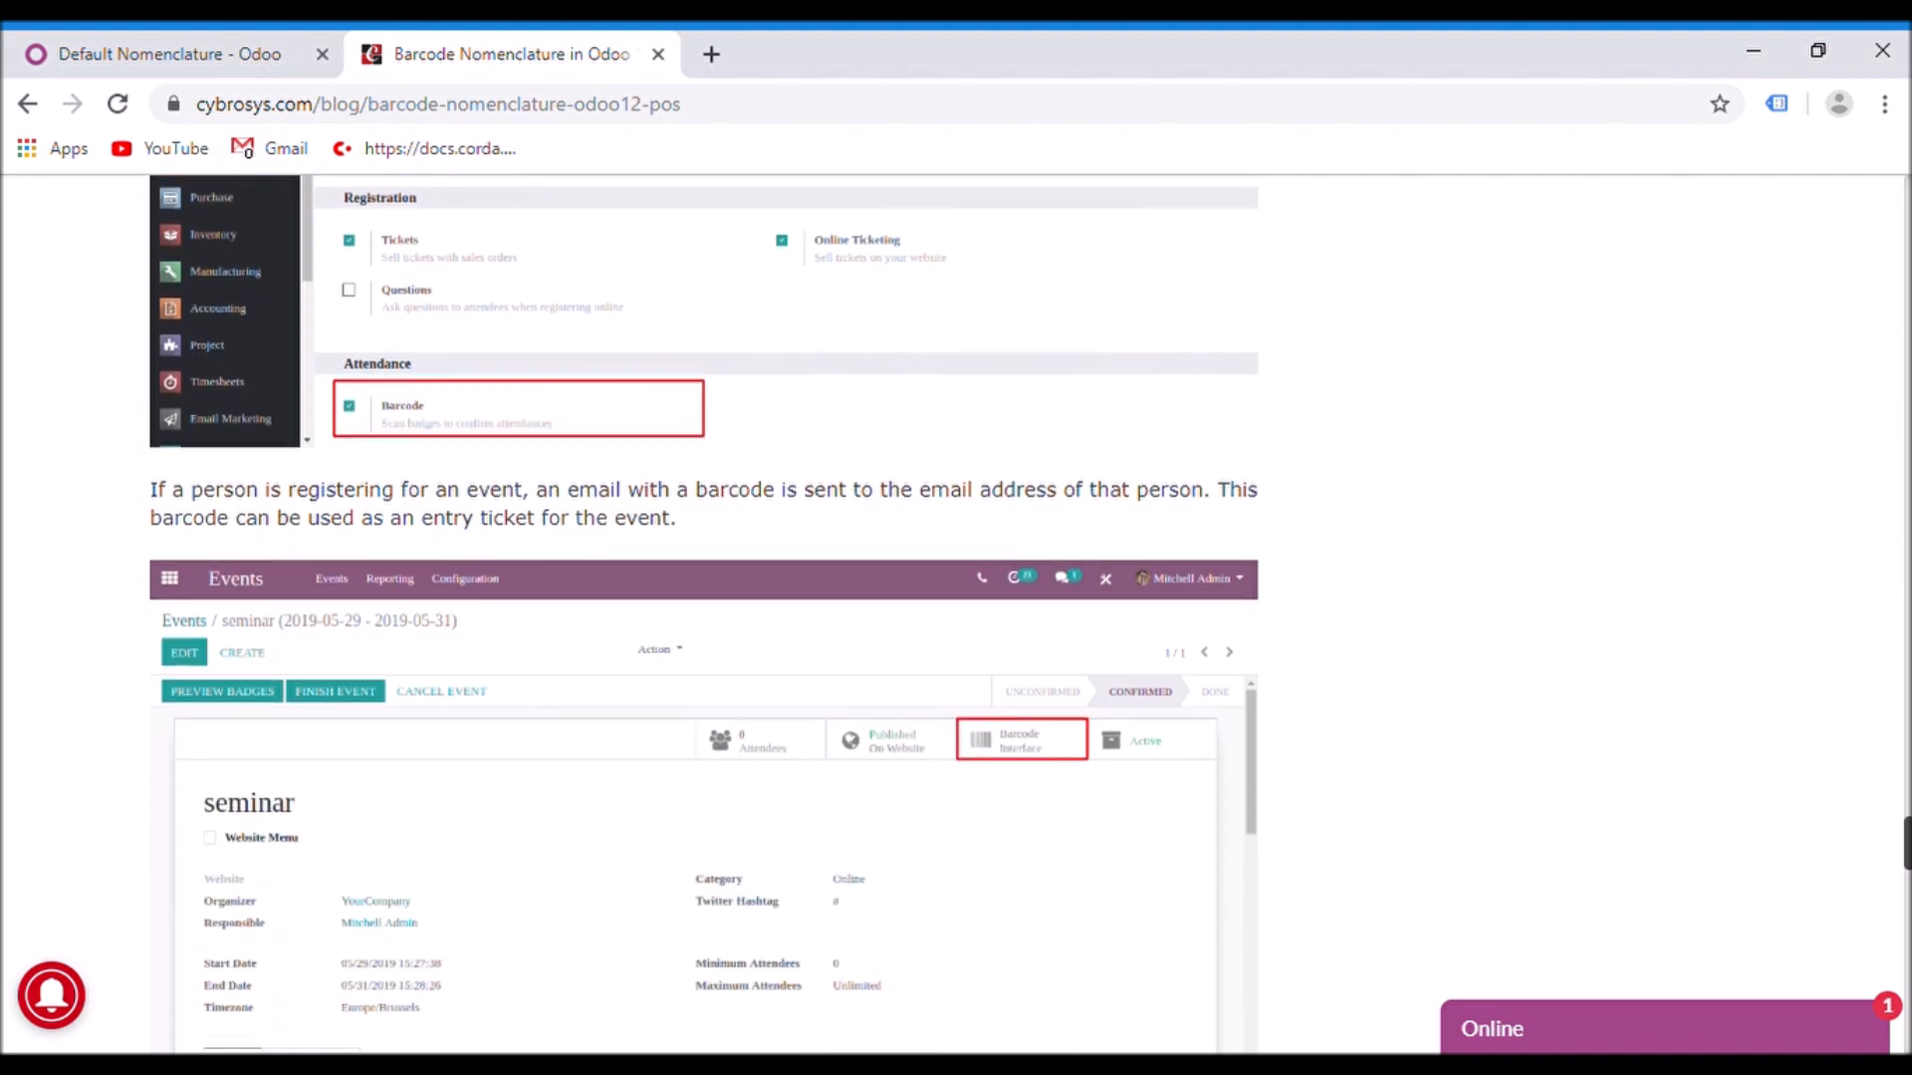
scroll("down", 3)
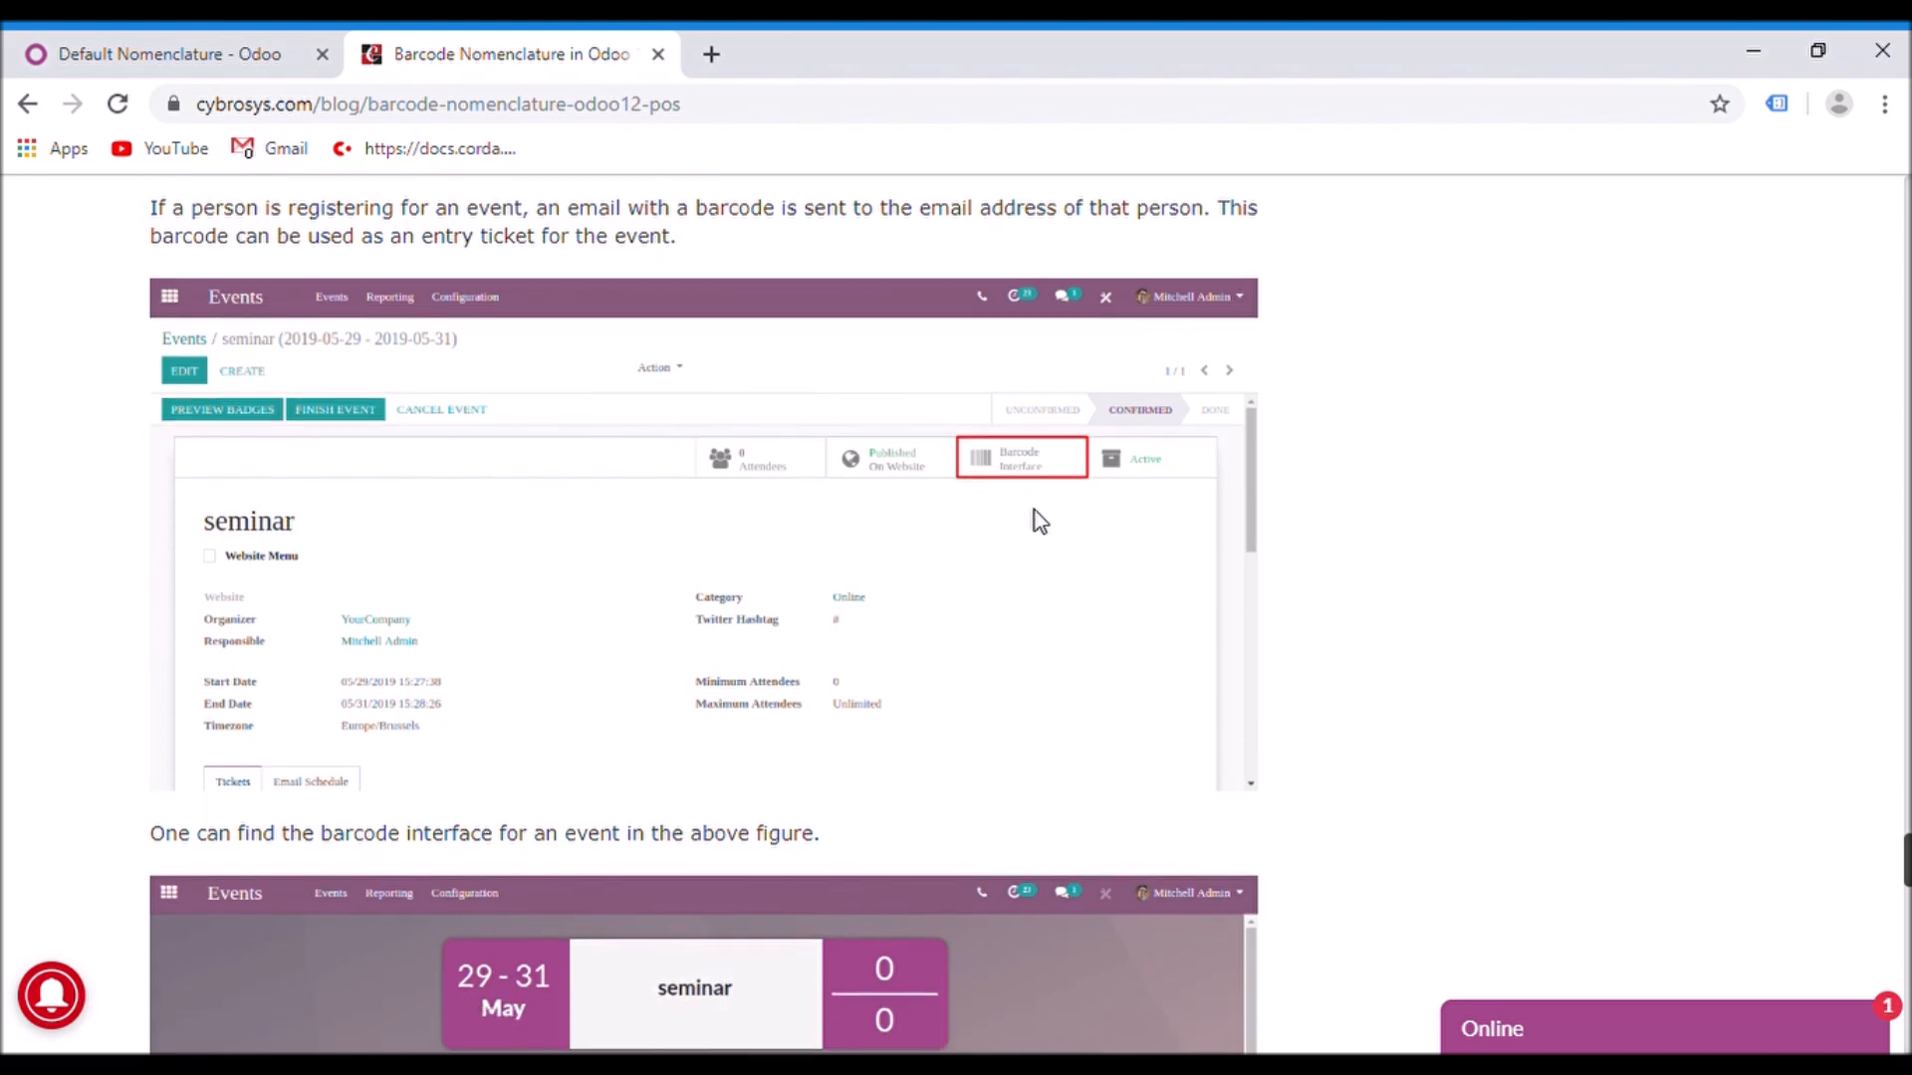
mouse_move(1023, 476)
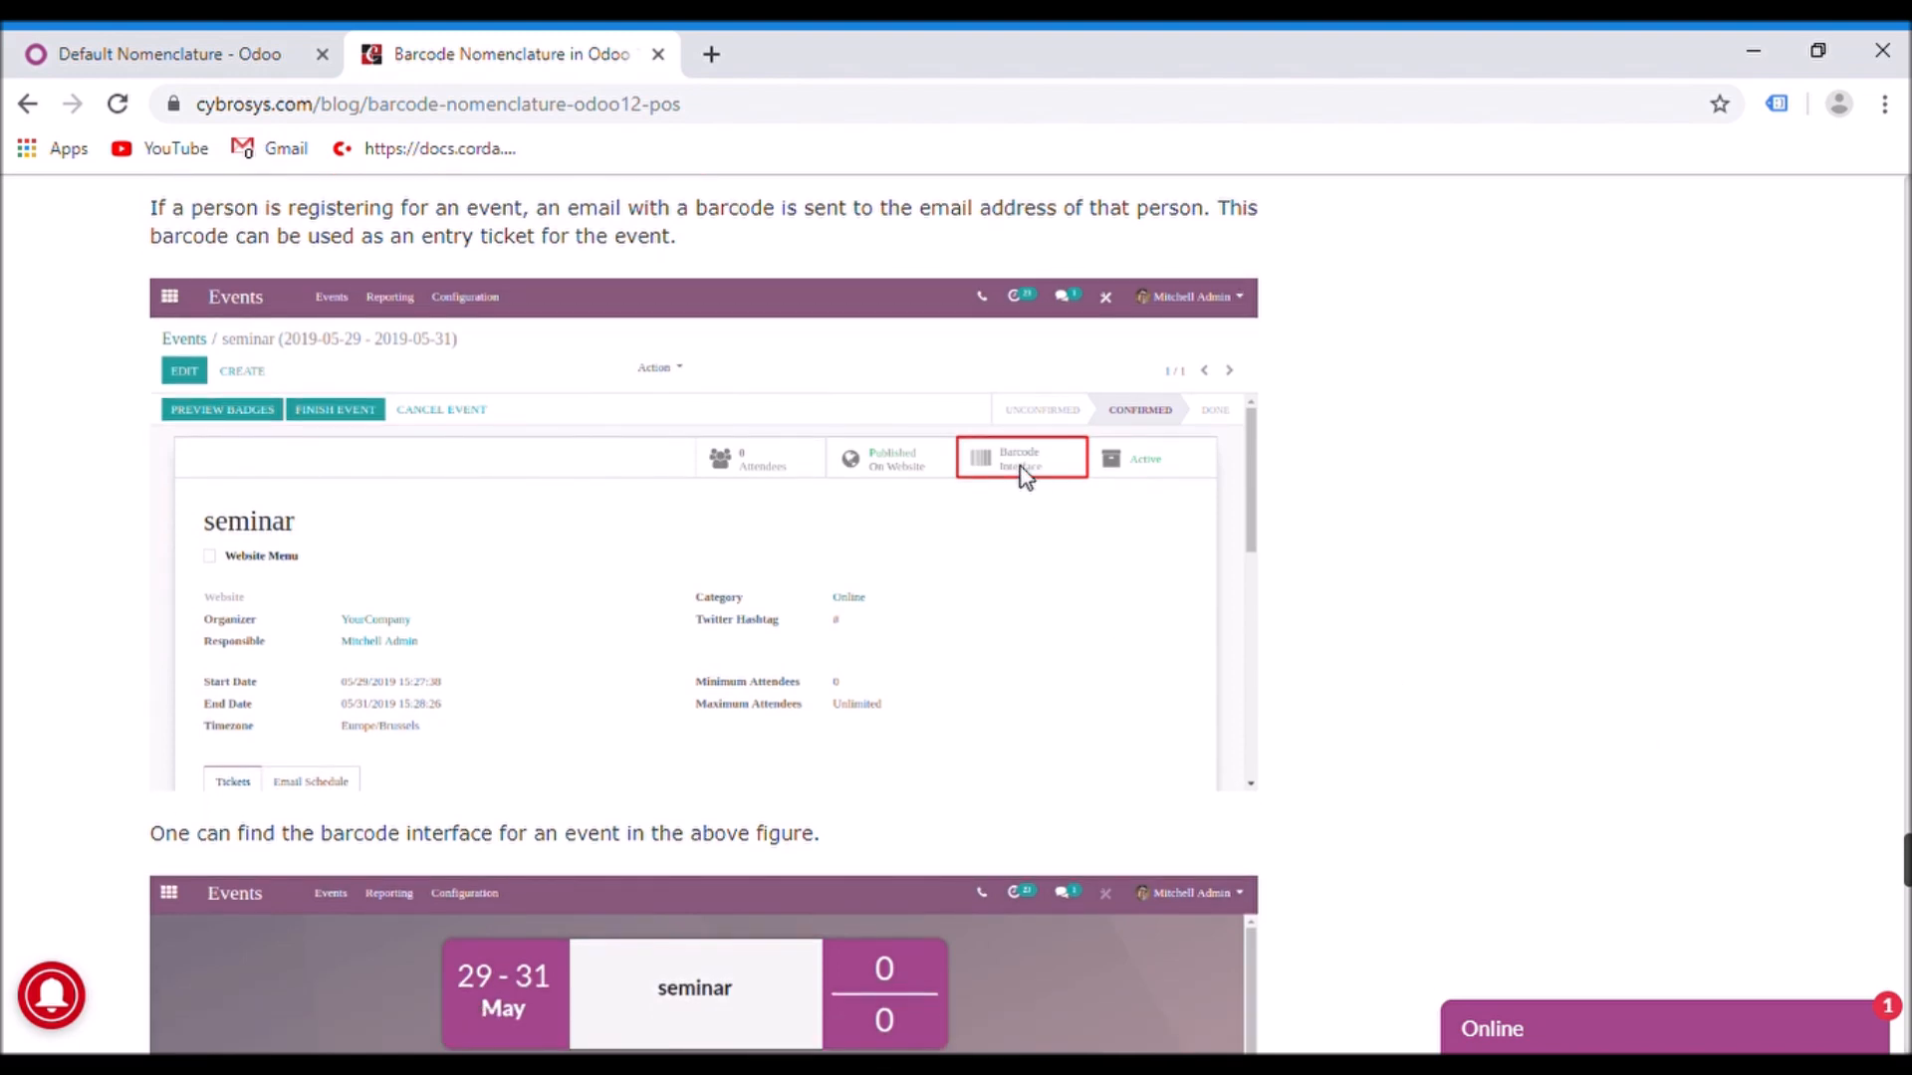
mouse_move(1052, 474)
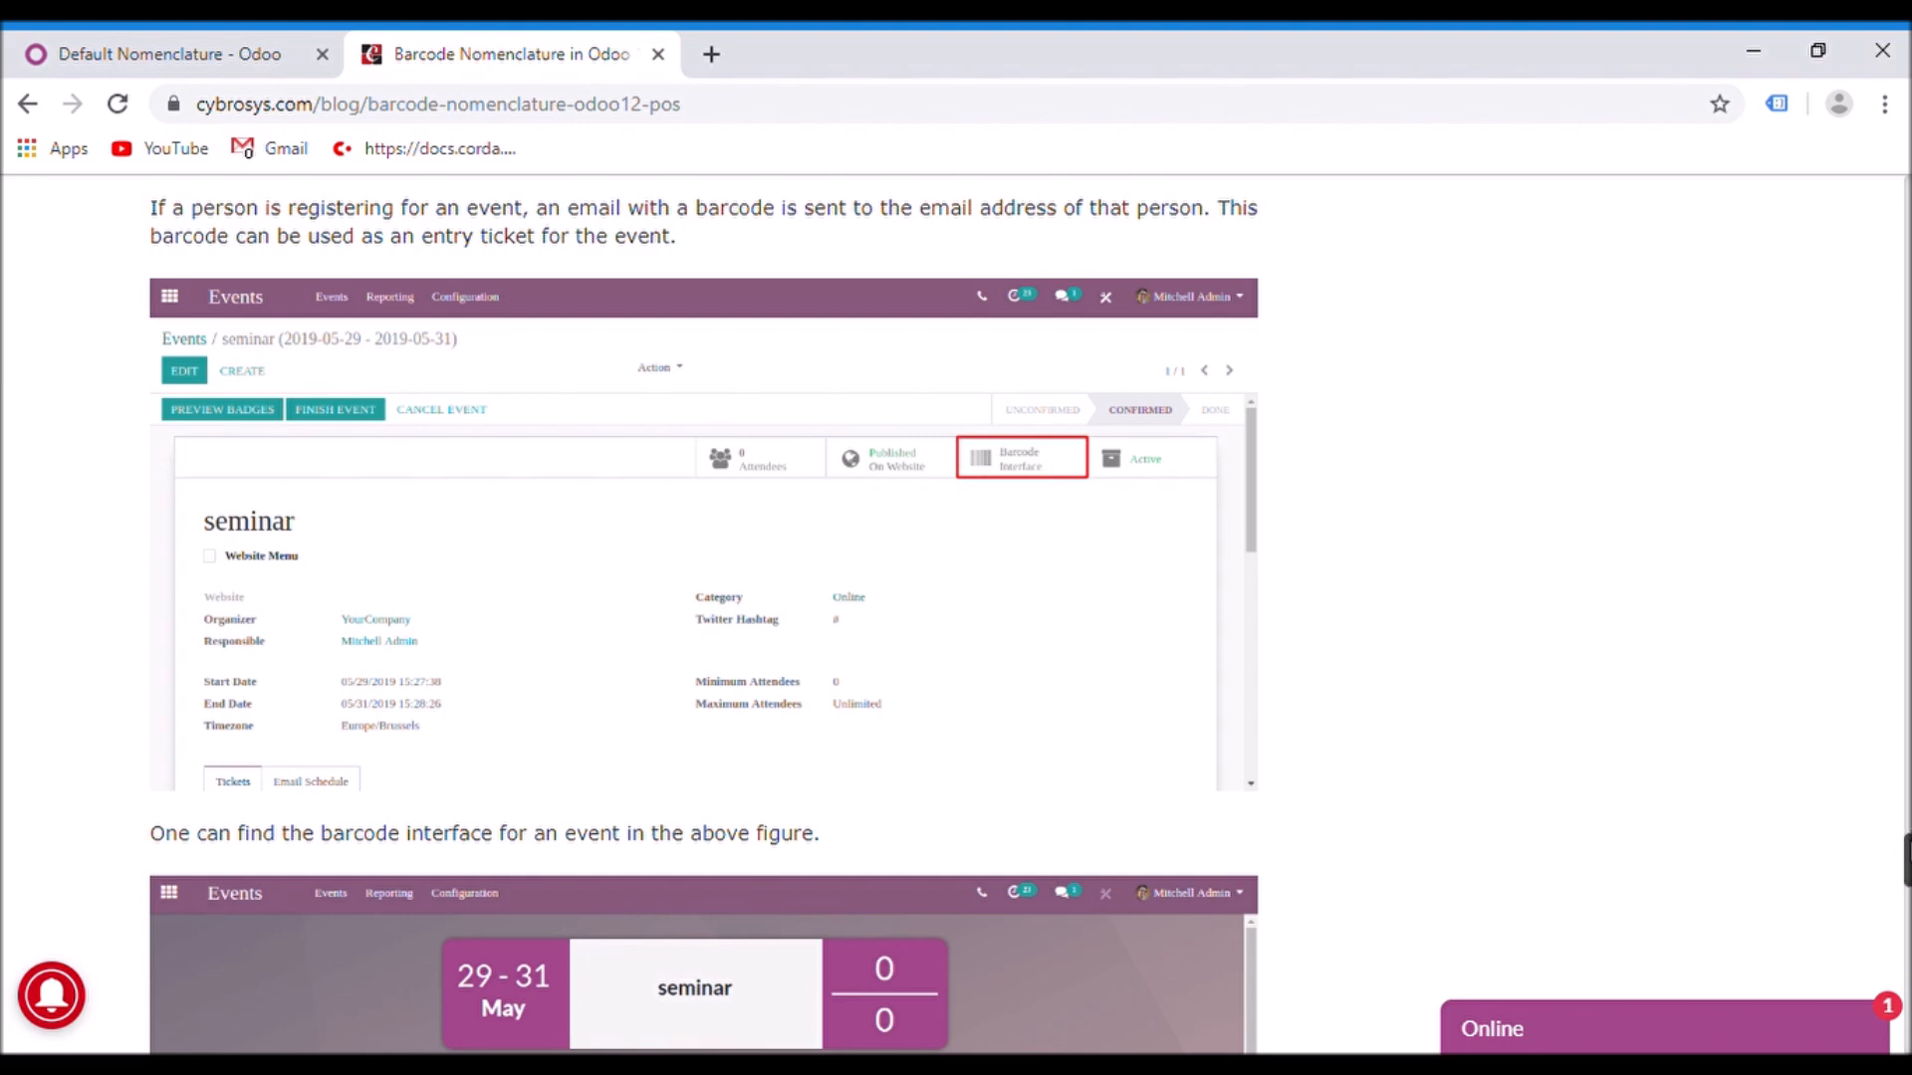
scroll("down", 3)
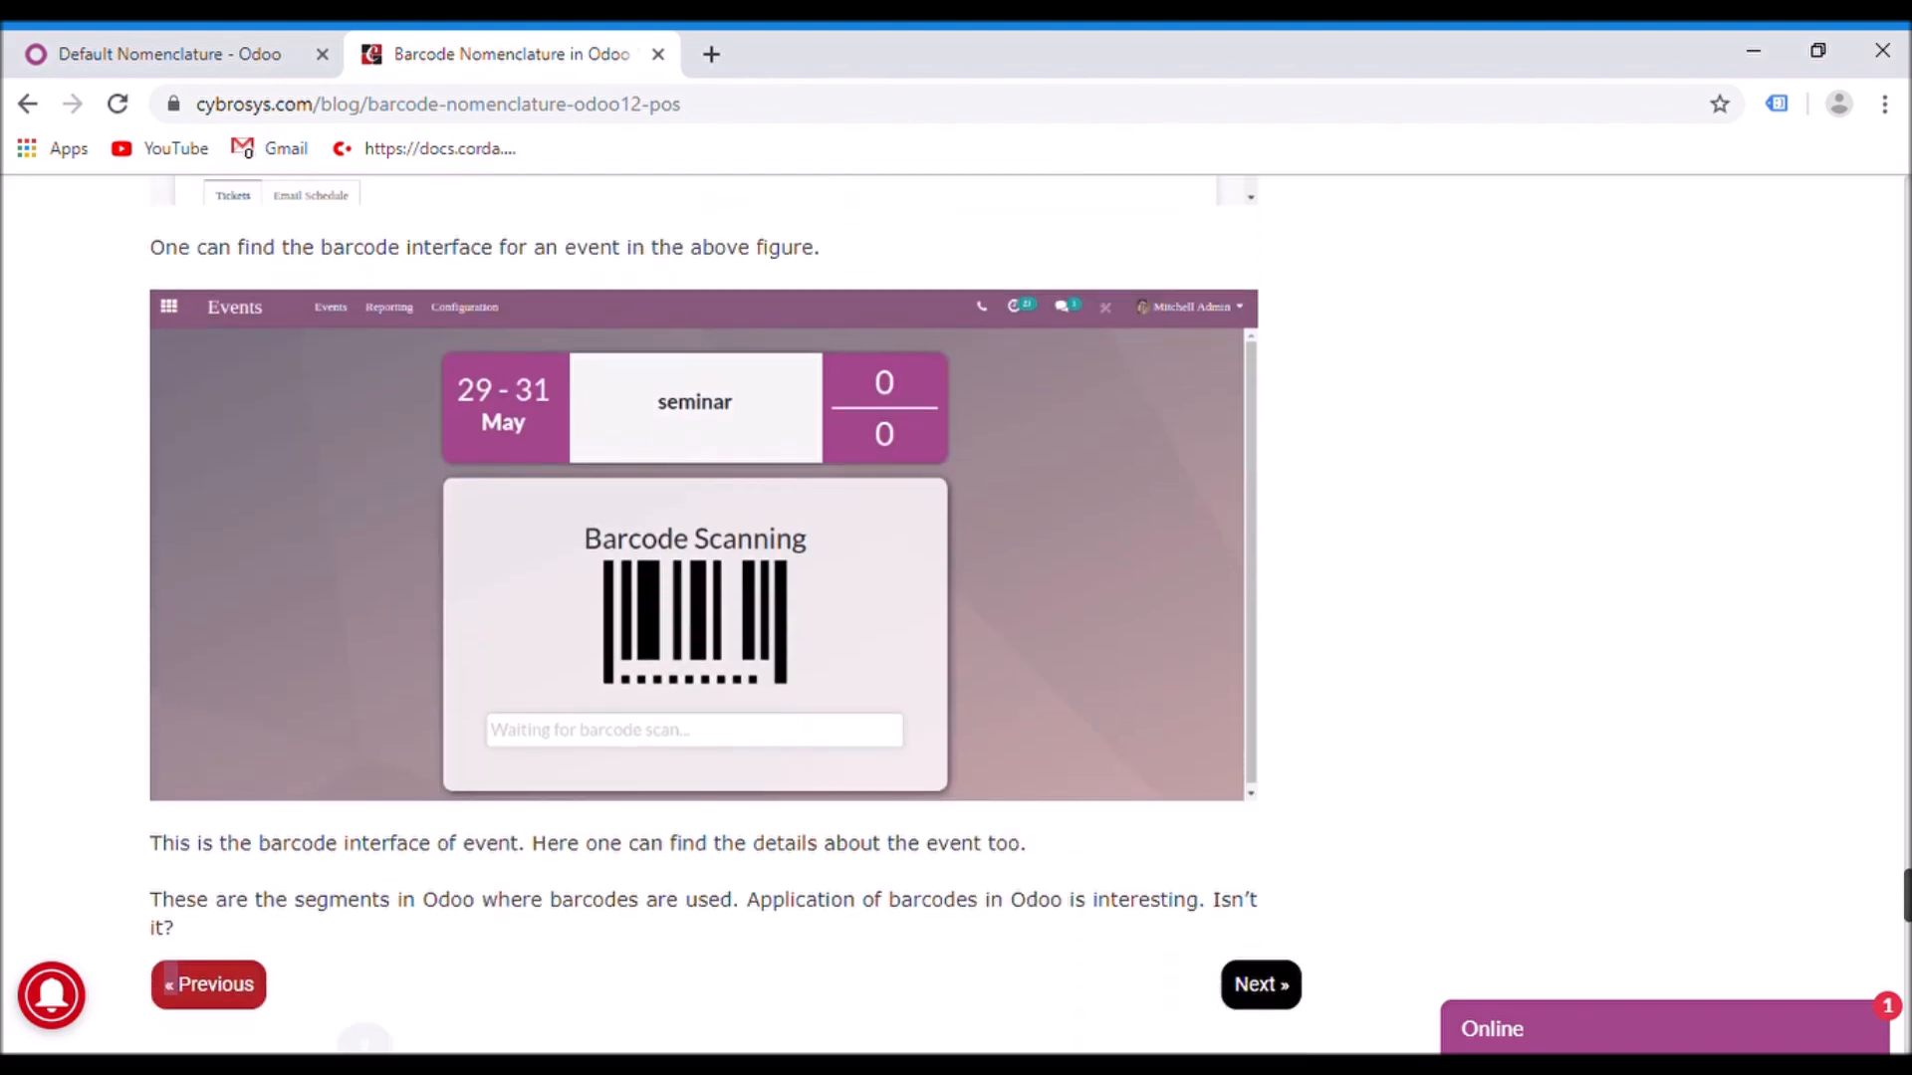
mouse_move(743, 586)
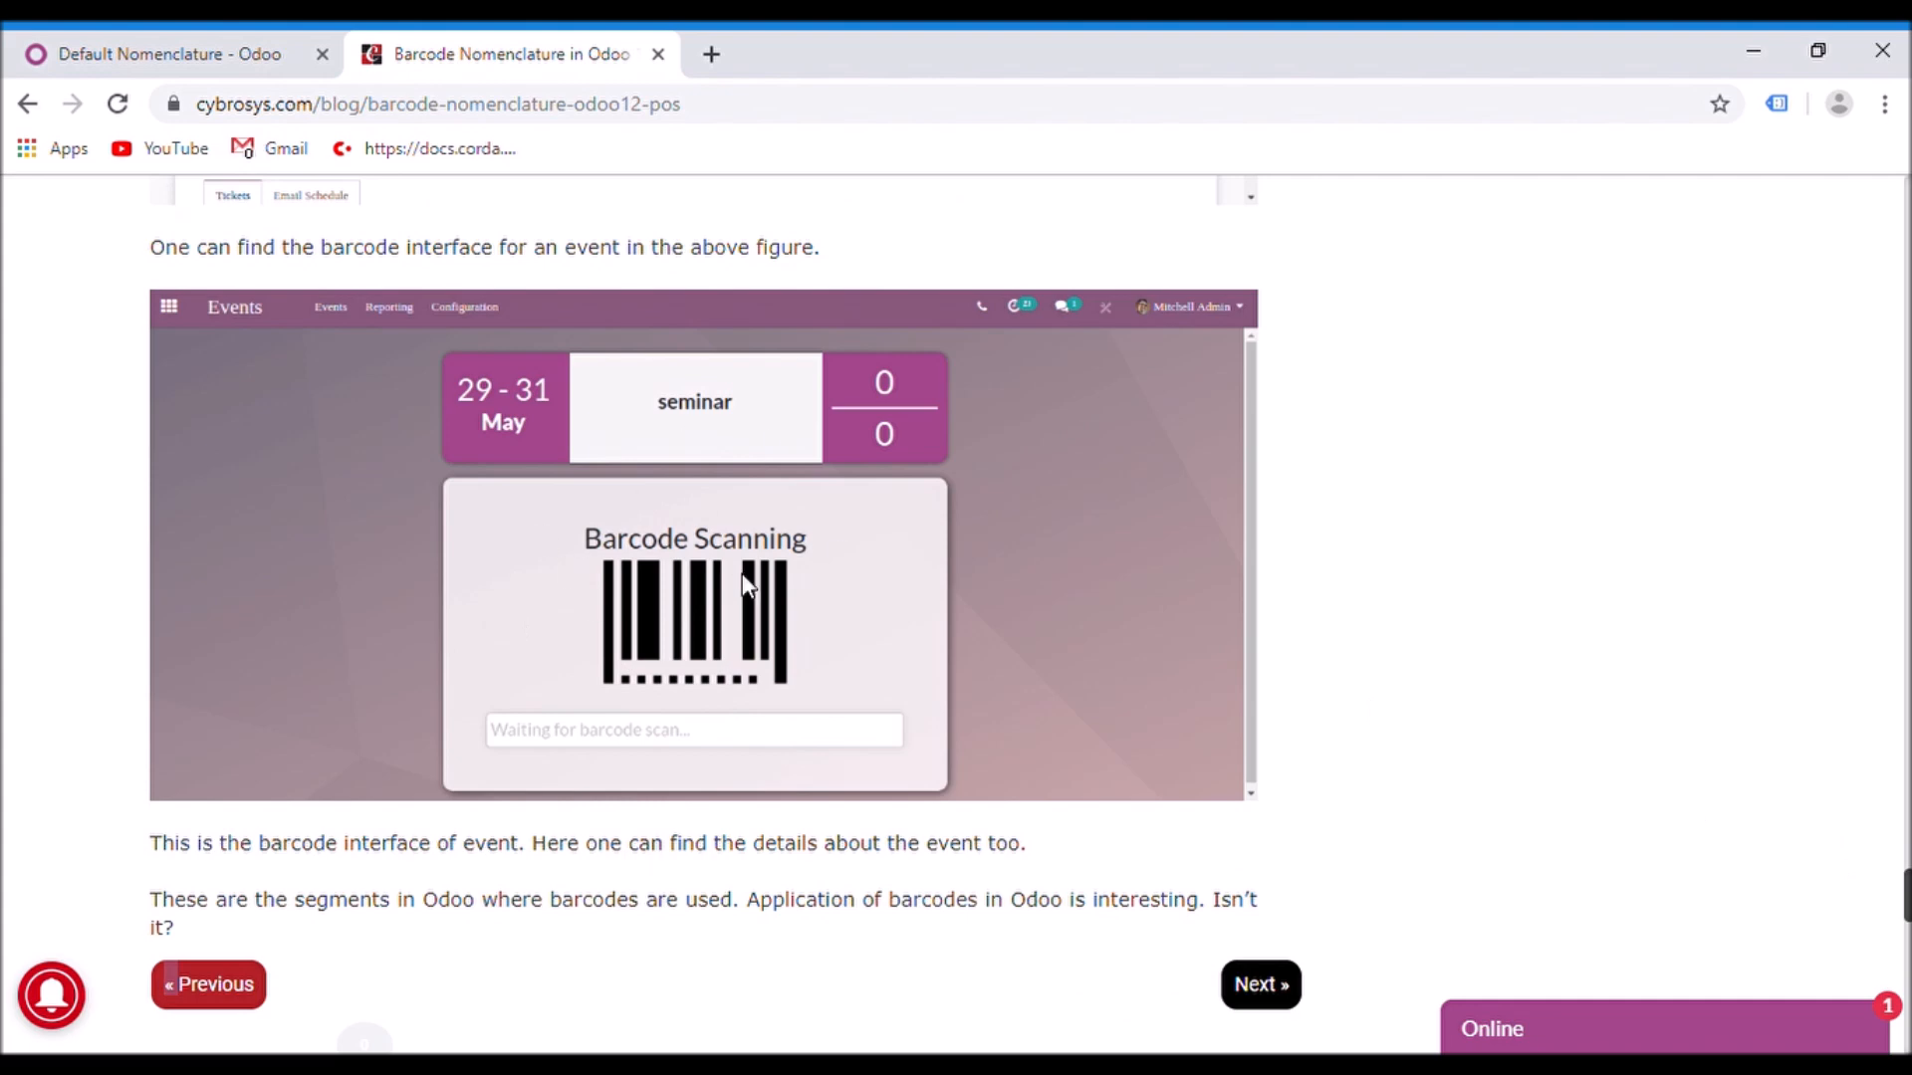
mouse_move(1261, 656)
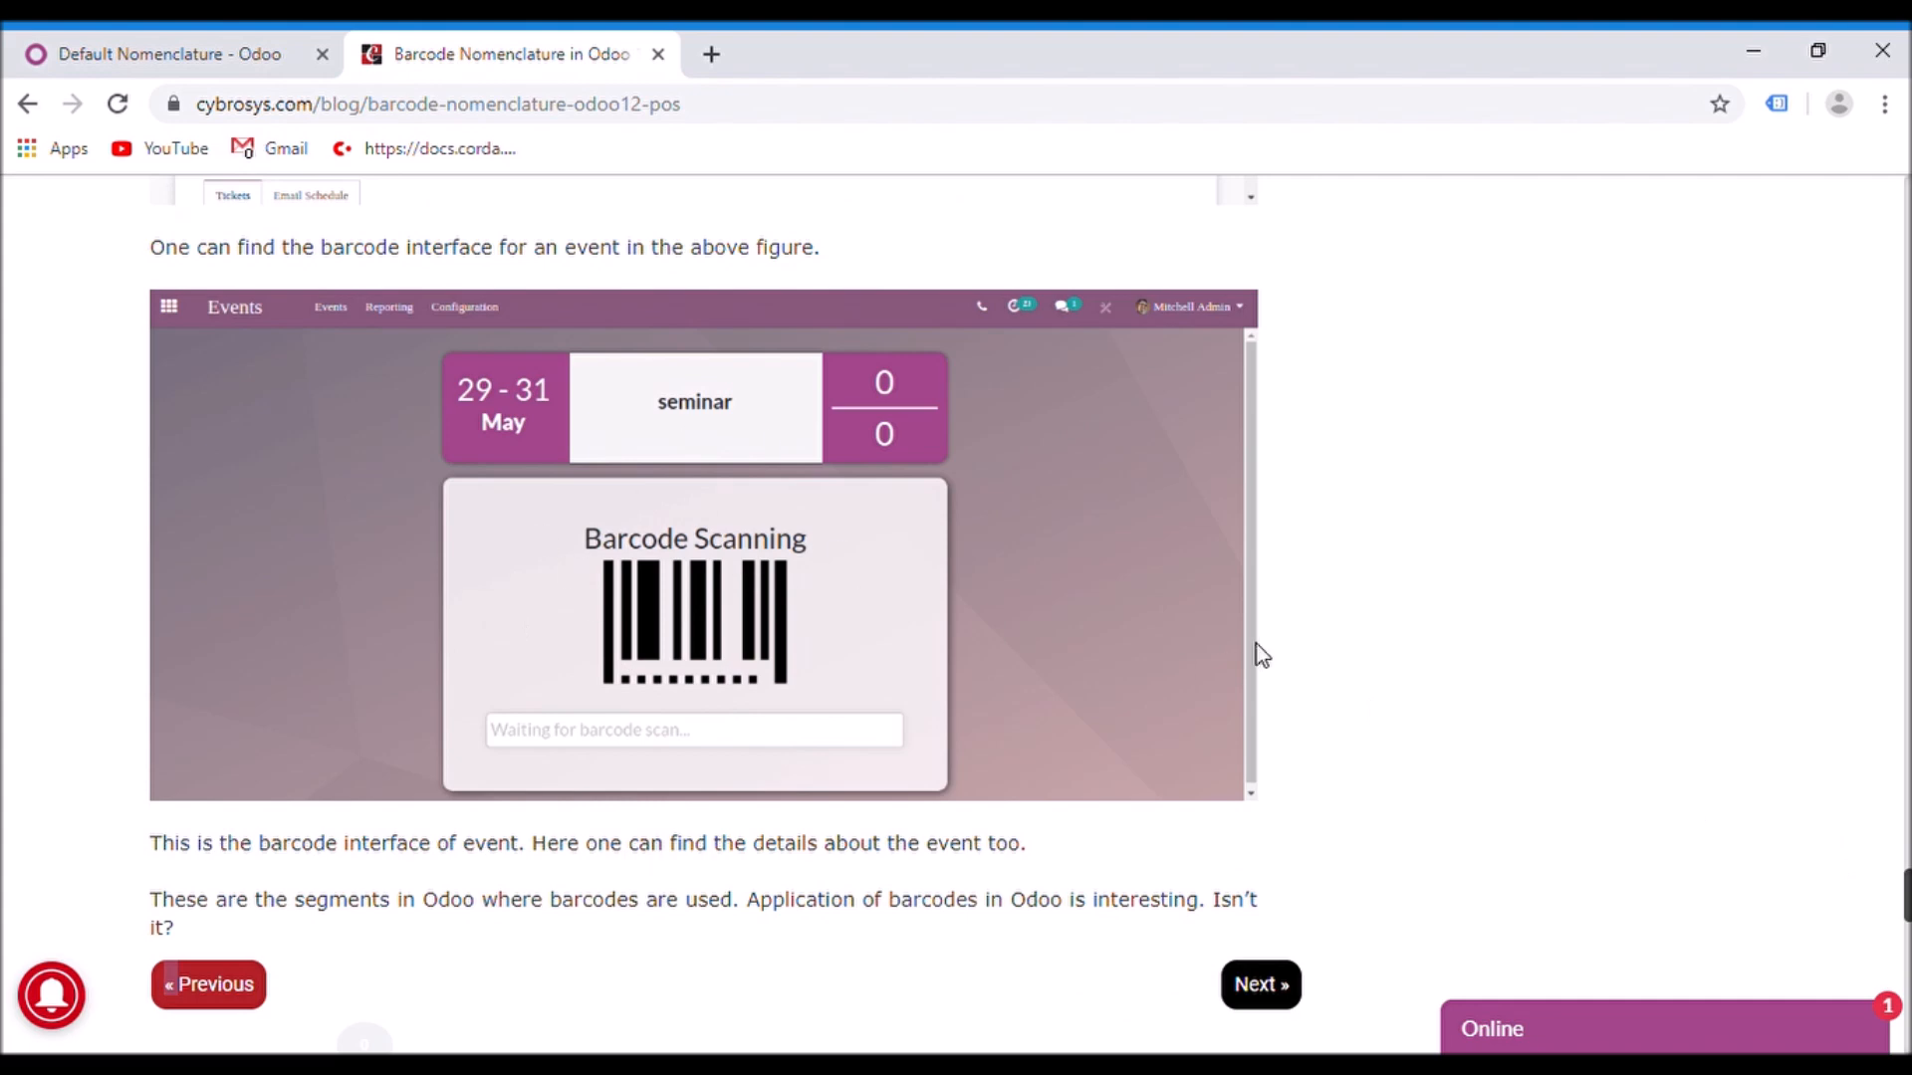
Scroll past the Previous/Next links to the Comments and Leave a comment form
scroll("down", 3)
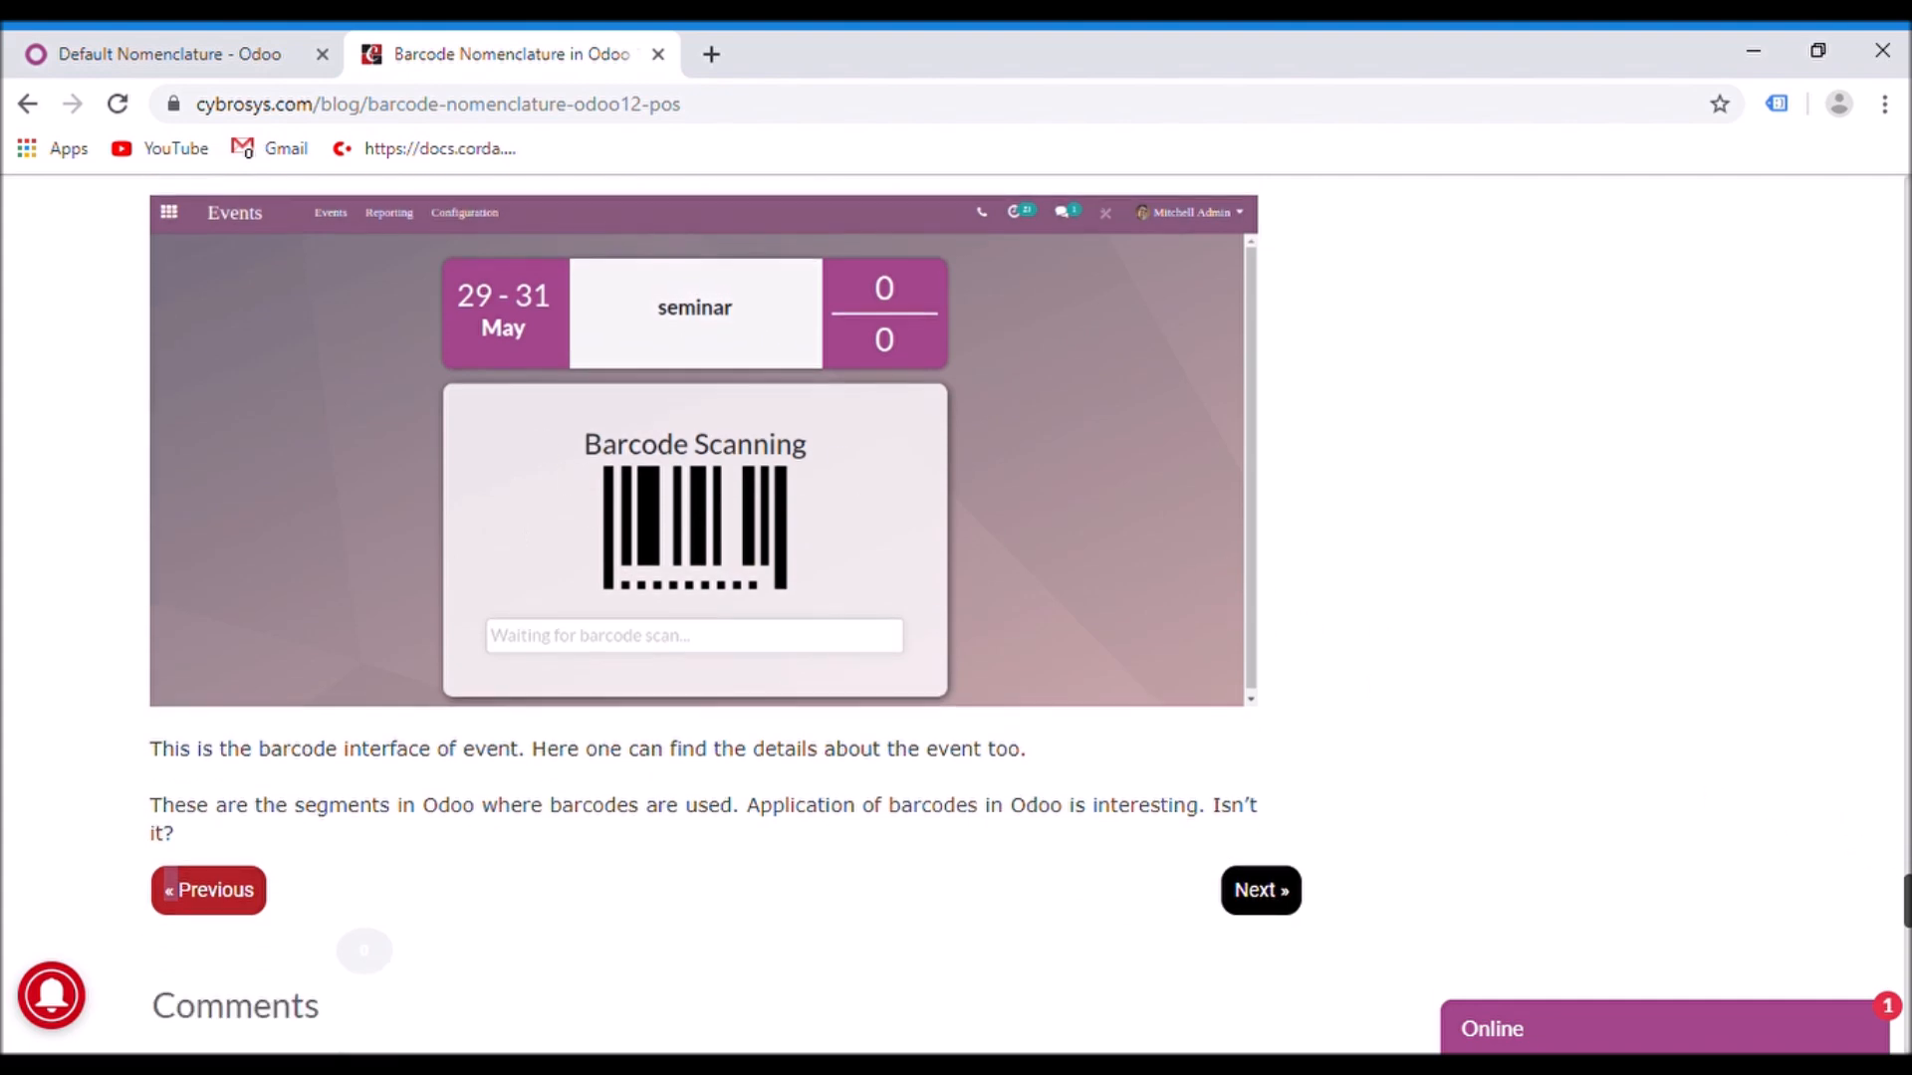
mouse_move(1728, 794)
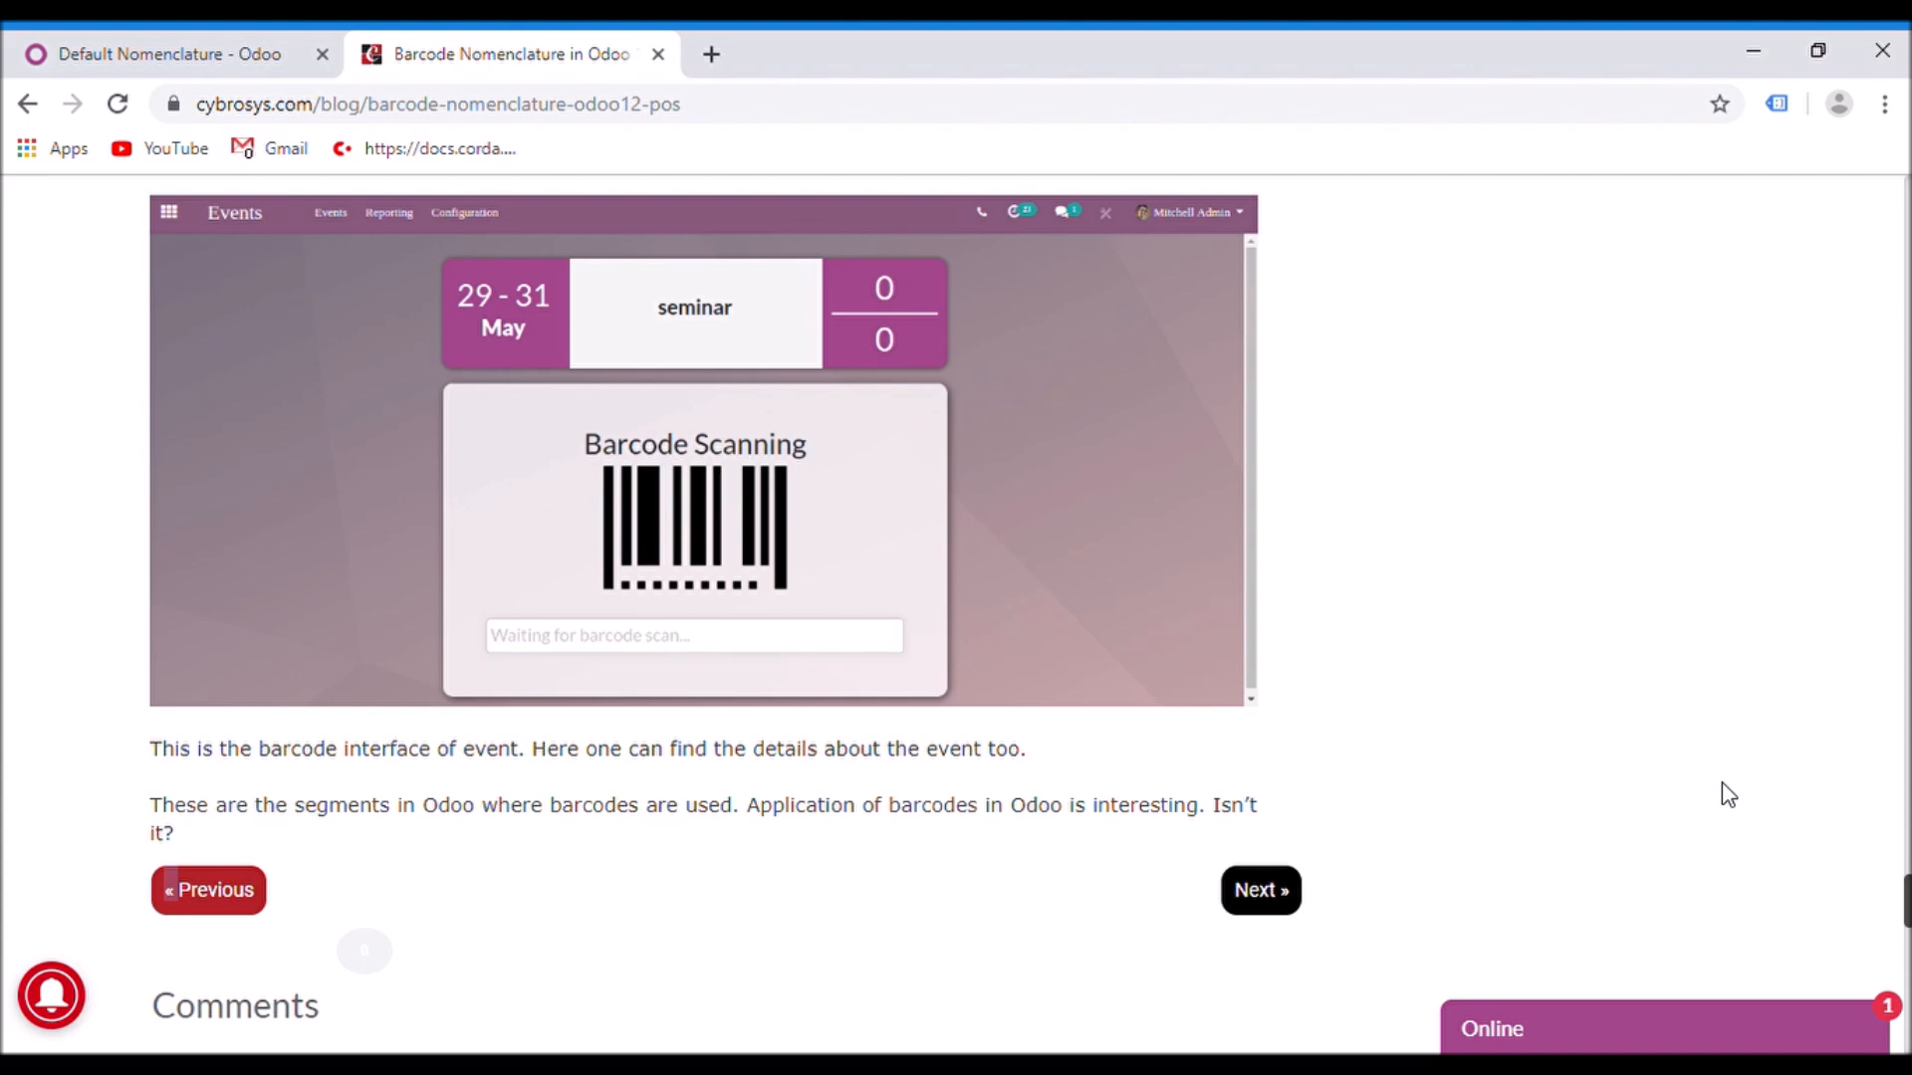
mouse_move(1729, 794)
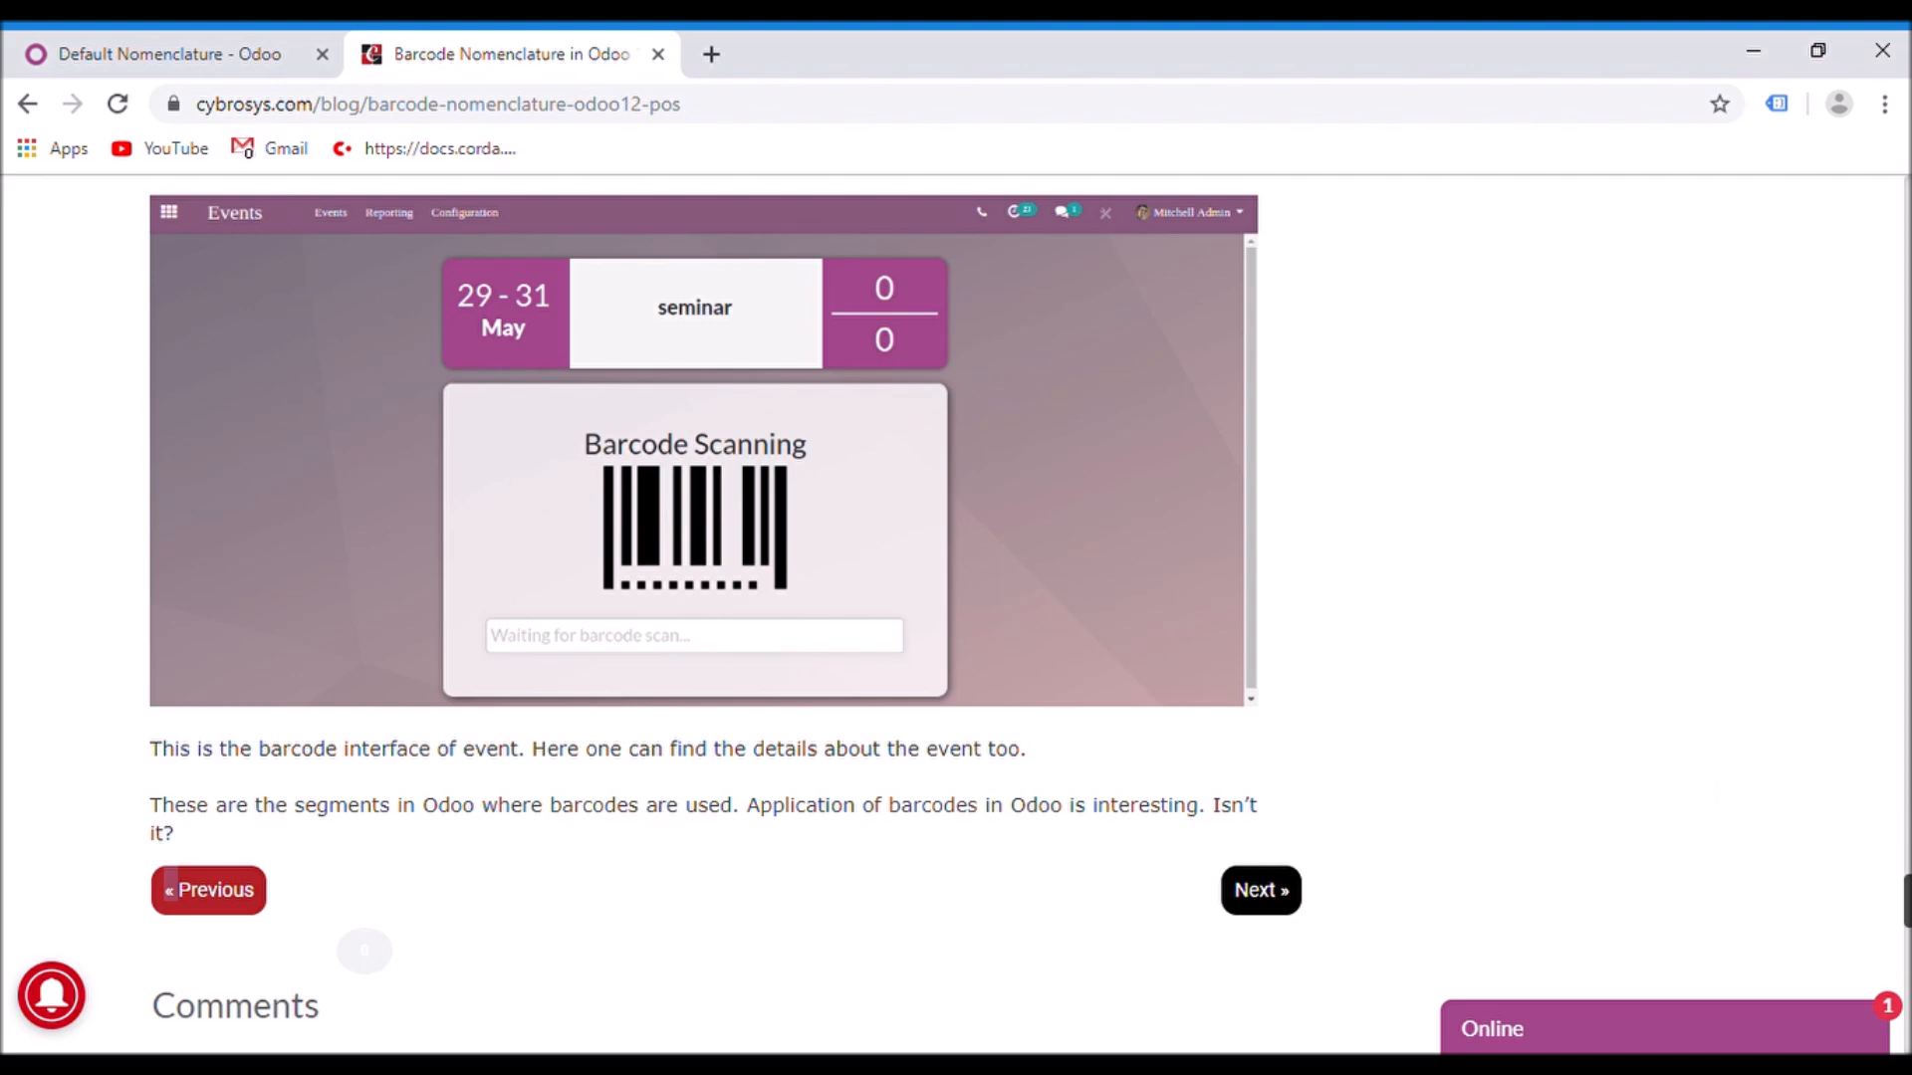
scroll("down", 3)
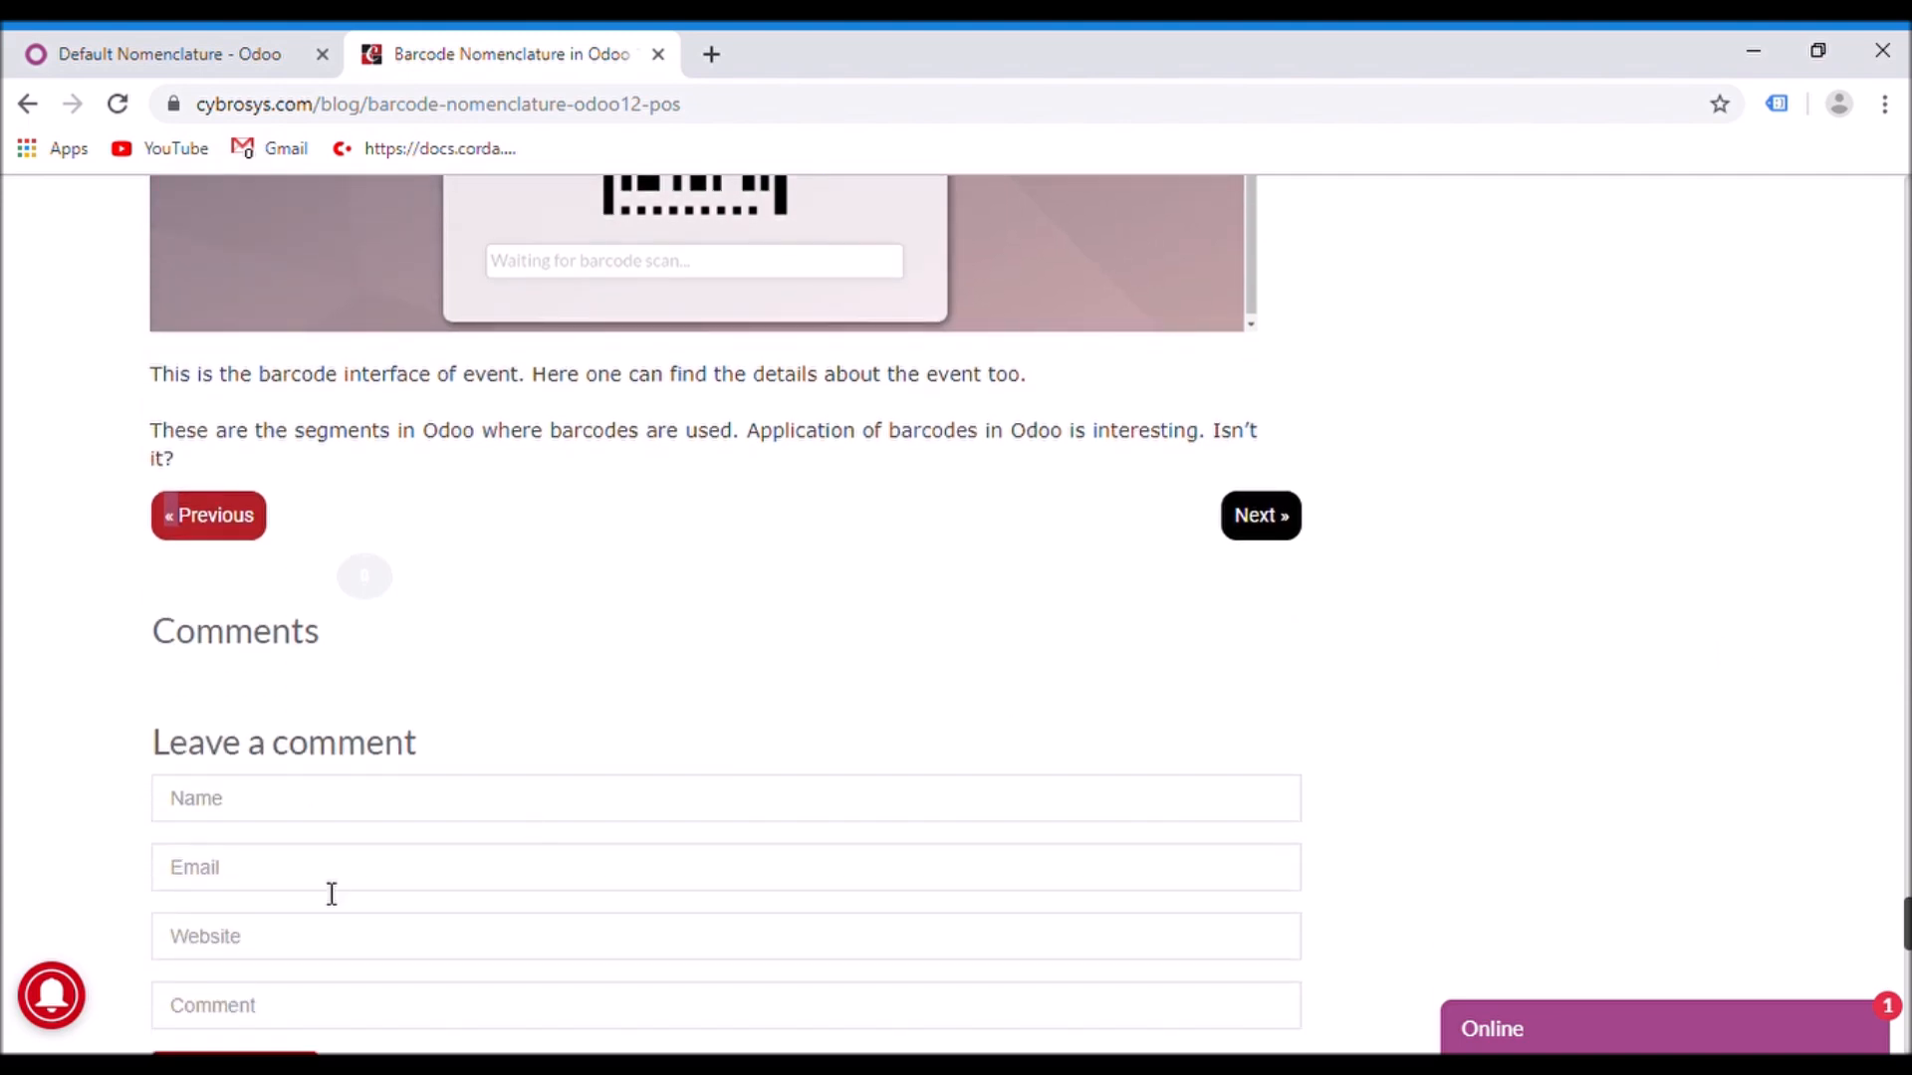
mouse_move(51, 996)
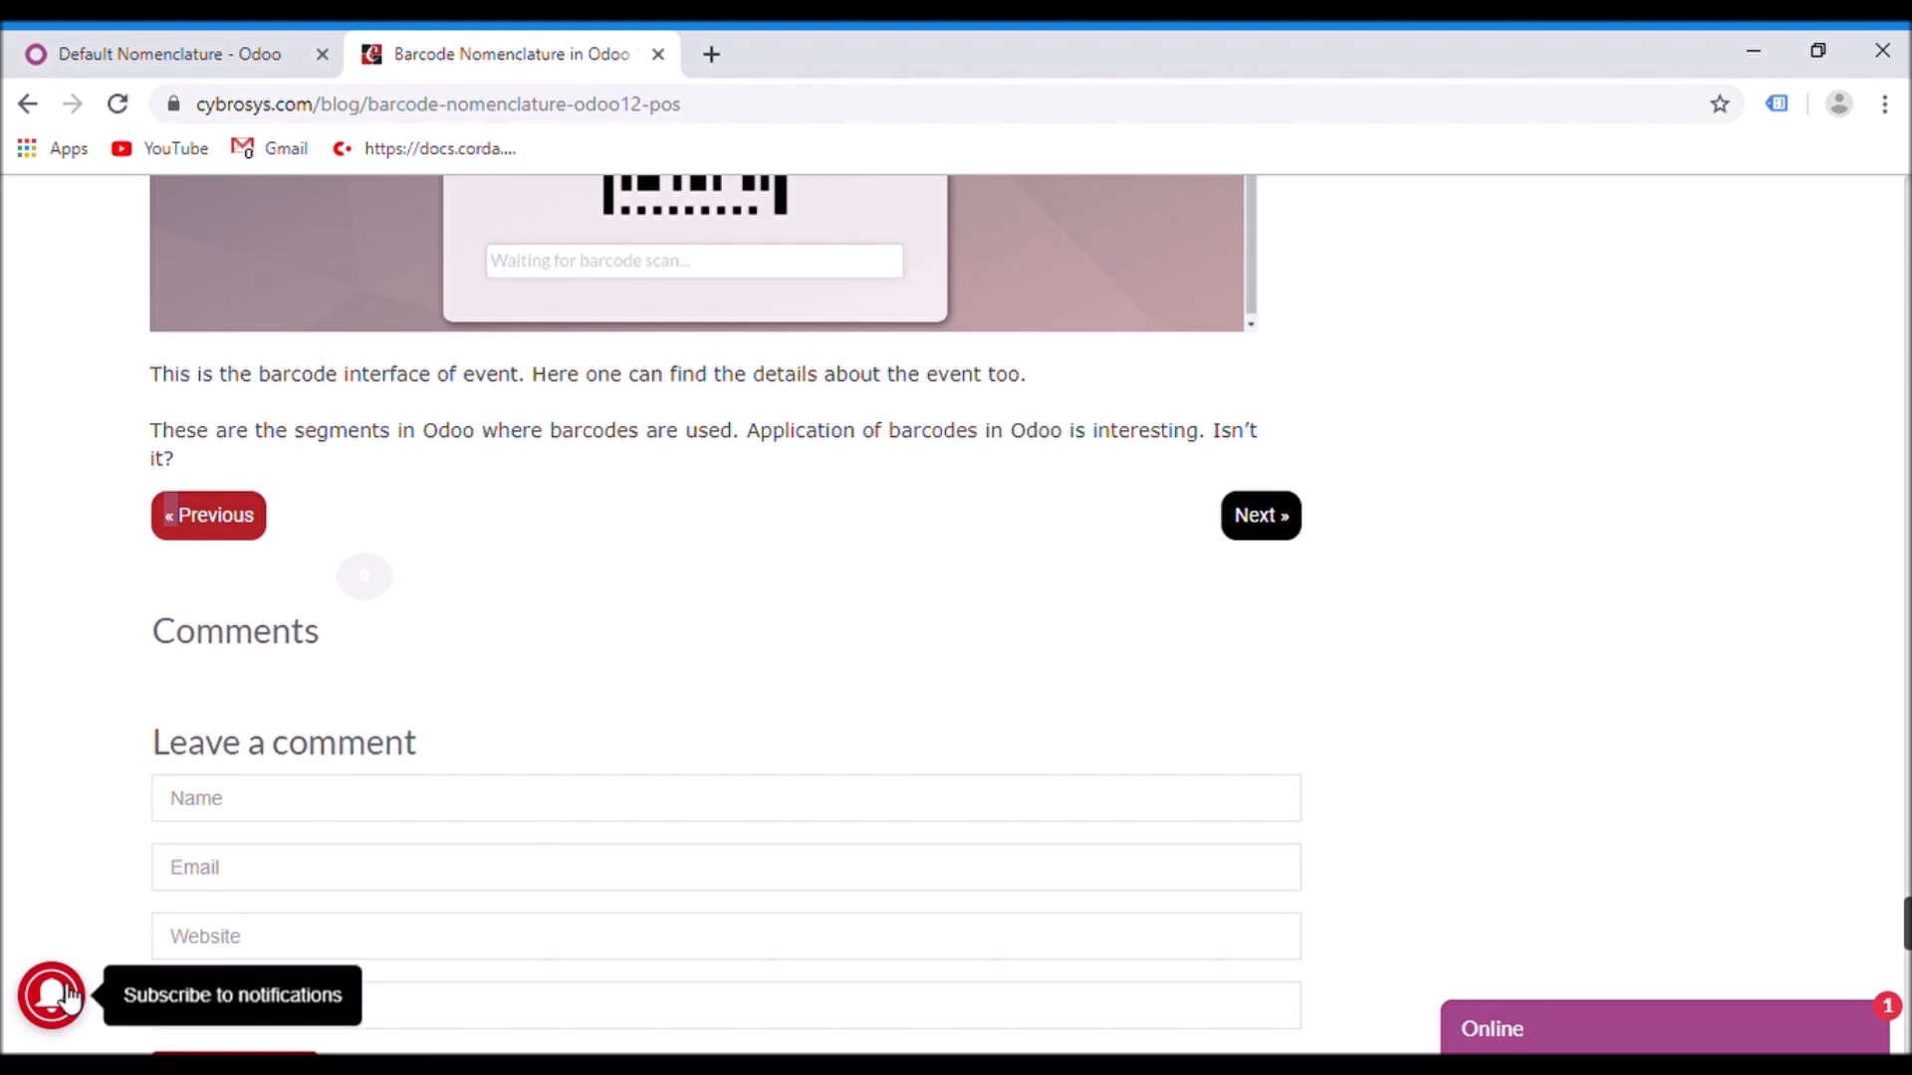